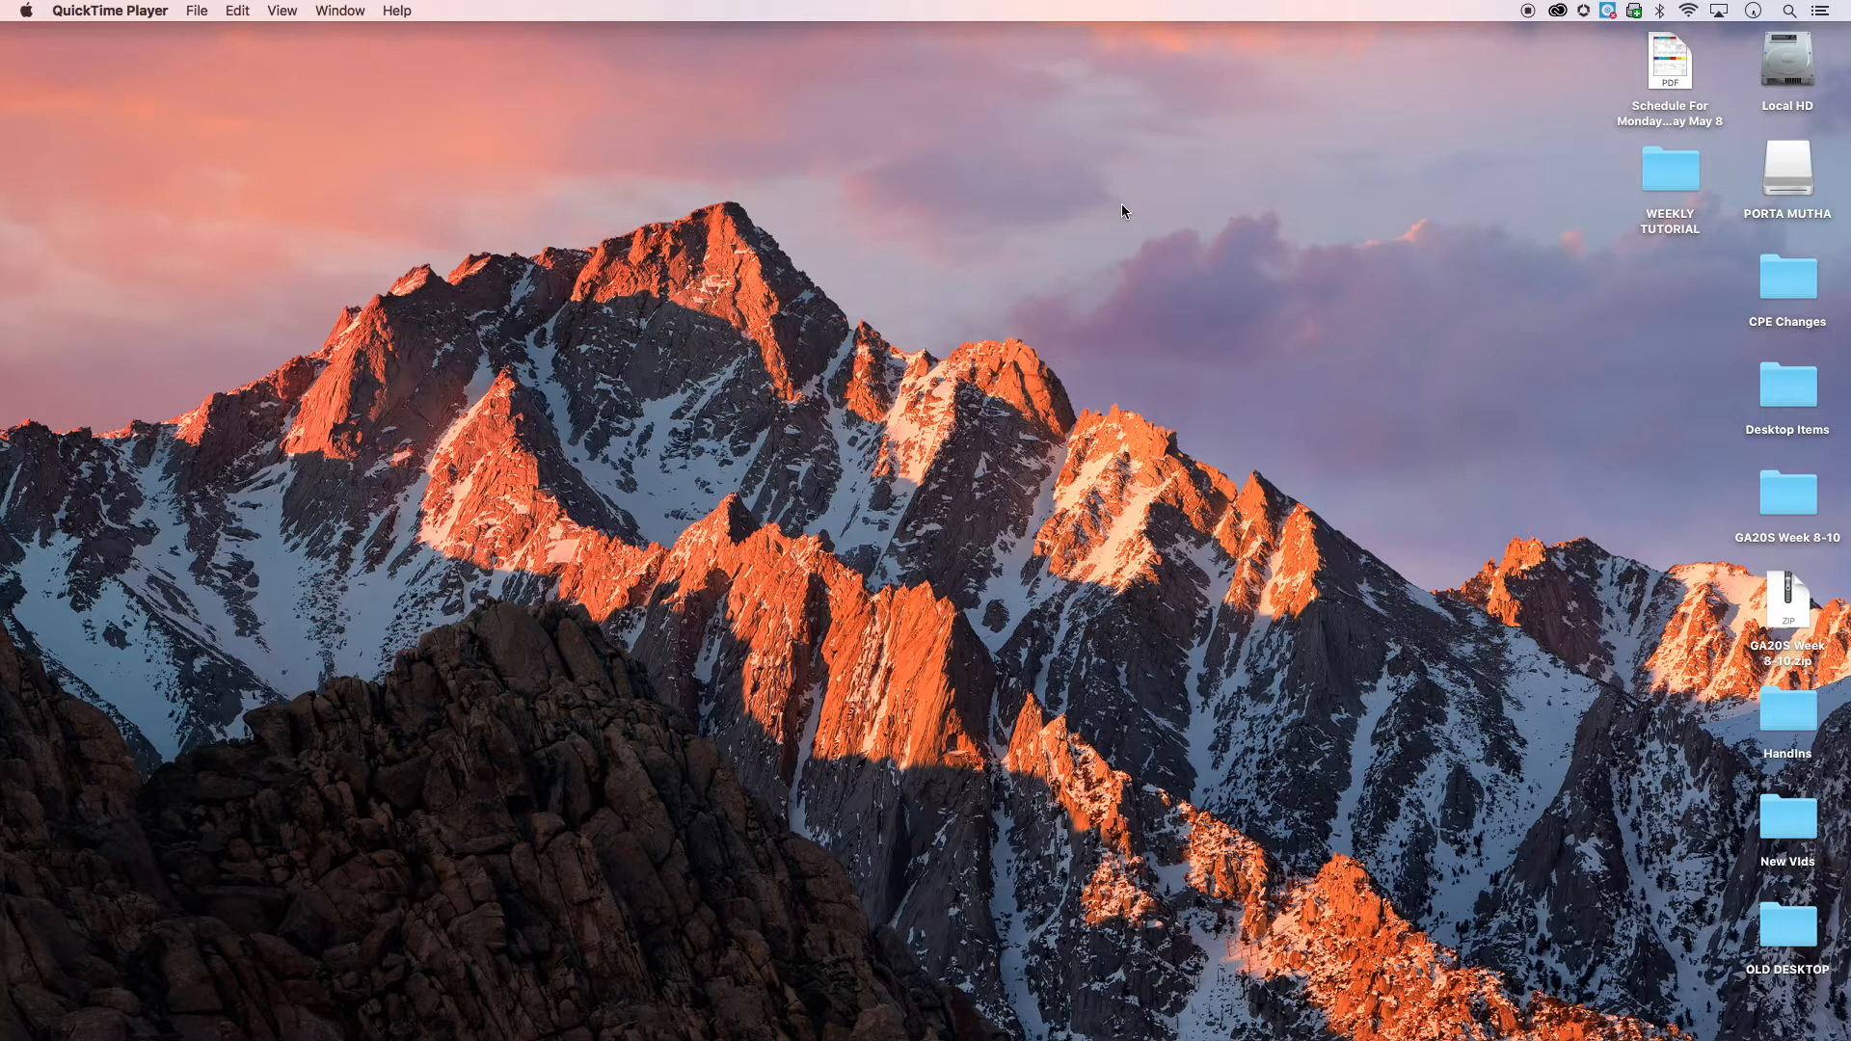
{"action": "mouse_move", "coordinate": [1140, 229]}
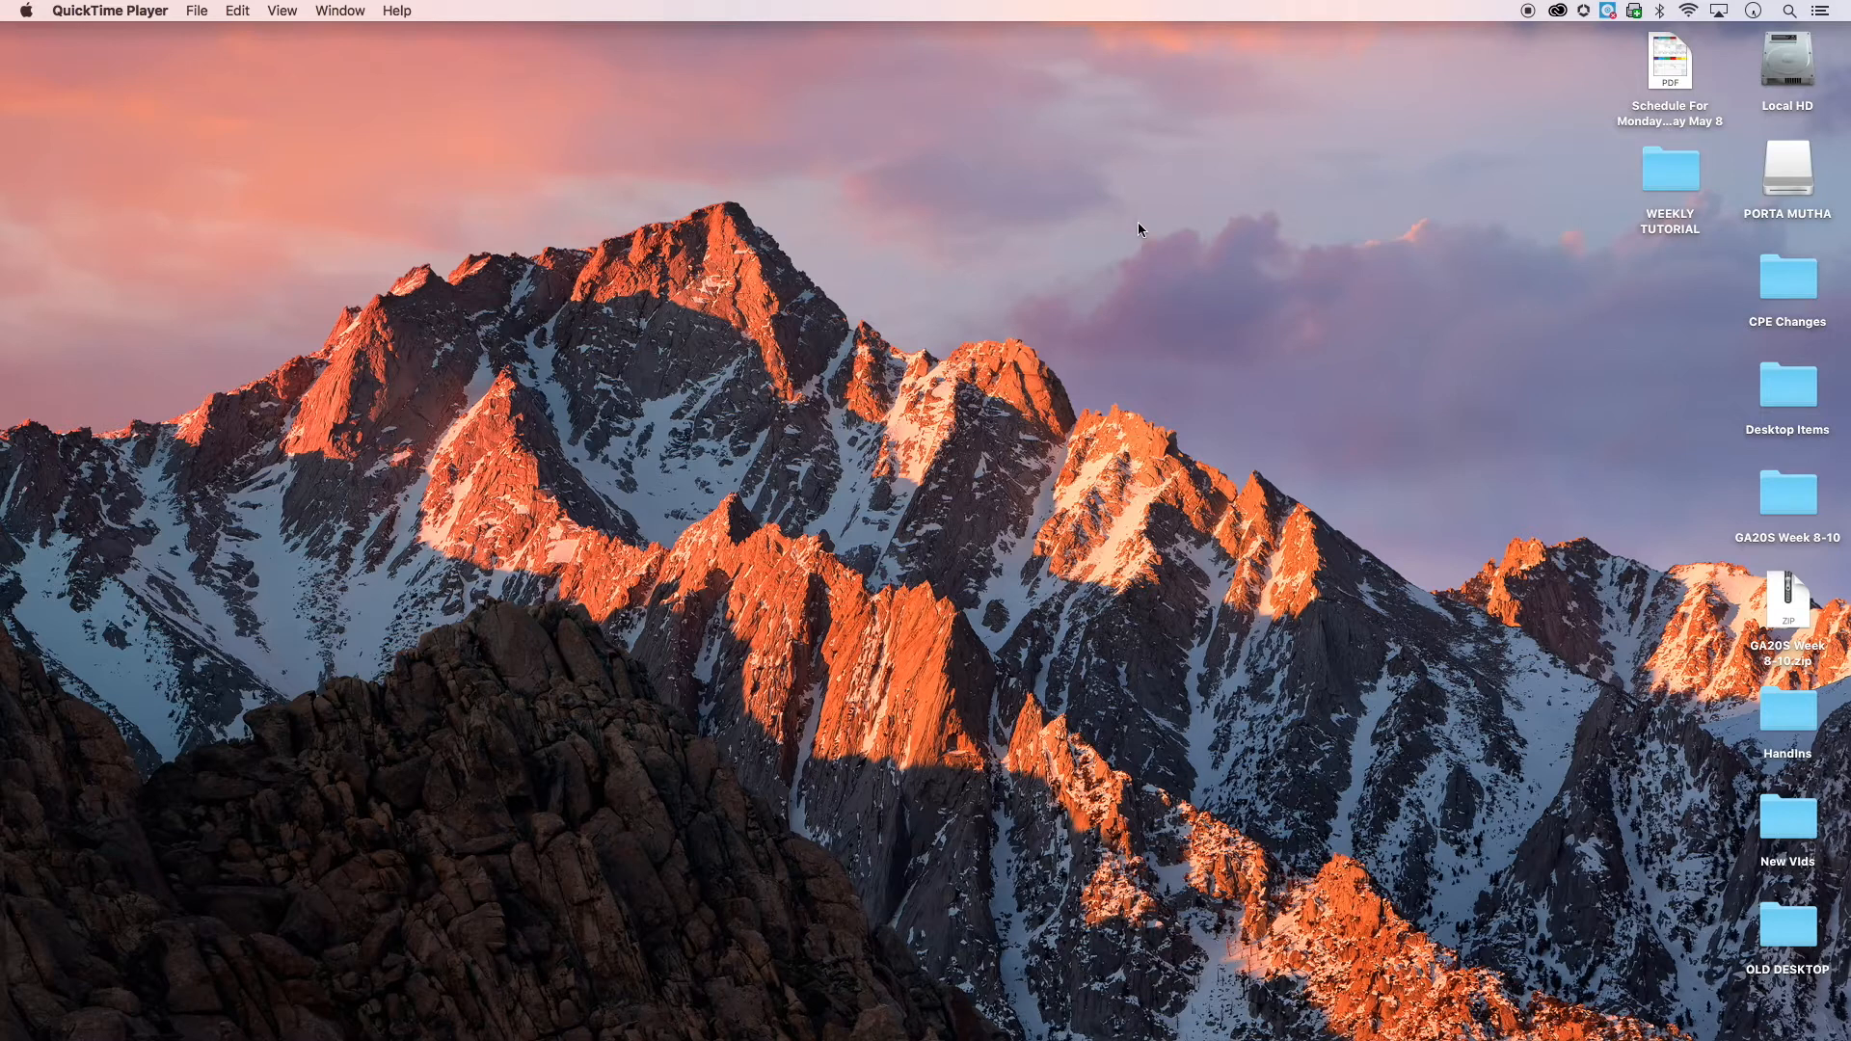
{"action": "mouse_move", "coordinate": [1159, 305]}
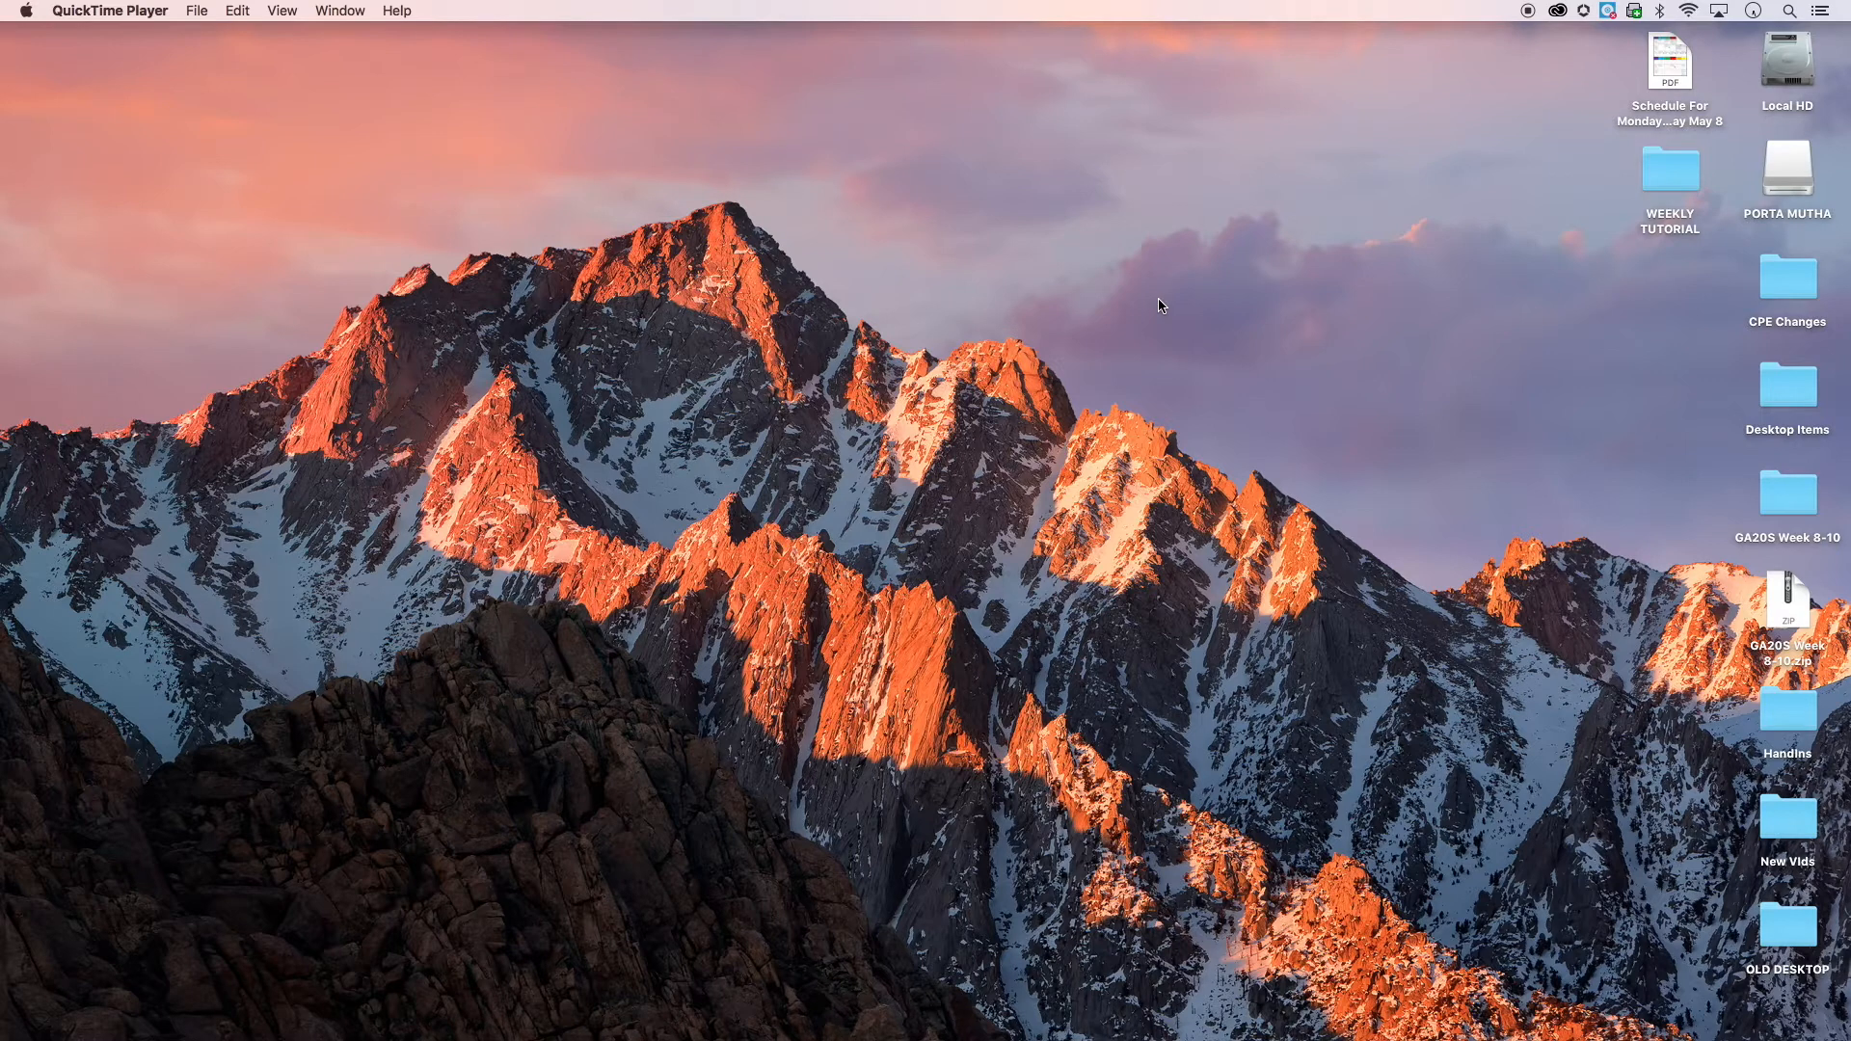
{"action": "mouse_move", "coordinate": [1666, 177]}
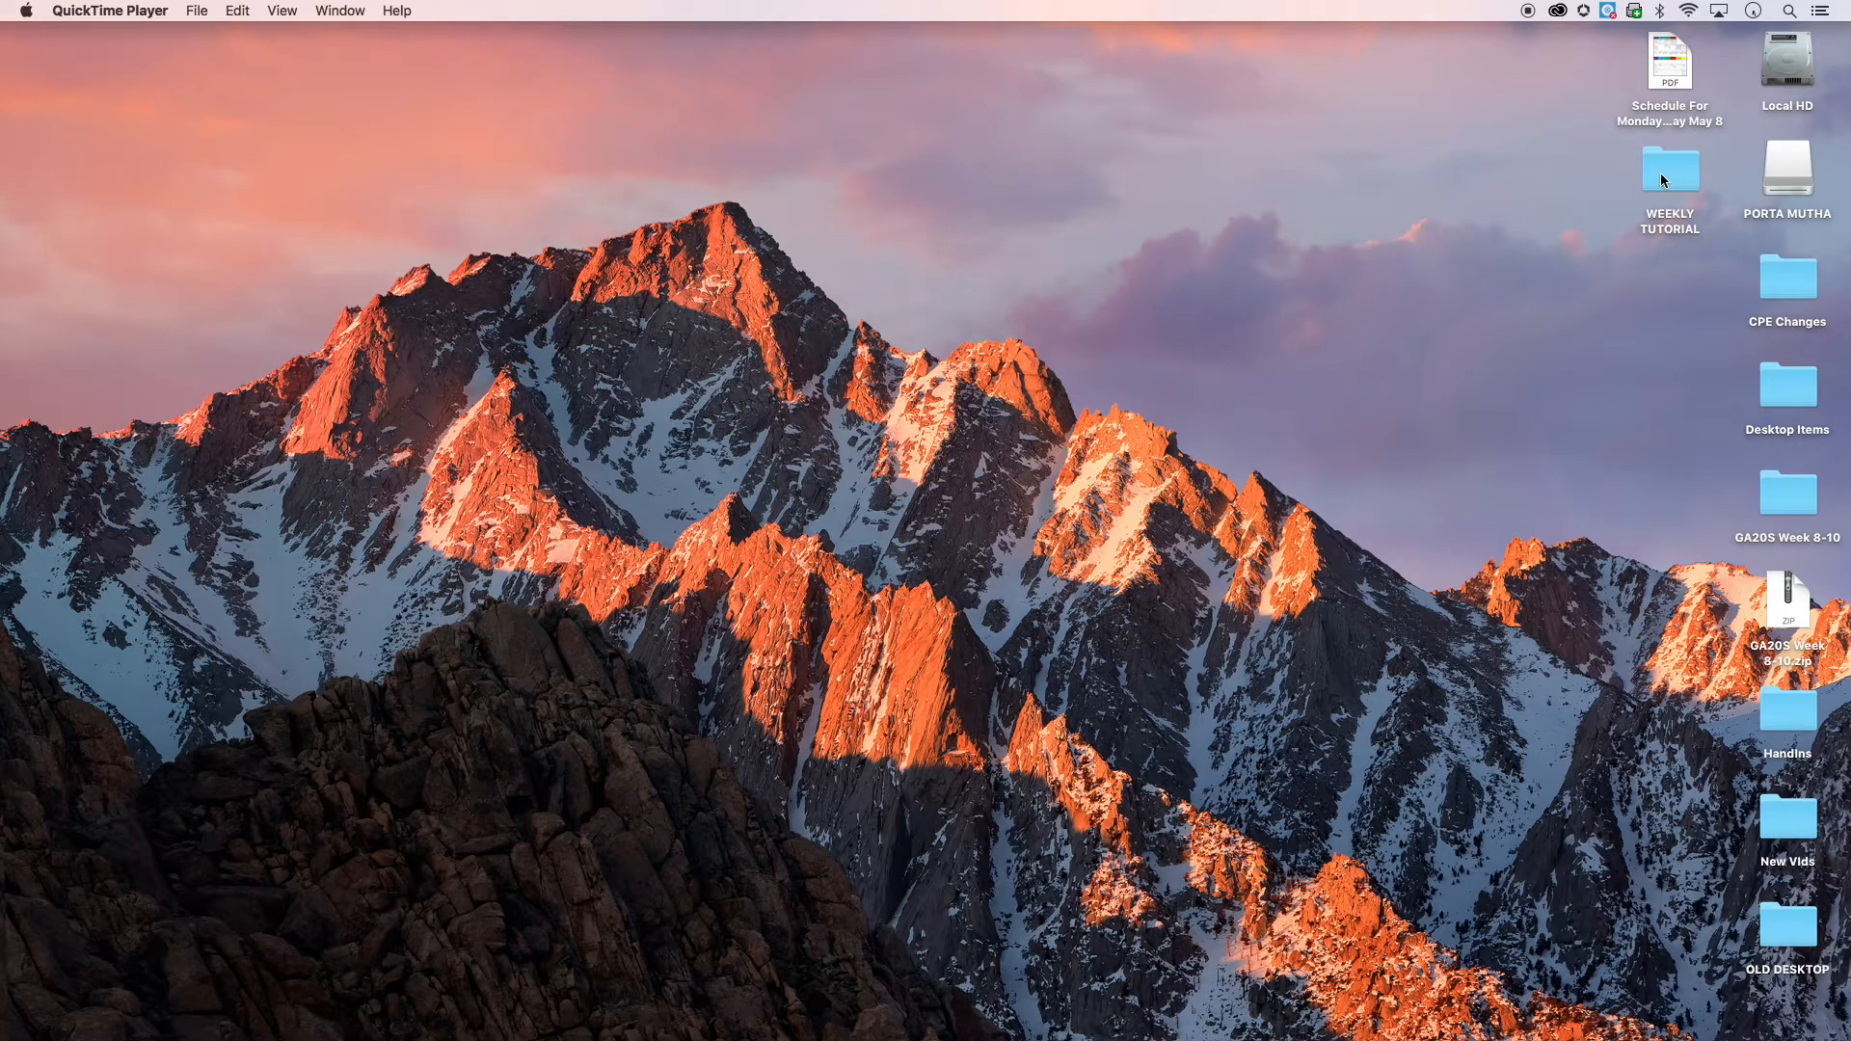
- Open the WEEKLY TUTORIAL folder, preview TrumpTShirt.ai with Quick Look, and select it
{"action": "double_click", "coordinate": [1668, 168]}
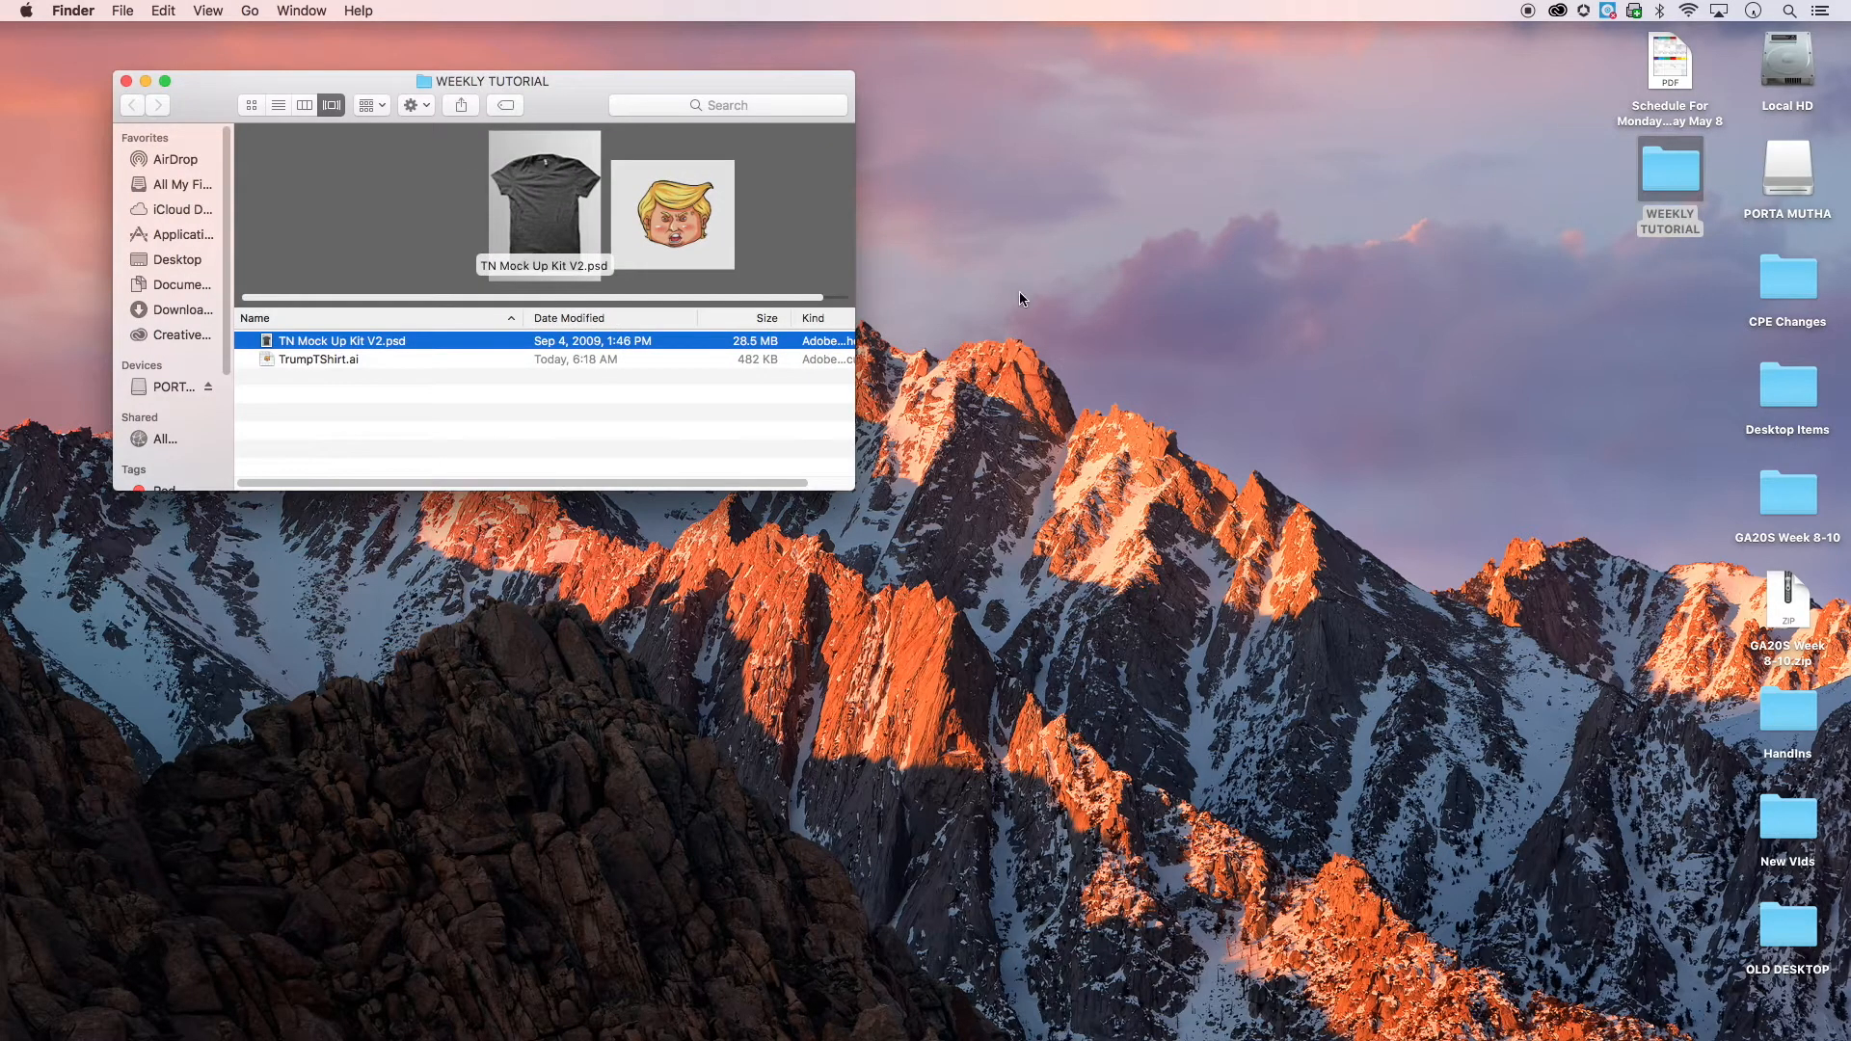
{"action": "left_click_drag", "start_coordinate": [482, 81], "coordinate": [538, 89]}
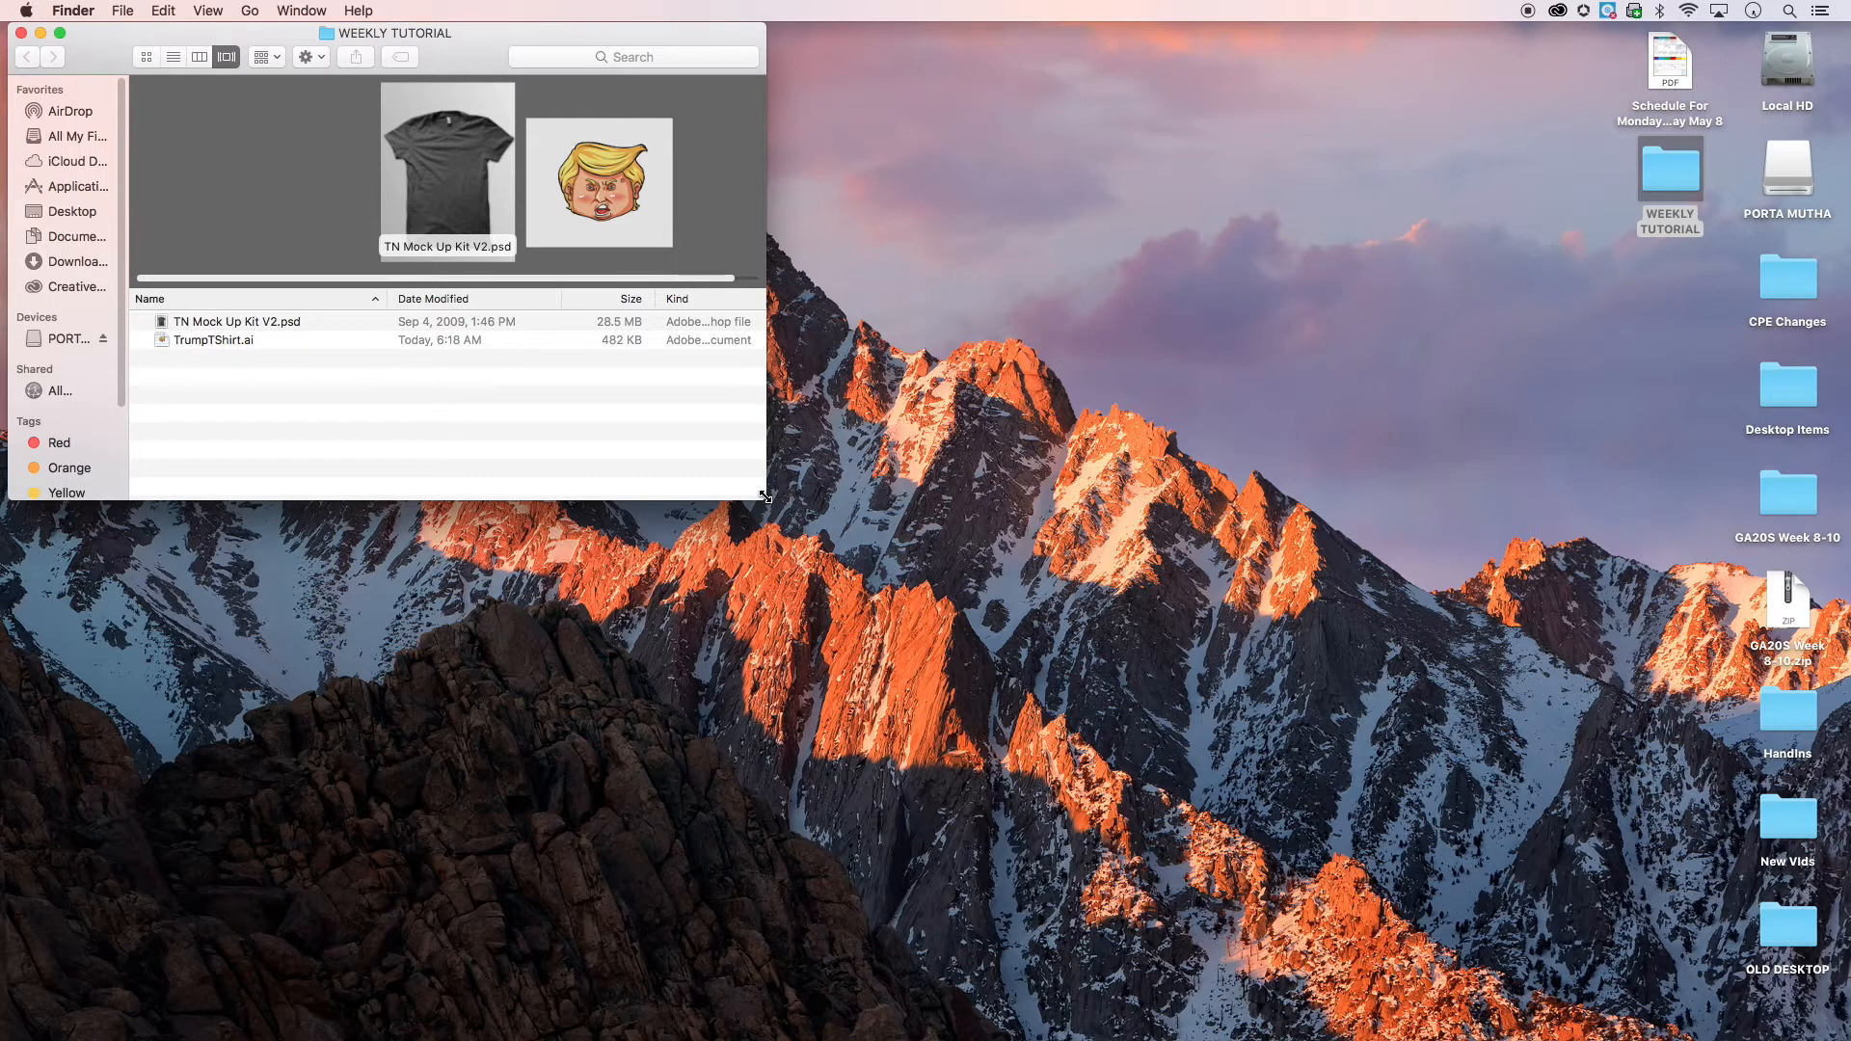
{"action": "mouse_move", "coordinate": [939, 501]}
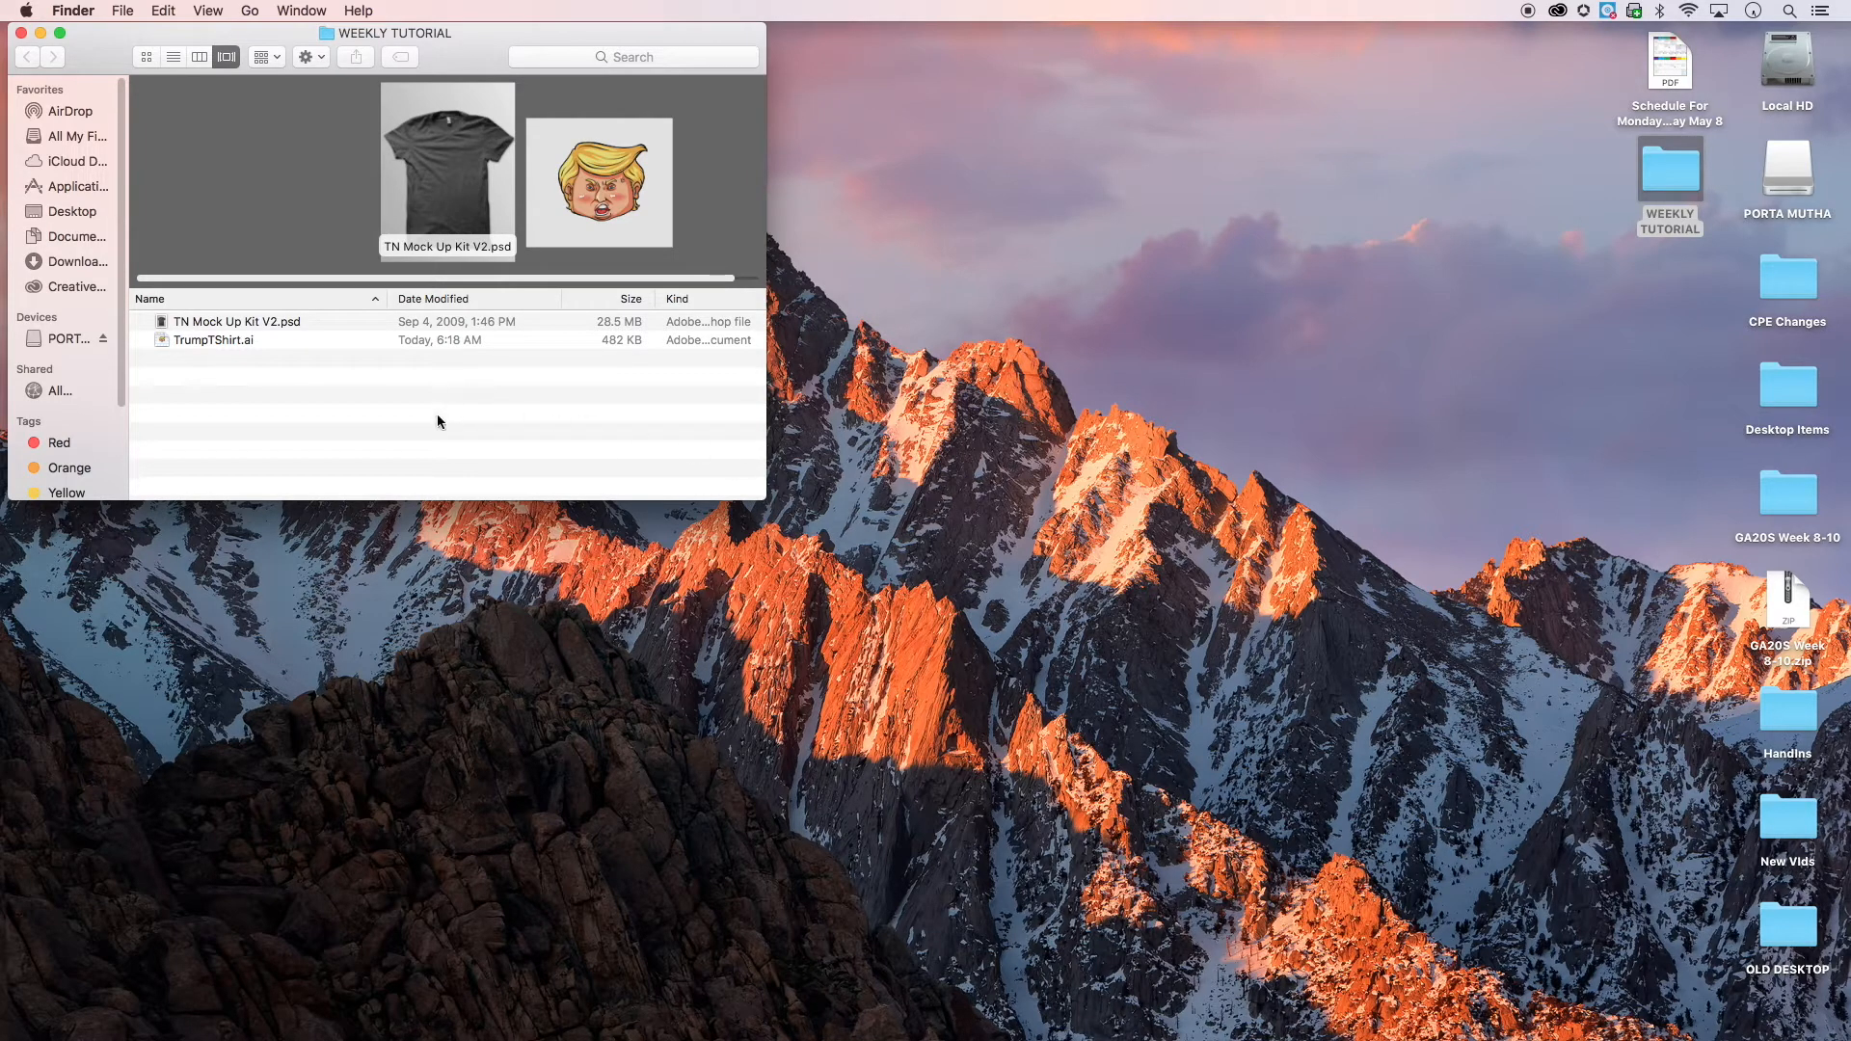
{"action": "mouse_move", "coordinate": [594, 428]}
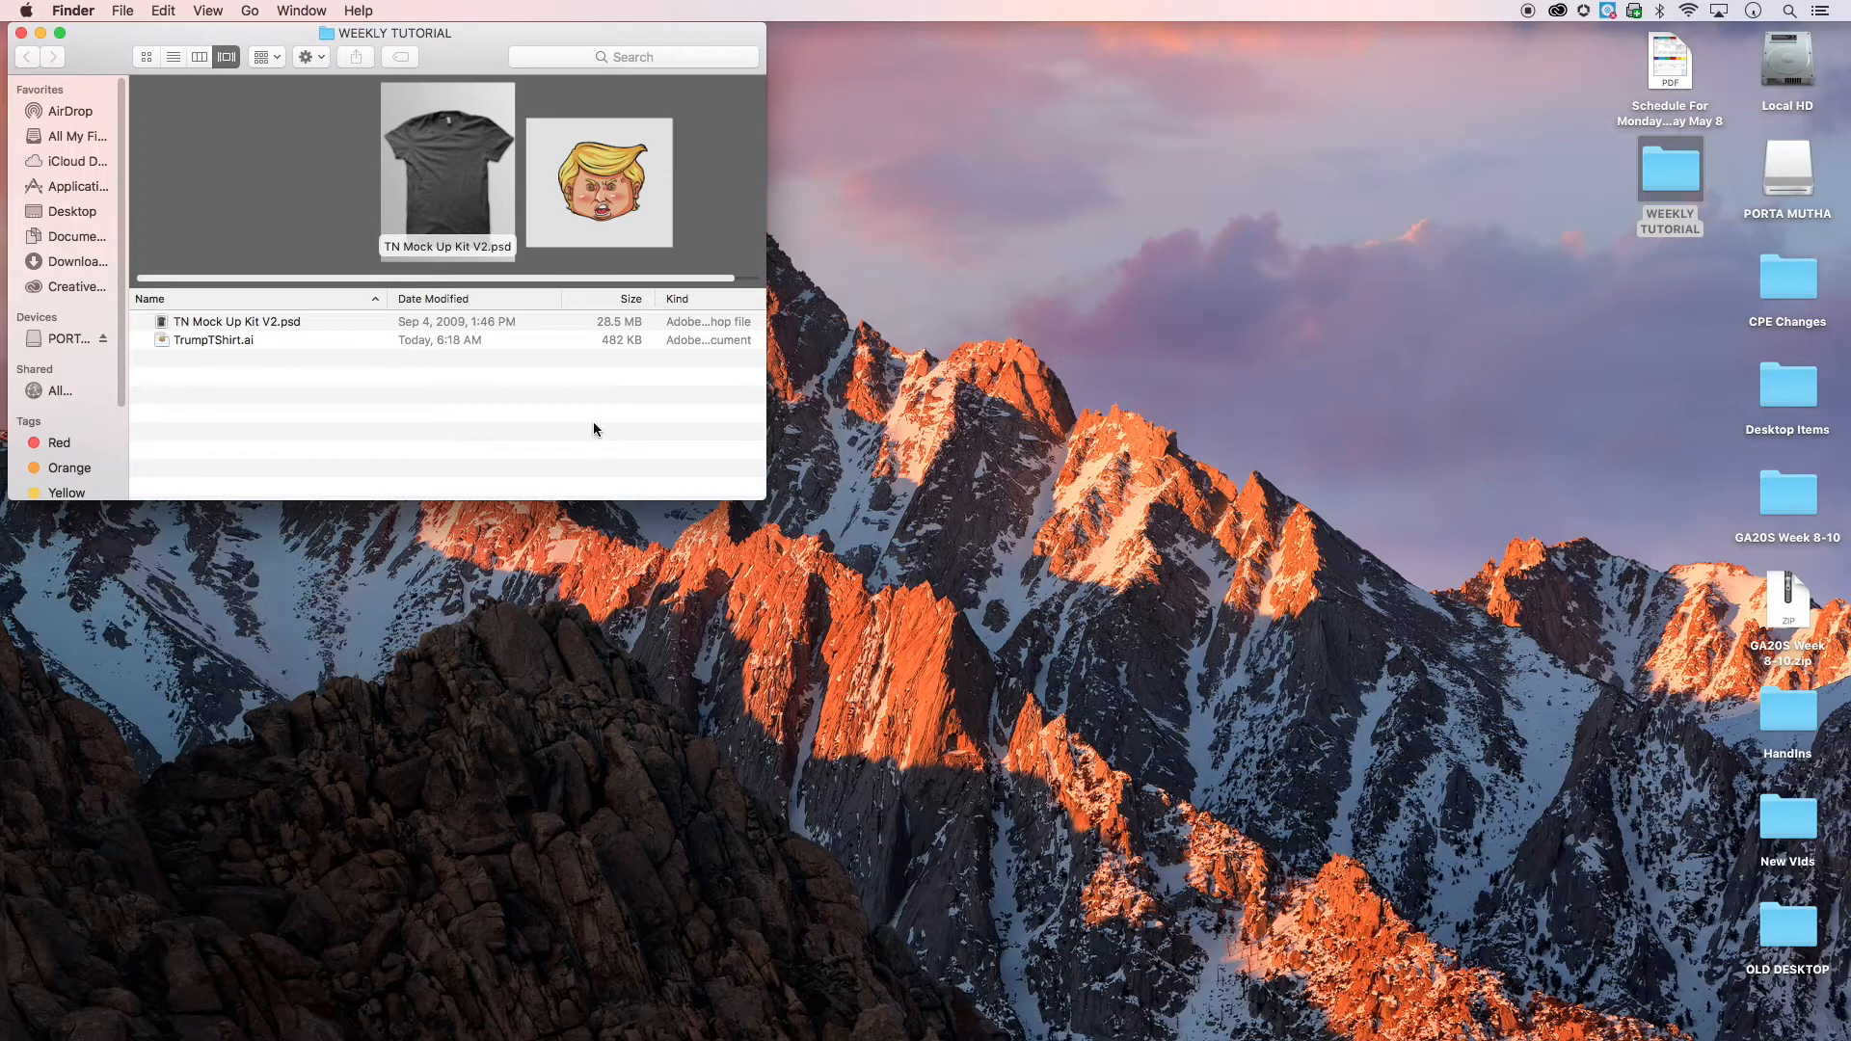
{"action": "left_click", "coordinate": [214, 340]}
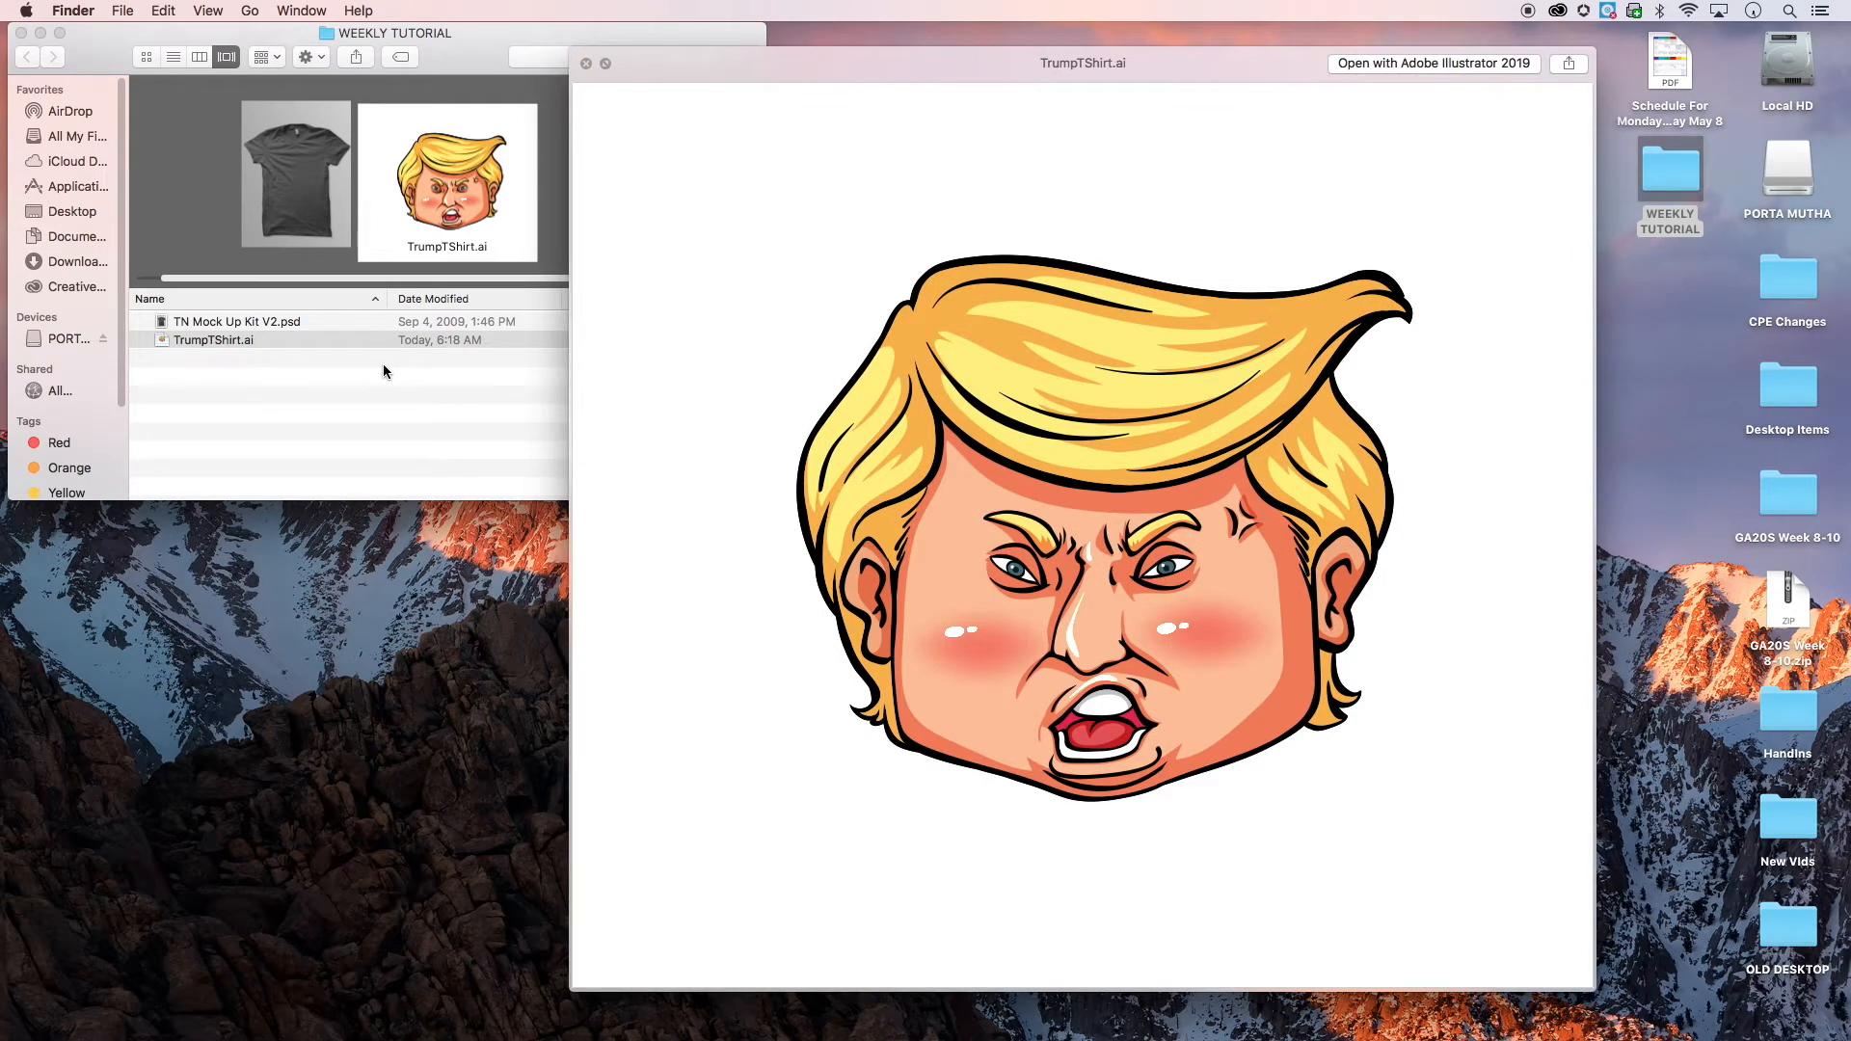
{"action": "left_click", "coordinate": [586, 64]}
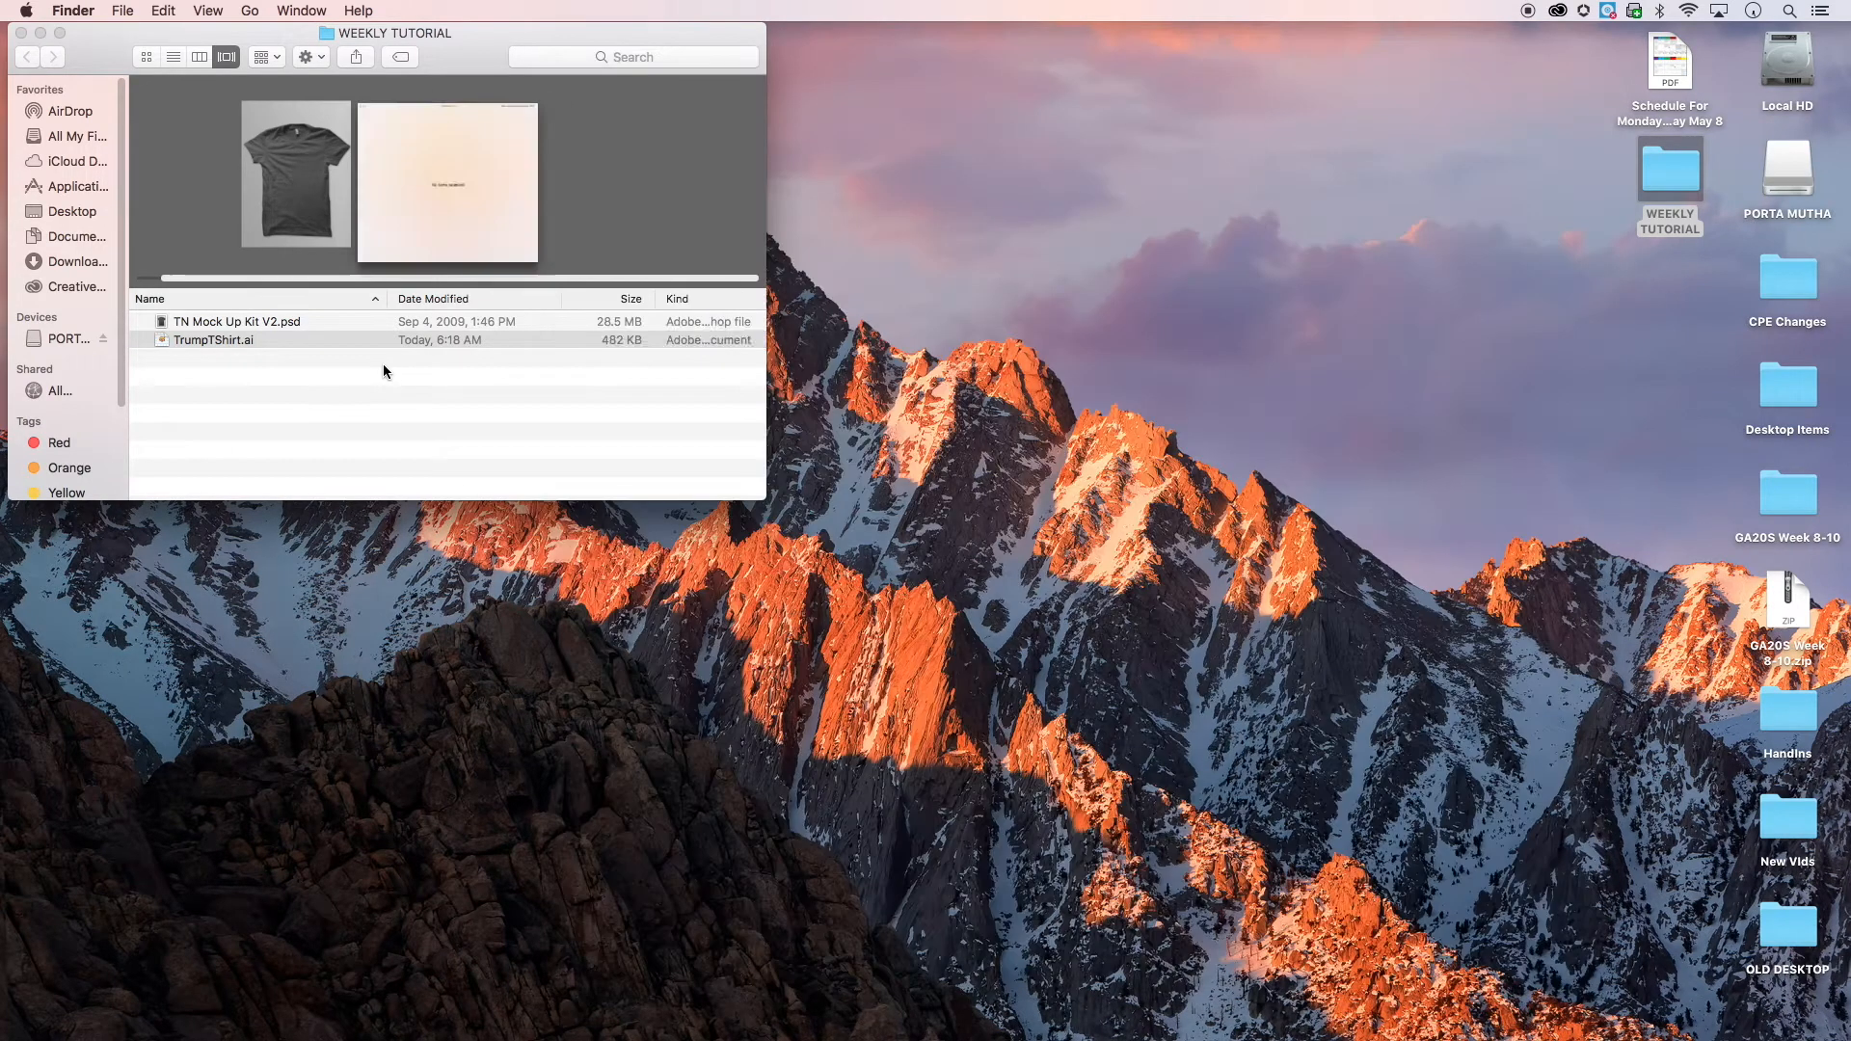
{"action": "left_click", "coordinate": [214, 340]}
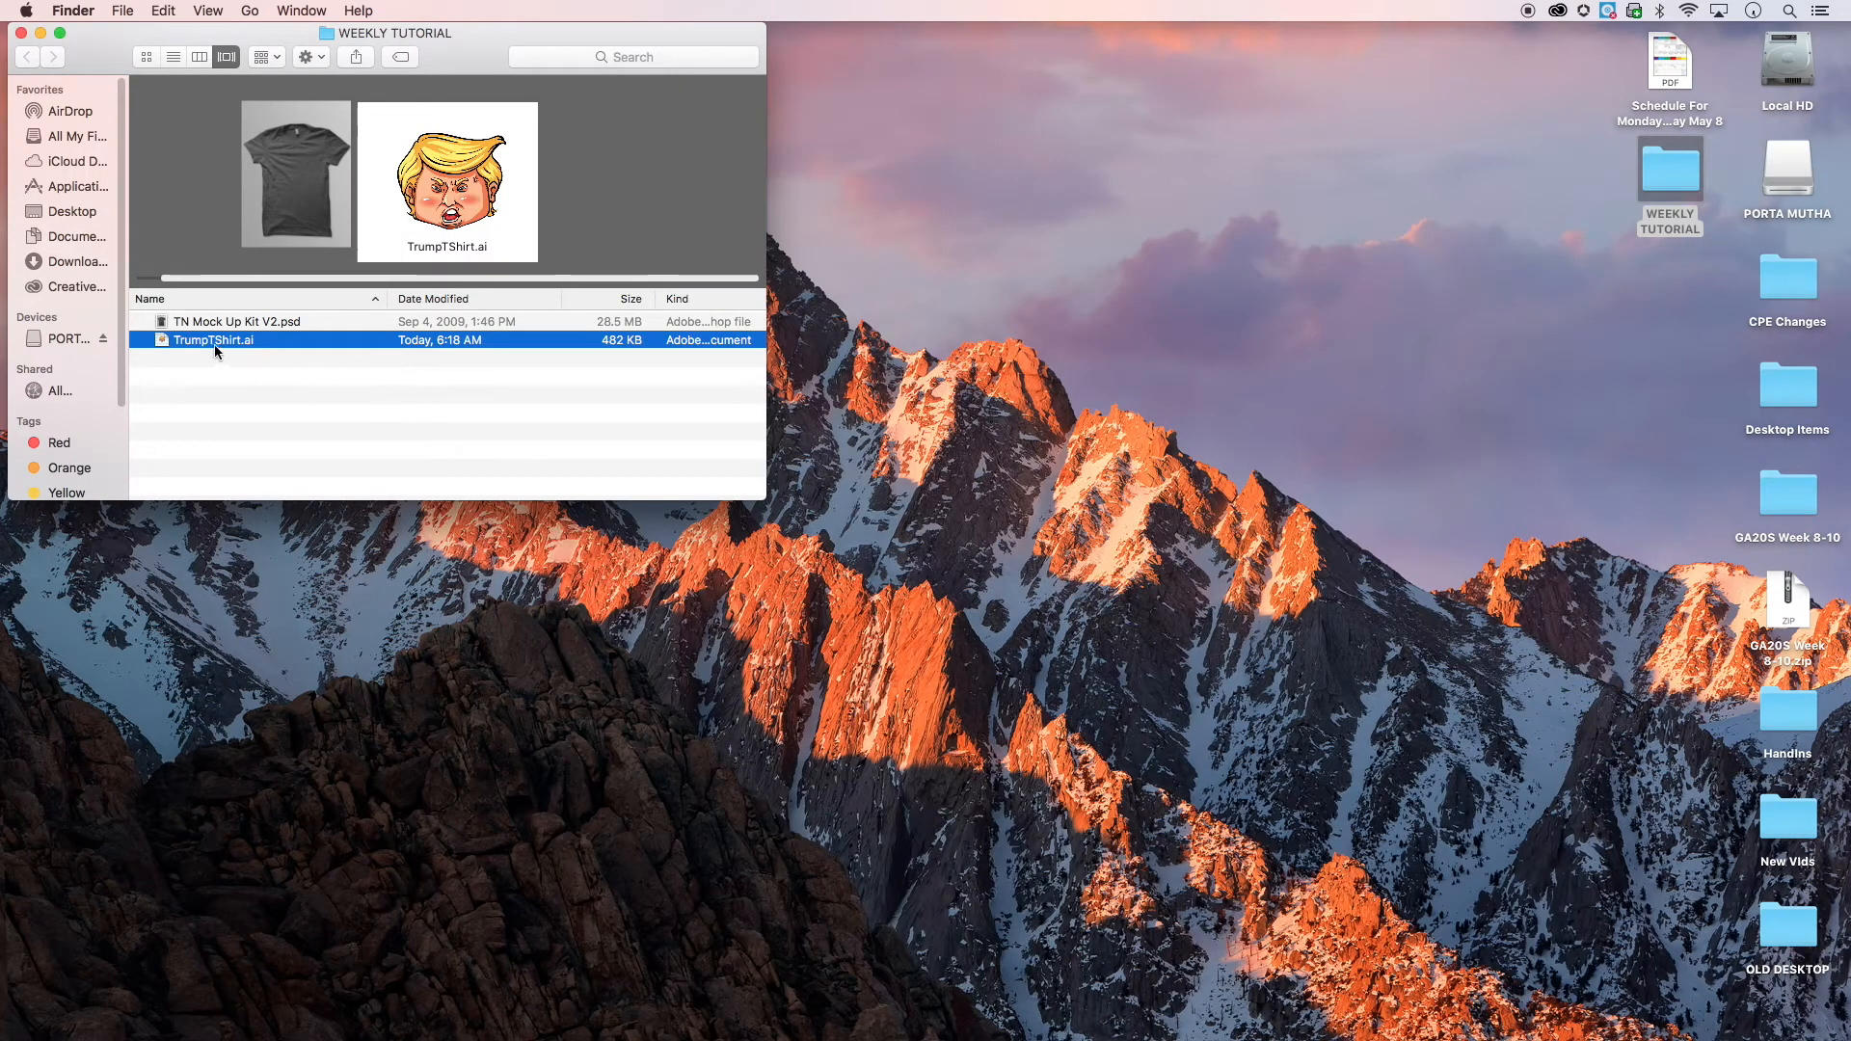
{"action": "mouse_move", "coordinate": [223, 343]}
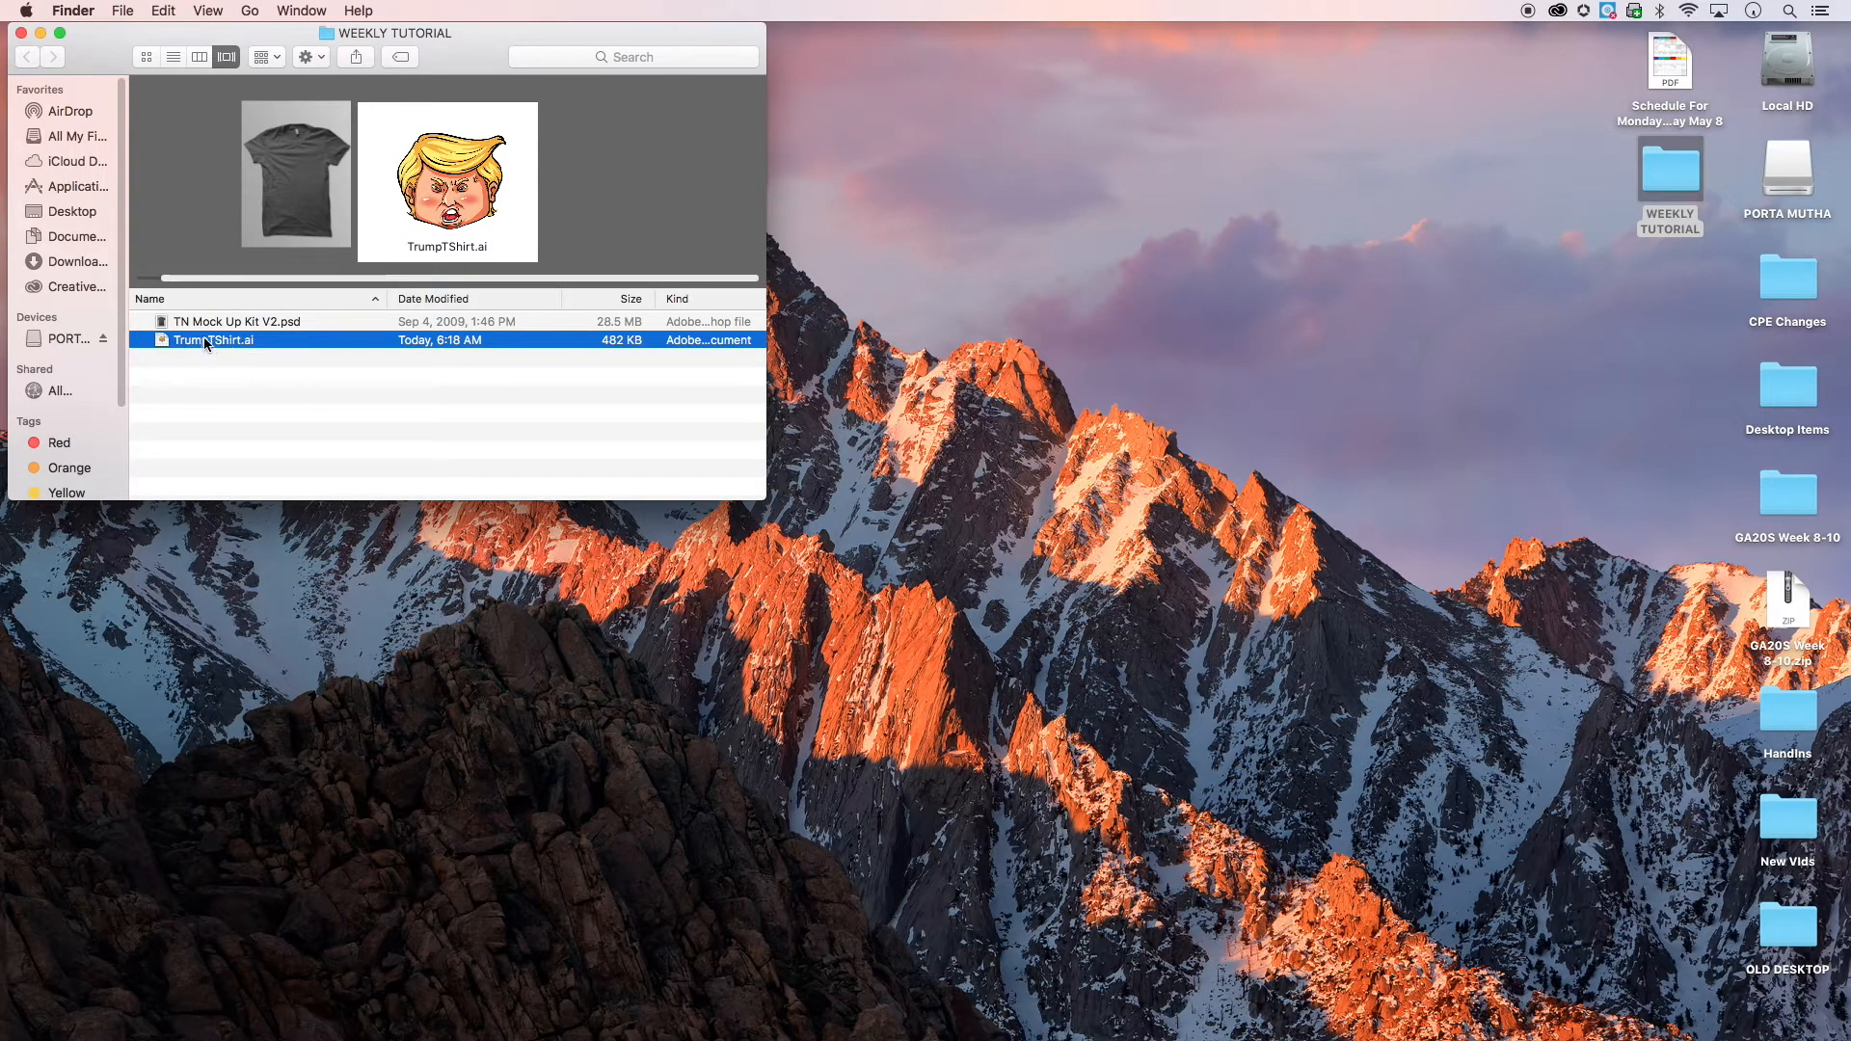
- Open TrumpTShirt.ai in Illustrator and close the extra TrumpFace.ai document
{"action": "double_click", "coordinate": [212, 339]}
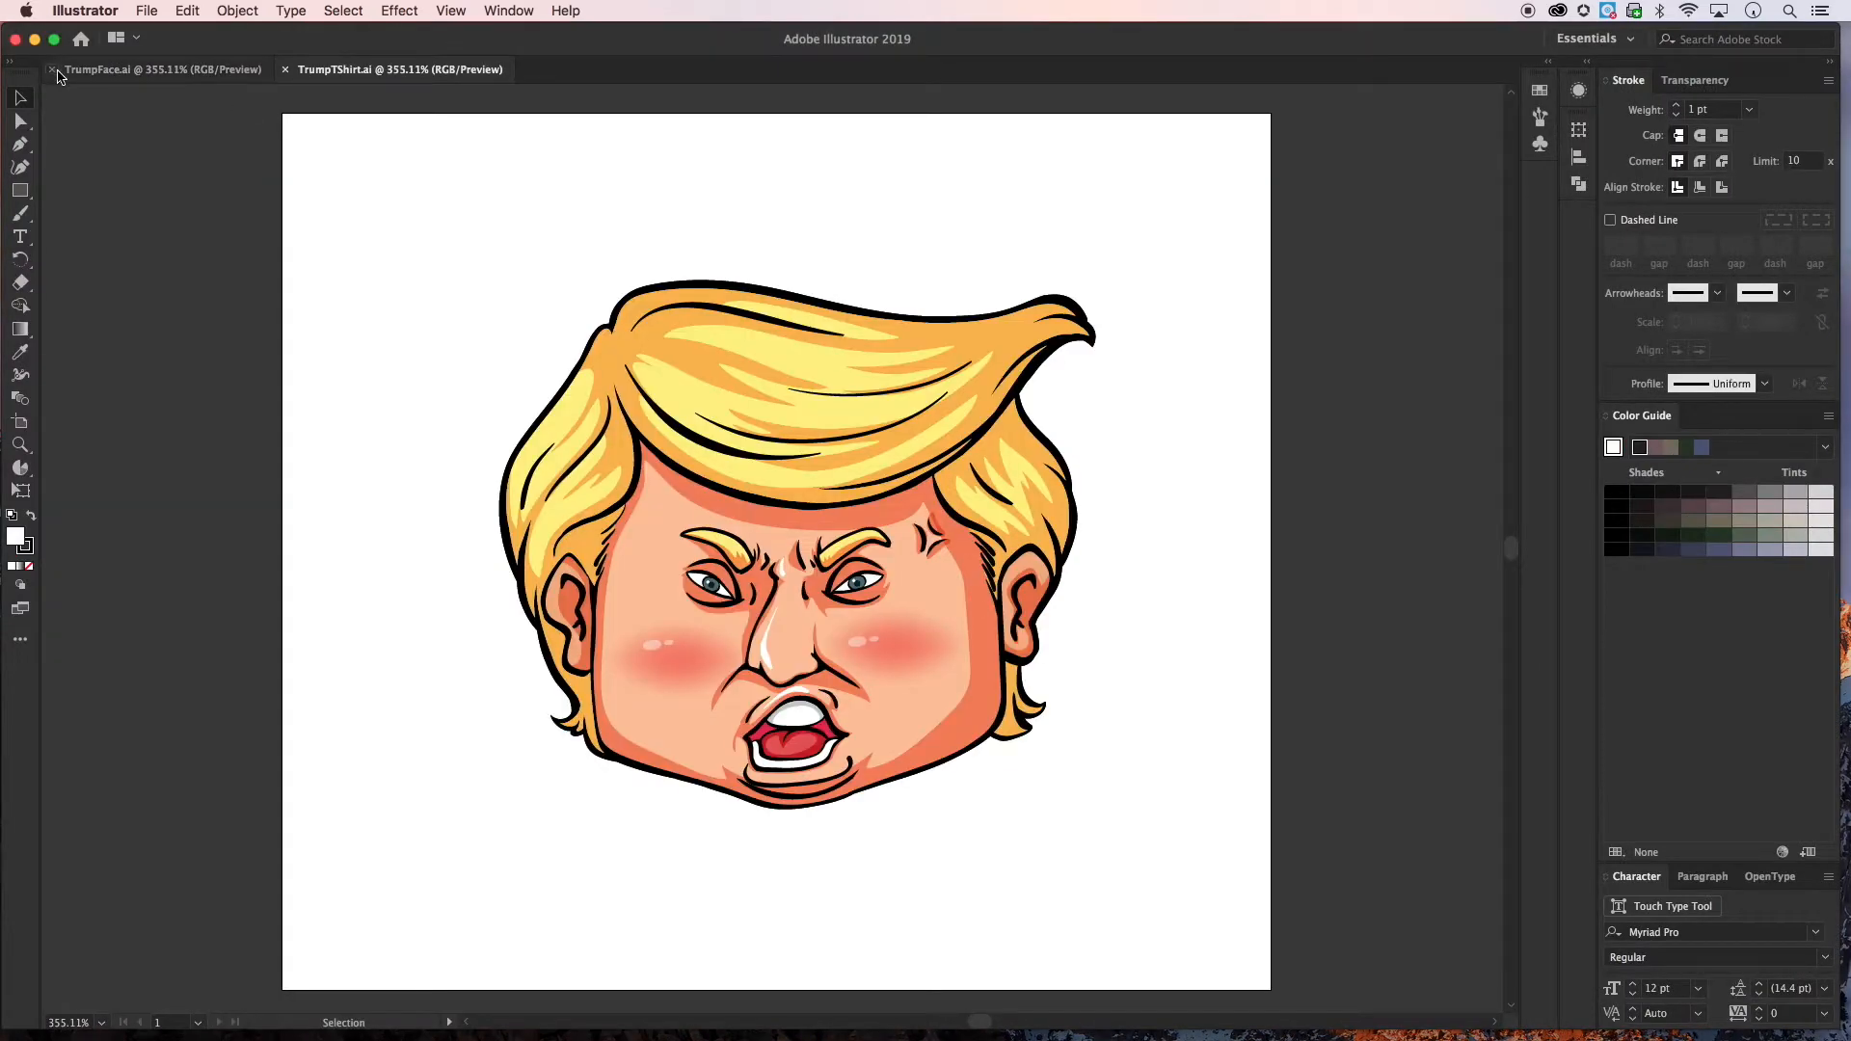
{"action": "left_click", "coordinate": [54, 70]}
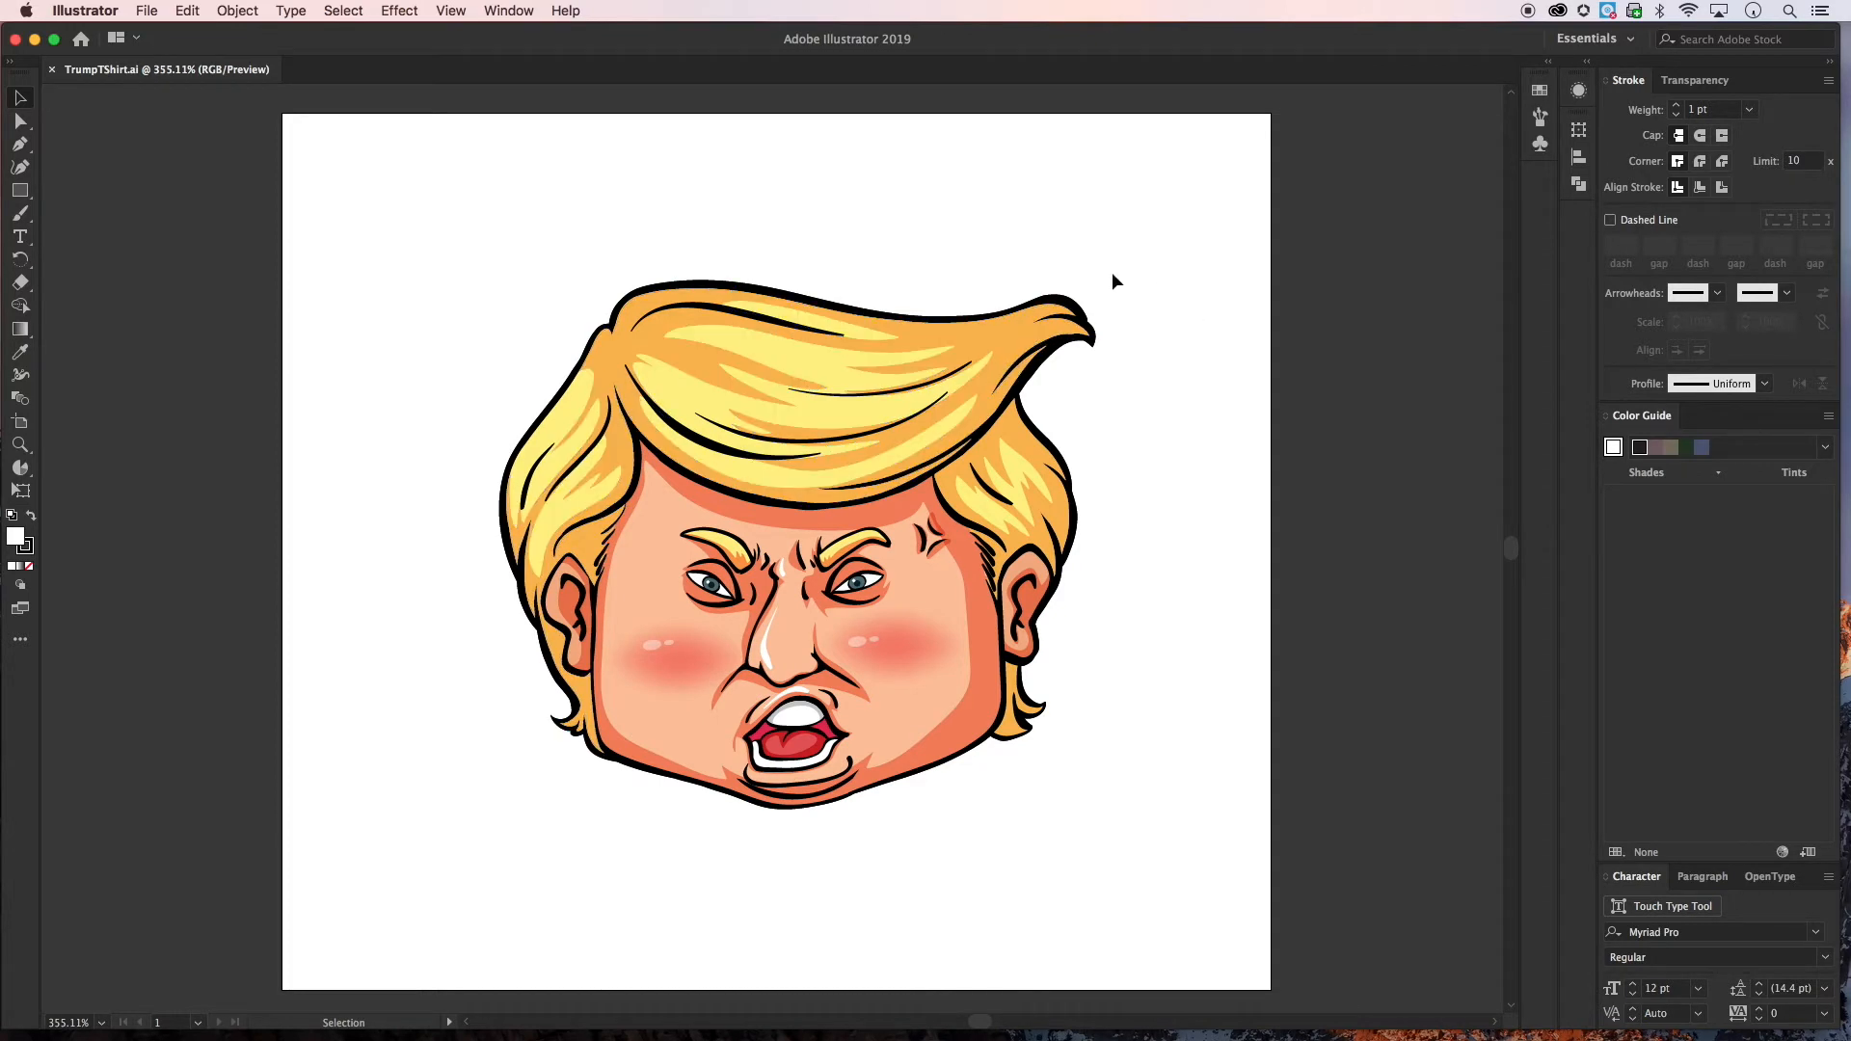
{"action": "mouse_move", "coordinate": [1137, 314]}
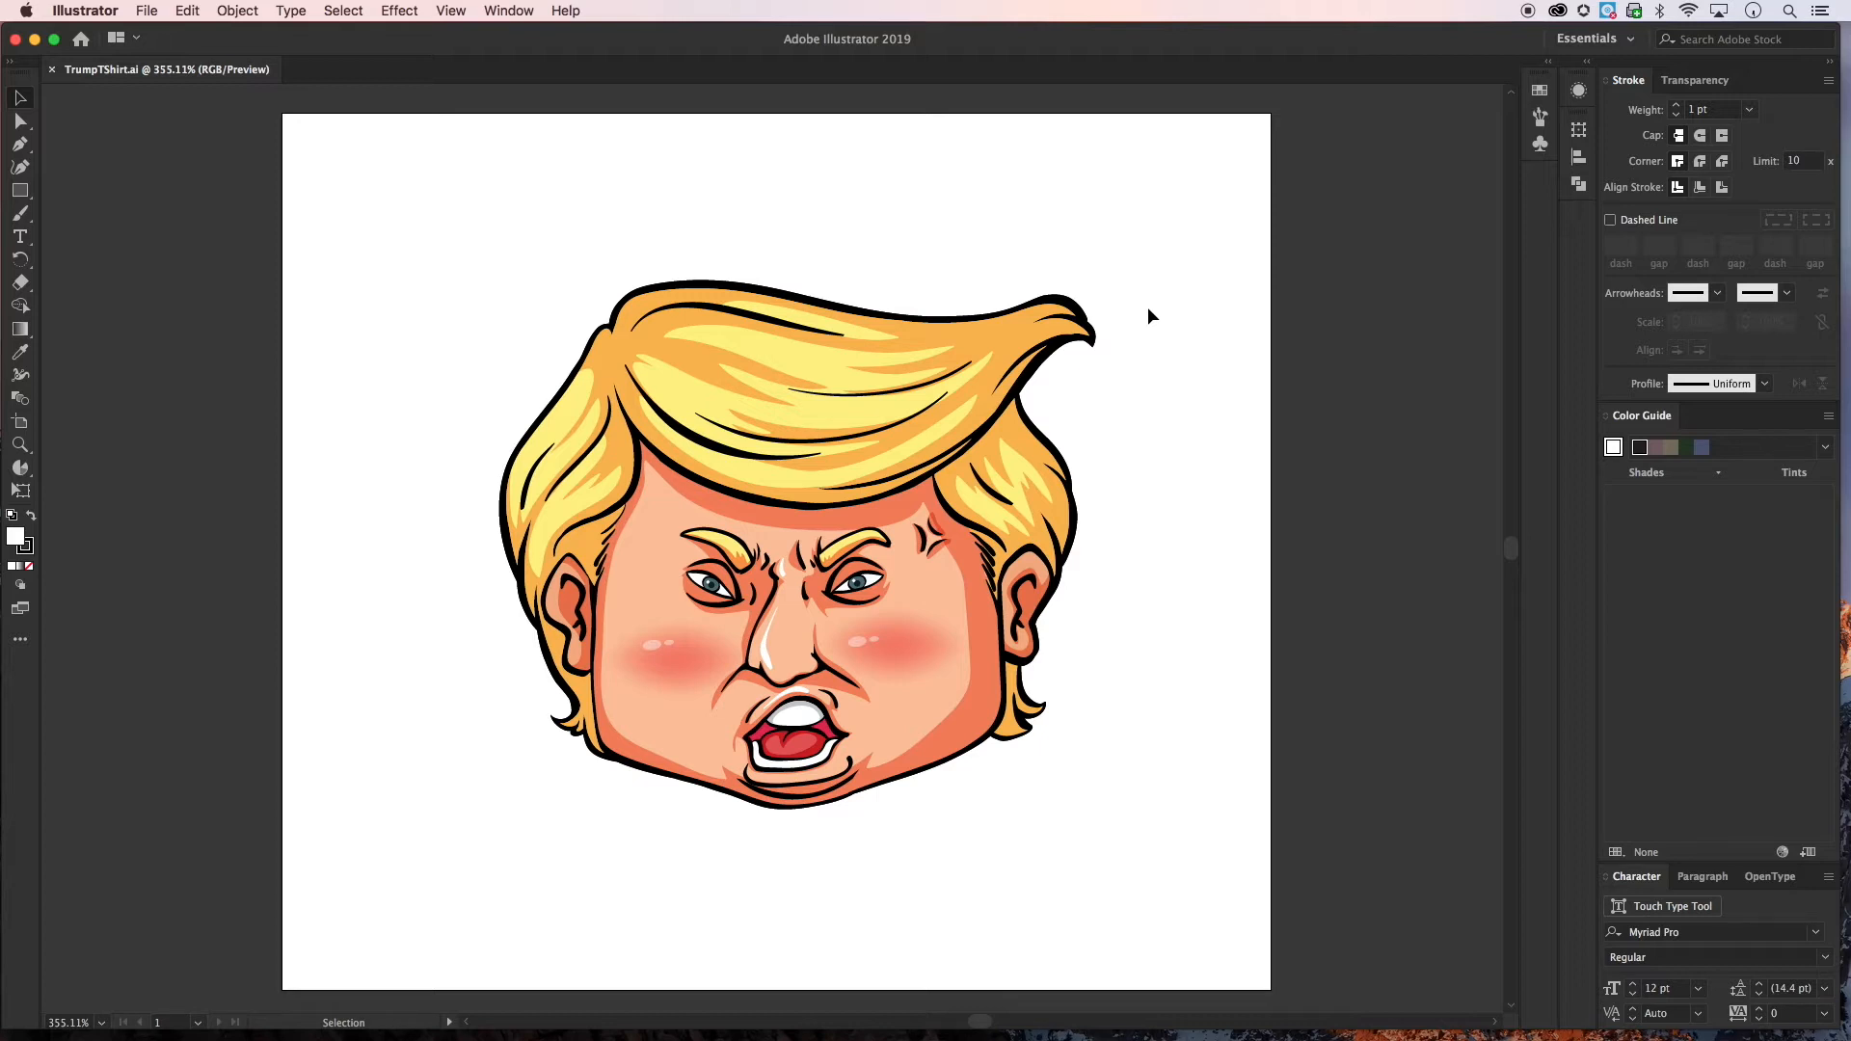
{"action": "mouse_move", "coordinate": [1054, 378]}
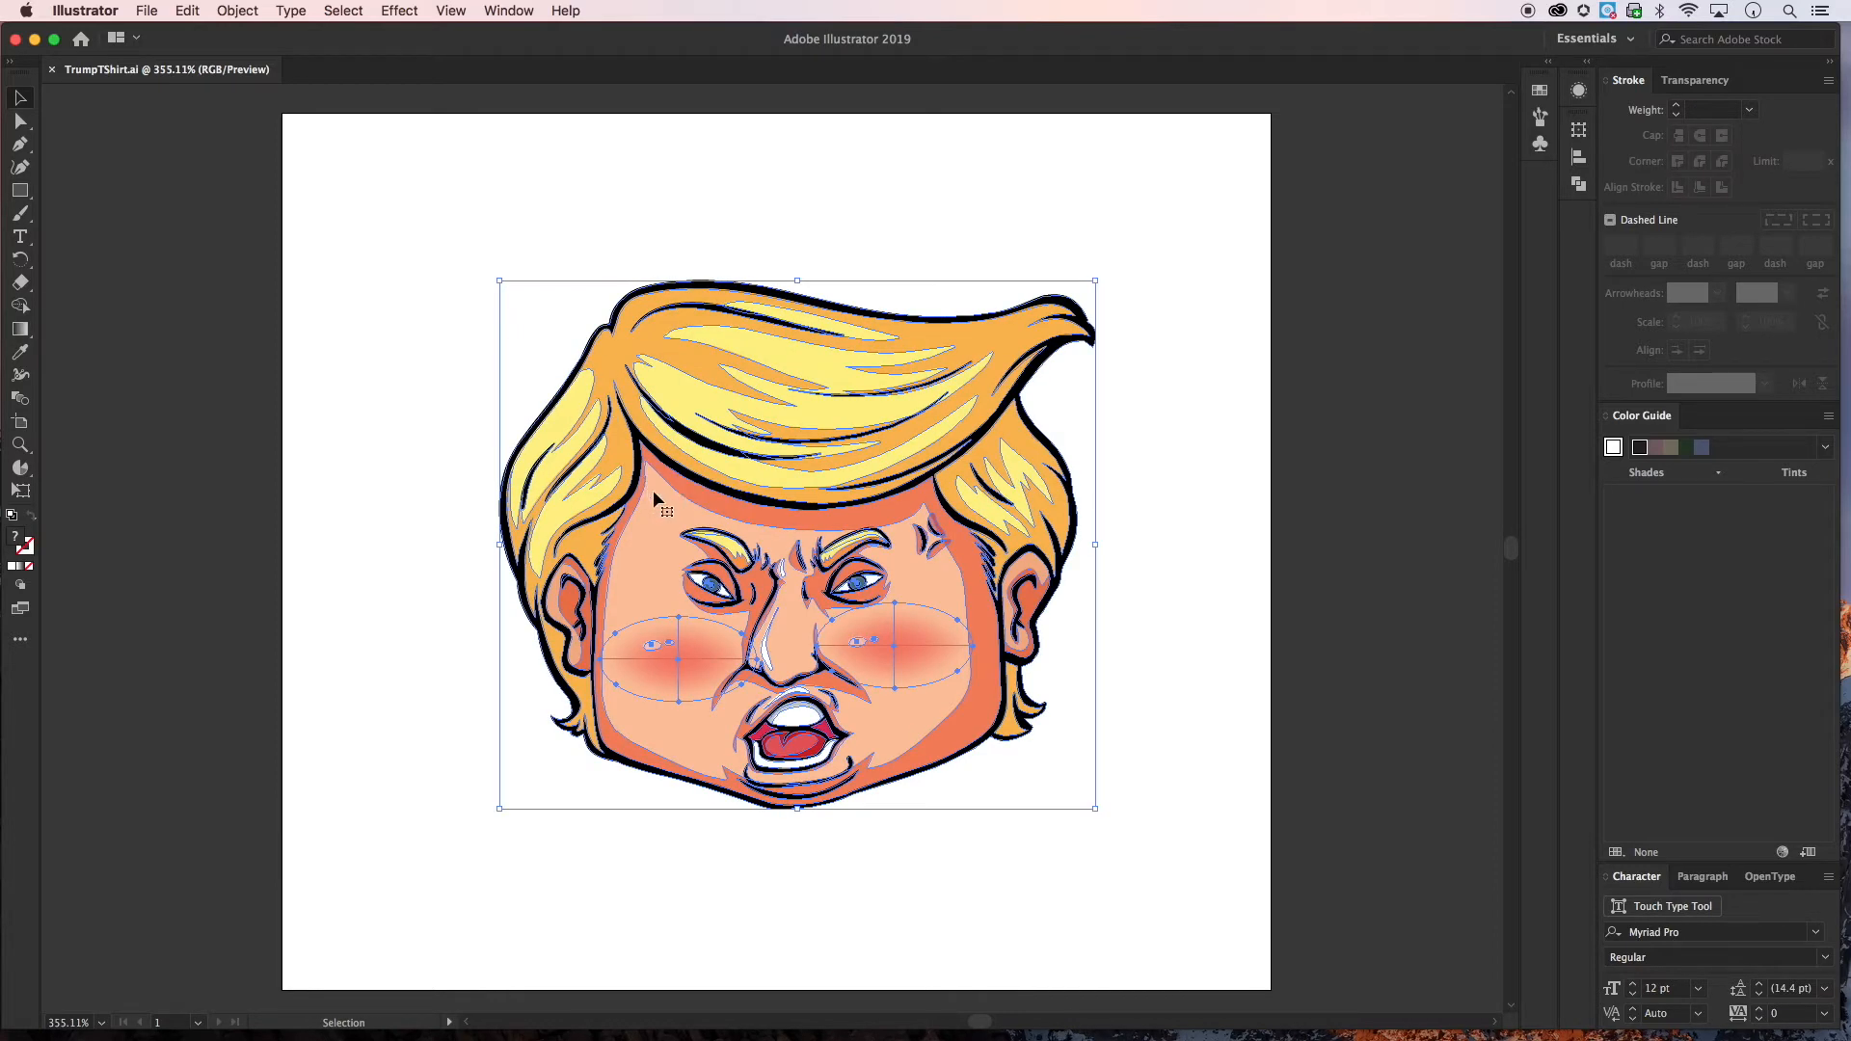
{"action": "mouse_move", "coordinate": [671, 517]}
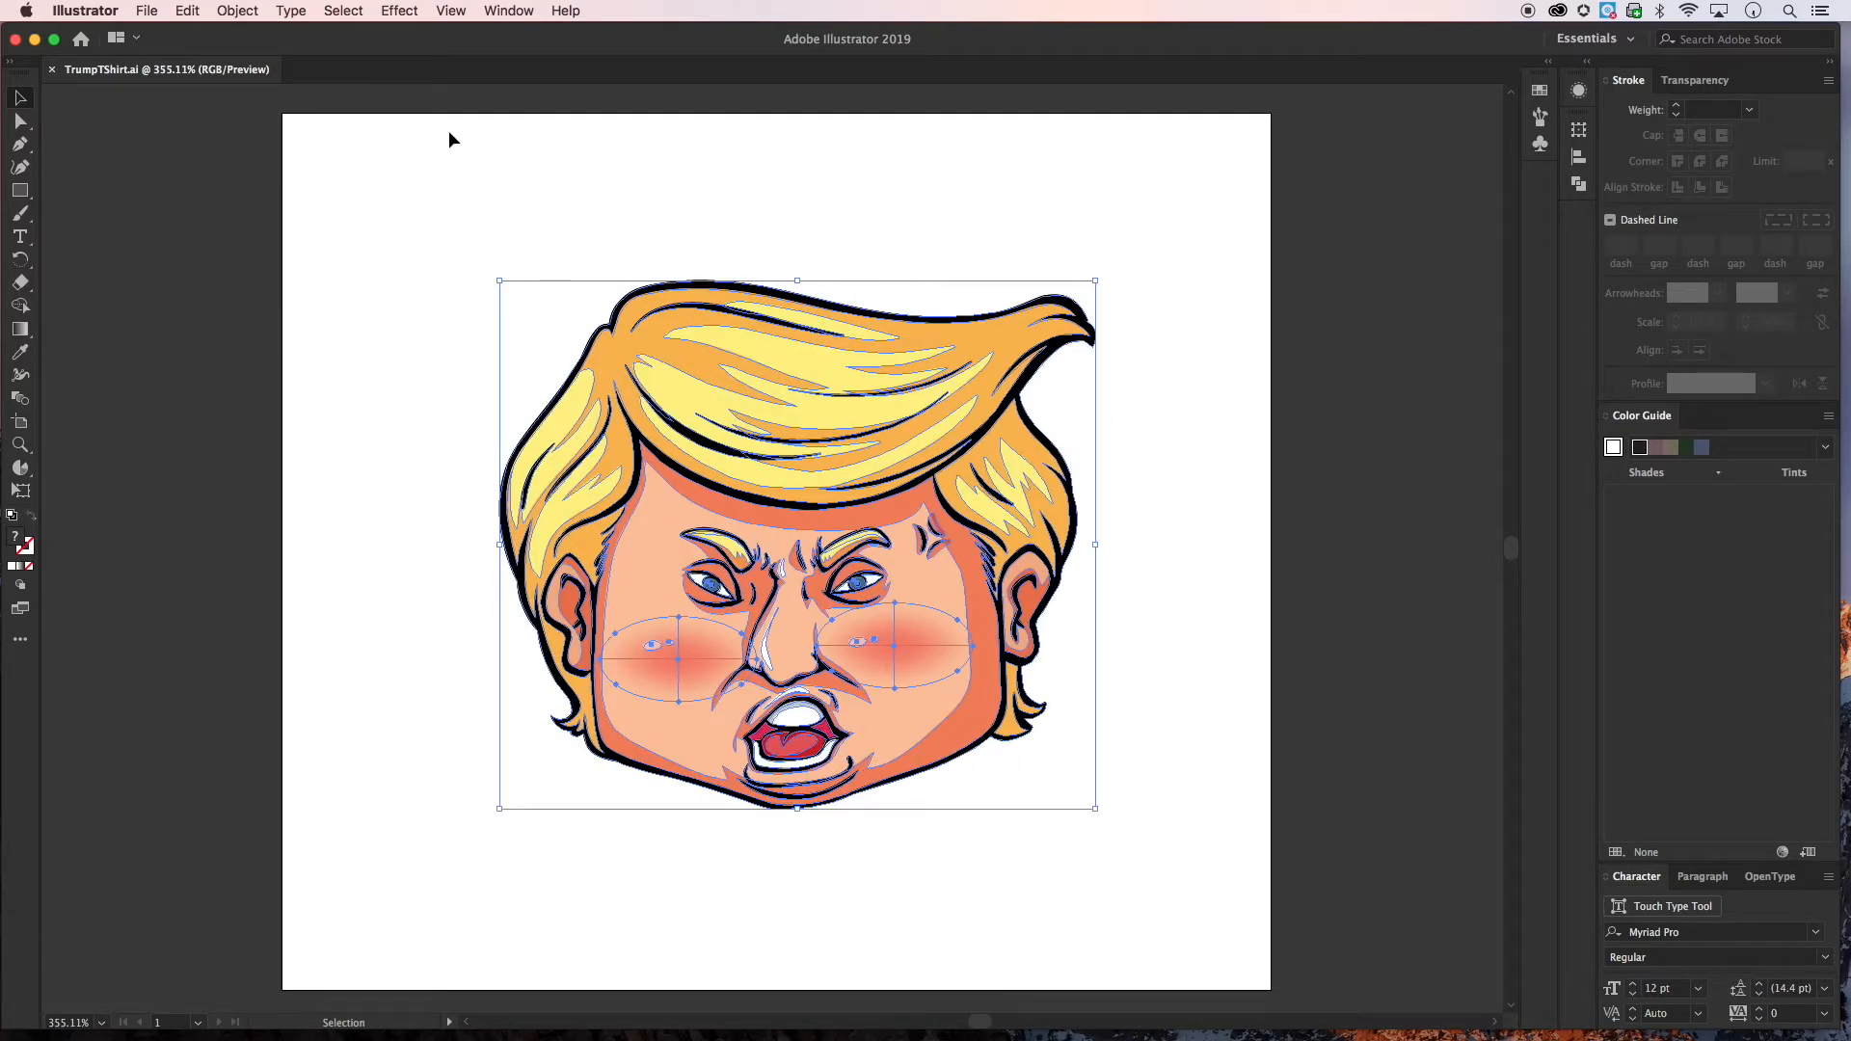
- Copy all of the cartoon face artwork, then select TN Mock Up Kit V2.psd in Finder
{"action": "left_click", "coordinate": [187, 12]}
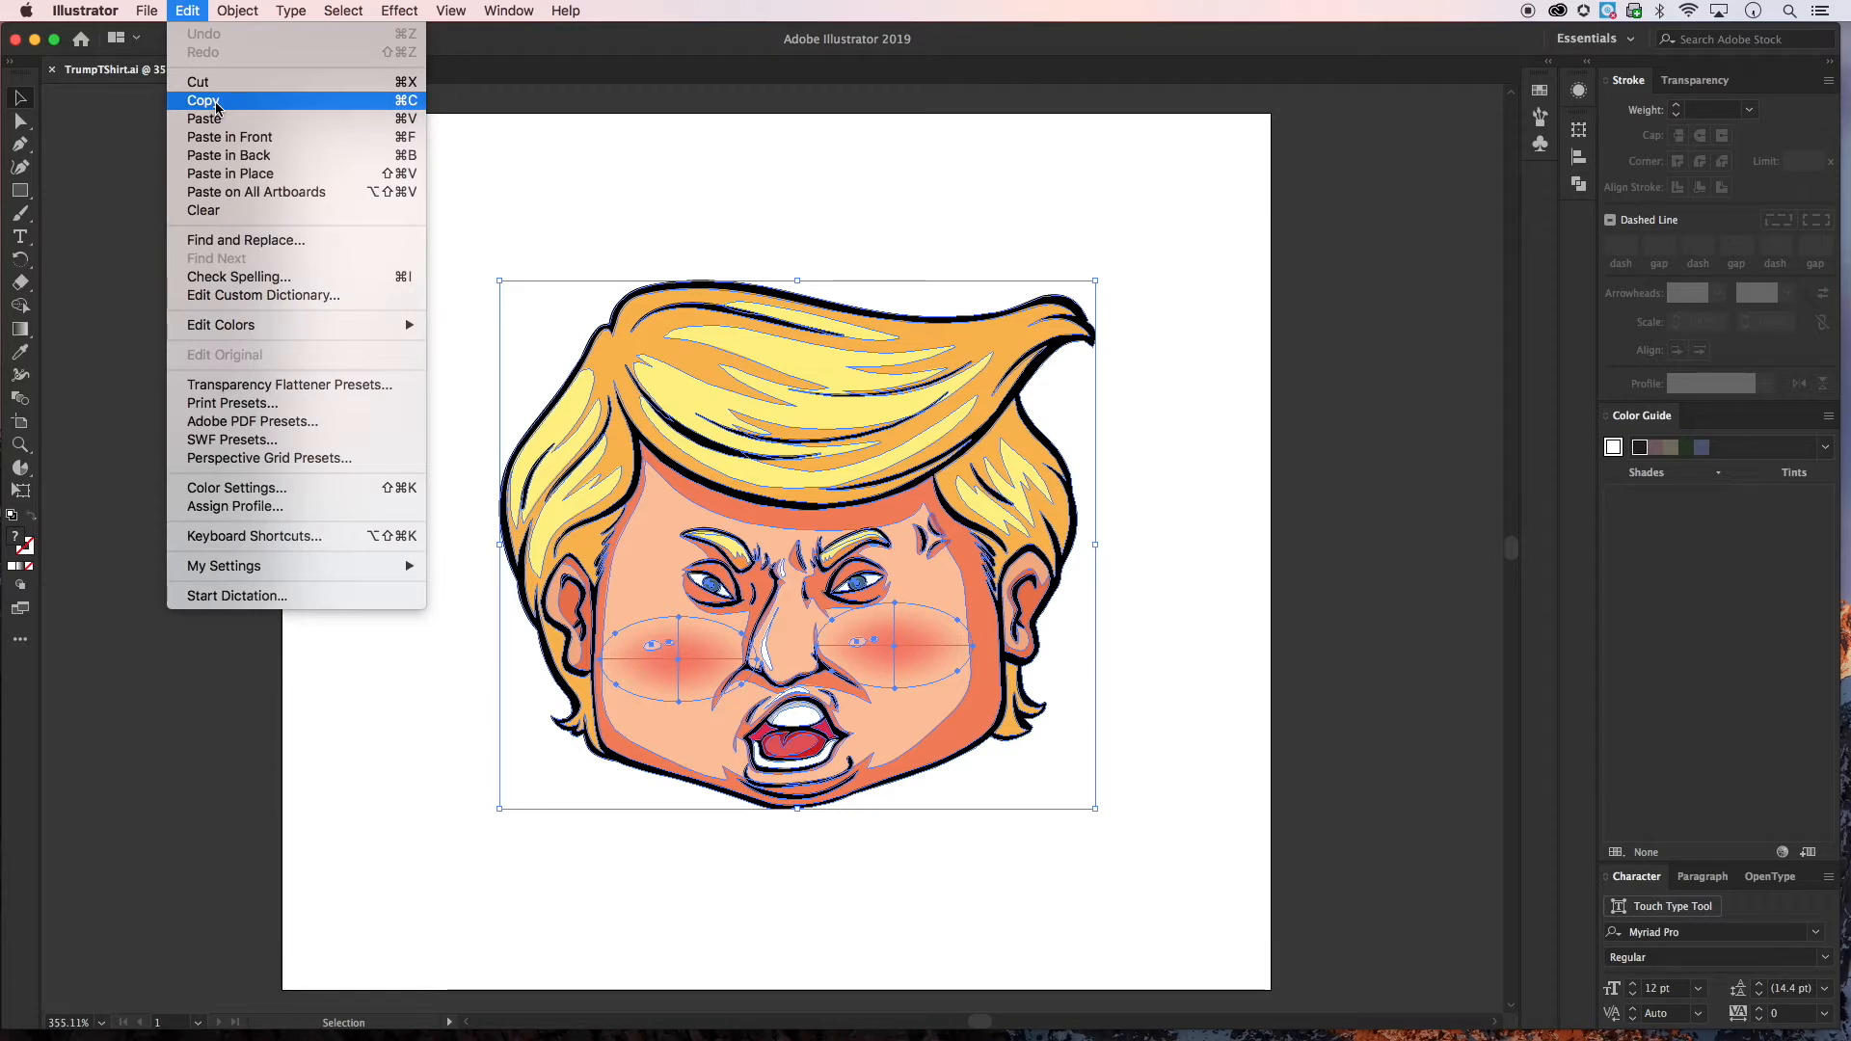
{"action": "left_click", "coordinate": [203, 98]}
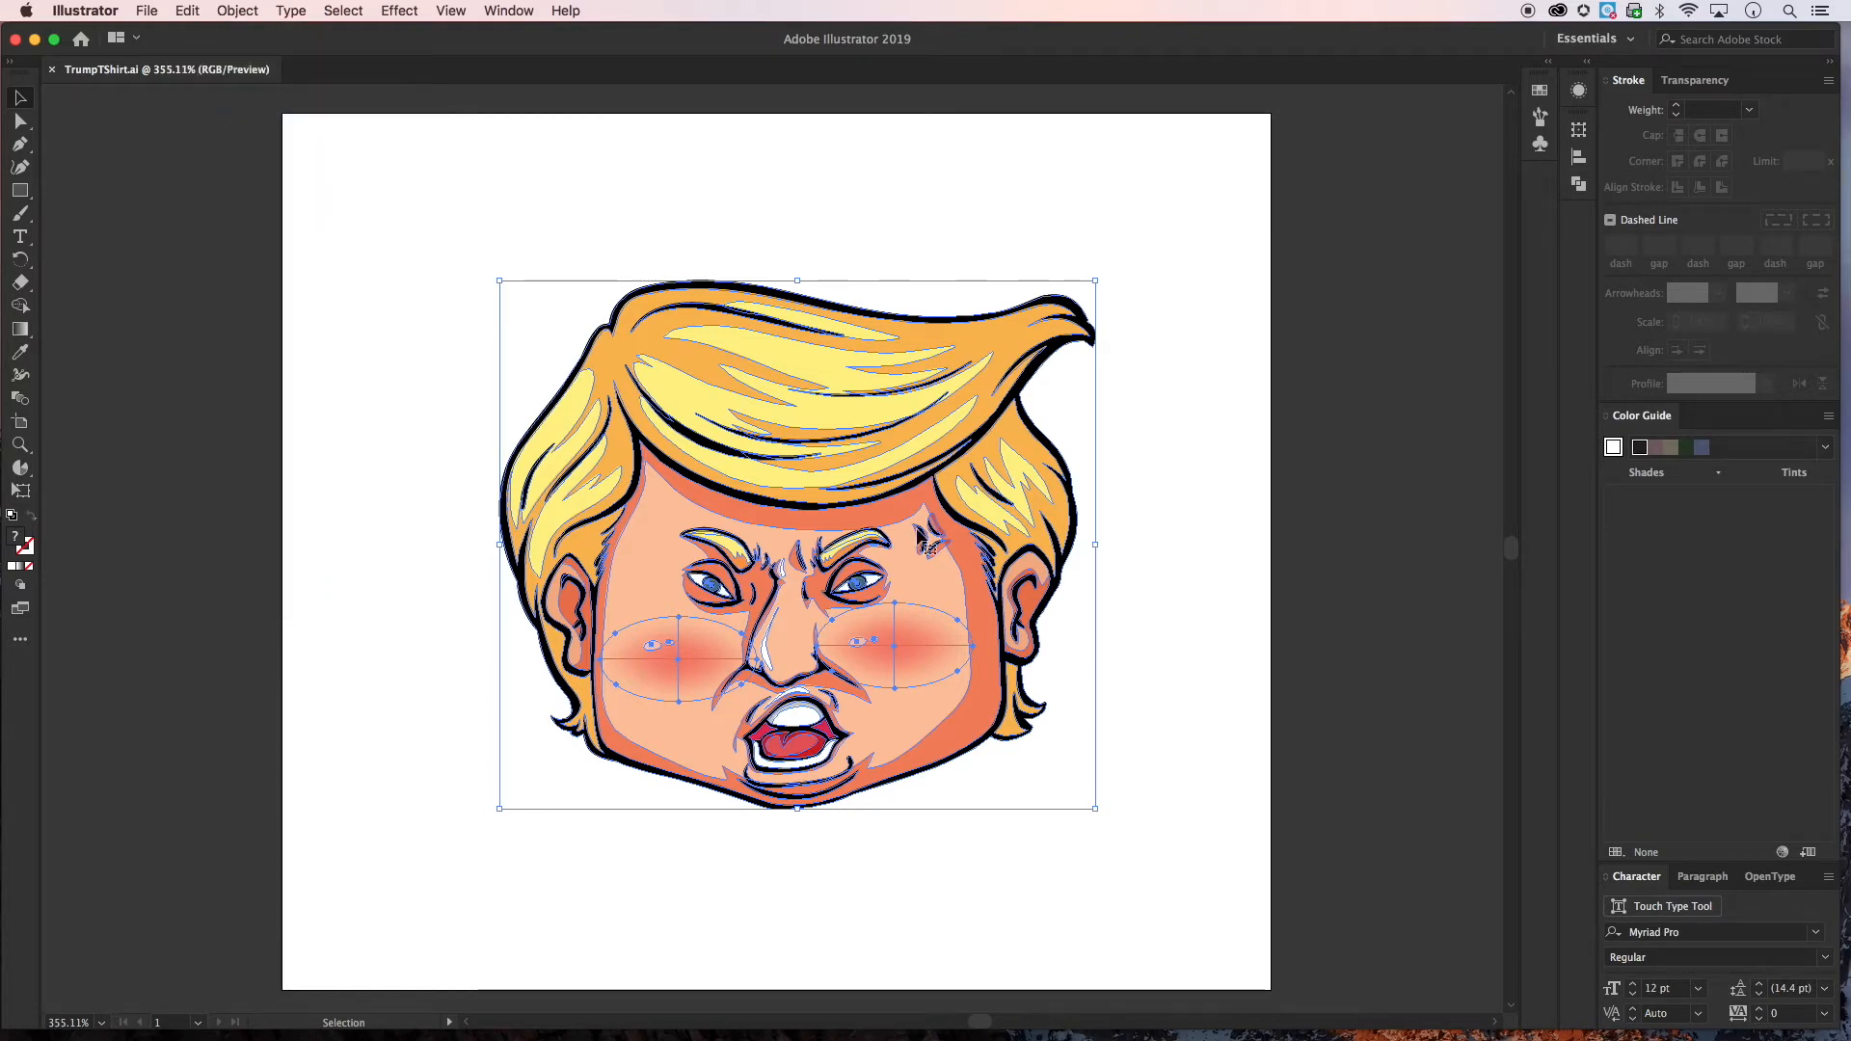
{"action": "left_click", "coordinate": [187, 11]}
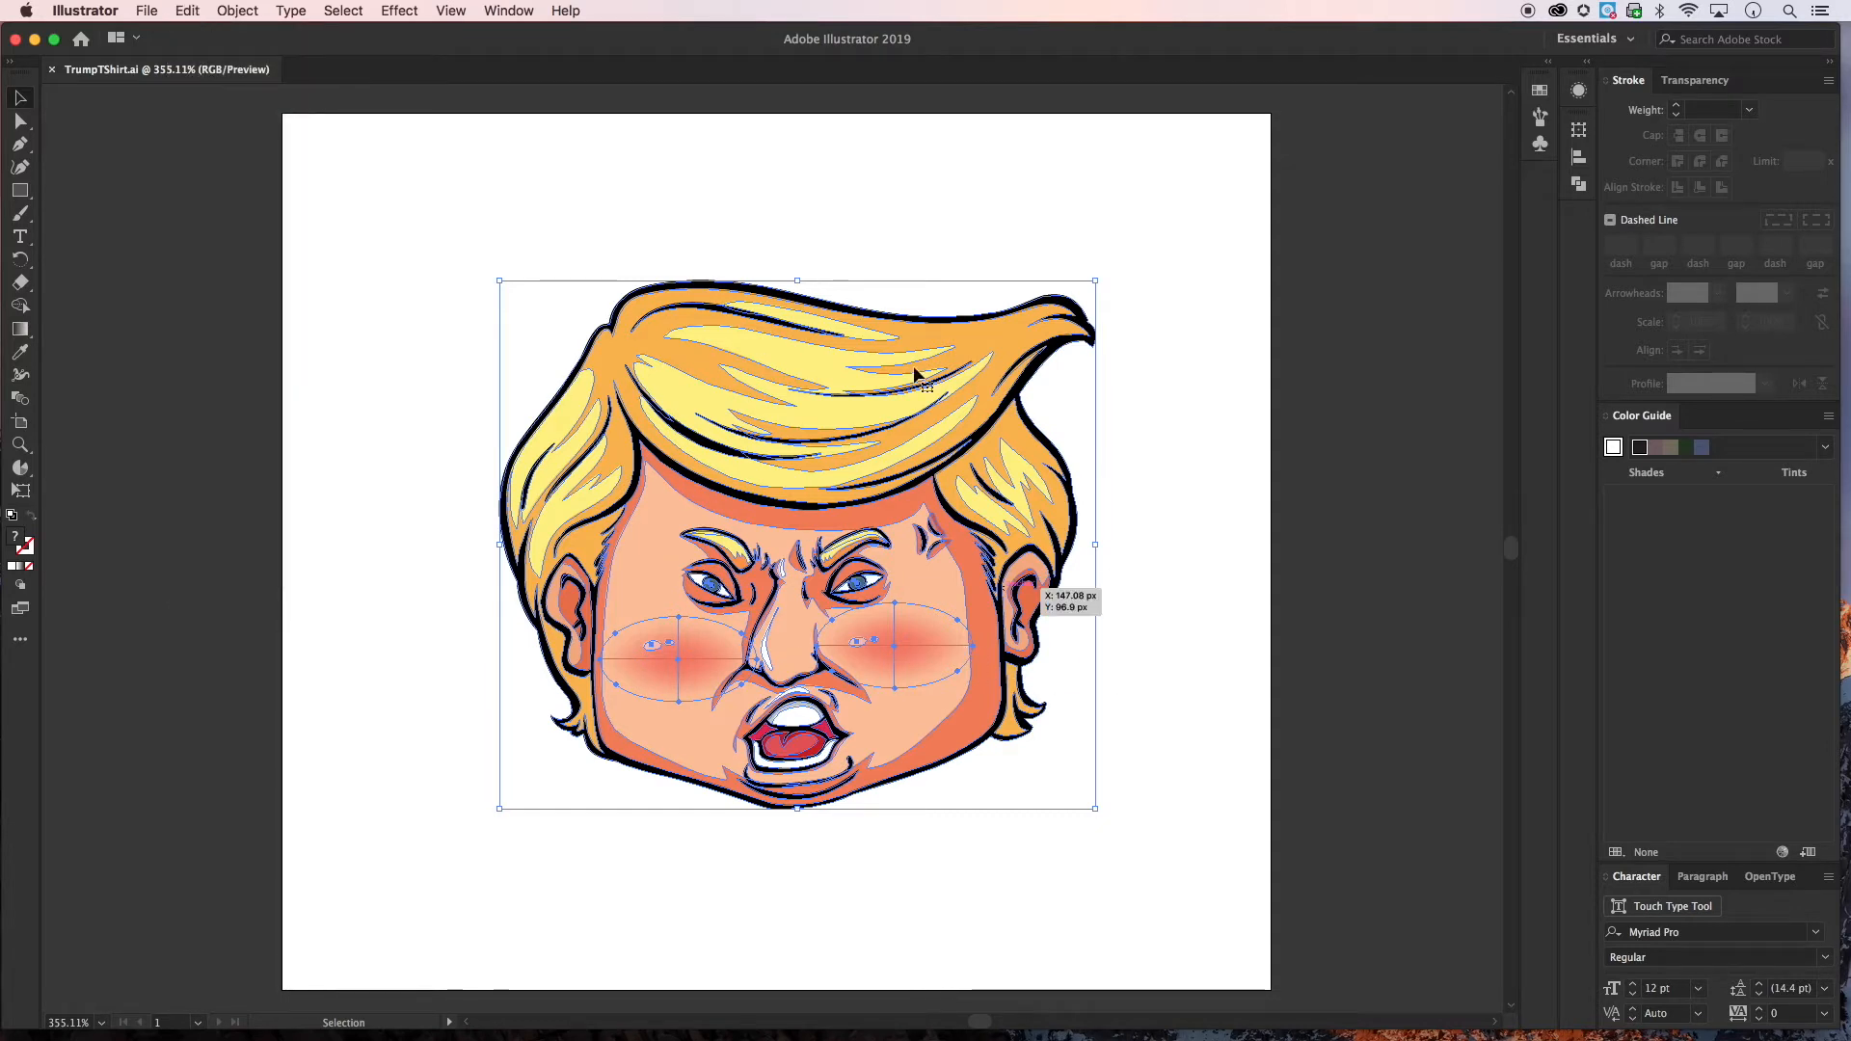
{"action": "mouse_move", "coordinate": [314, 212]}
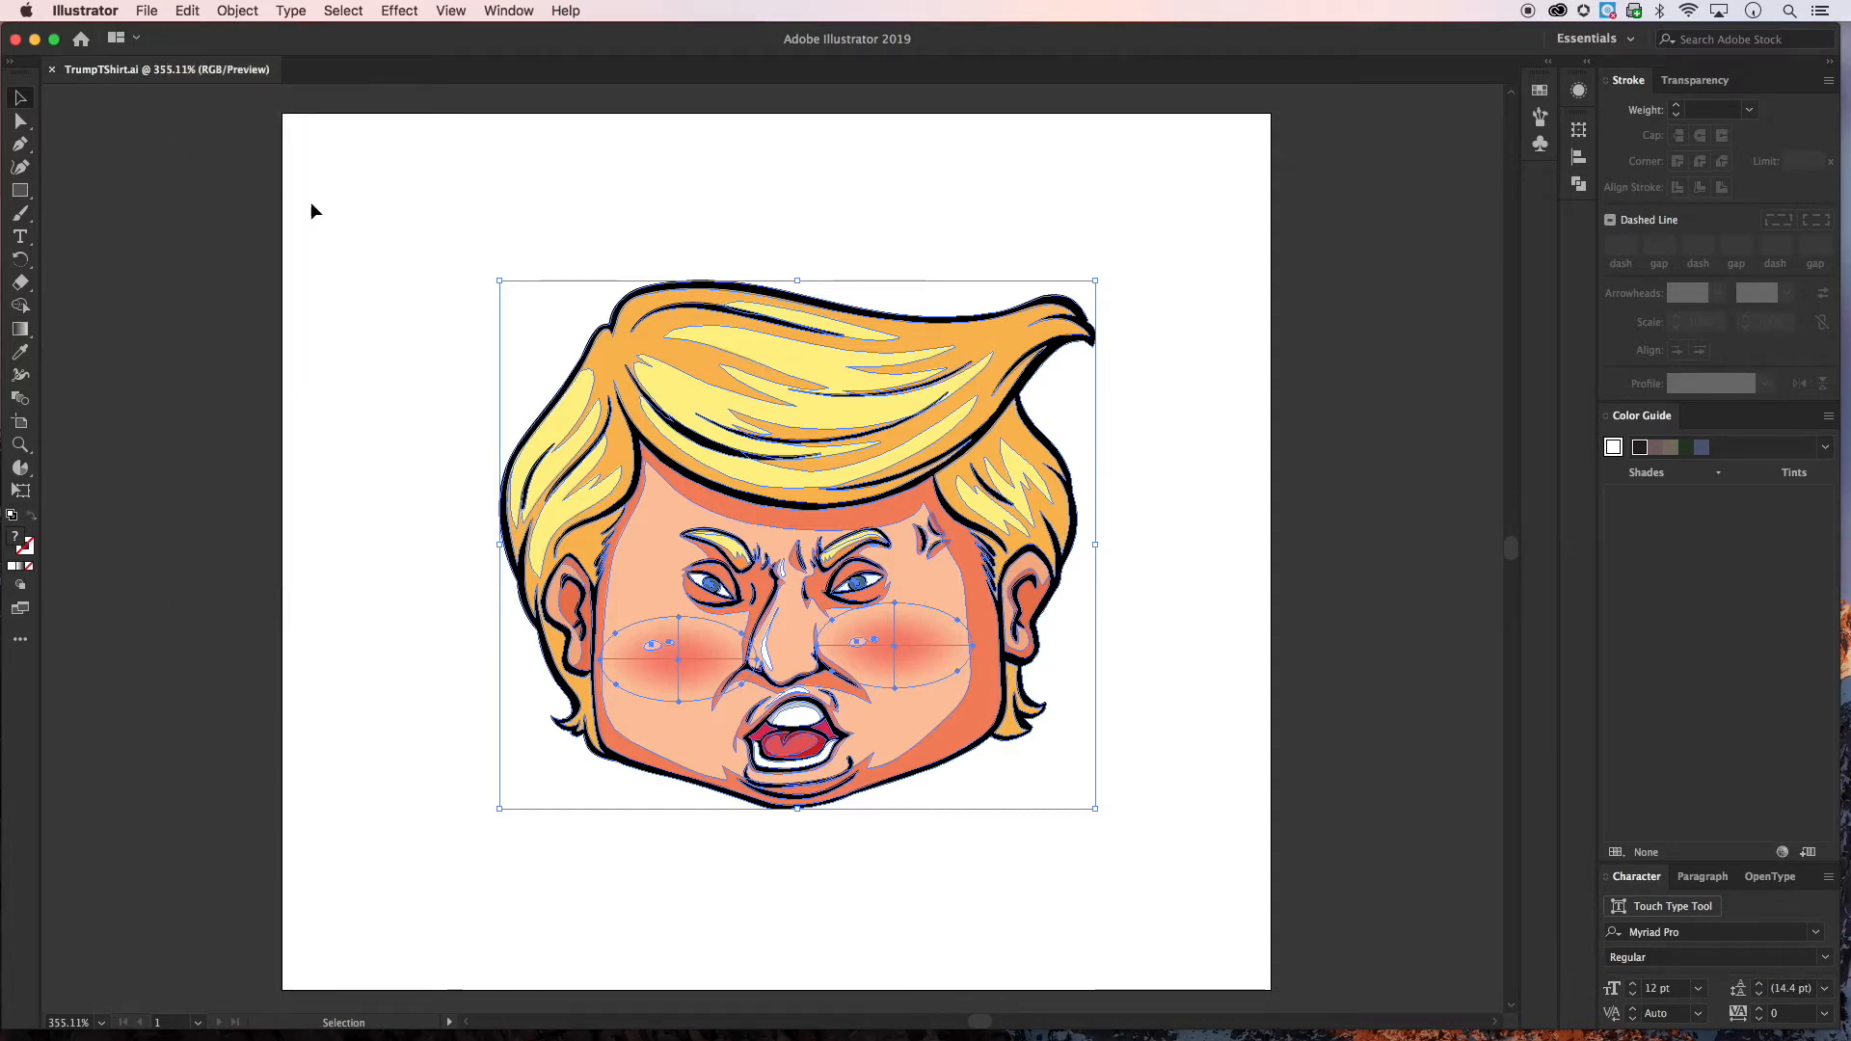
{"action": "mouse_move", "coordinate": [35, 38]}
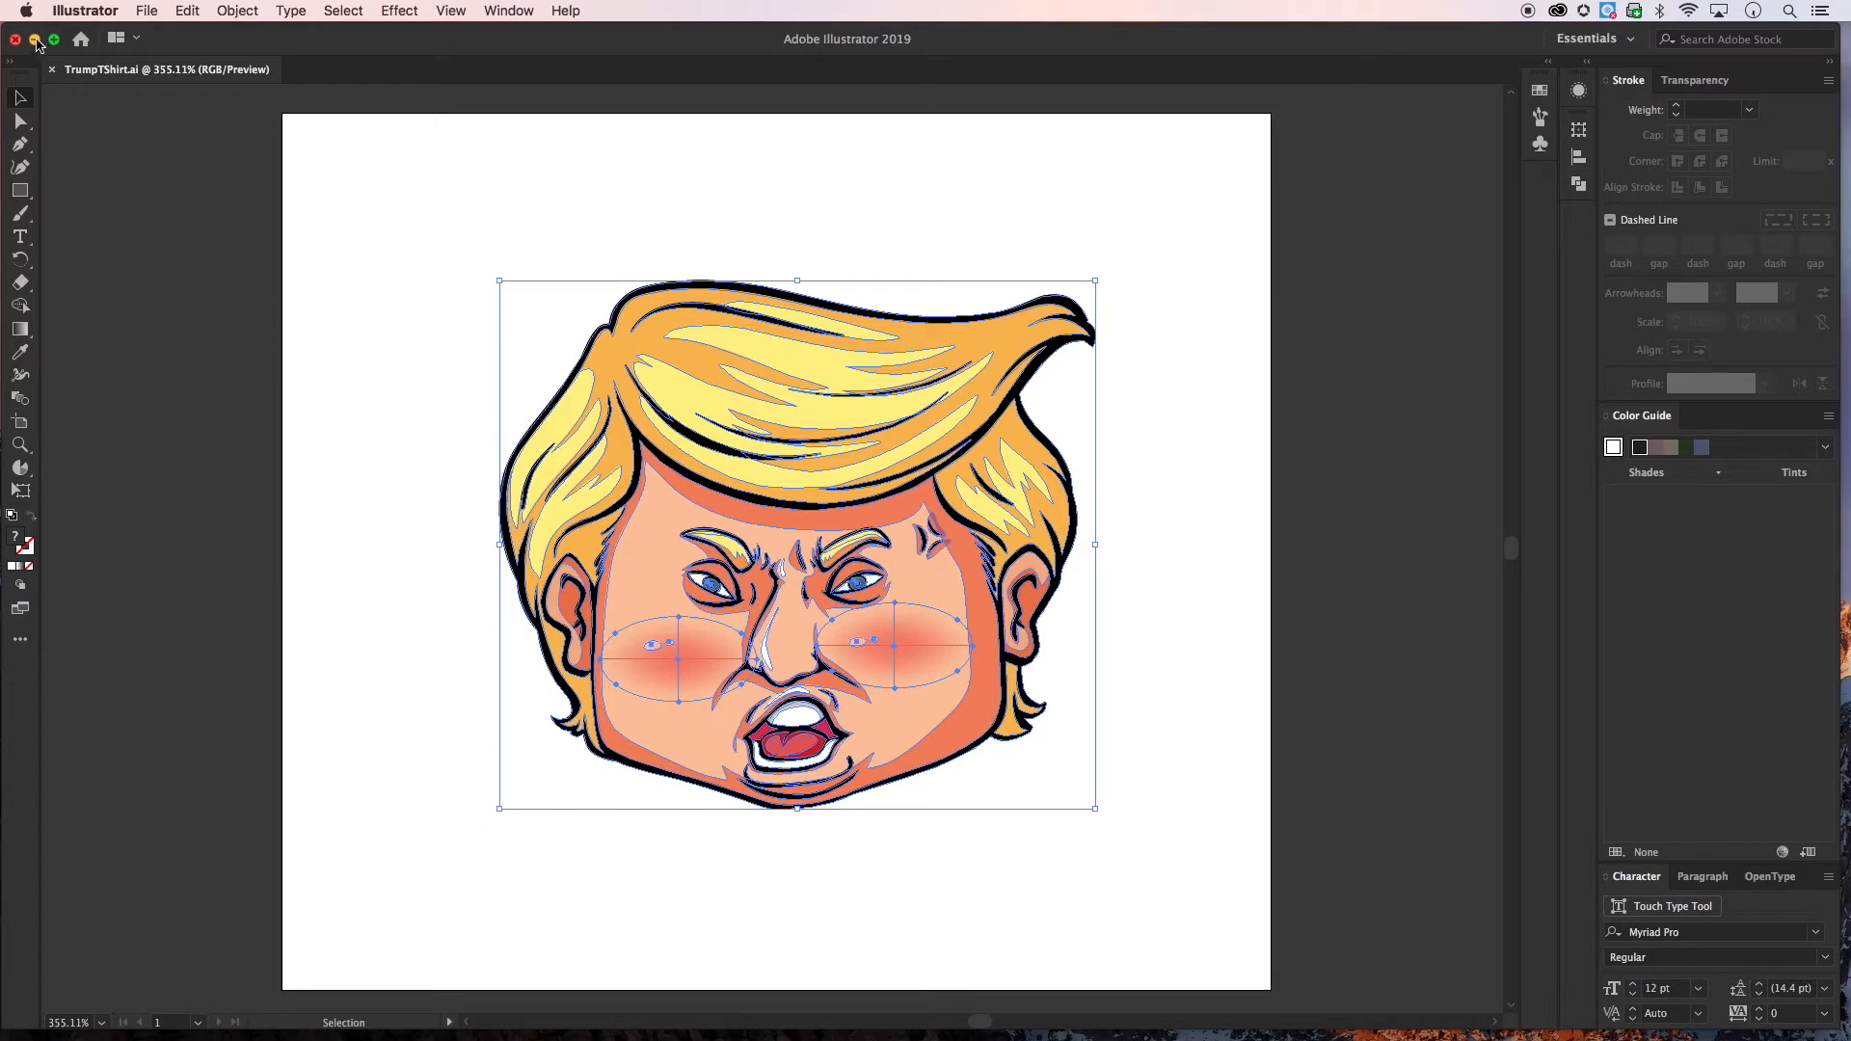
{"action": "mouse_move", "coordinate": [185, 237]}
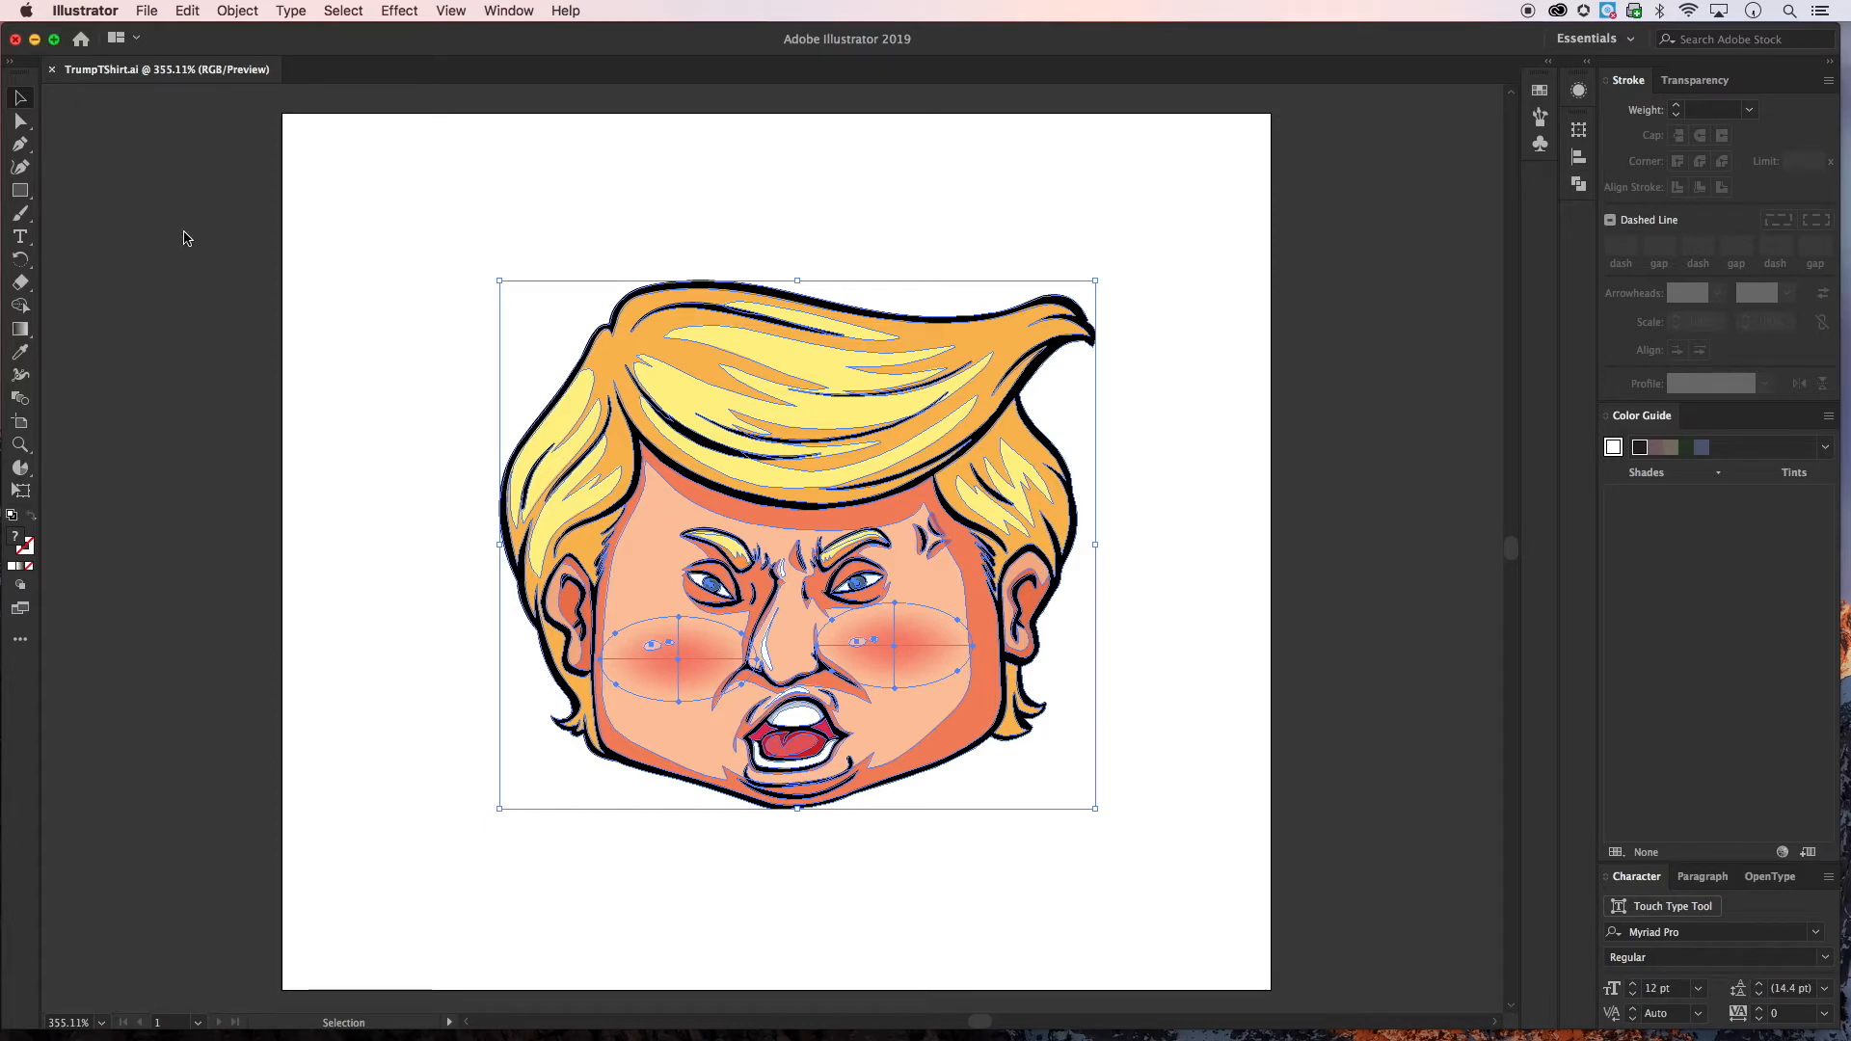
{"action": "mouse_move", "coordinate": [249, 278]}
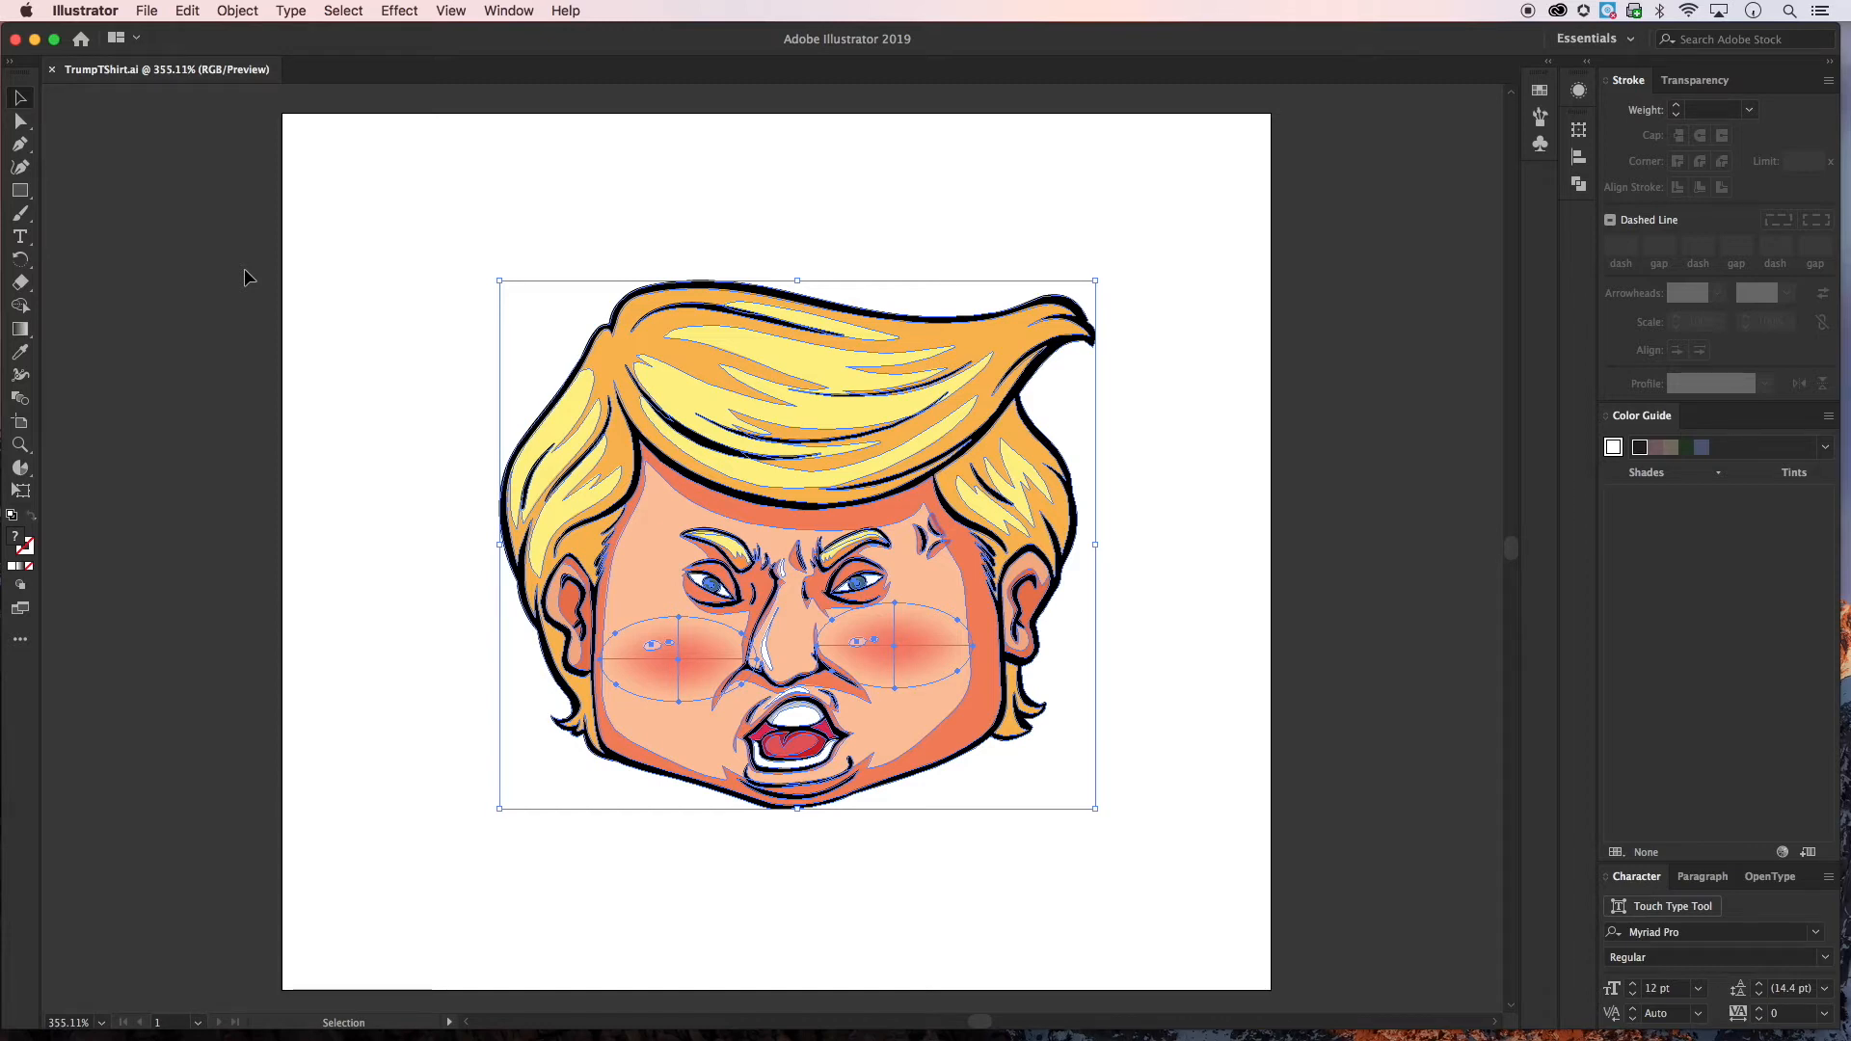
{"action": "mouse_move", "coordinate": [164, 81]}
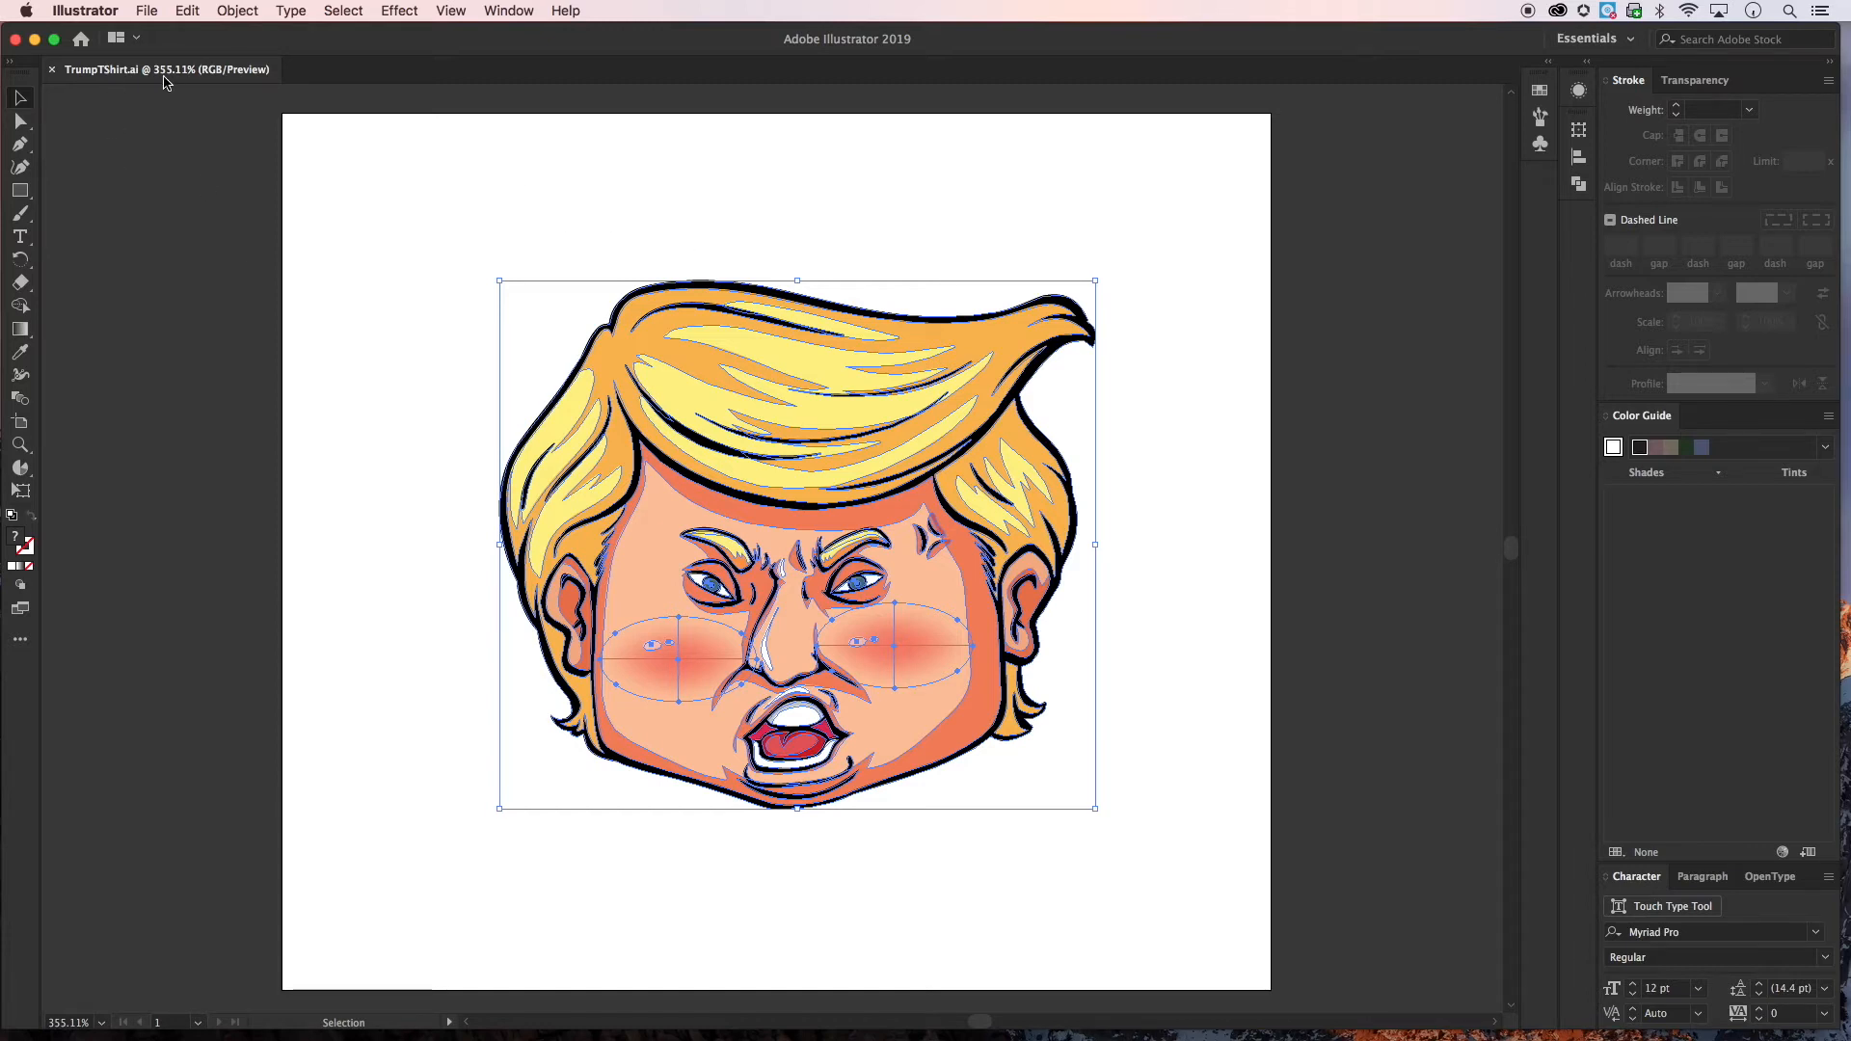
{"action": "mouse_move", "coordinate": [34, 38]}
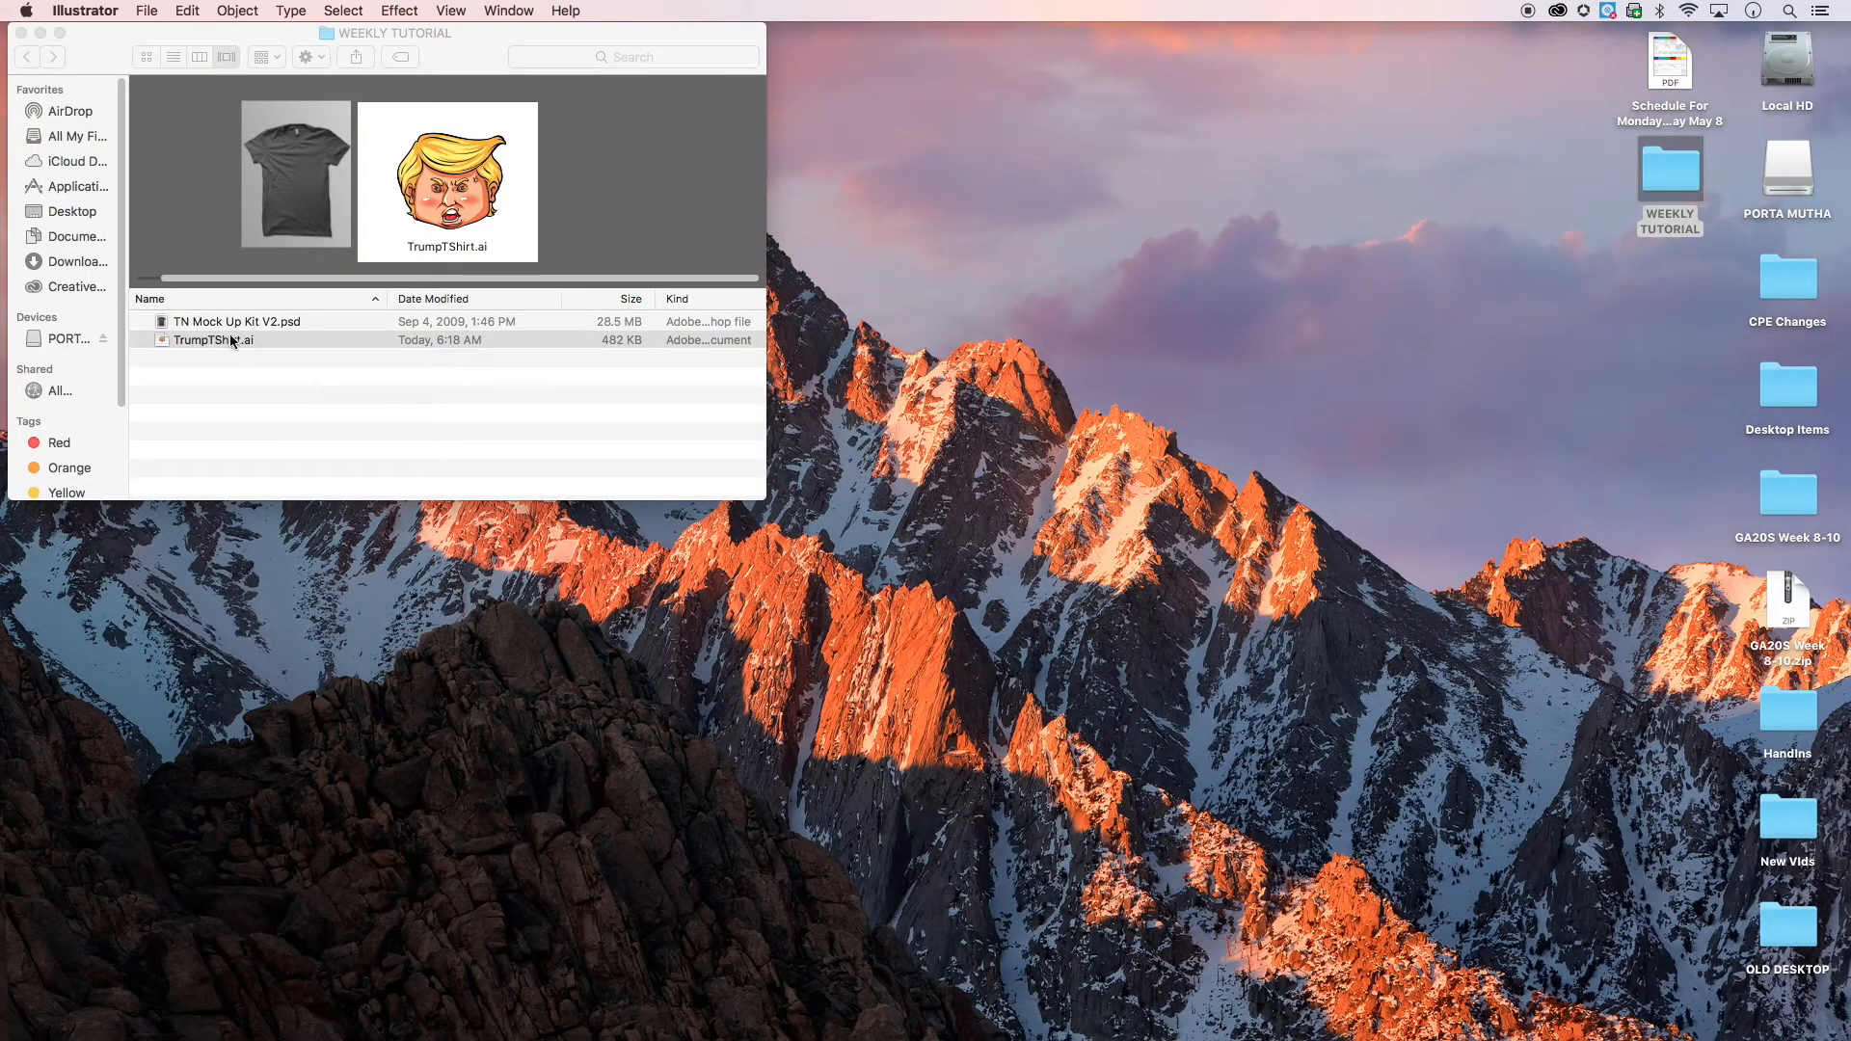
{"action": "left_click", "coordinate": [235, 322]}
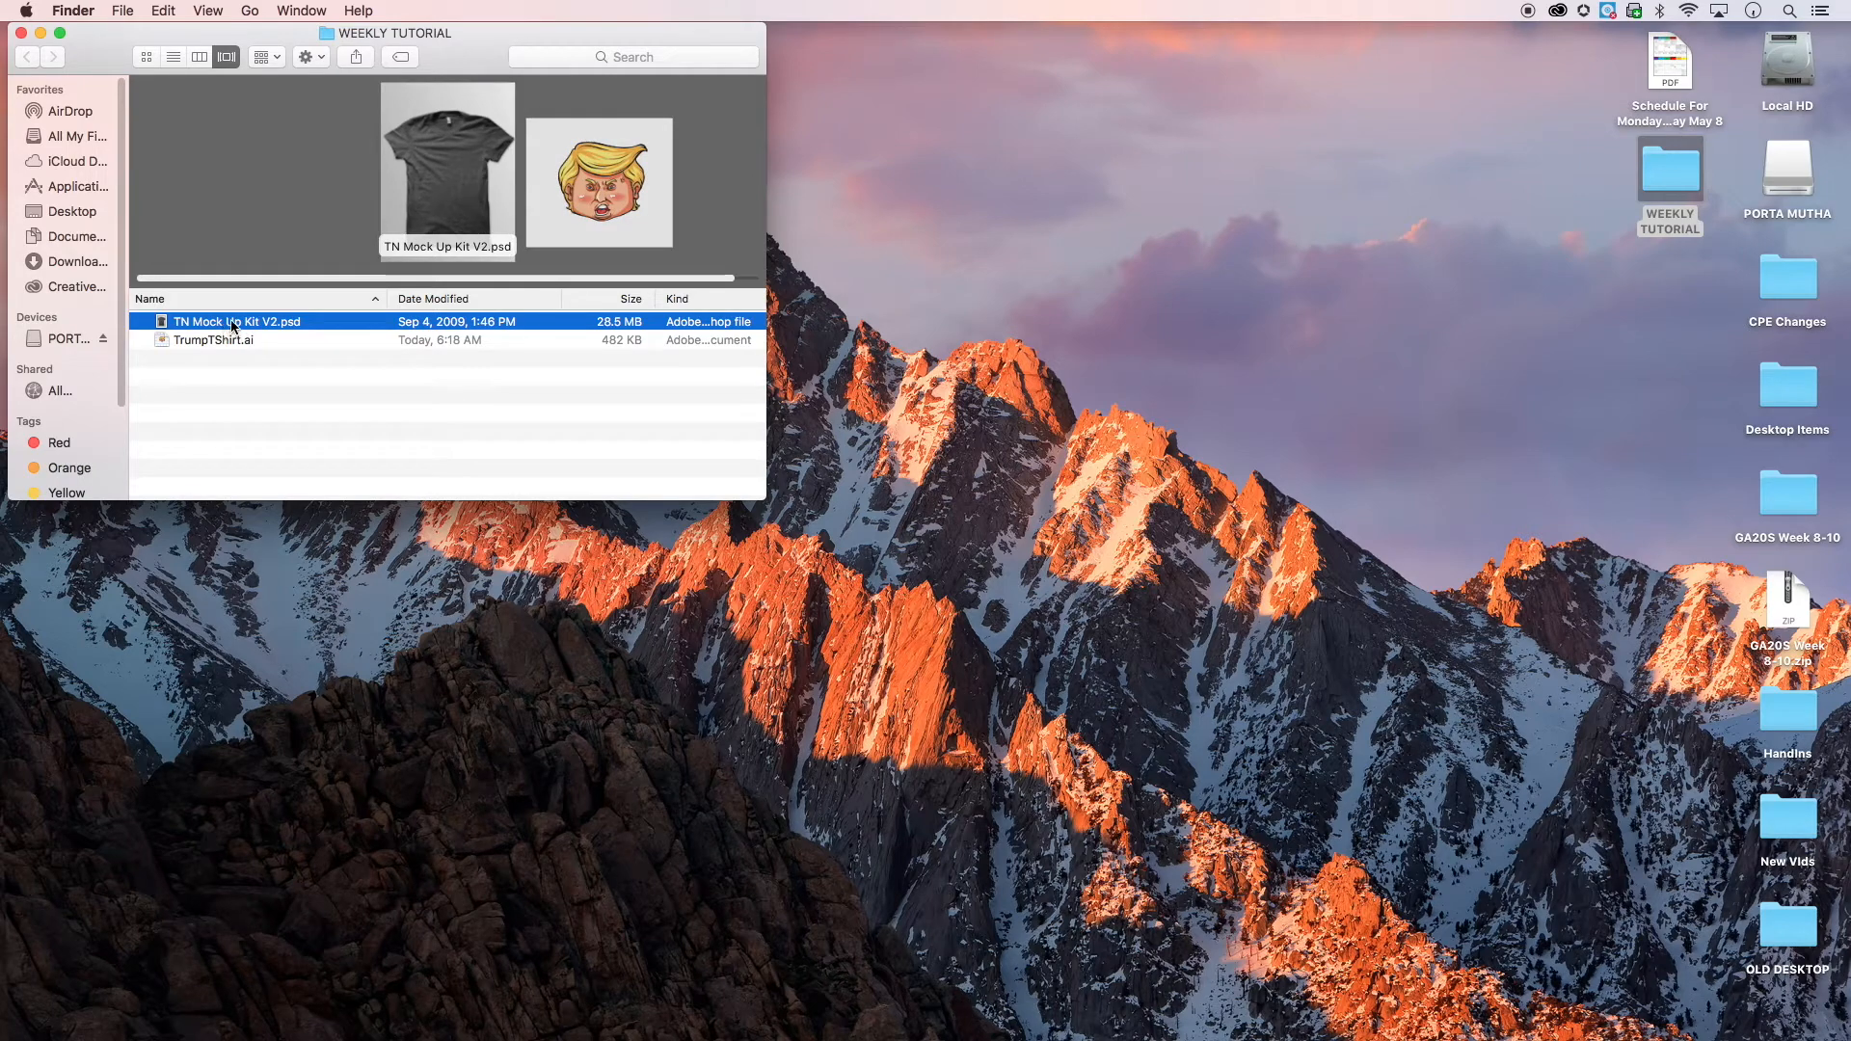
- Open TN Mock Up Kit V2.psd in Photoshop showing the blank grey T-shirt mockup
{"action": "double_click", "coordinate": [236, 322]}
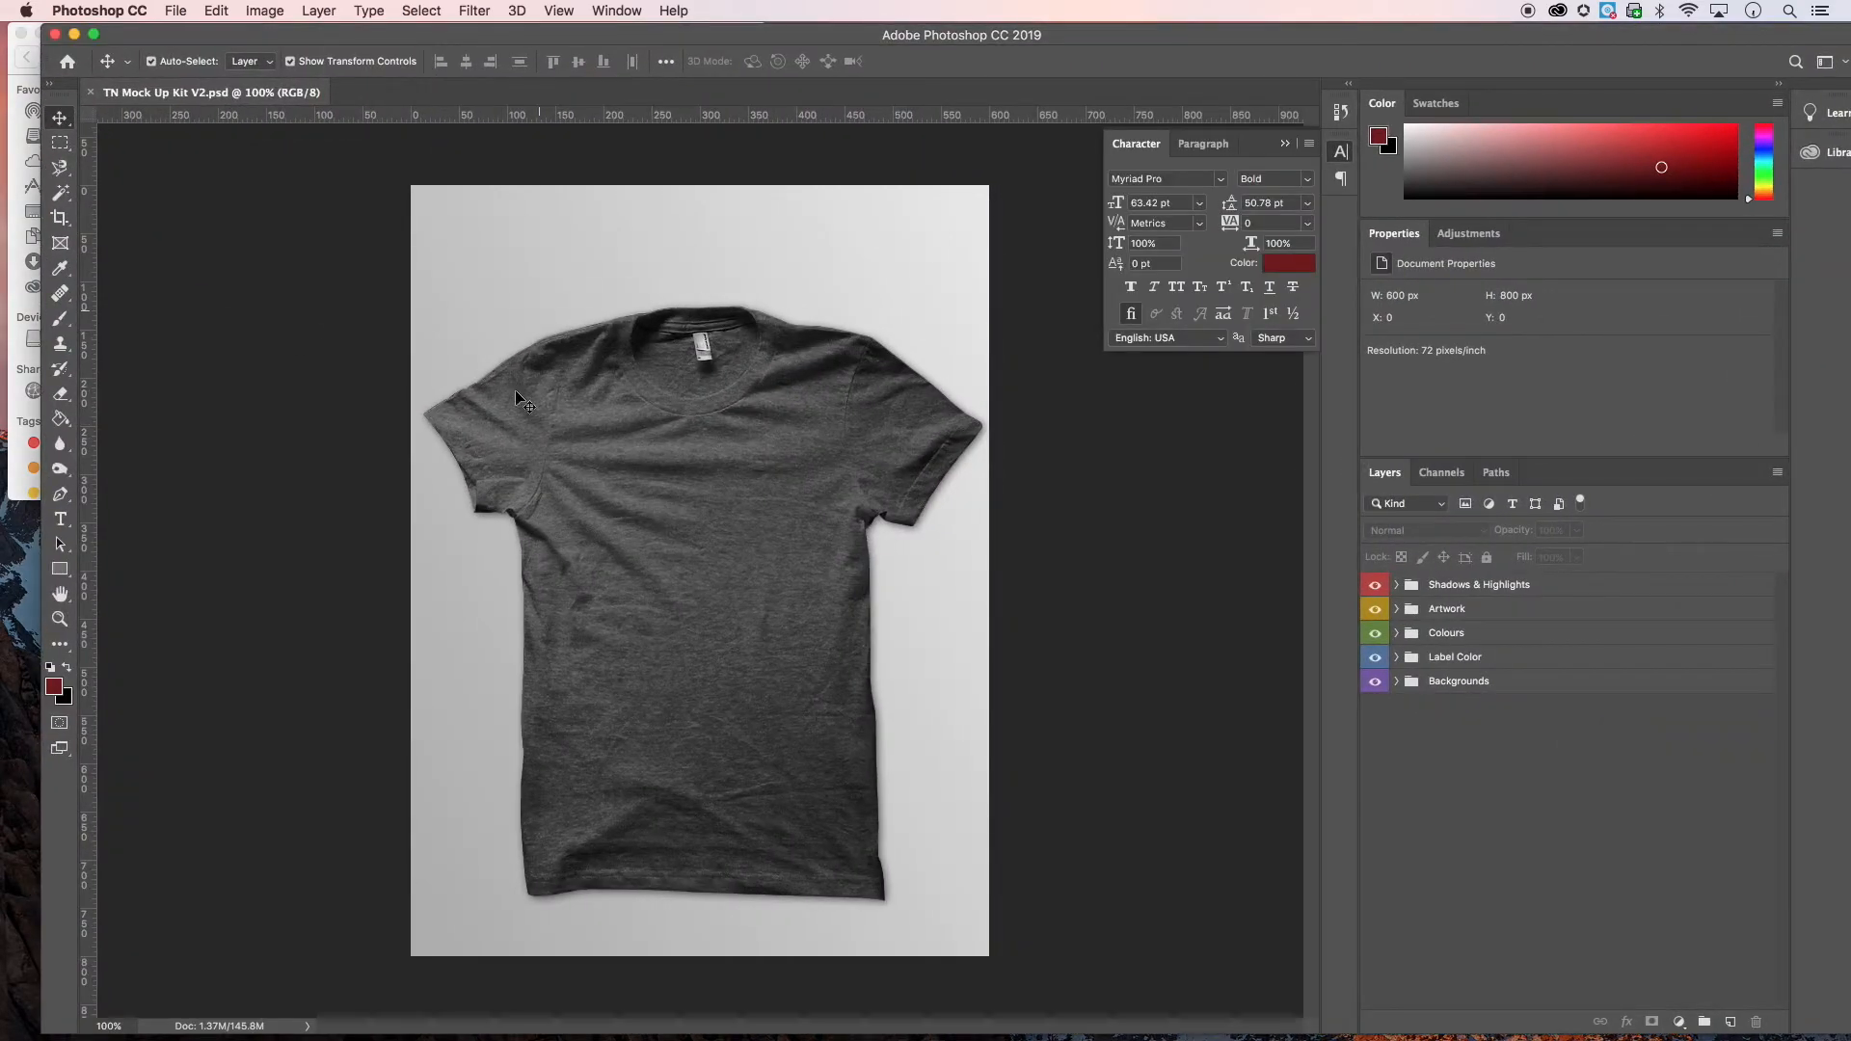
{"action": "mouse_move", "coordinate": [574, 554]}
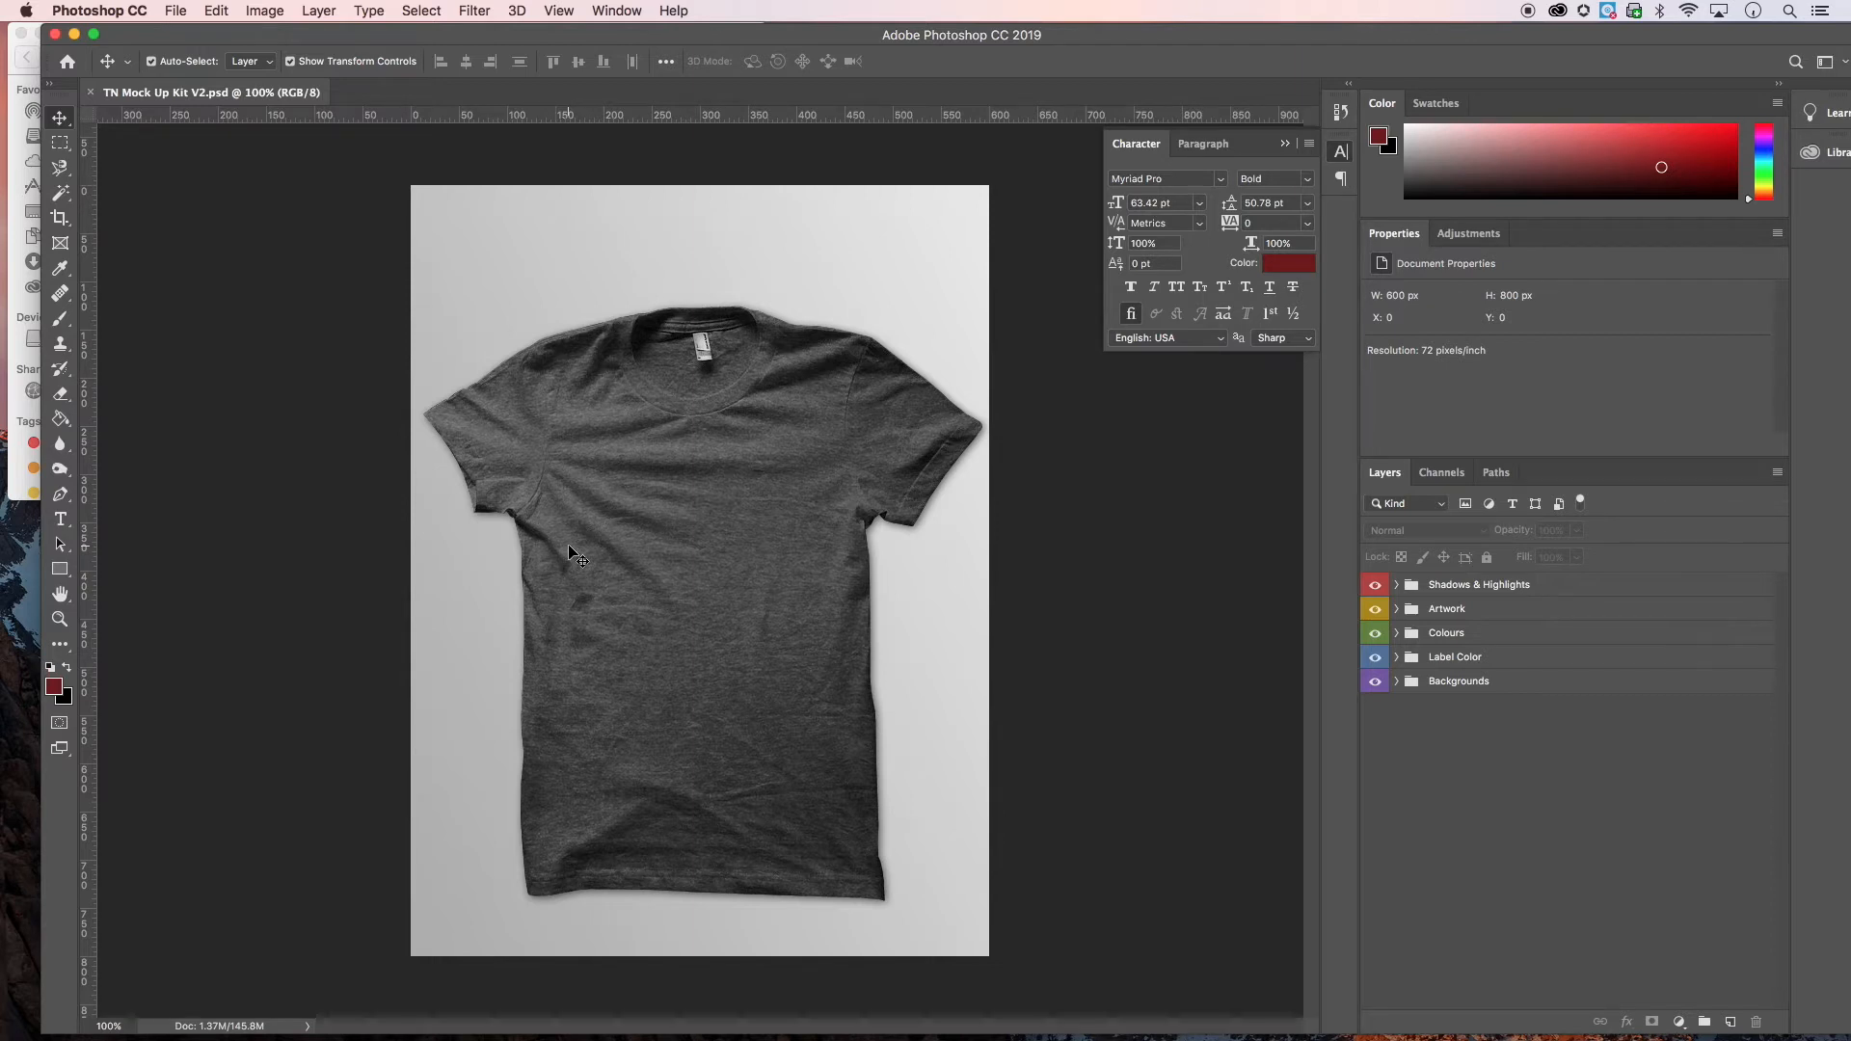
{"action": "mouse_move", "coordinate": [615, 565]}
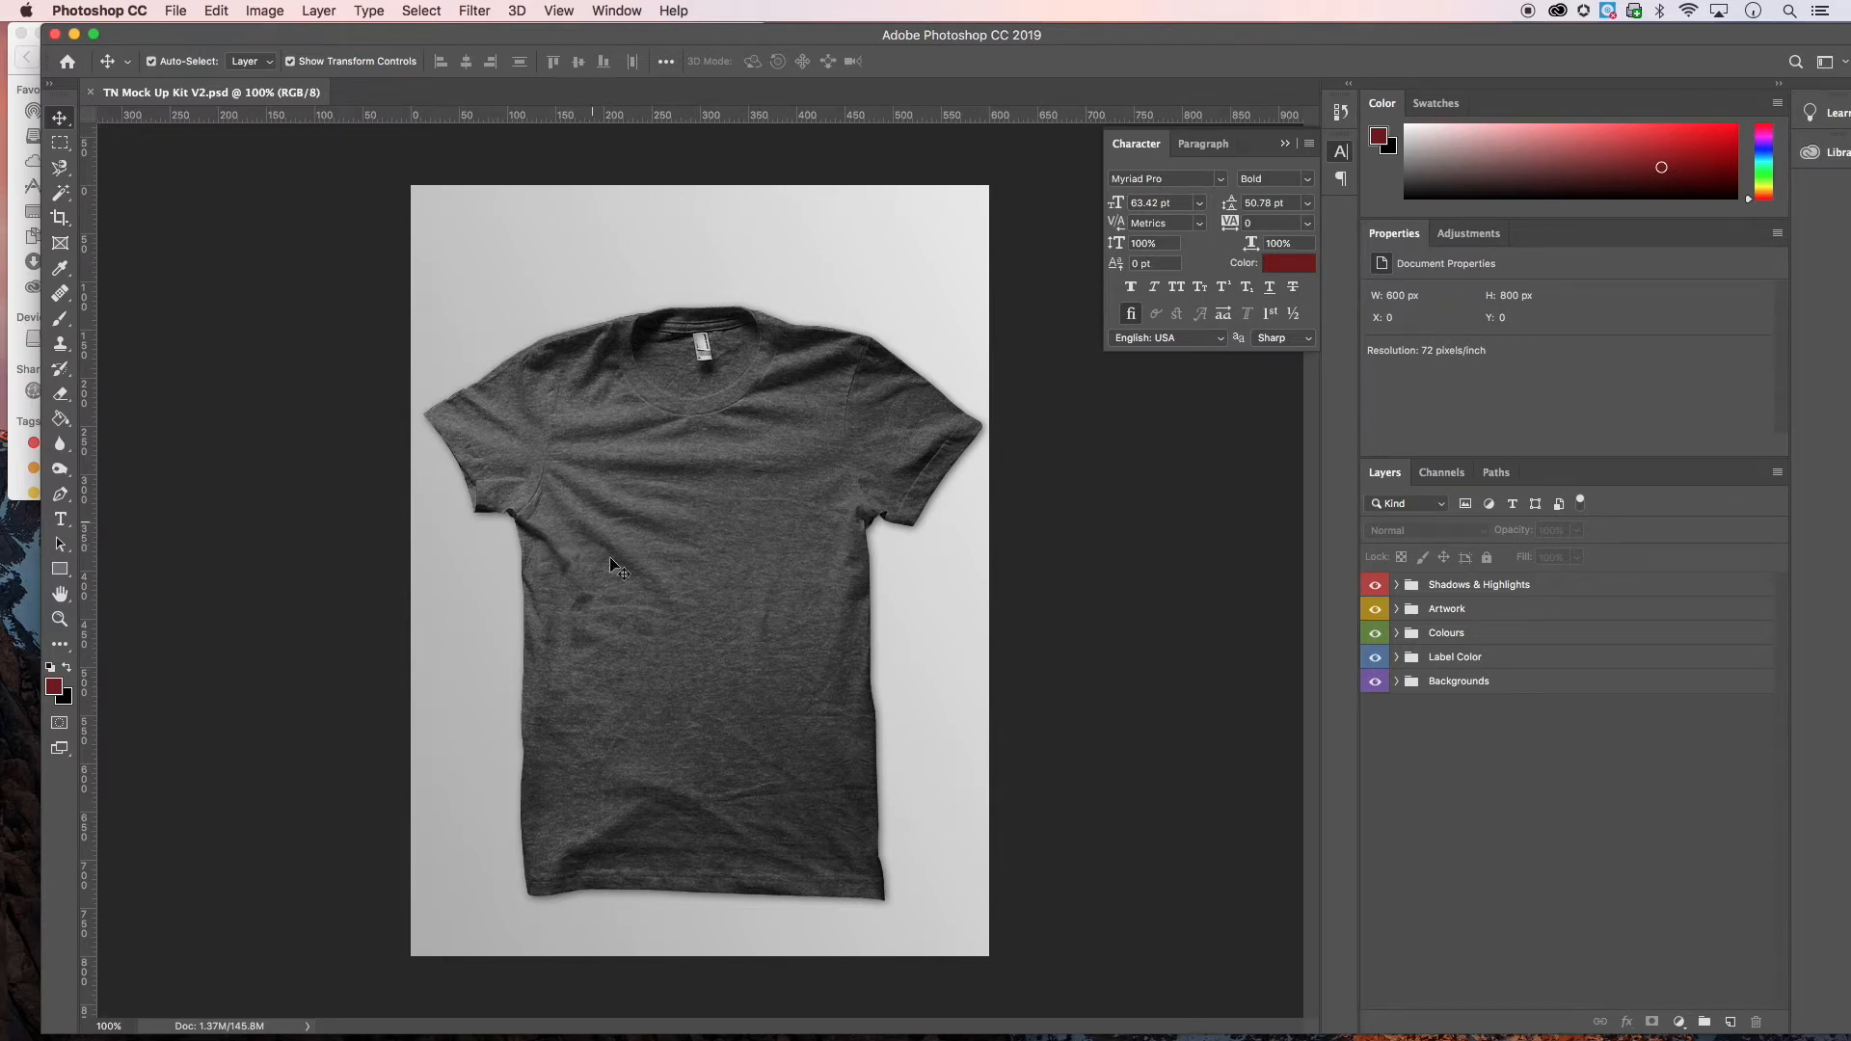
{"action": "mouse_move", "coordinate": [761, 565]}
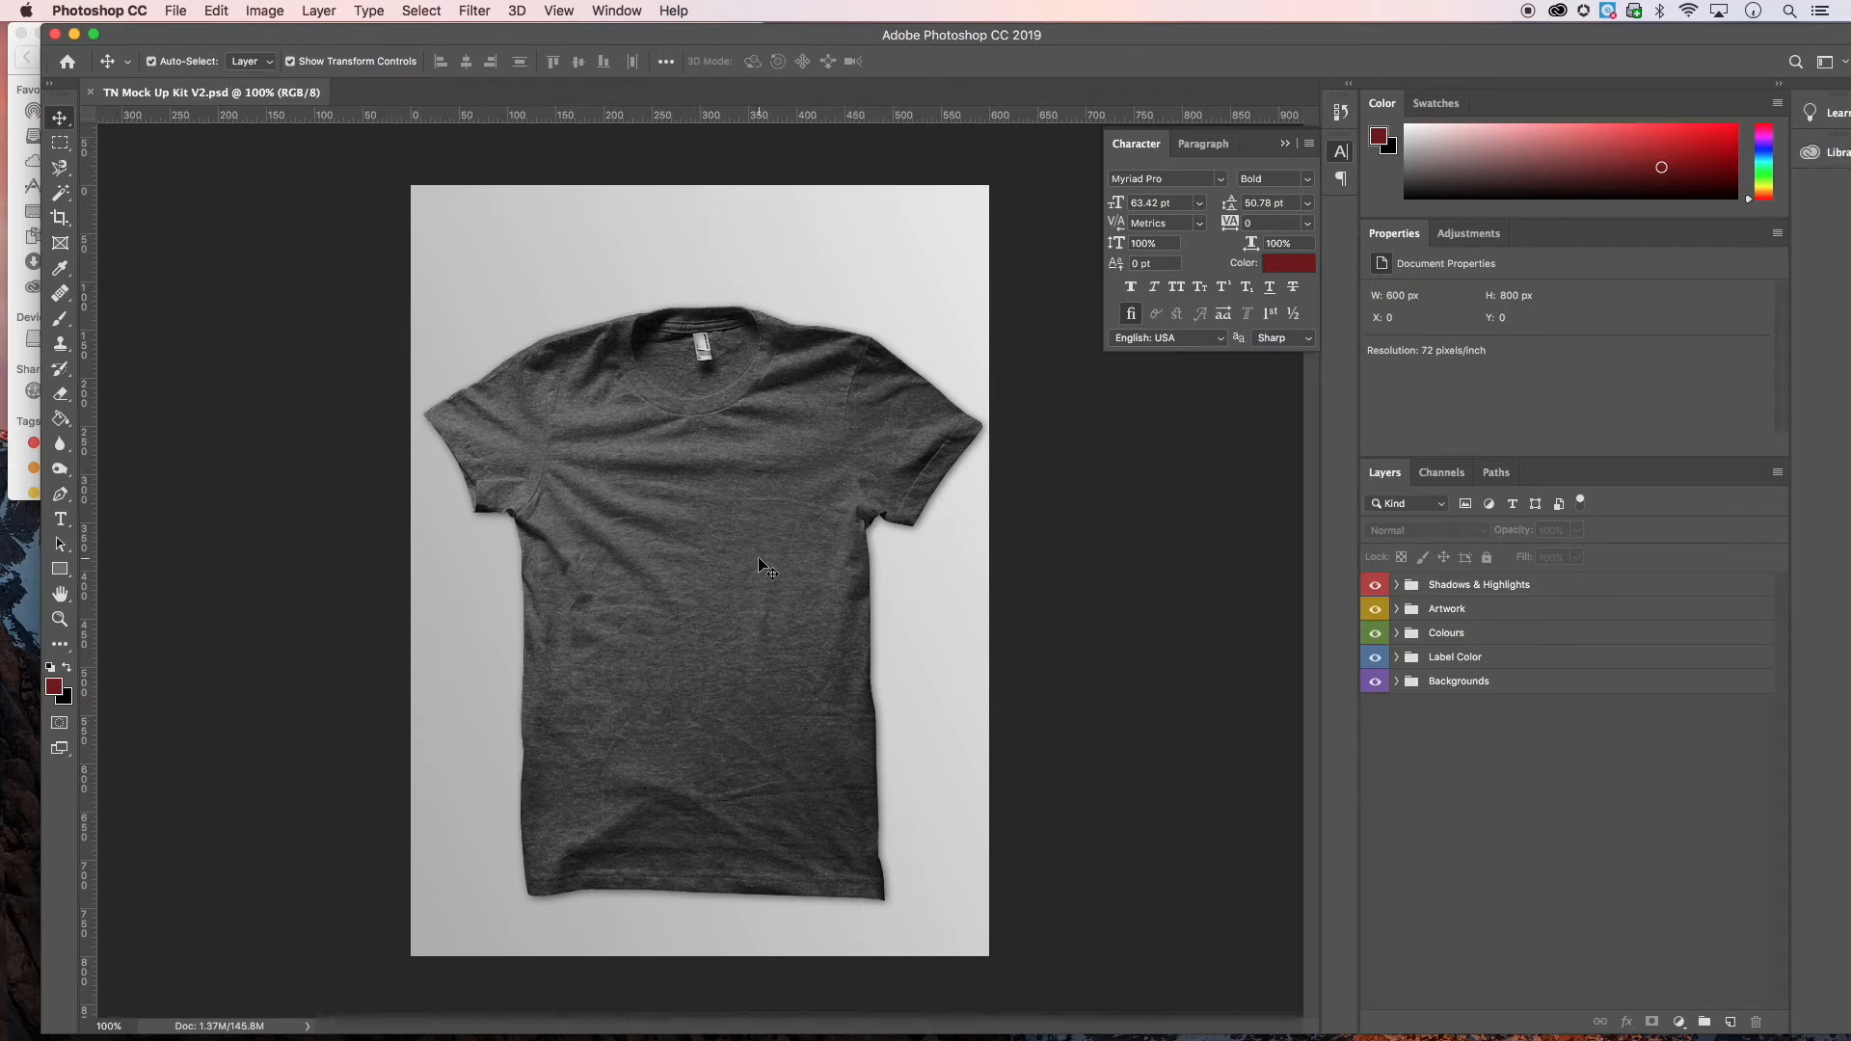
{"action": "mouse_move", "coordinate": [748, 567]}
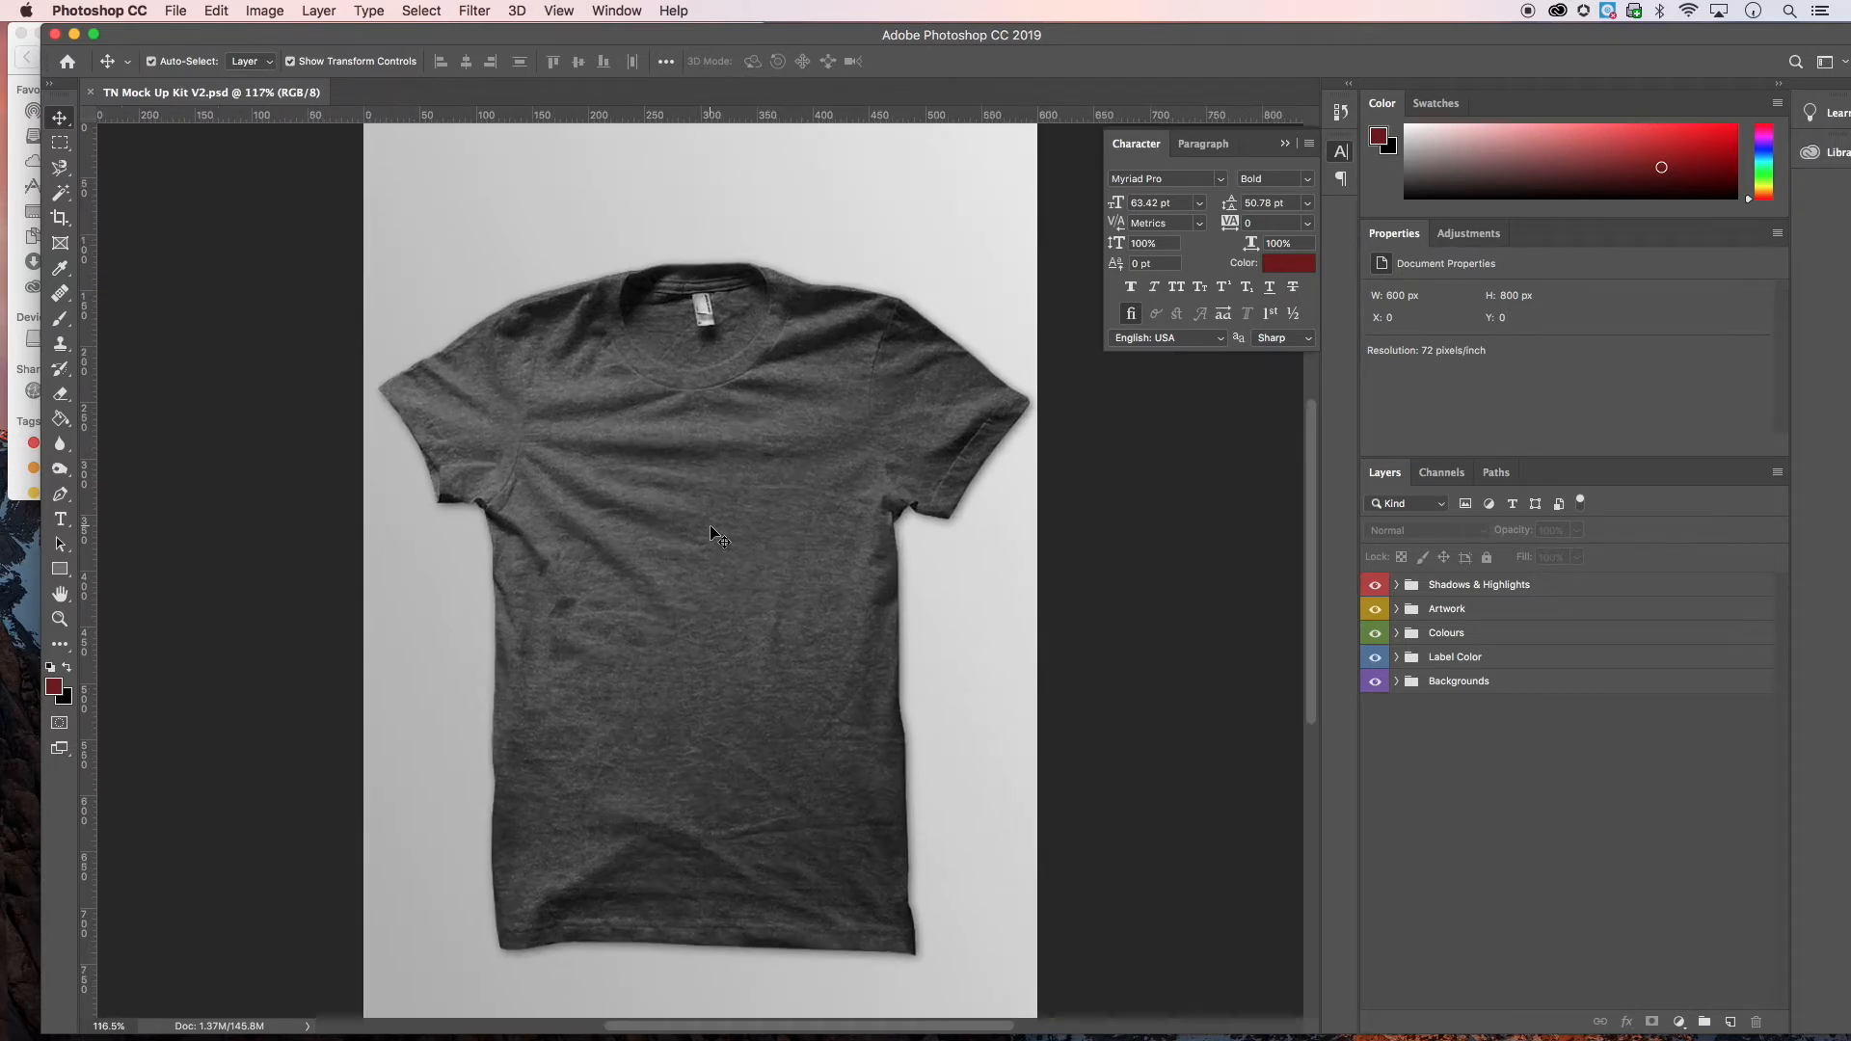
{"action": "mouse_move", "coordinate": [846, 166]}
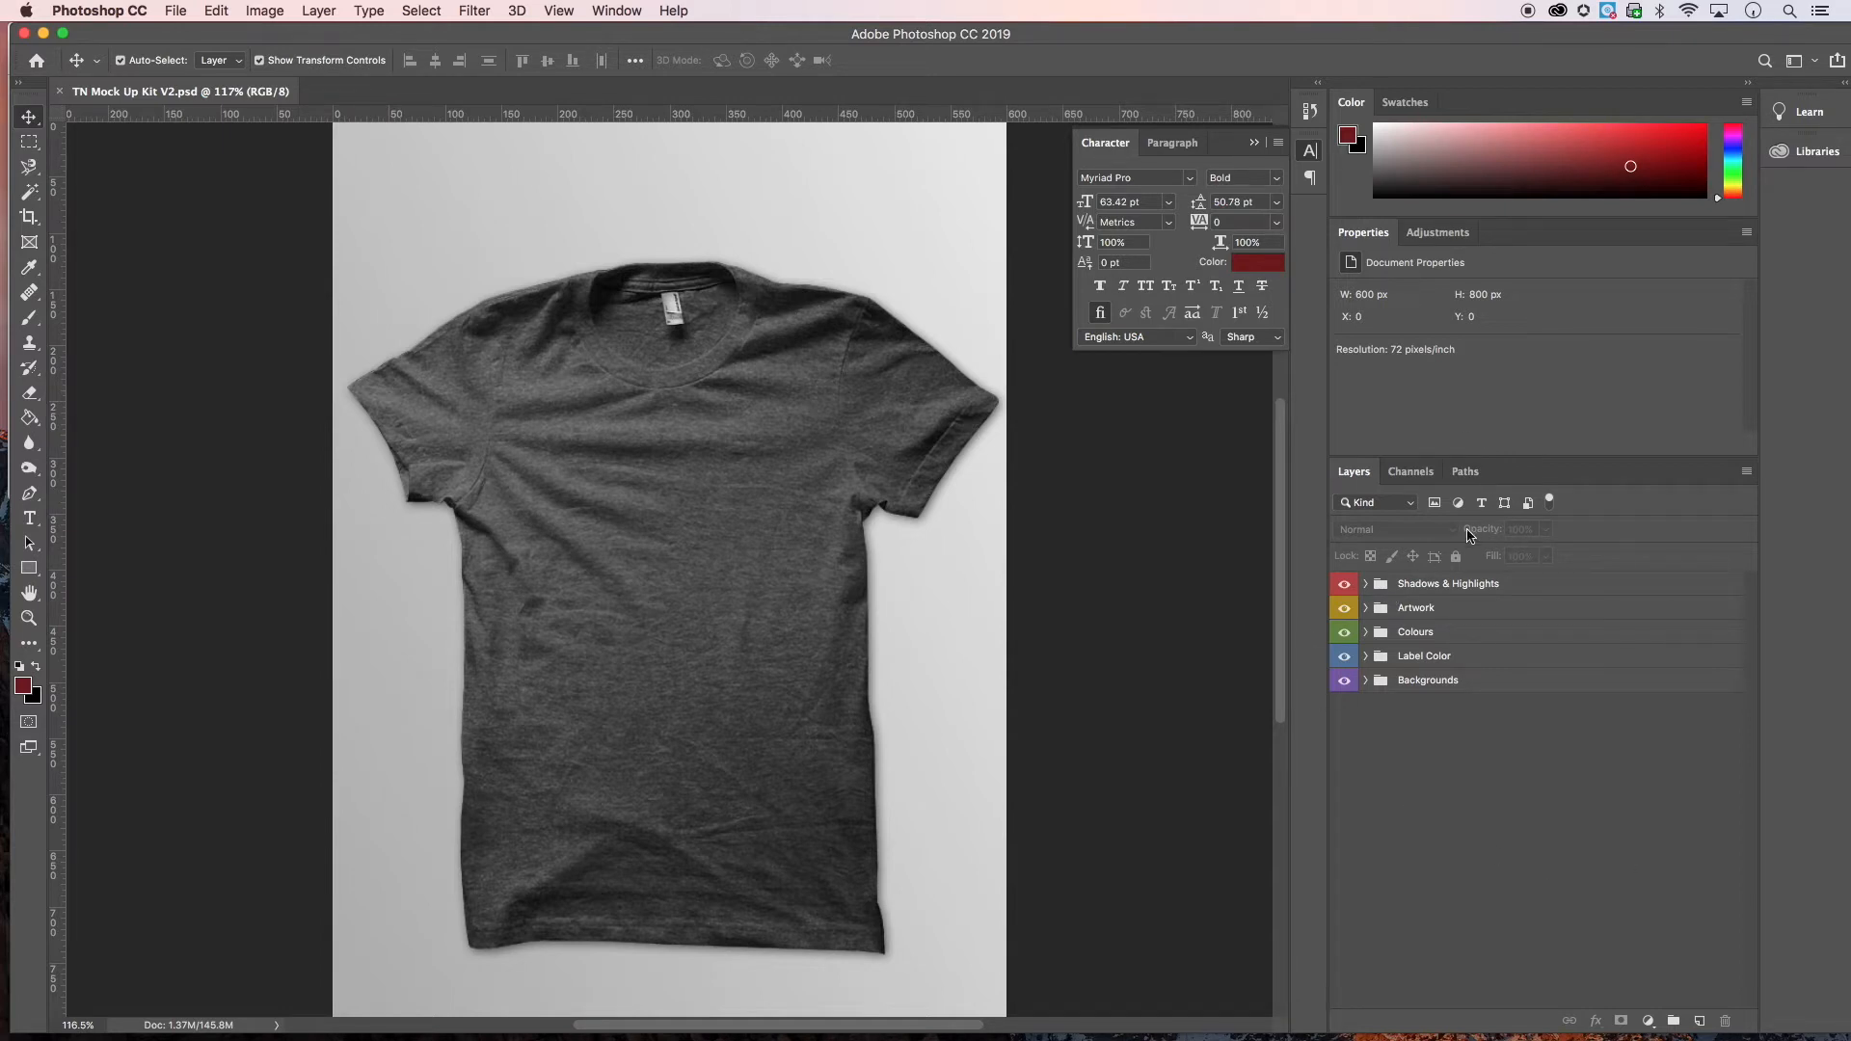
{"action": "mouse_move", "coordinate": [727, 8]}
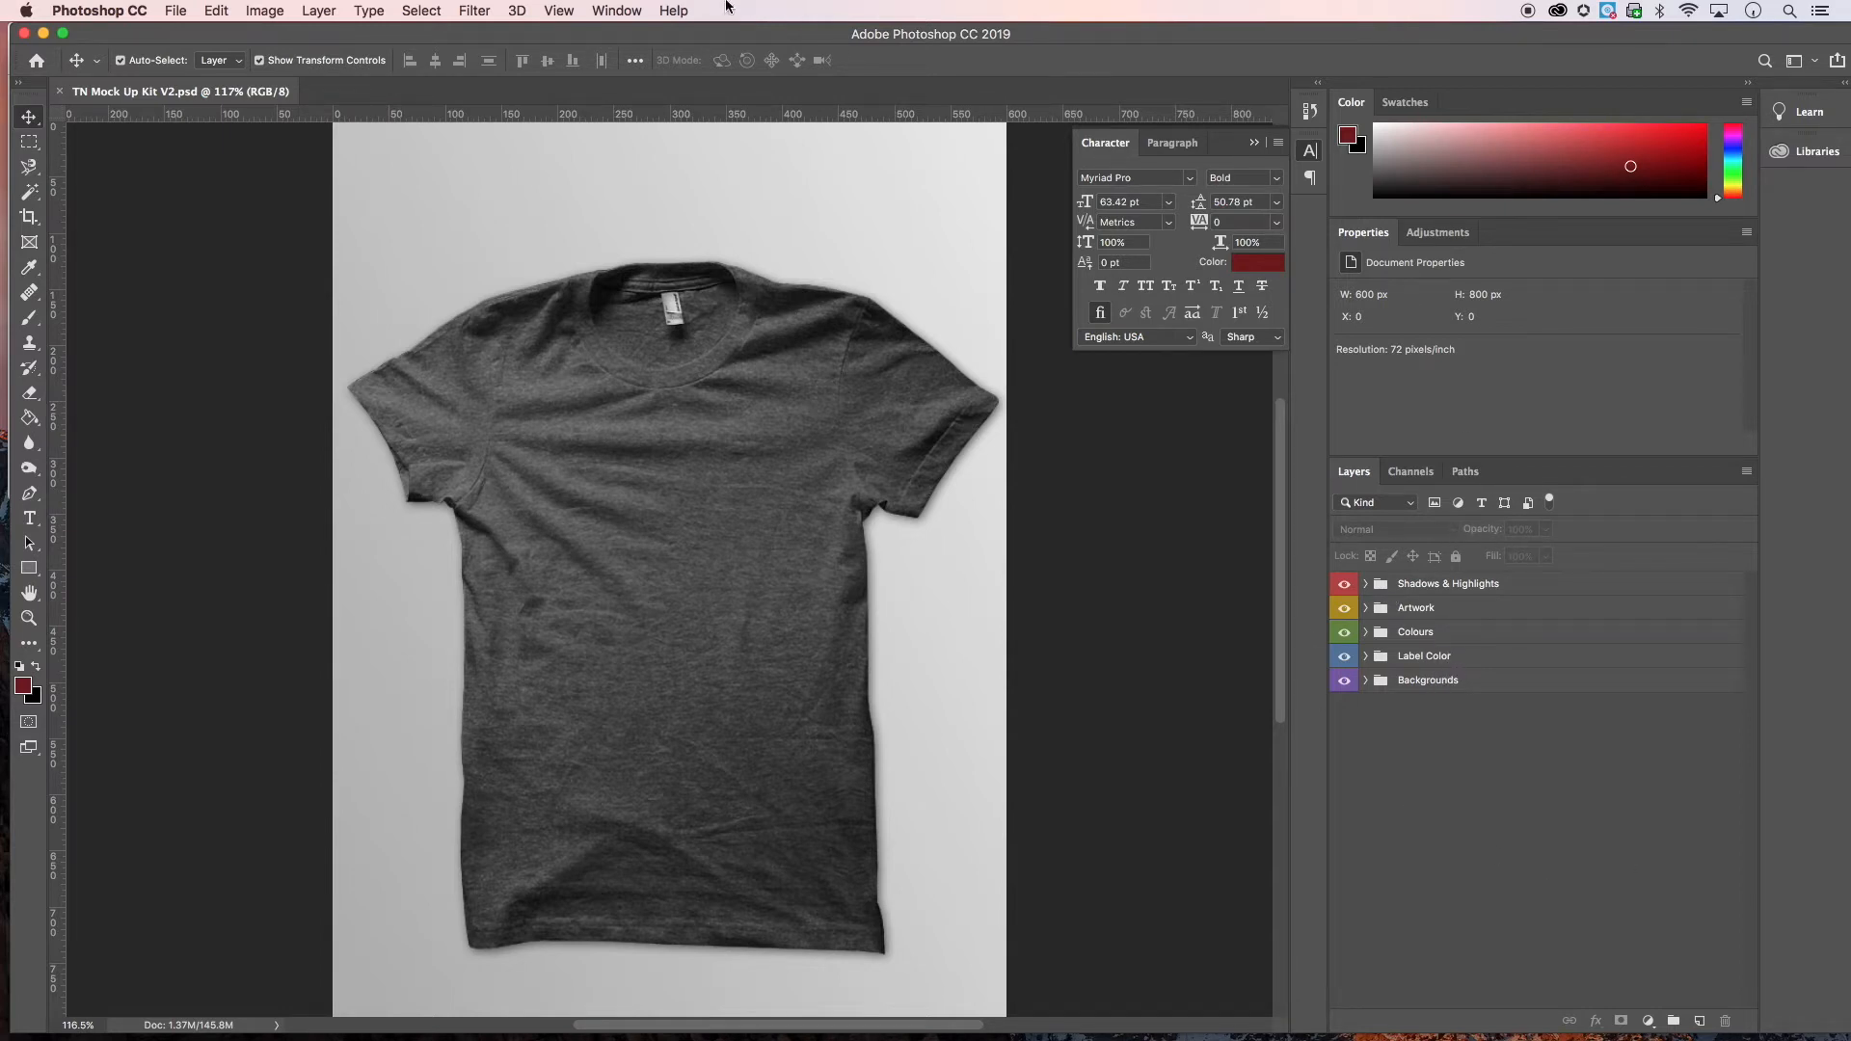
{"action": "left_click", "coordinate": [615, 11]}
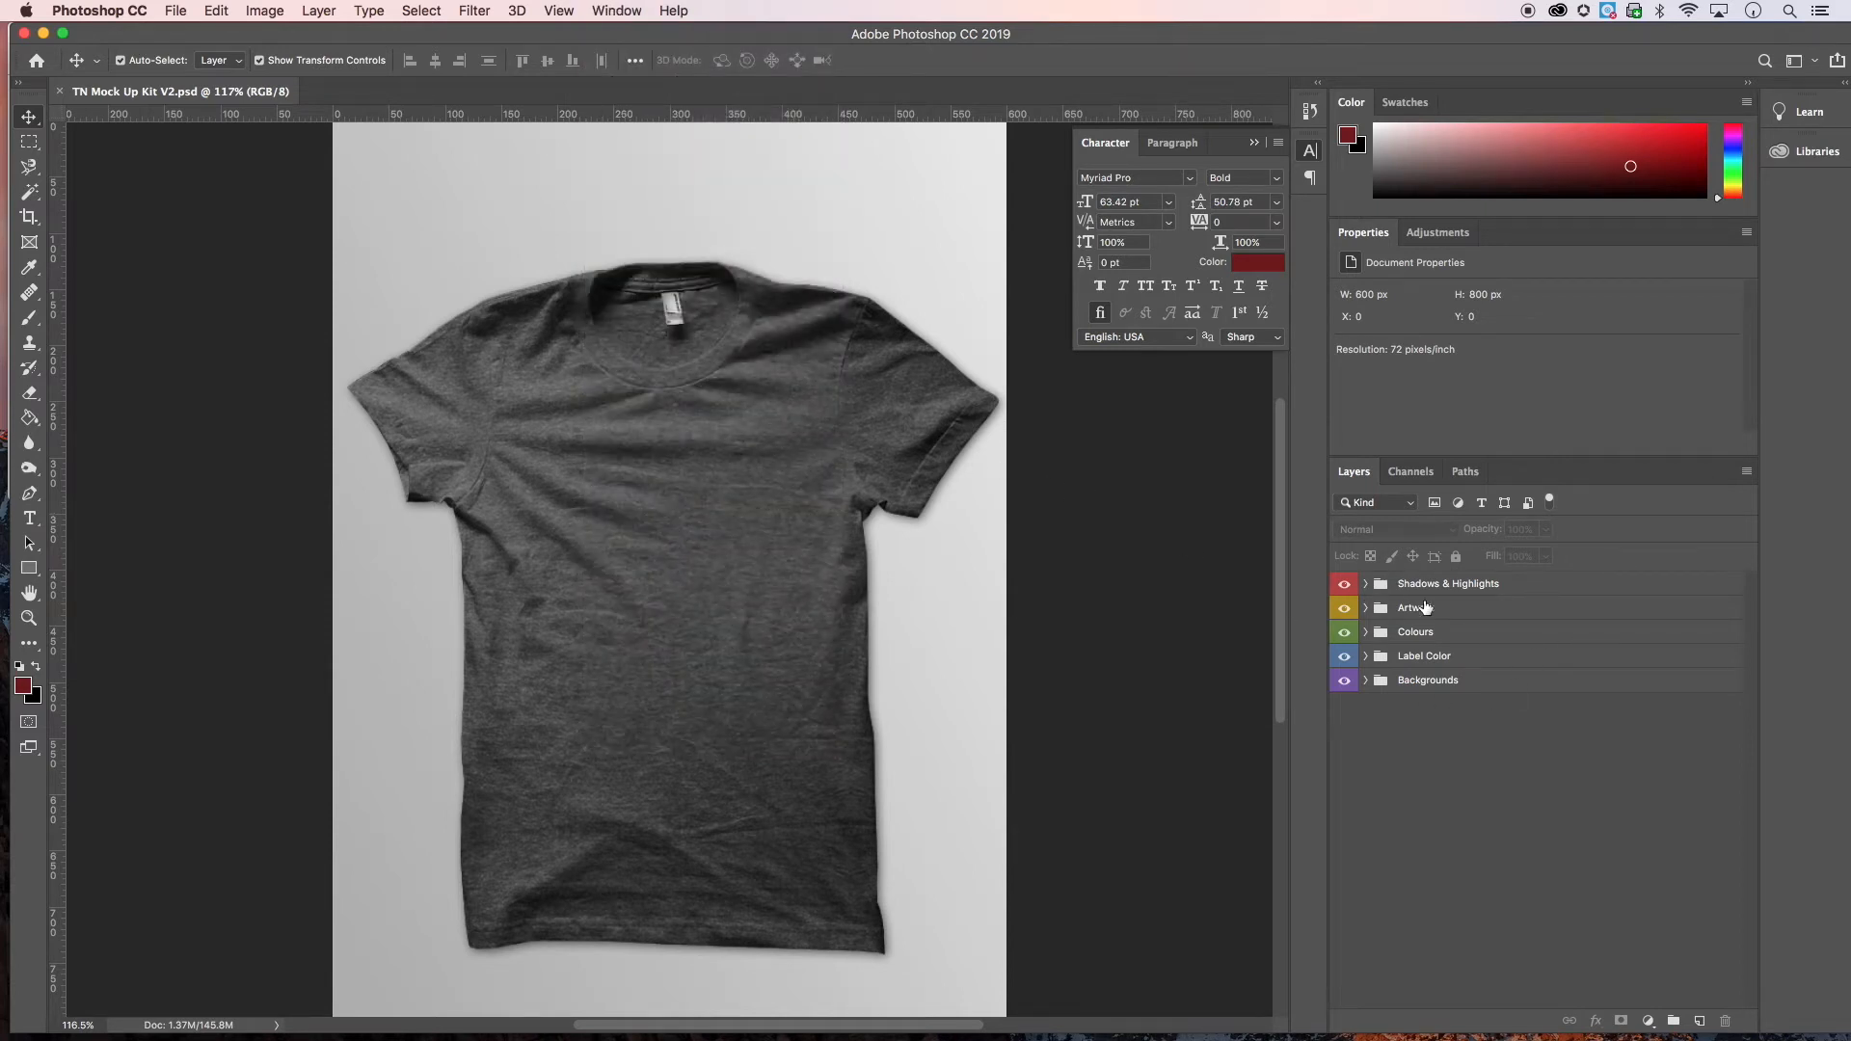
{"action": "mouse_move", "coordinate": [1454, 592]}
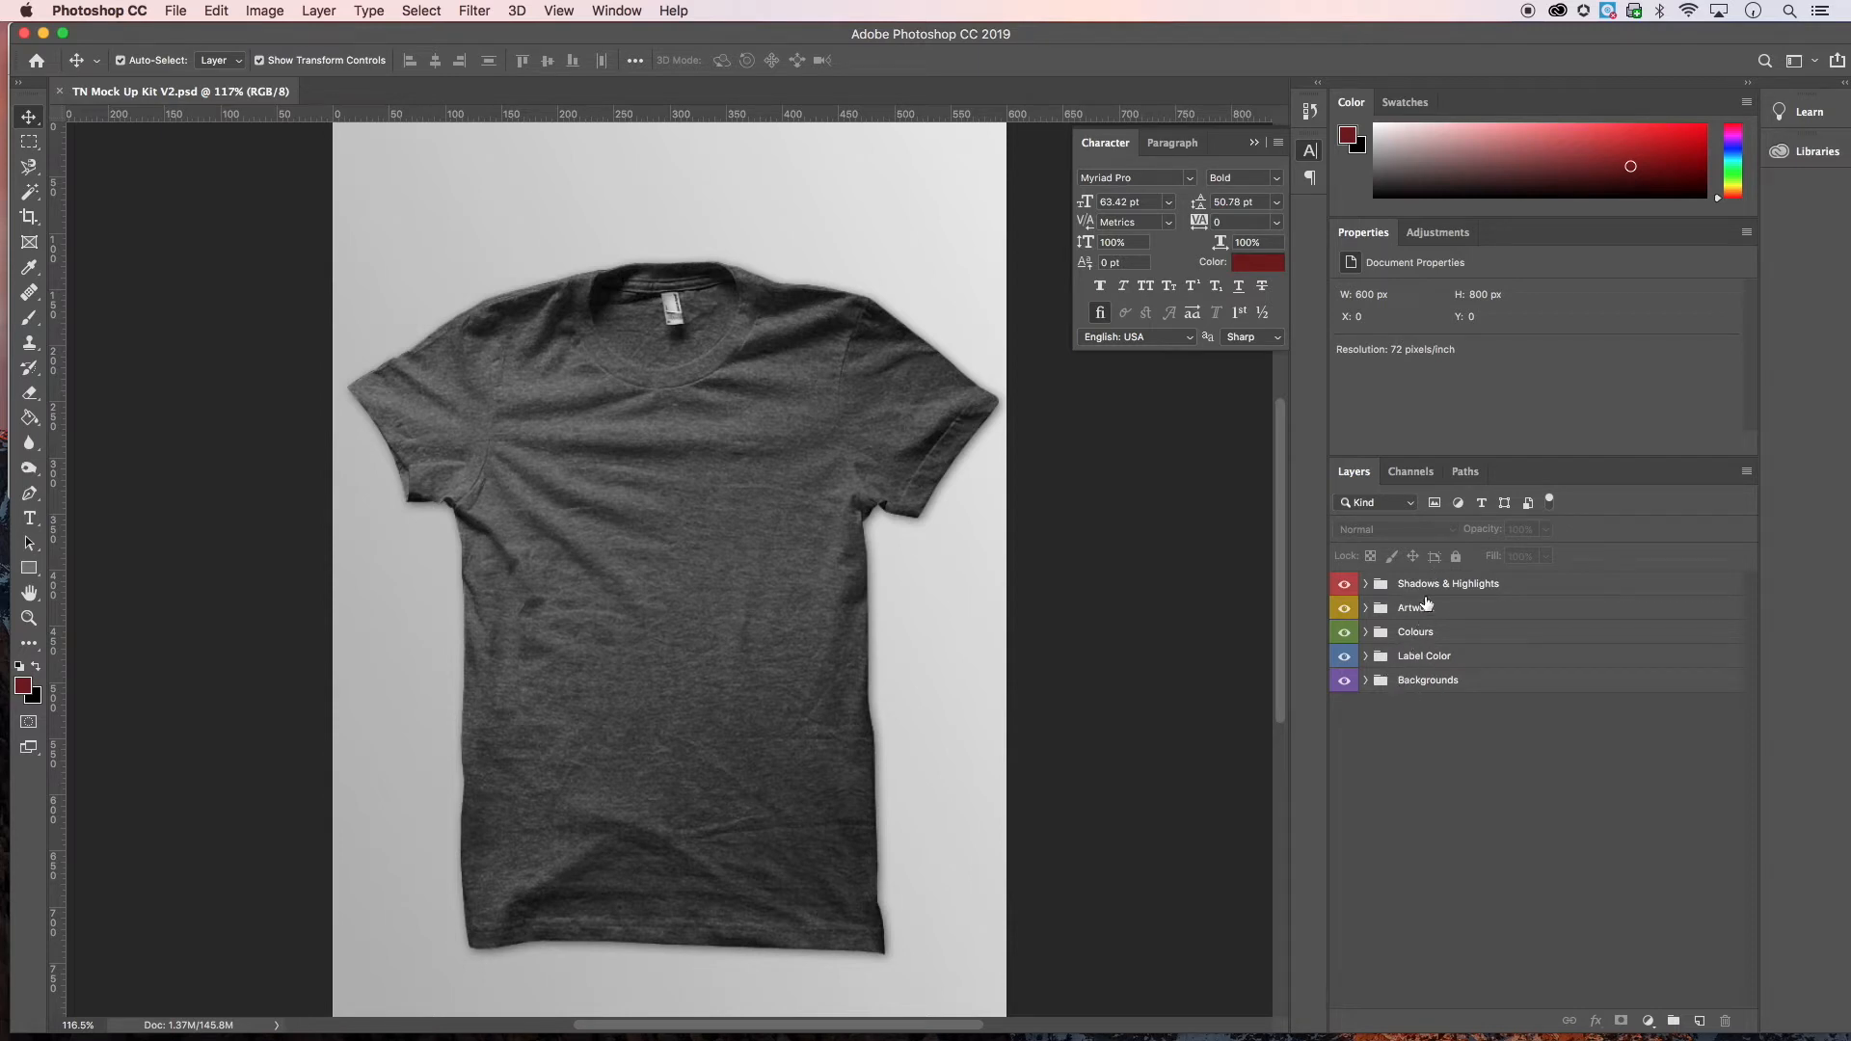
{"action": "mouse_move", "coordinate": [1406, 667]}
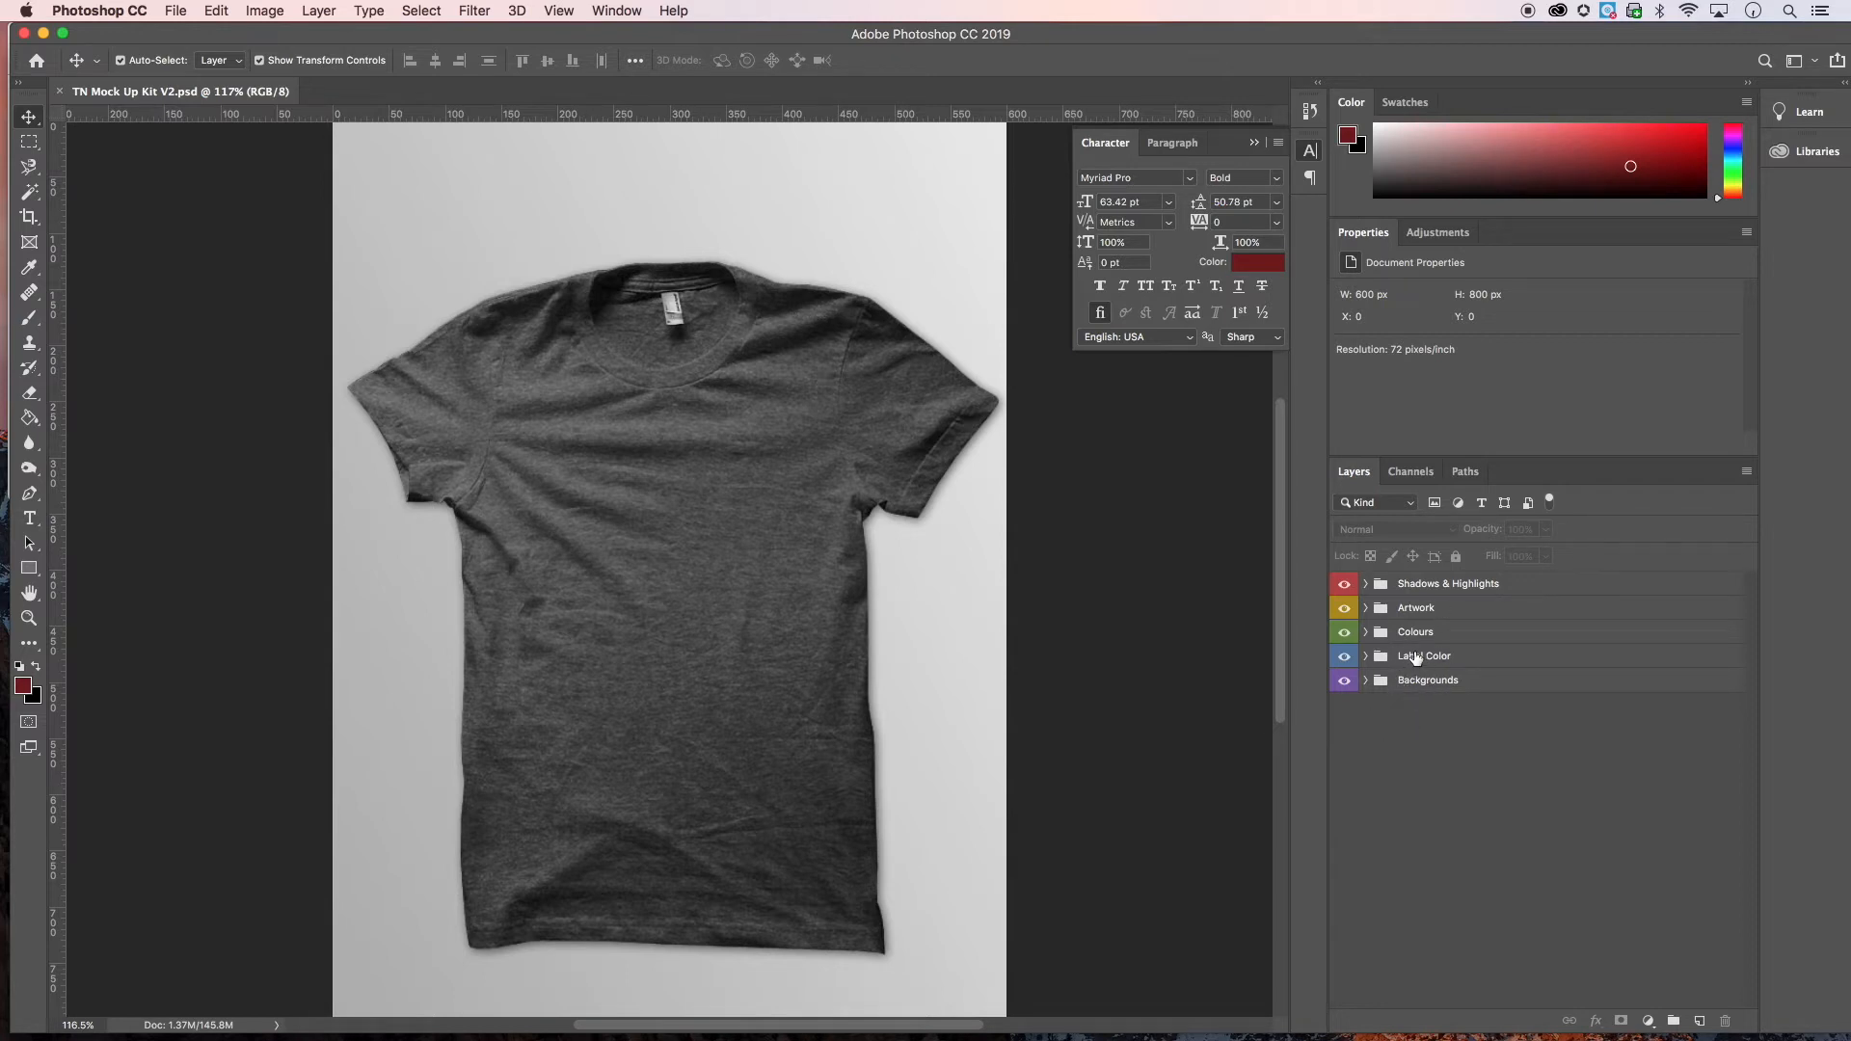
{"action": "mouse_move", "coordinate": [1423, 638]}
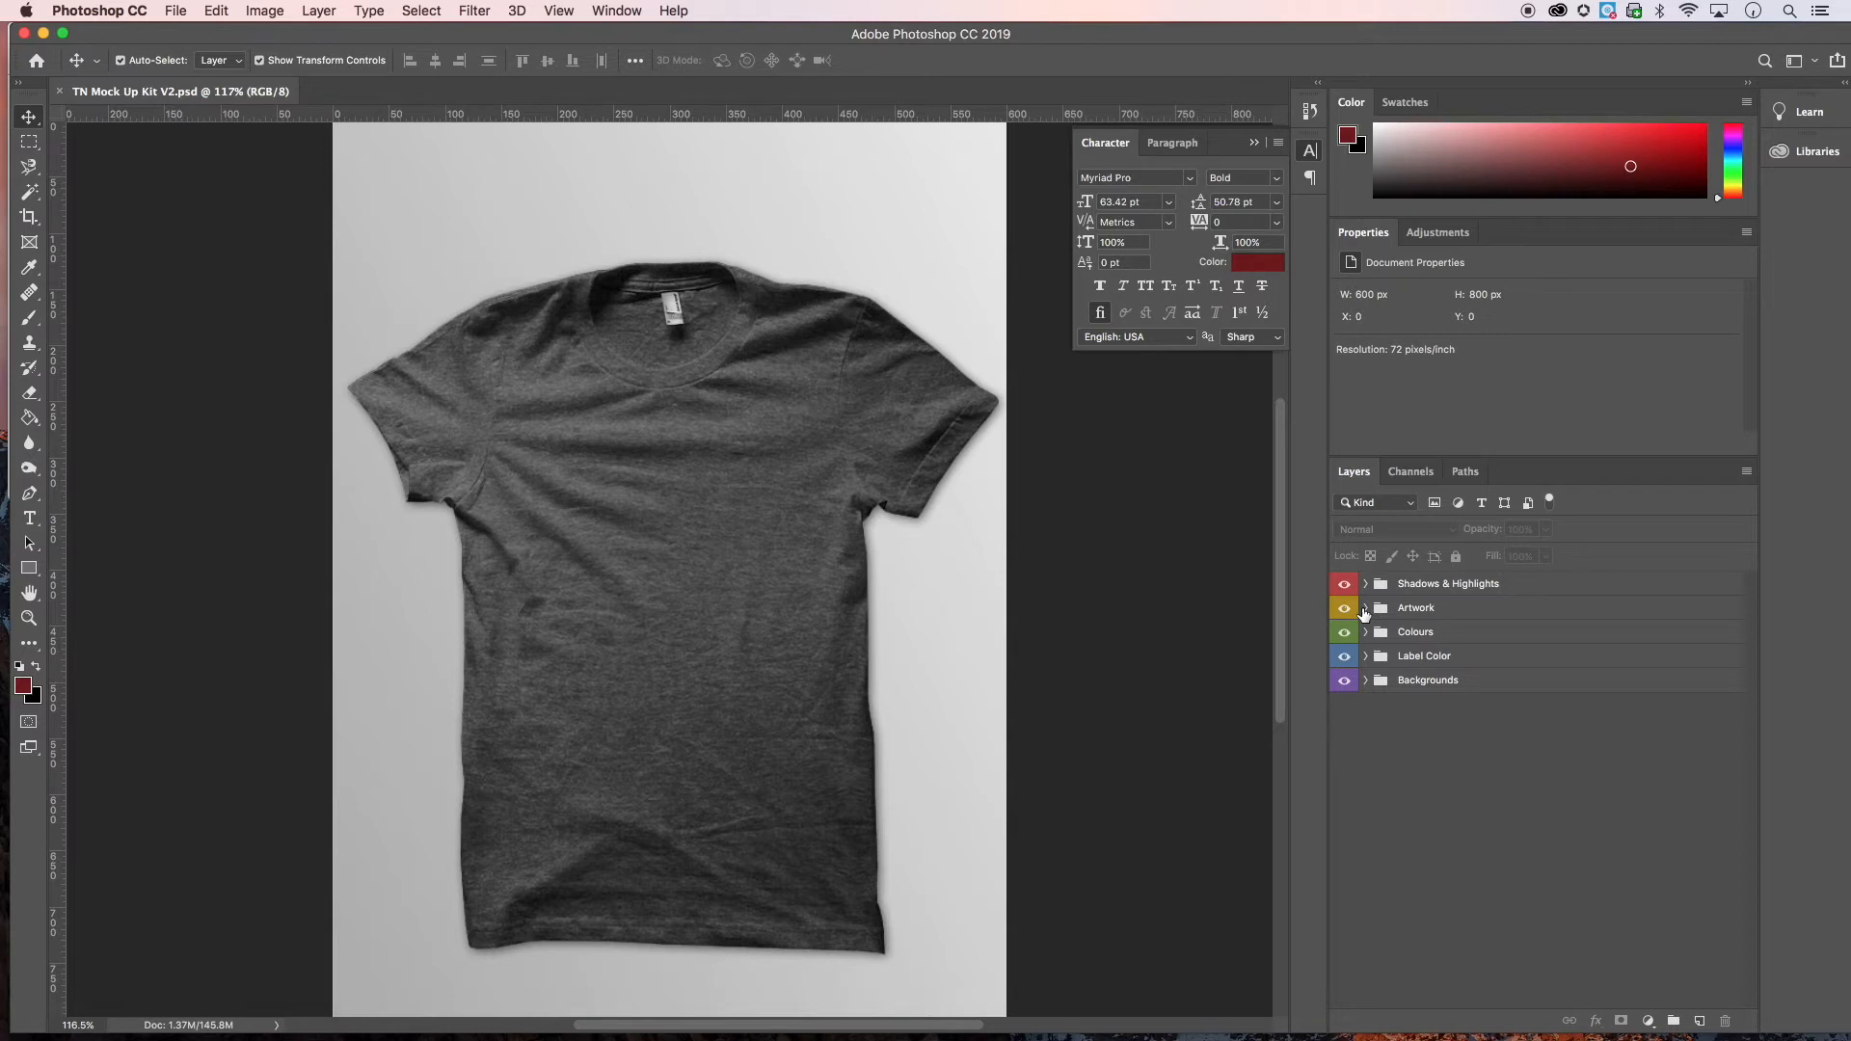
{"action": "mouse_move", "coordinate": [1438, 619]}
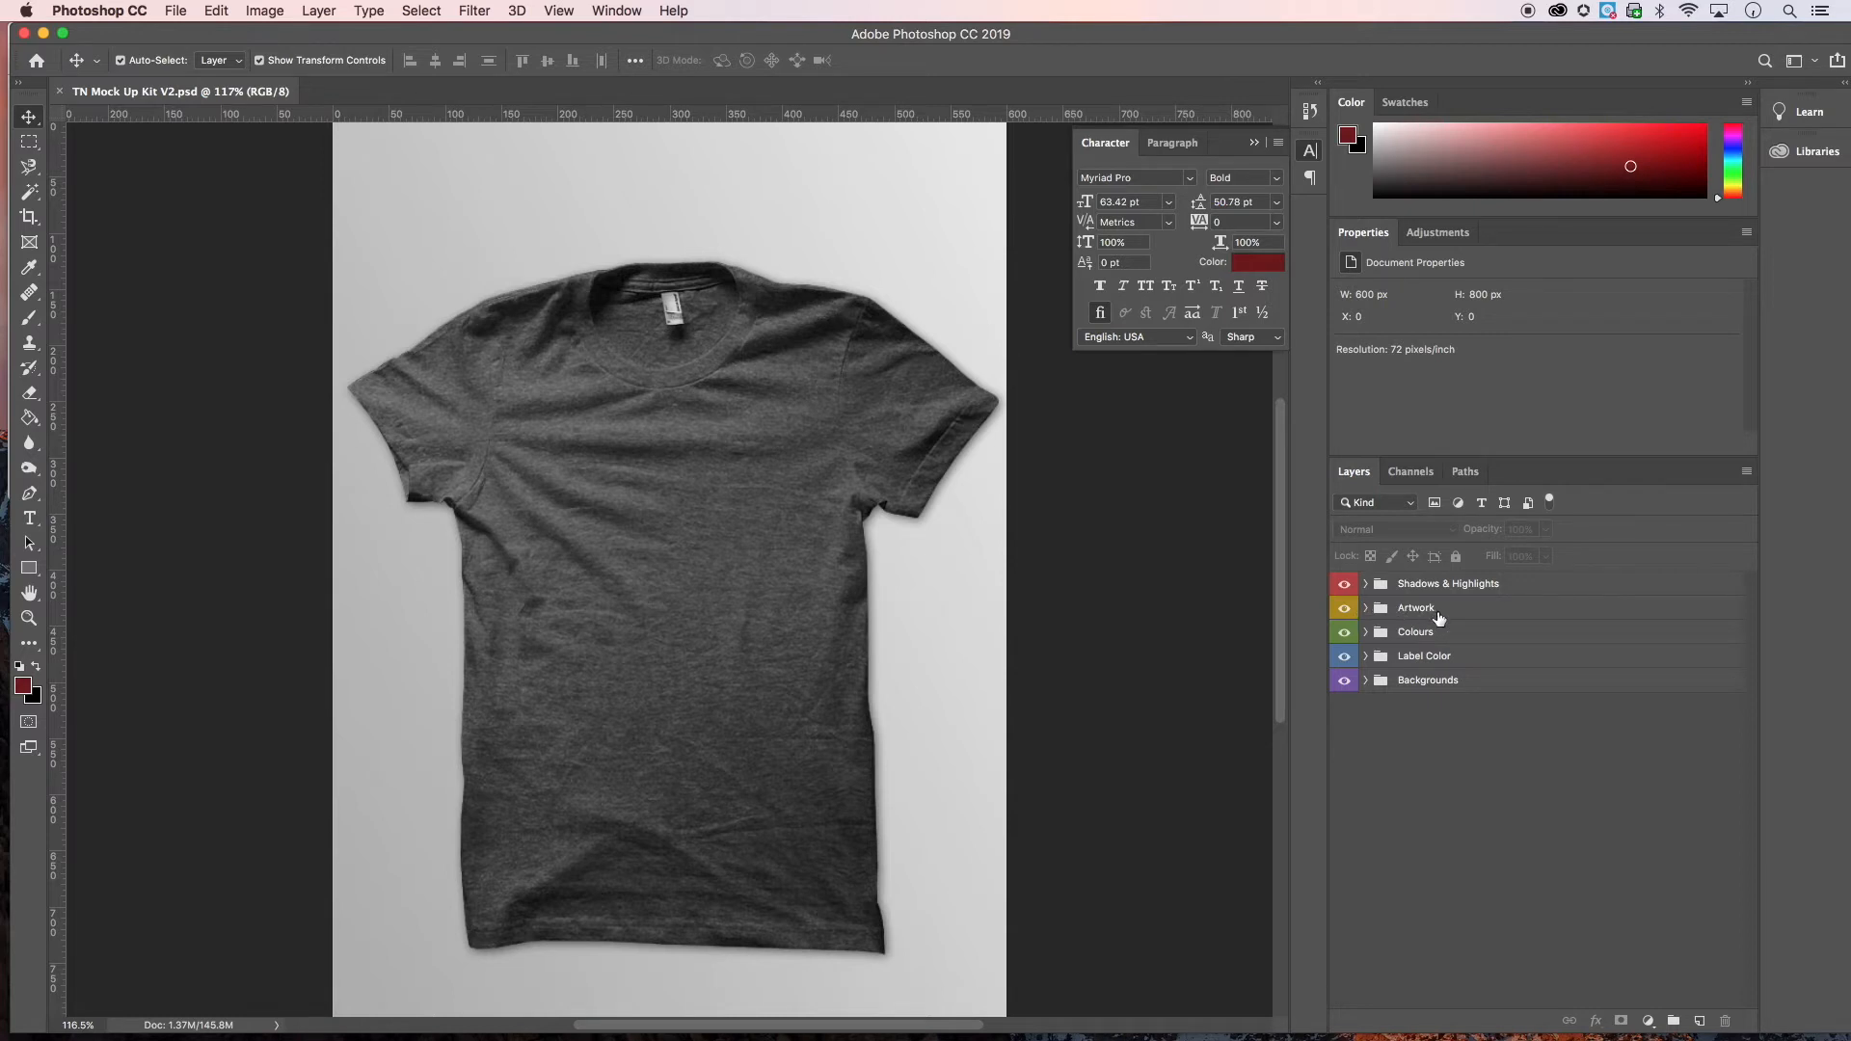
- Expand the Artwork group and make Paste Artwork Here the active layer
{"action": "left_click", "coordinate": [1365, 607]}
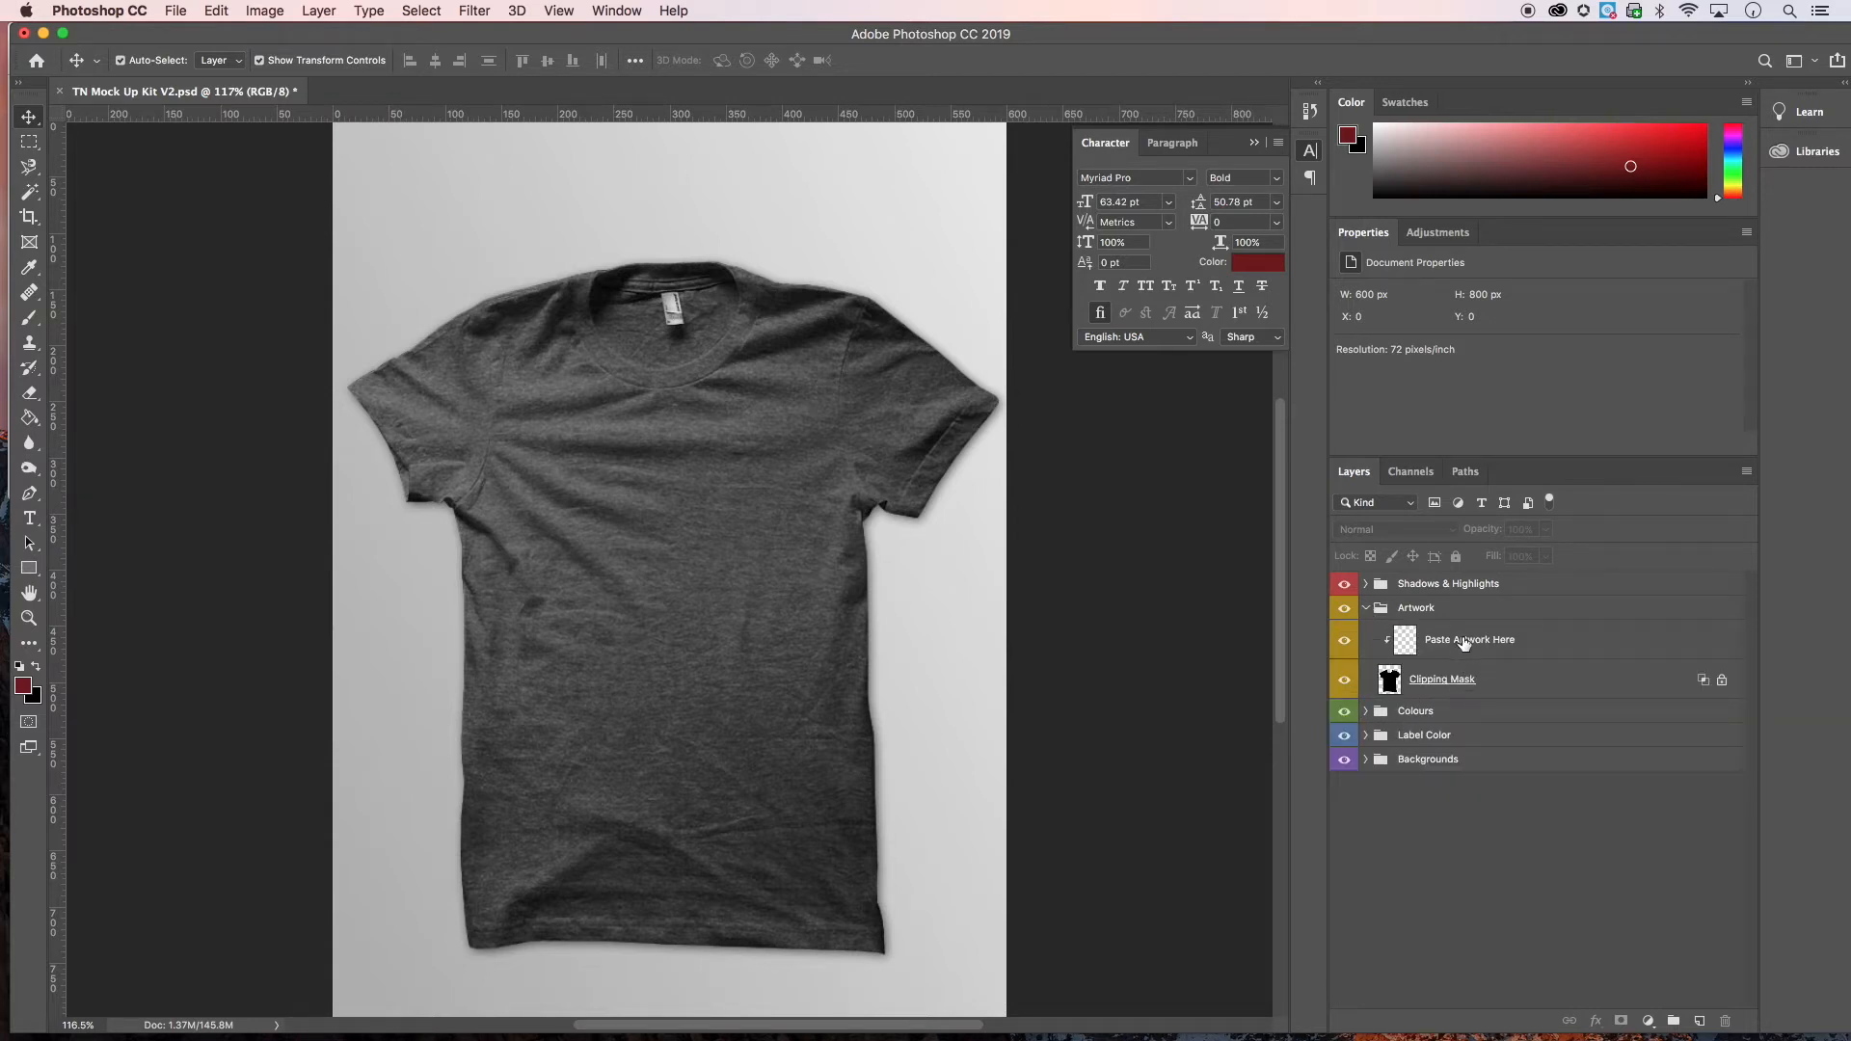
{"action": "left_click", "coordinate": [1469, 638]}
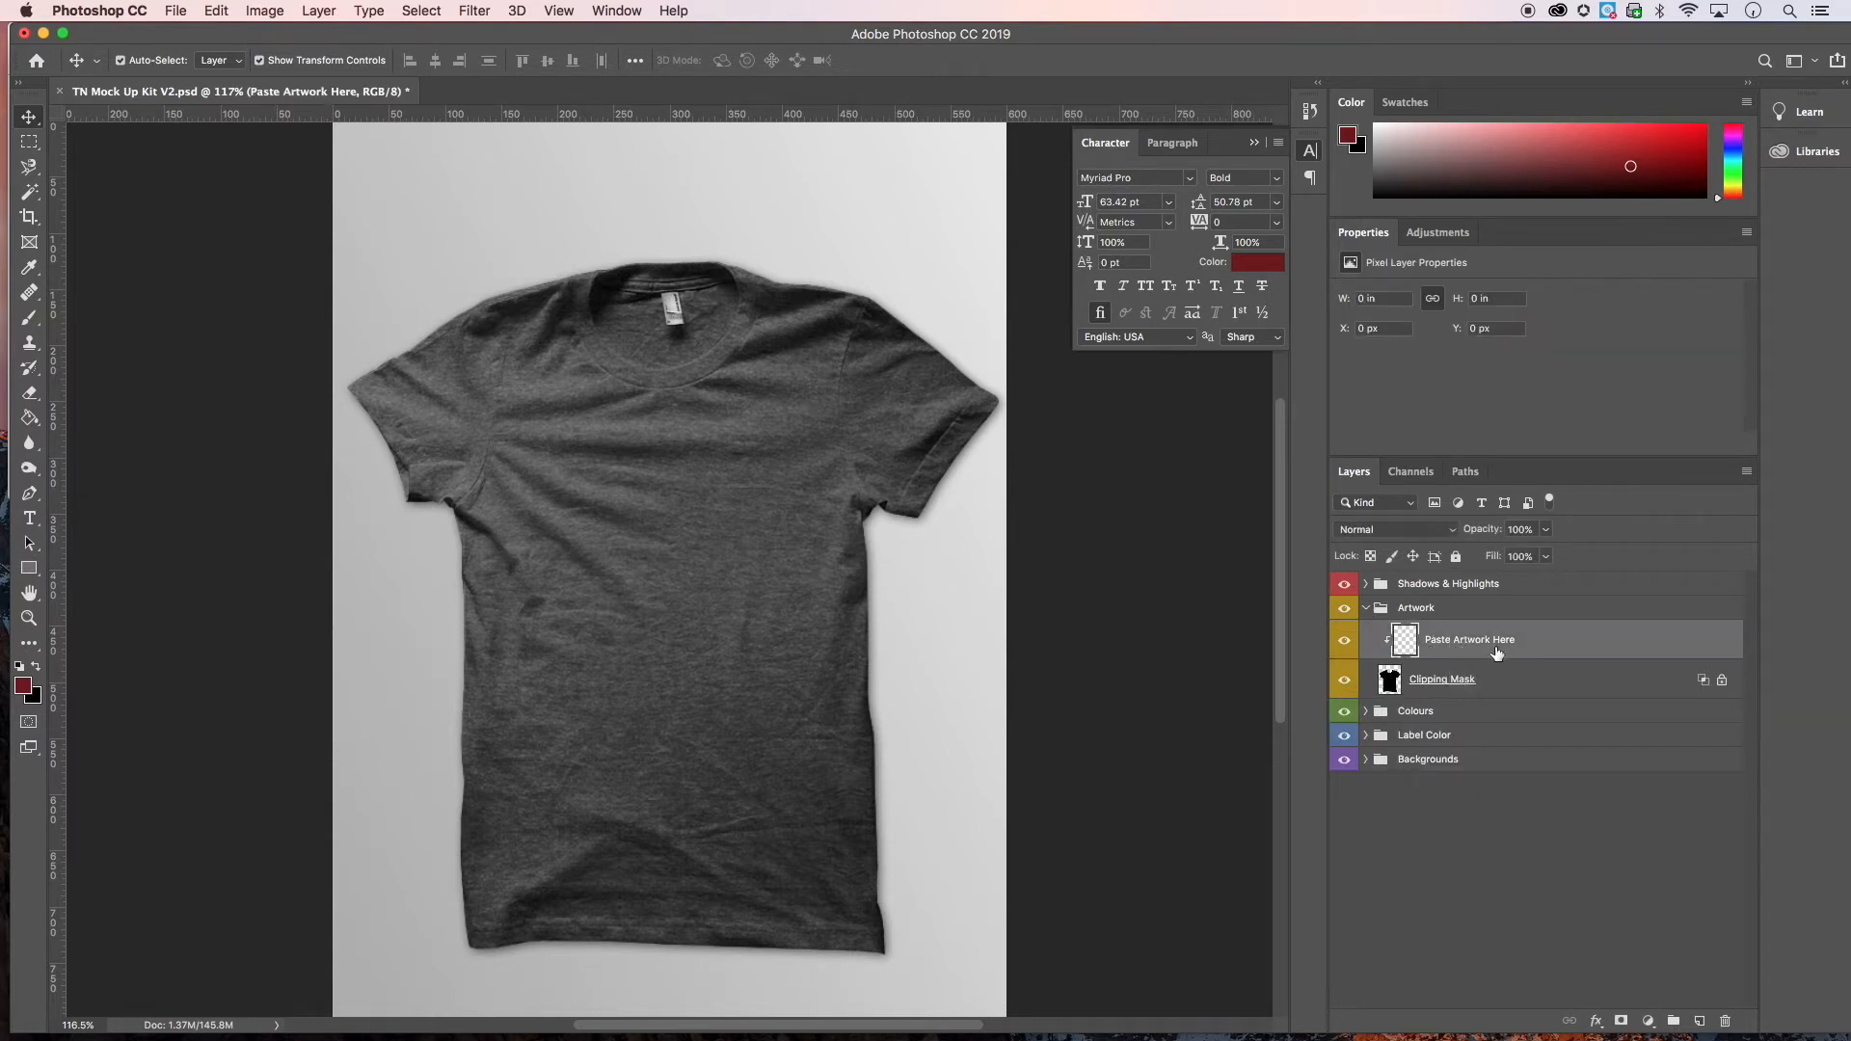
{"action": "mouse_move", "coordinate": [1500, 649]}
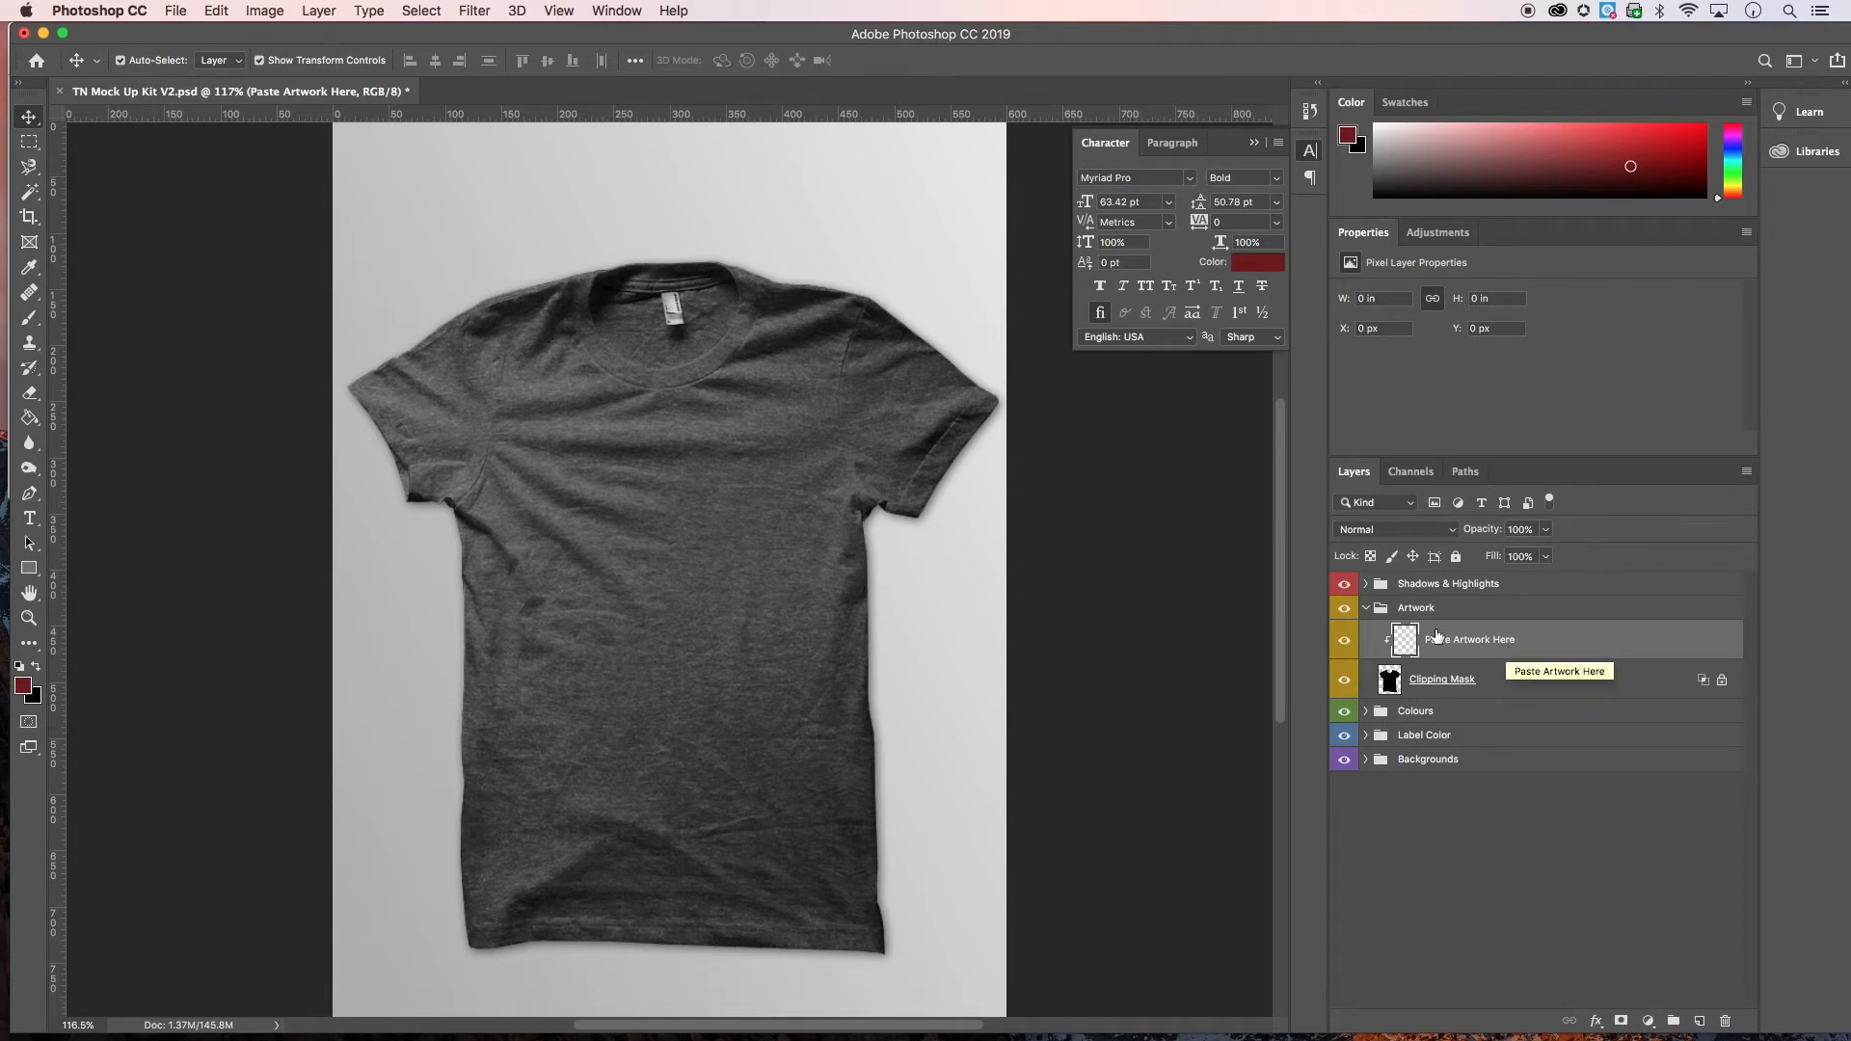
{"action": "mouse_move", "coordinate": [1556, 644]}
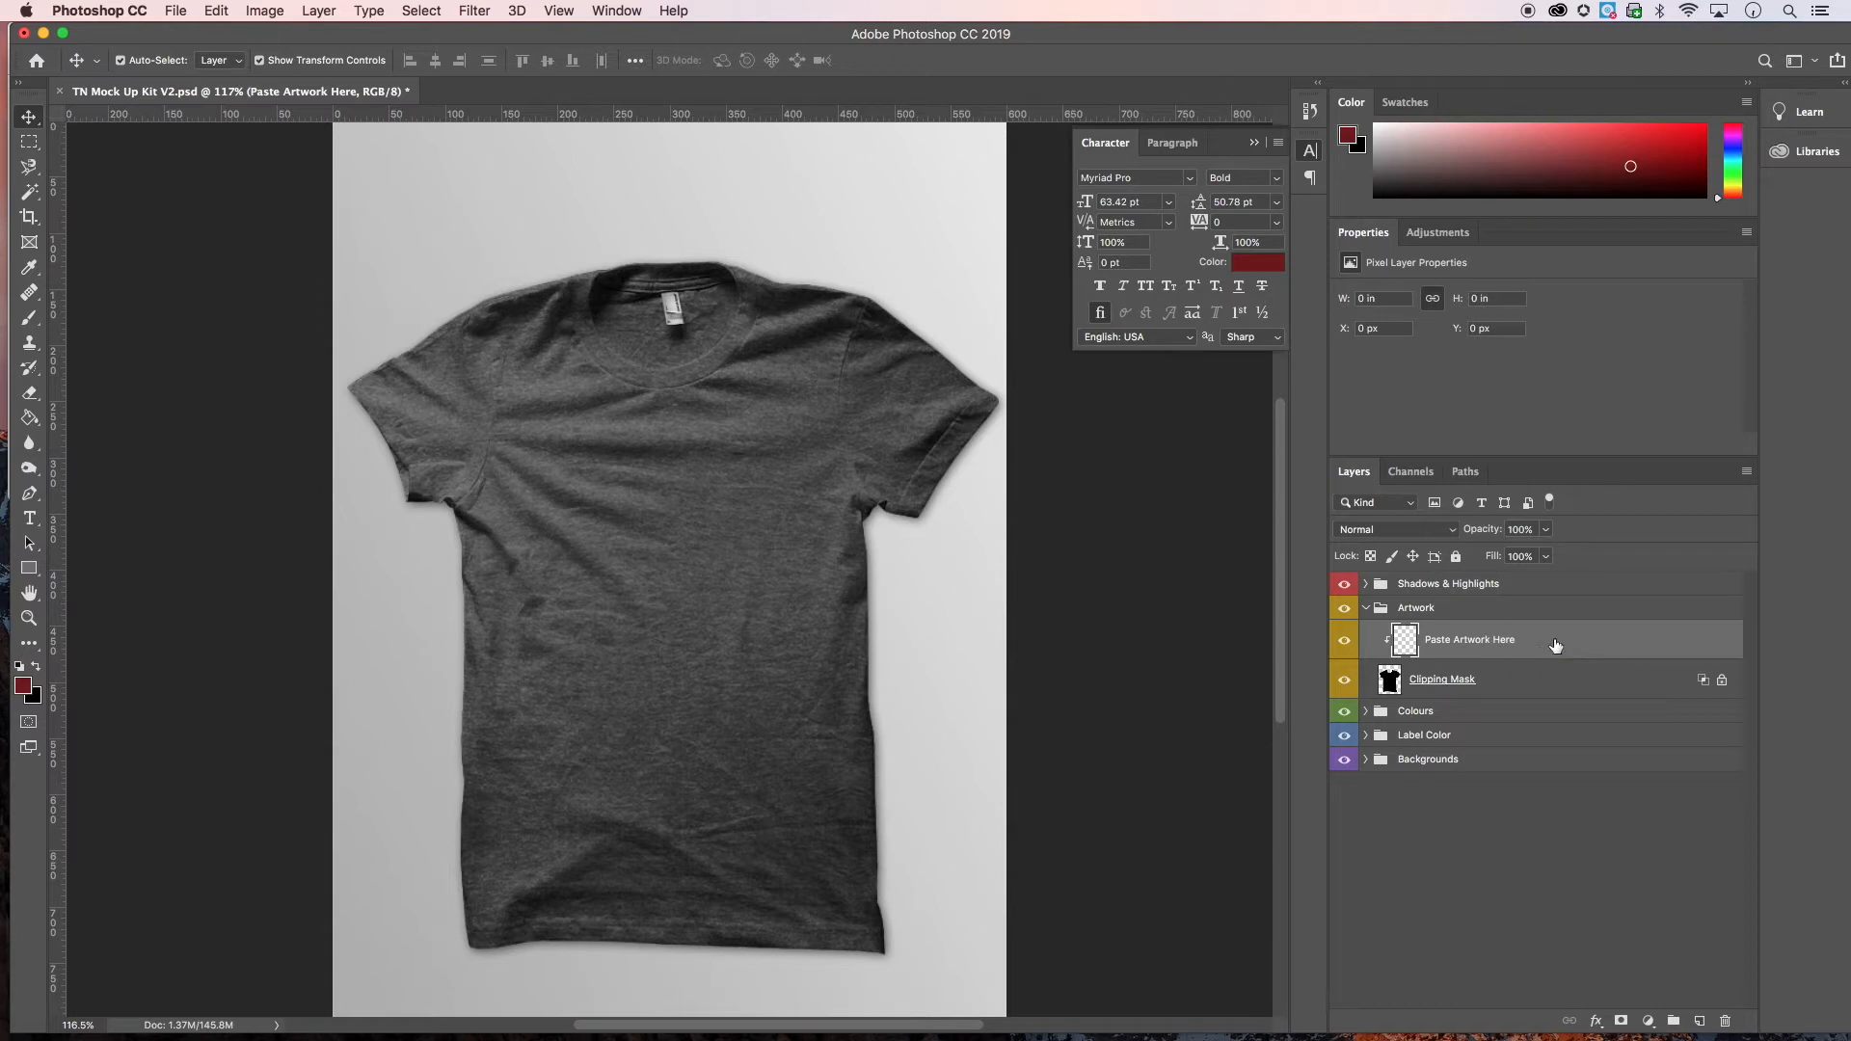
{"action": "mouse_move", "coordinate": [1517, 650]}
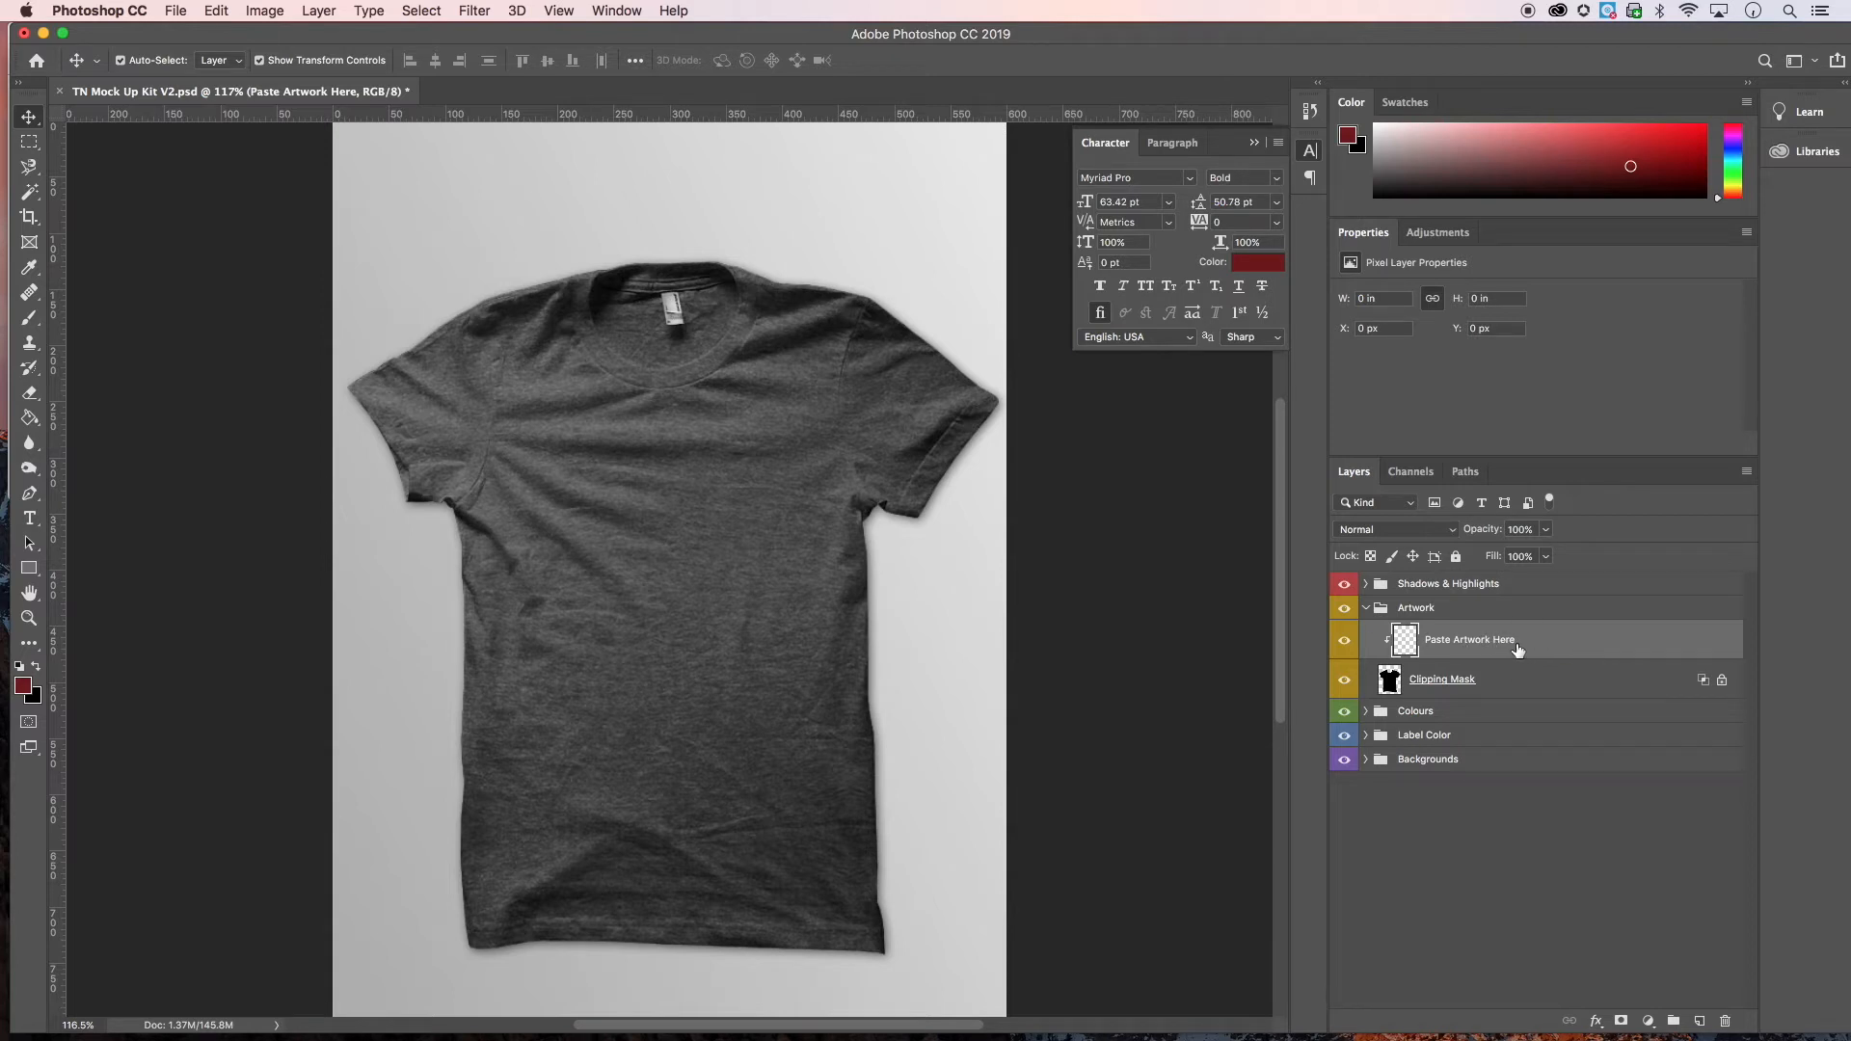
{"action": "mouse_move", "coordinate": [218, 12]}
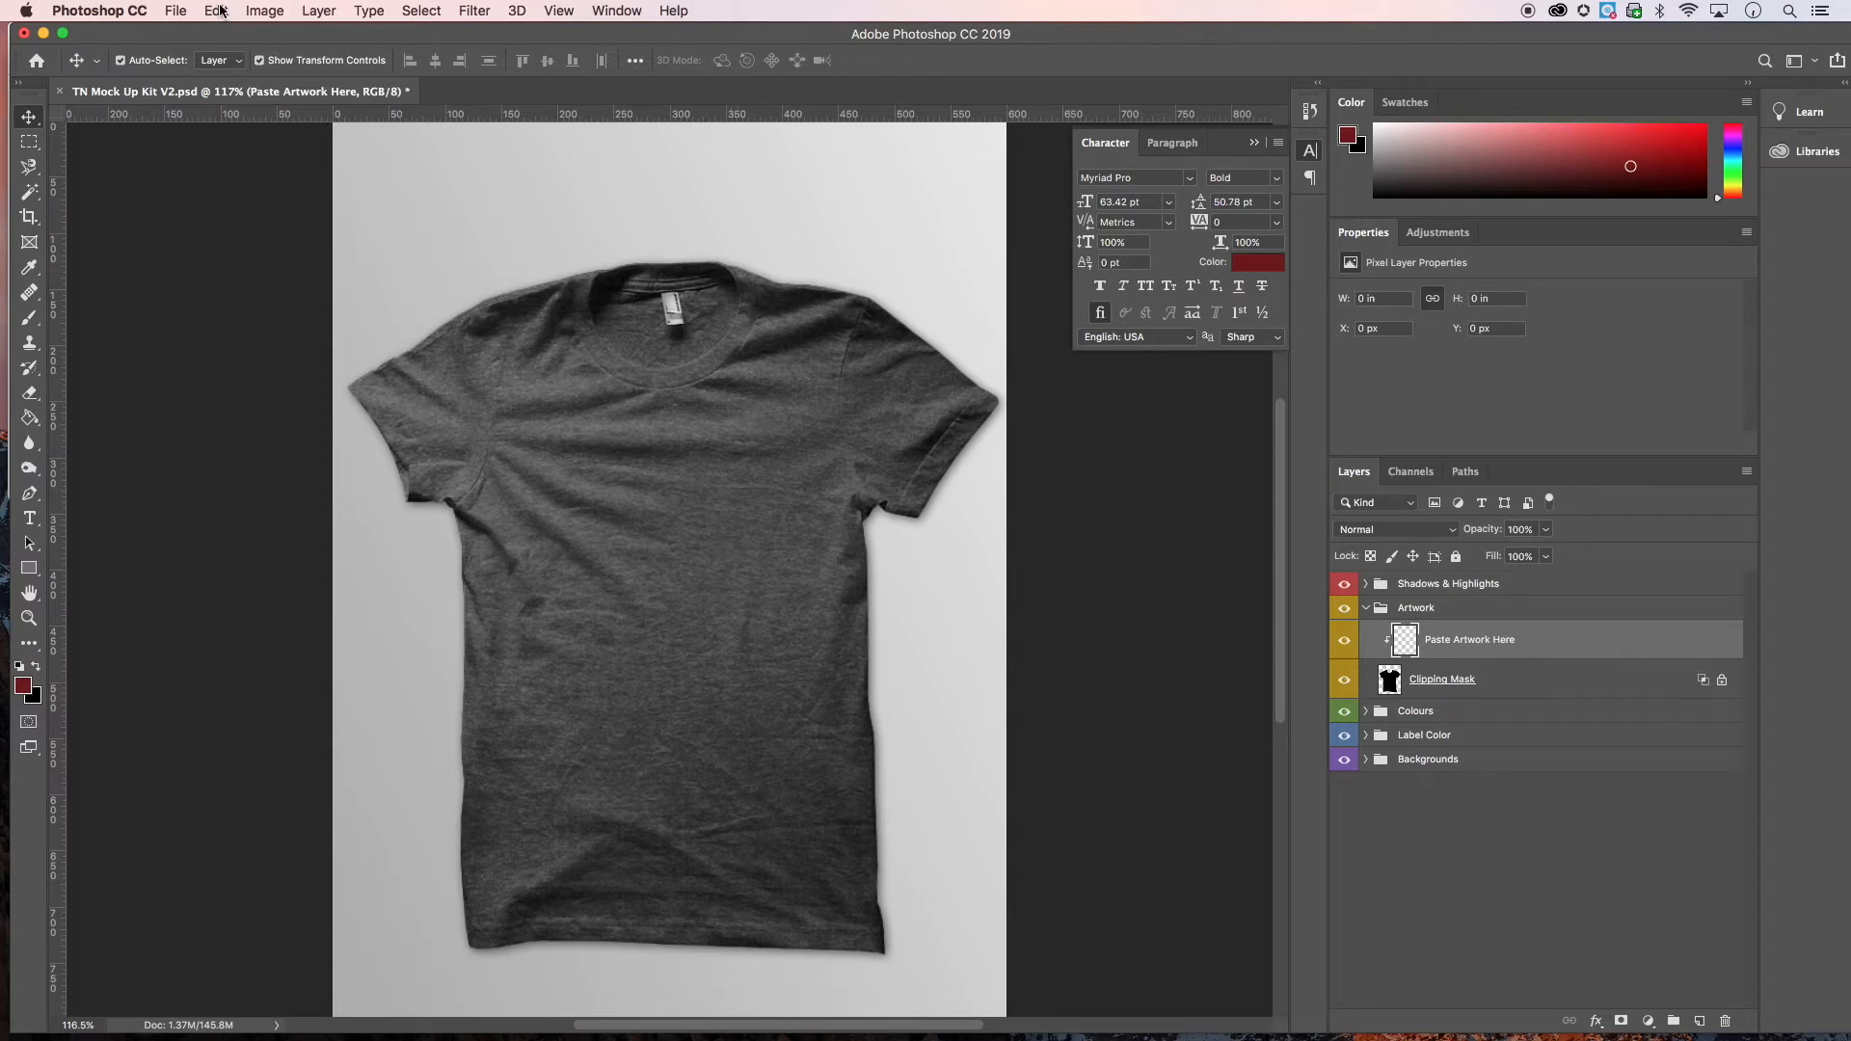
- Paste the copied face artwork, bringing up the paste options with Pixels chosen
{"action": "left_click", "coordinate": [214, 12]}
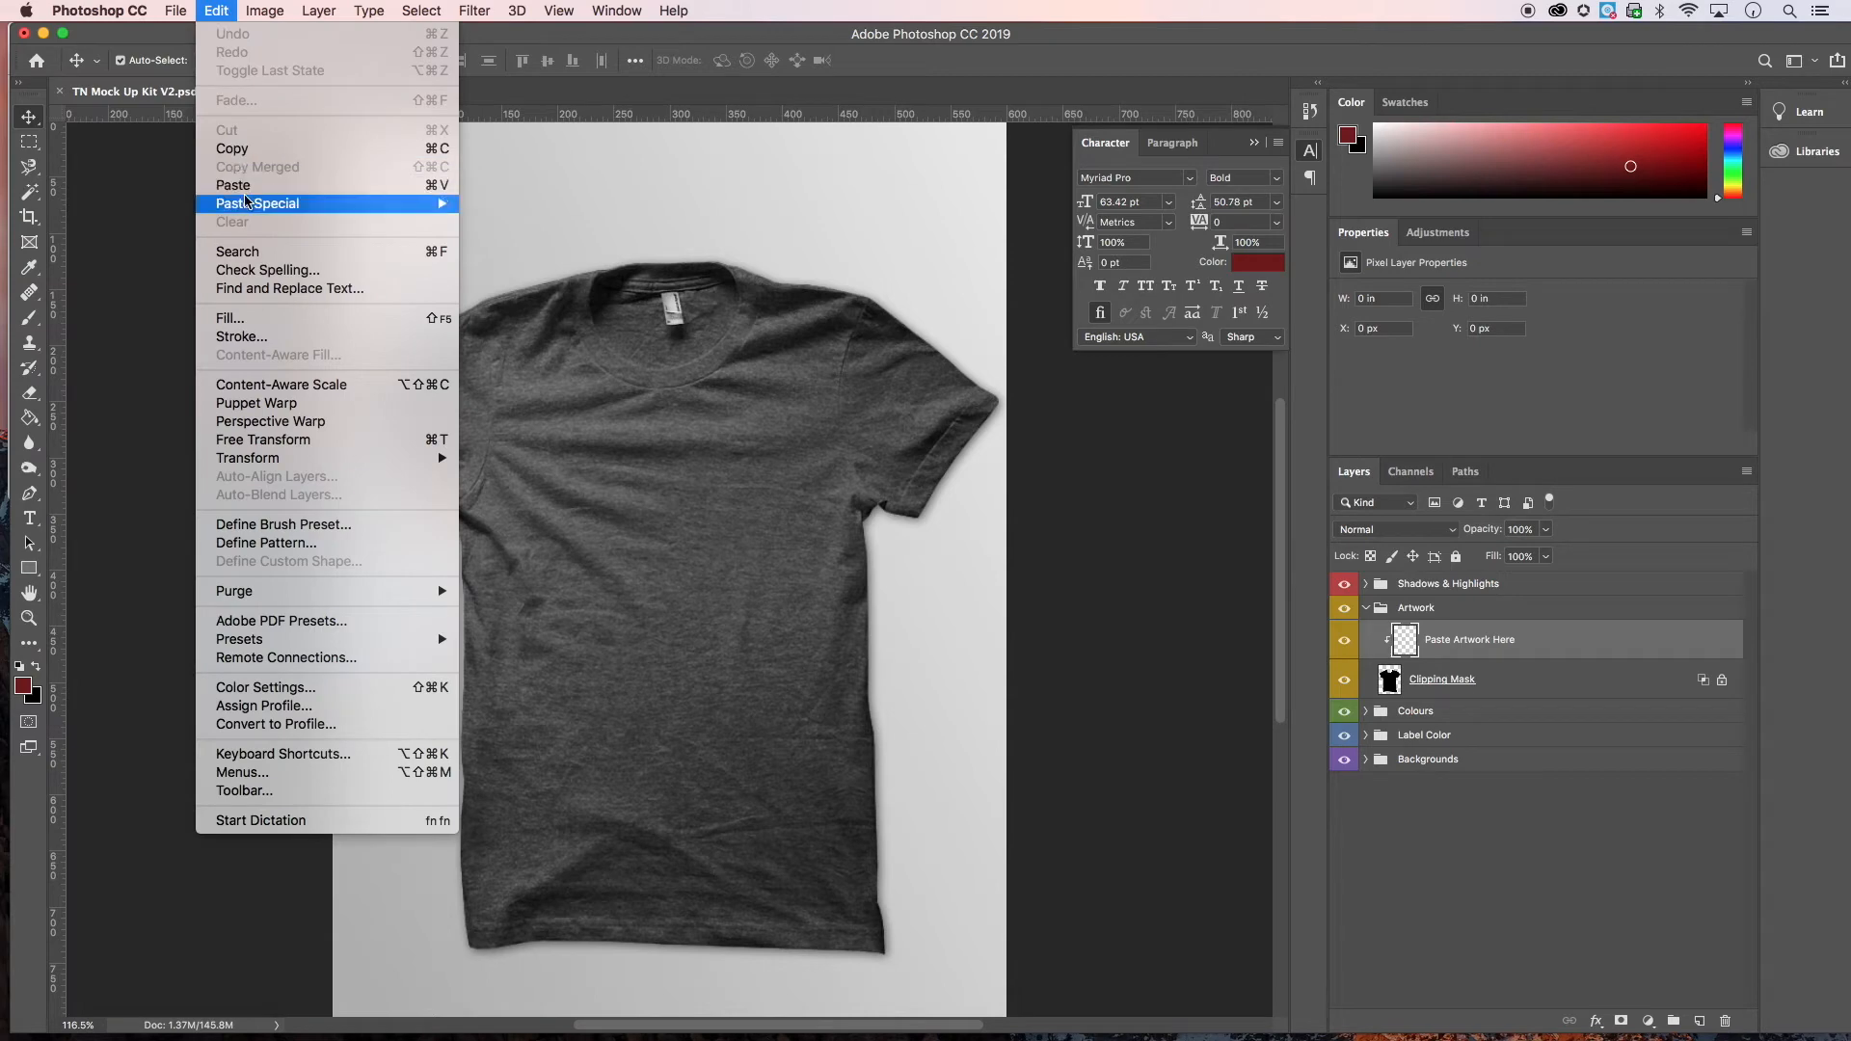
{"action": "left_click", "coordinate": [257, 203]}
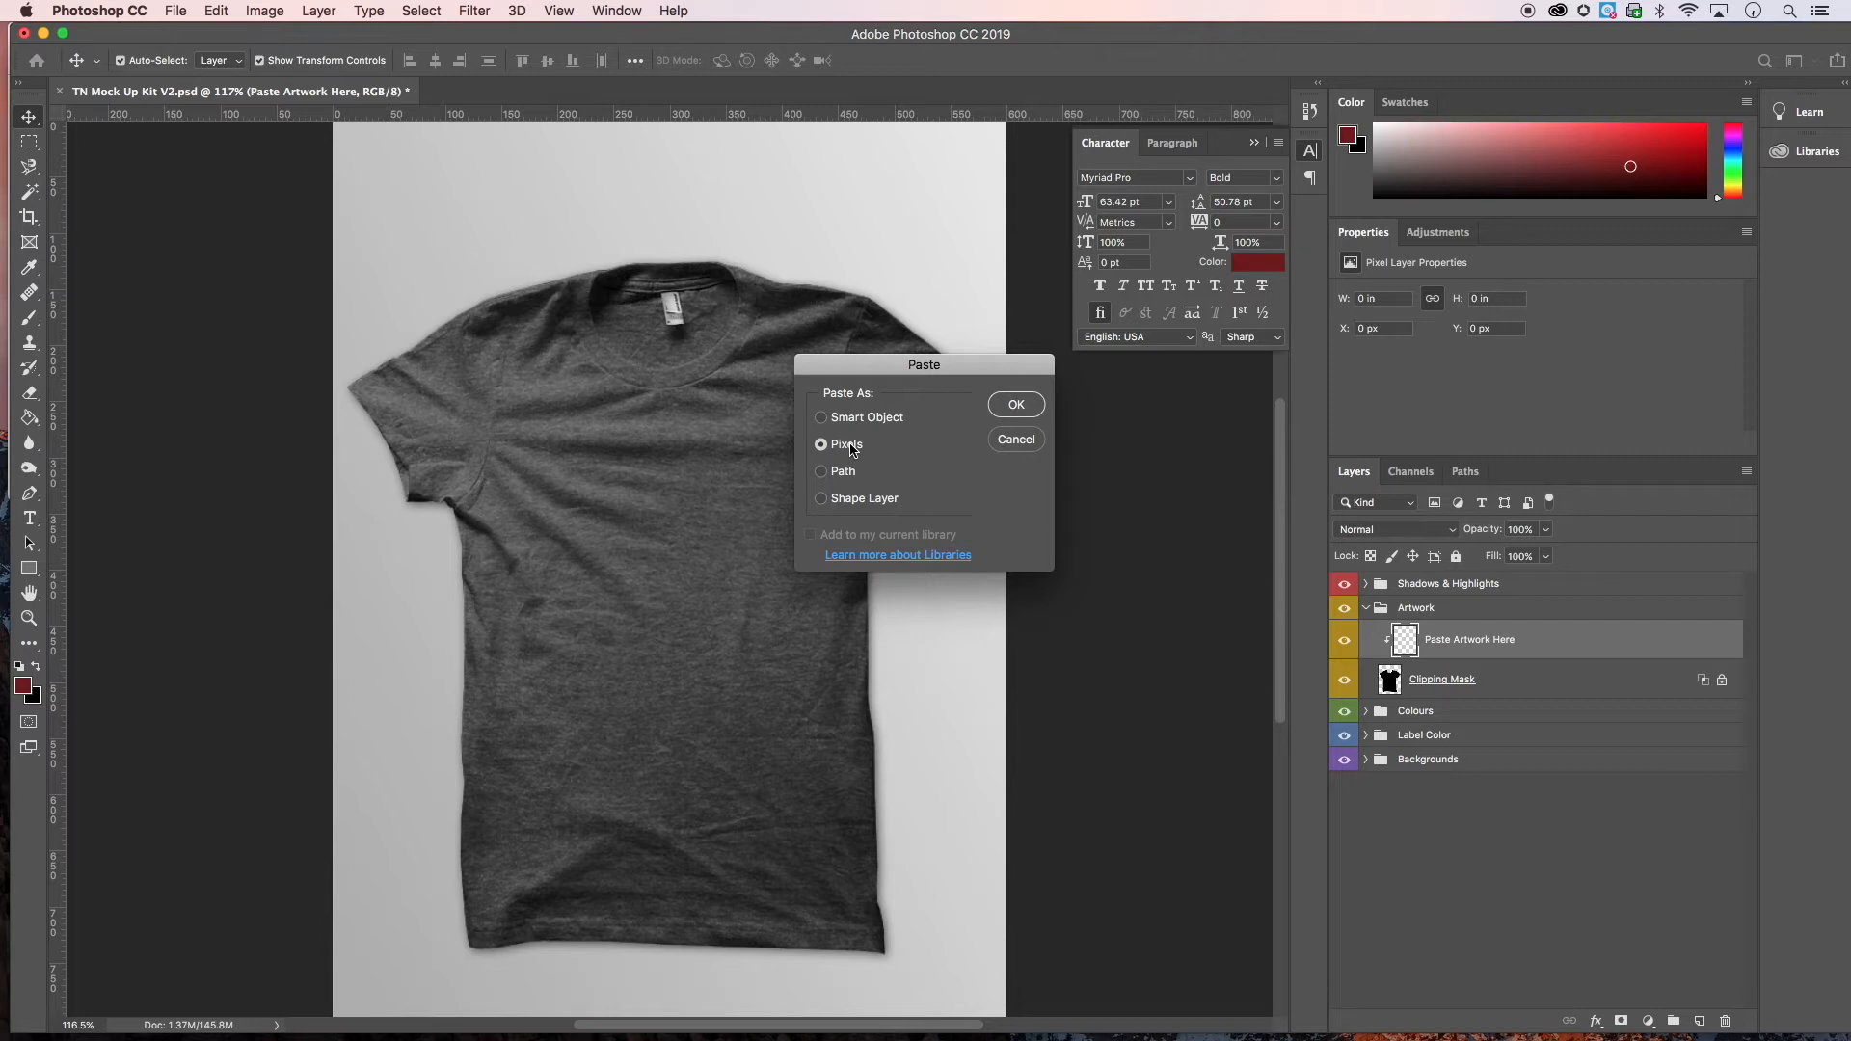
{"action": "mouse_move", "coordinate": [565, 343]}
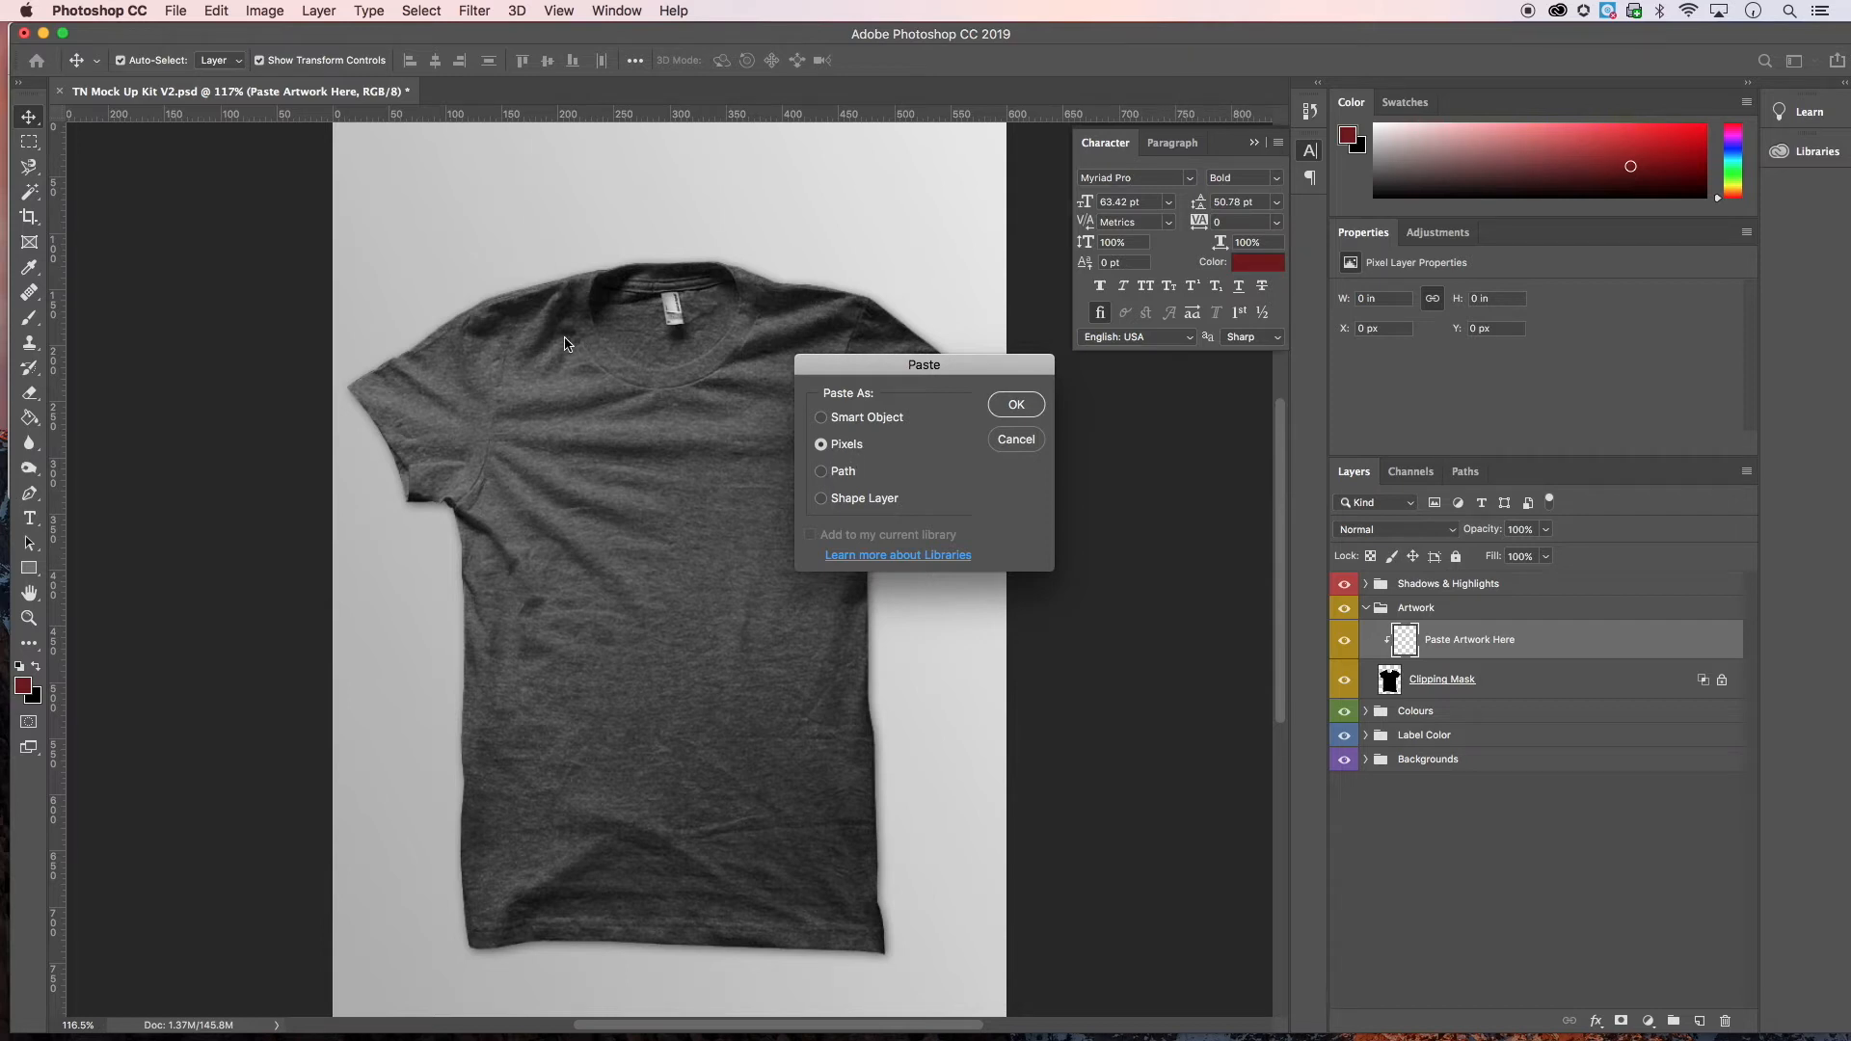
{"action": "mouse_move", "coordinate": [565, 460]}
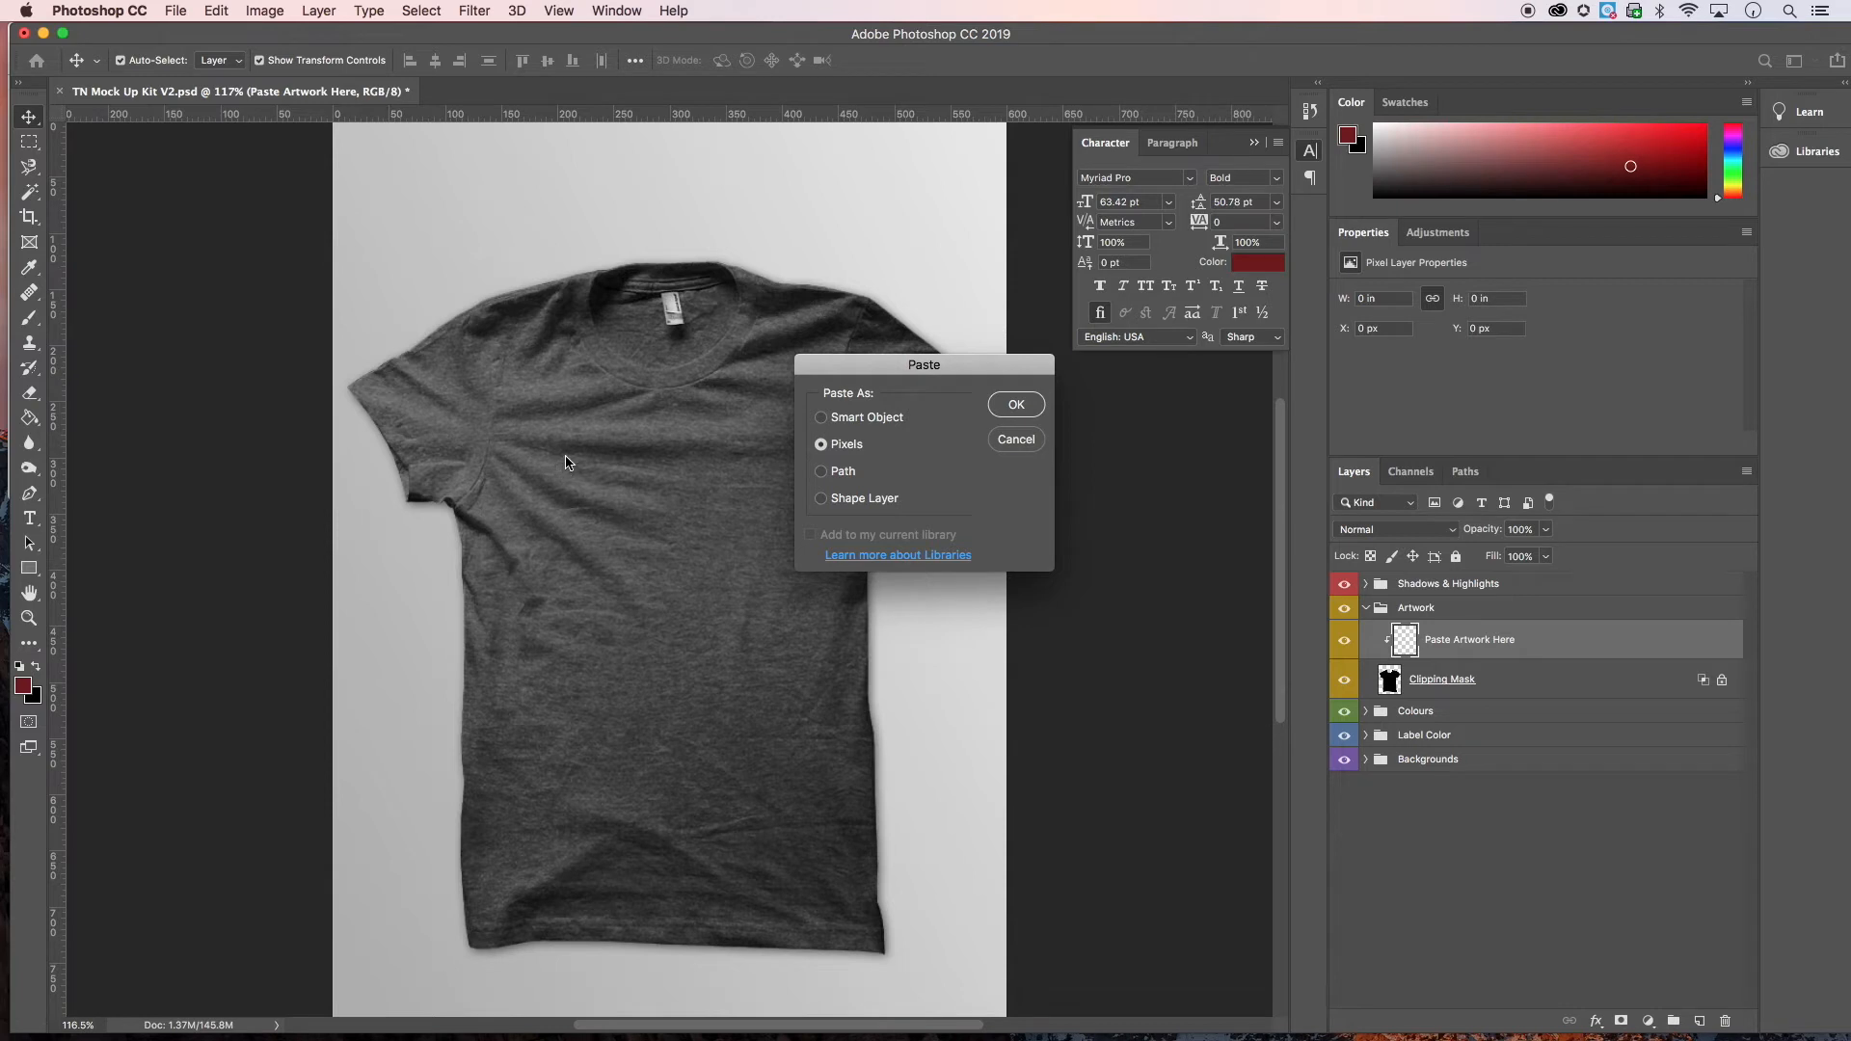
{"action": "mouse_move", "coordinate": [638, 474]}
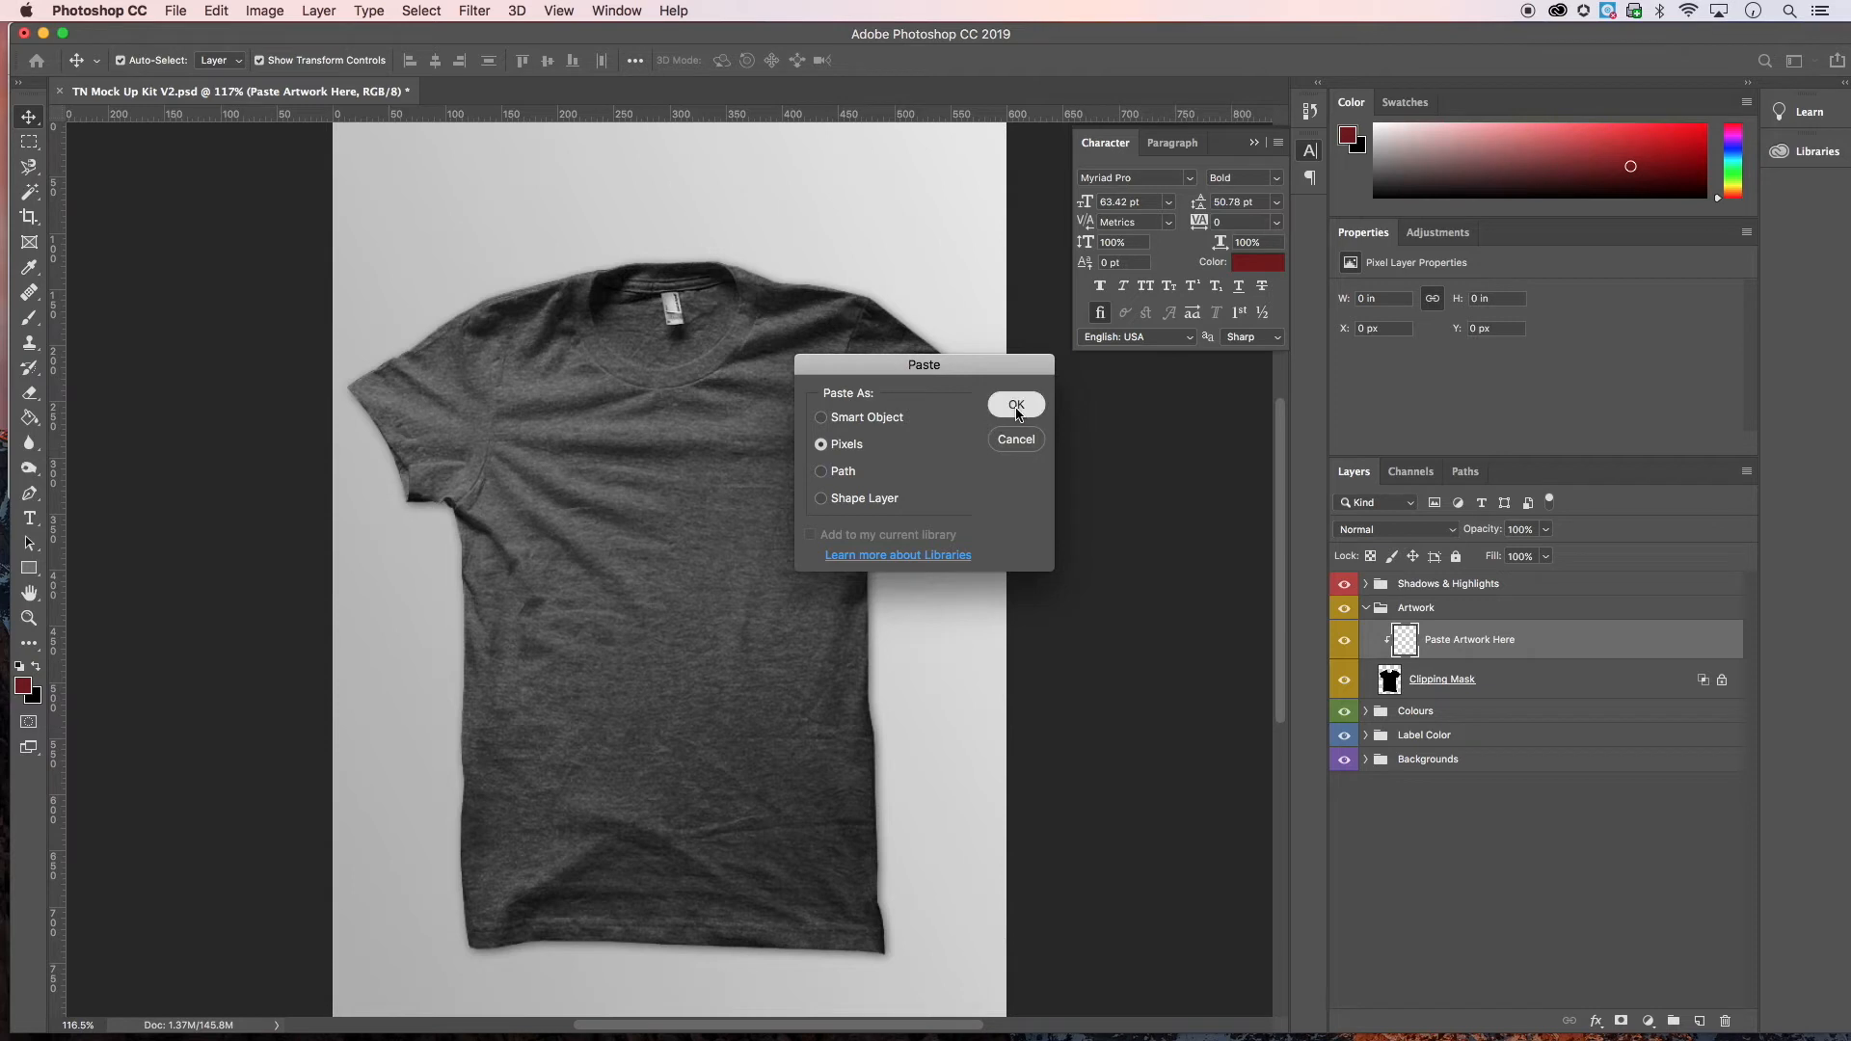
- Confirm pasting the face as pixels onto the shirt and expand the Backgrounds group
{"action": "left_click", "coordinate": [1014, 404]}
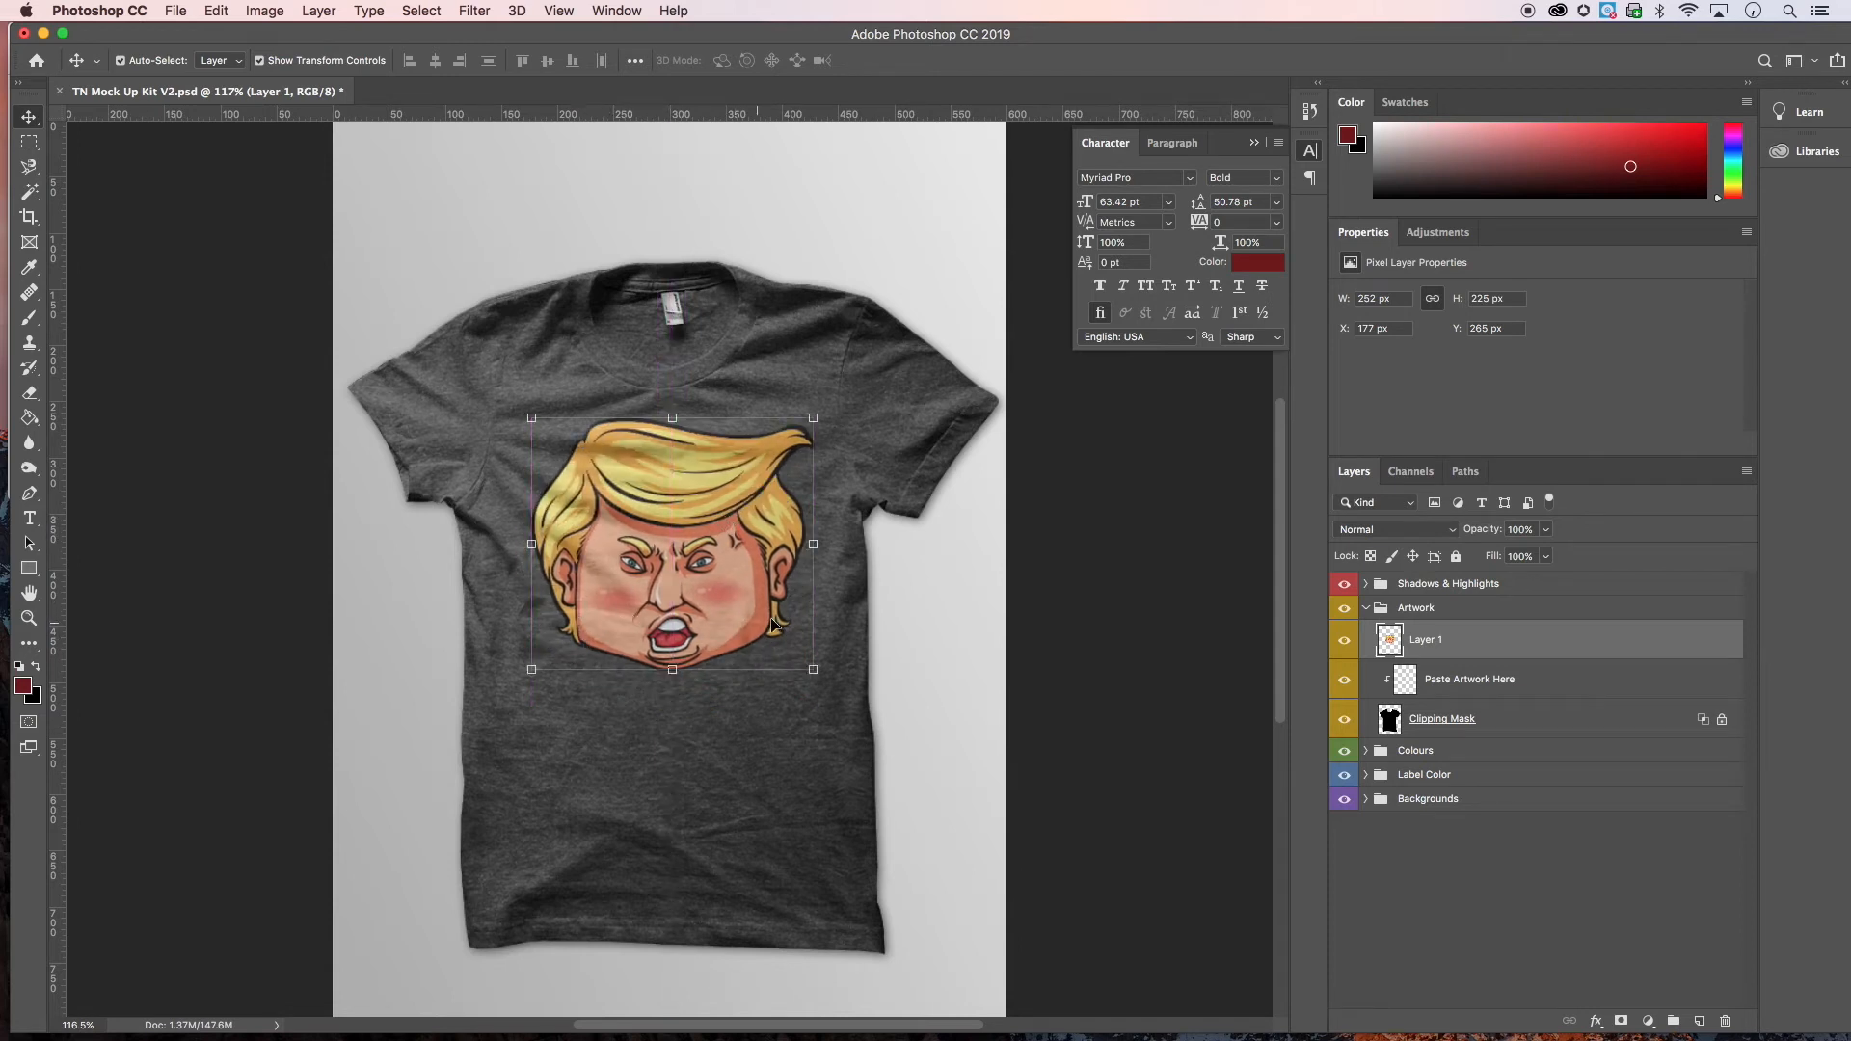
{"action": "mouse_move", "coordinate": [682, 455]}
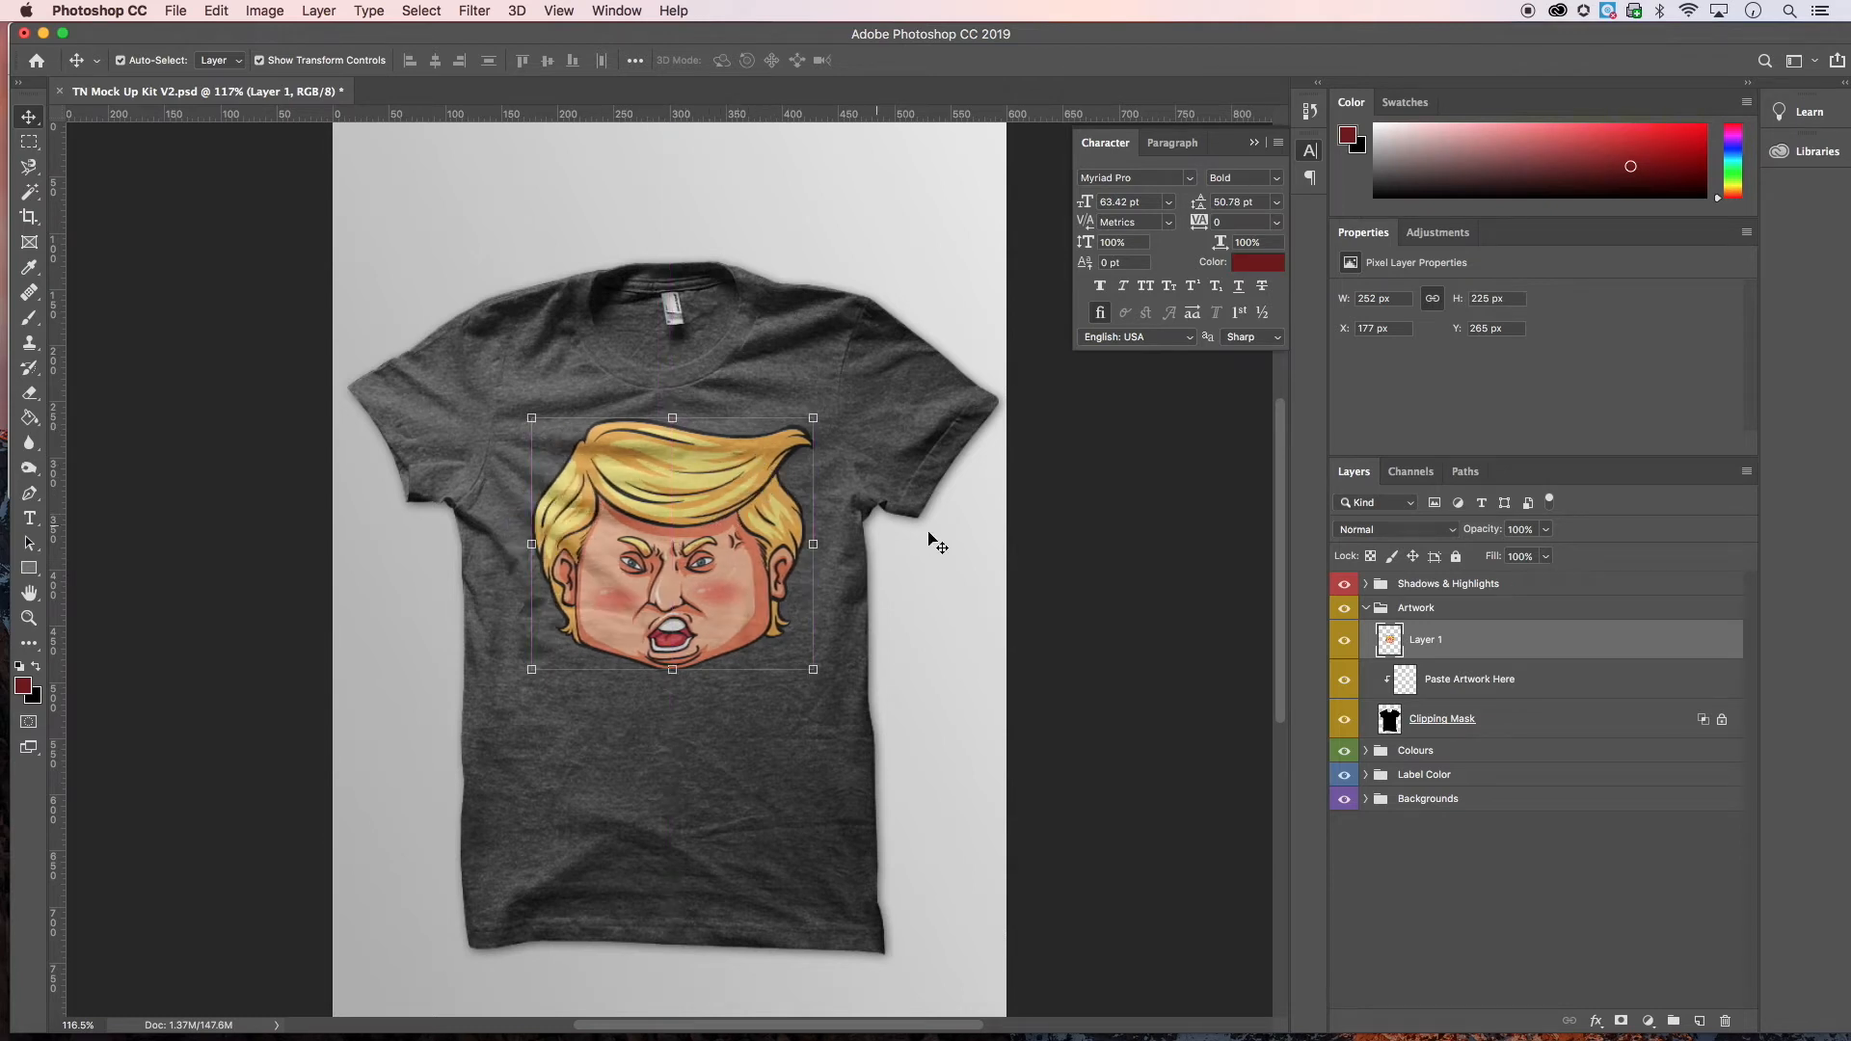
{"action": "left_click", "coordinate": [1365, 798]}
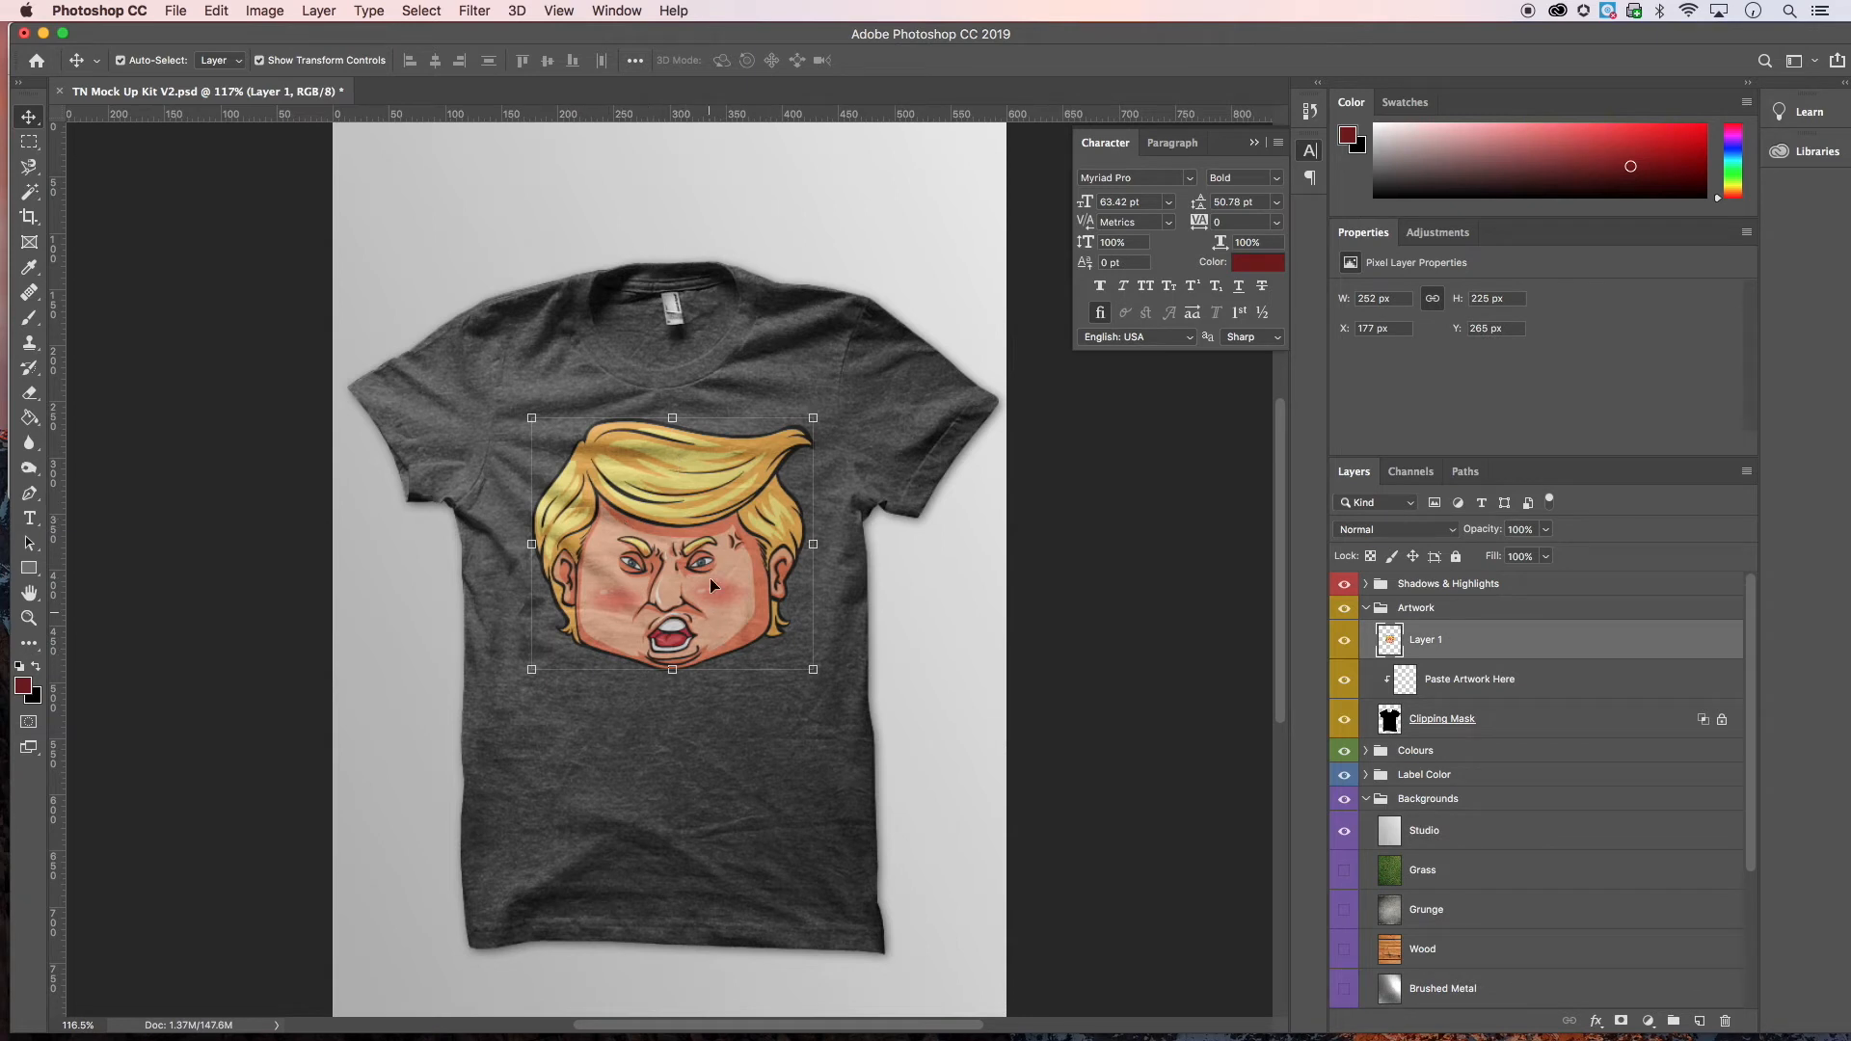
{"action": "mouse_move", "coordinate": [682, 653]}
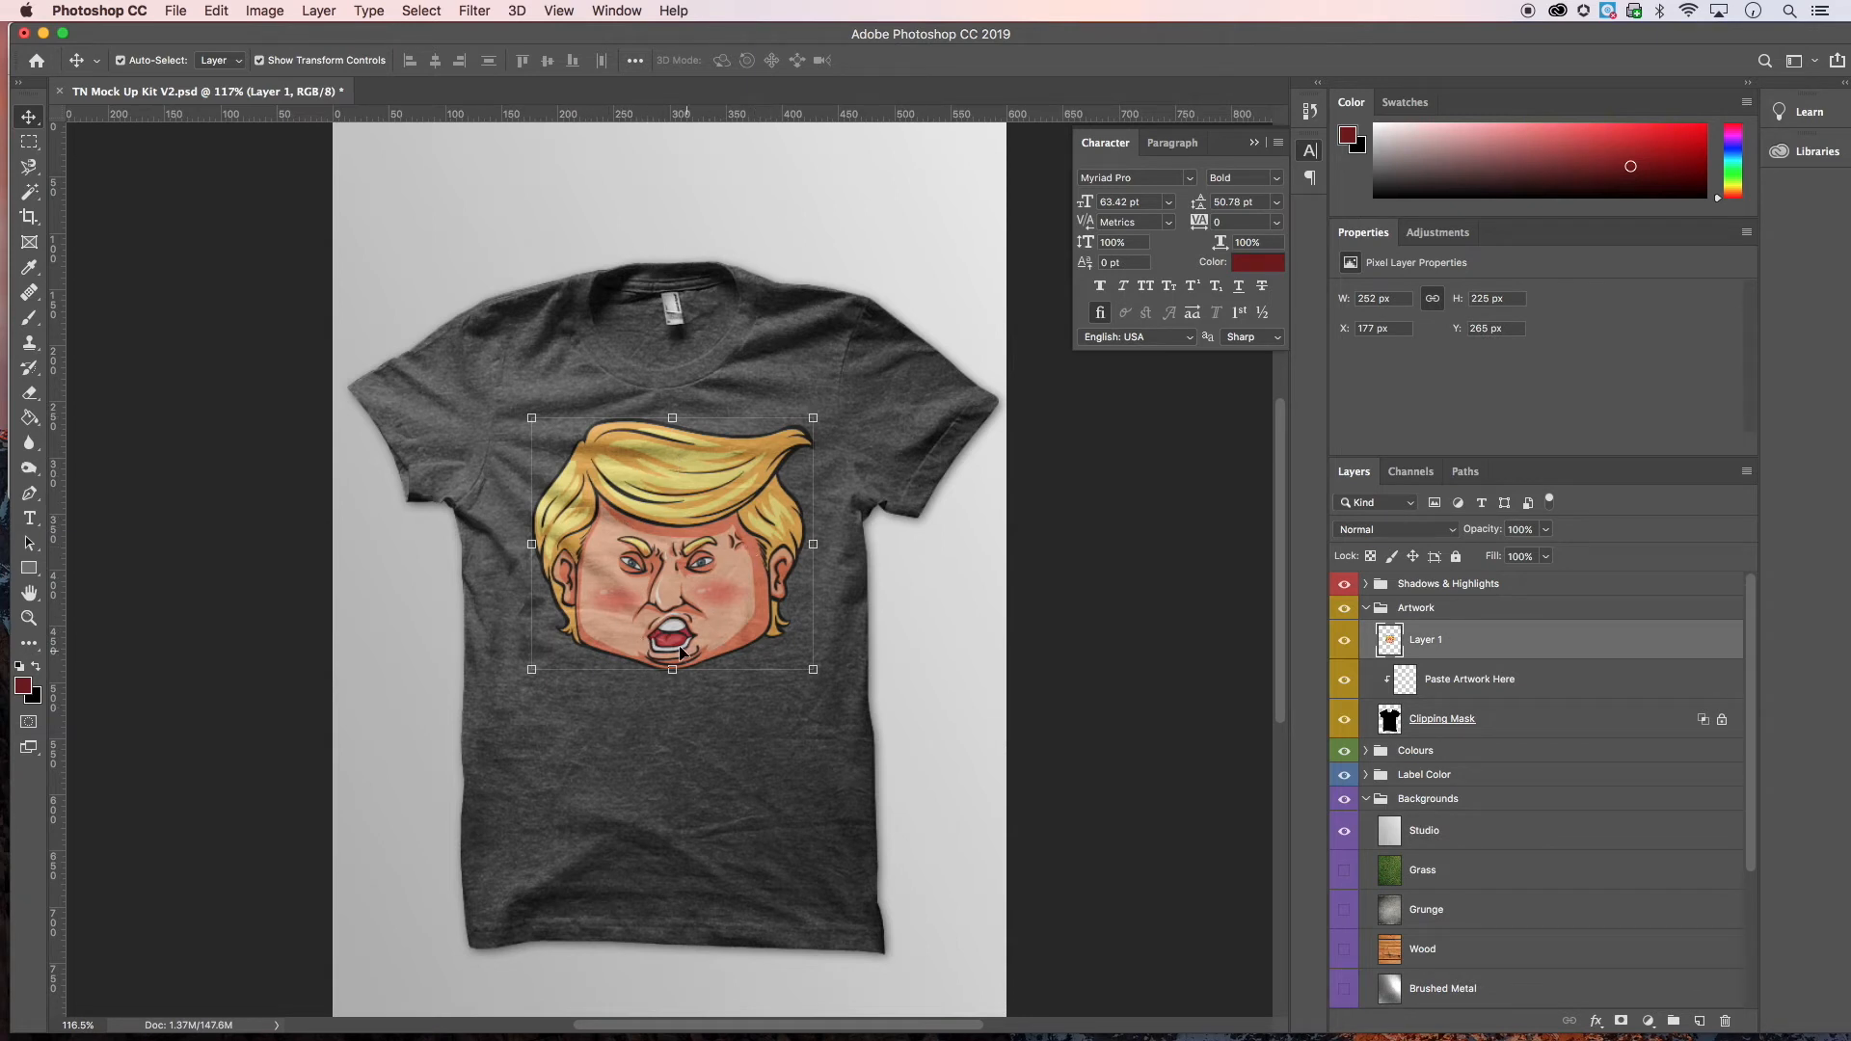
{"action": "mouse_move", "coordinate": [756, 586]}
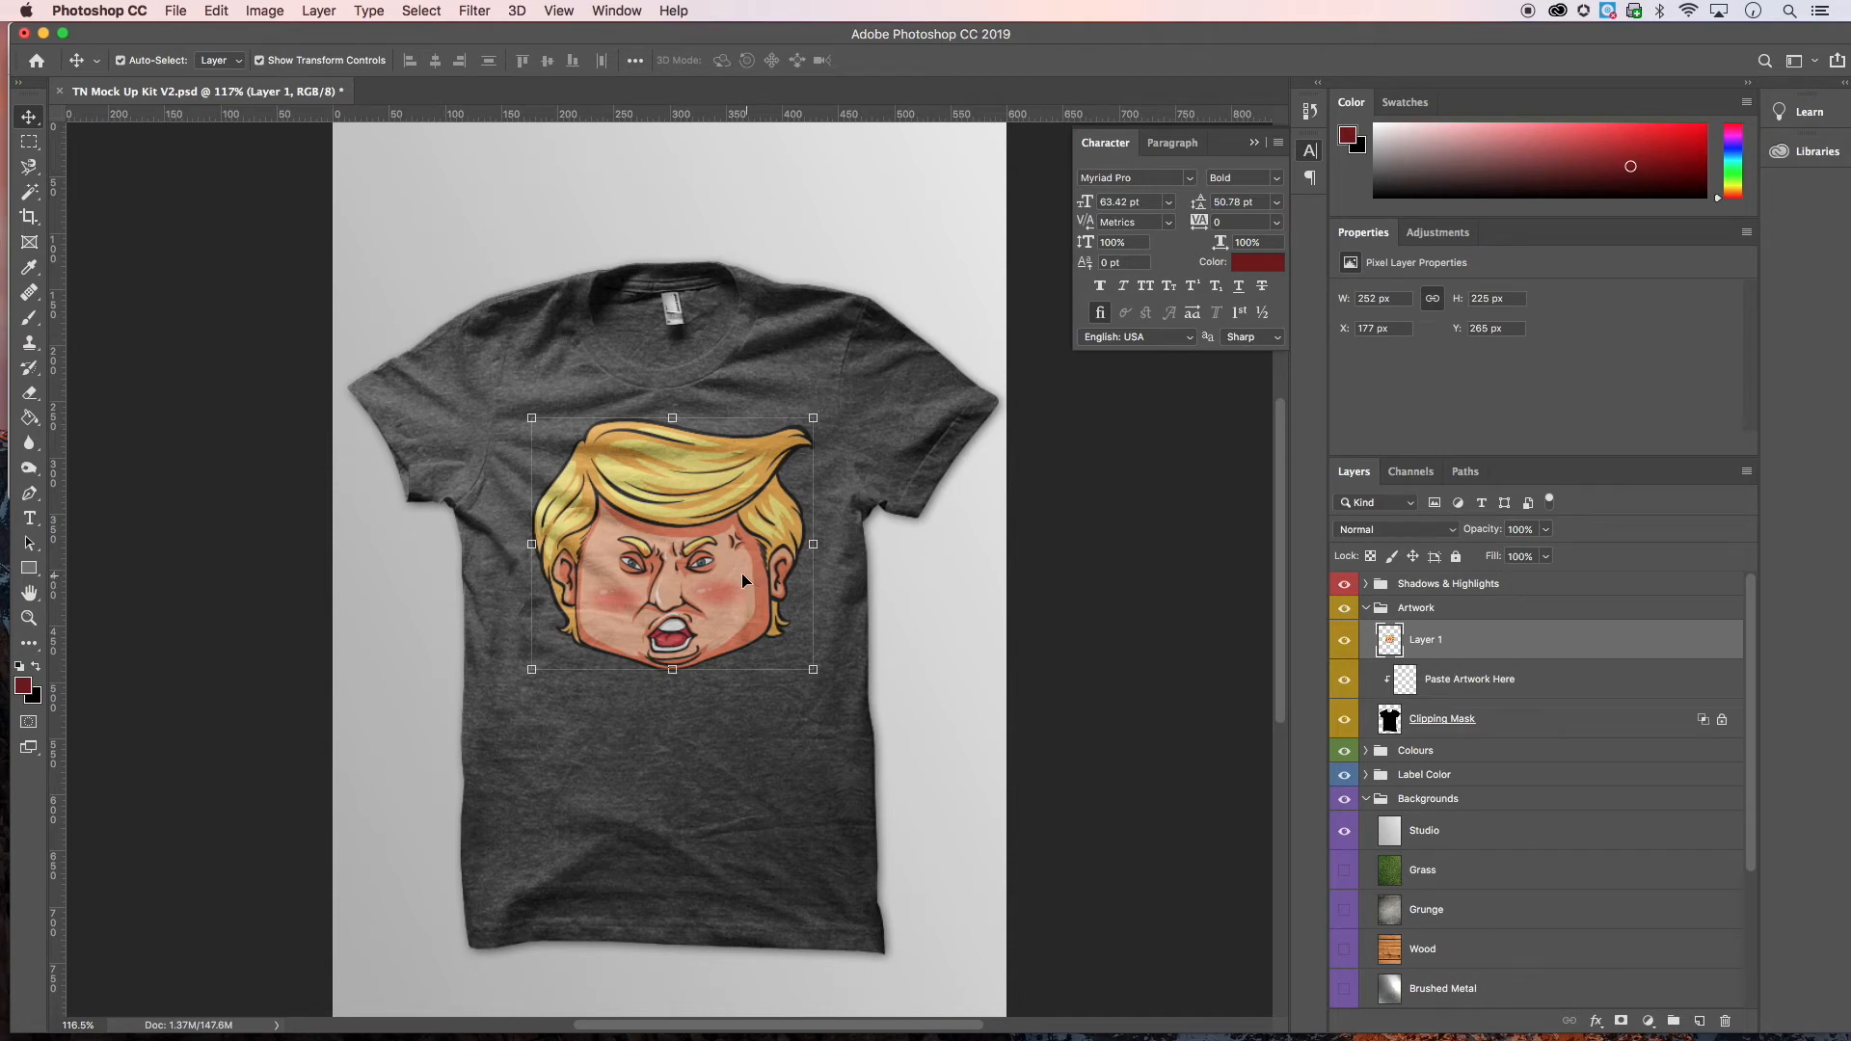
{"action": "mouse_move", "coordinate": [717, 509]}
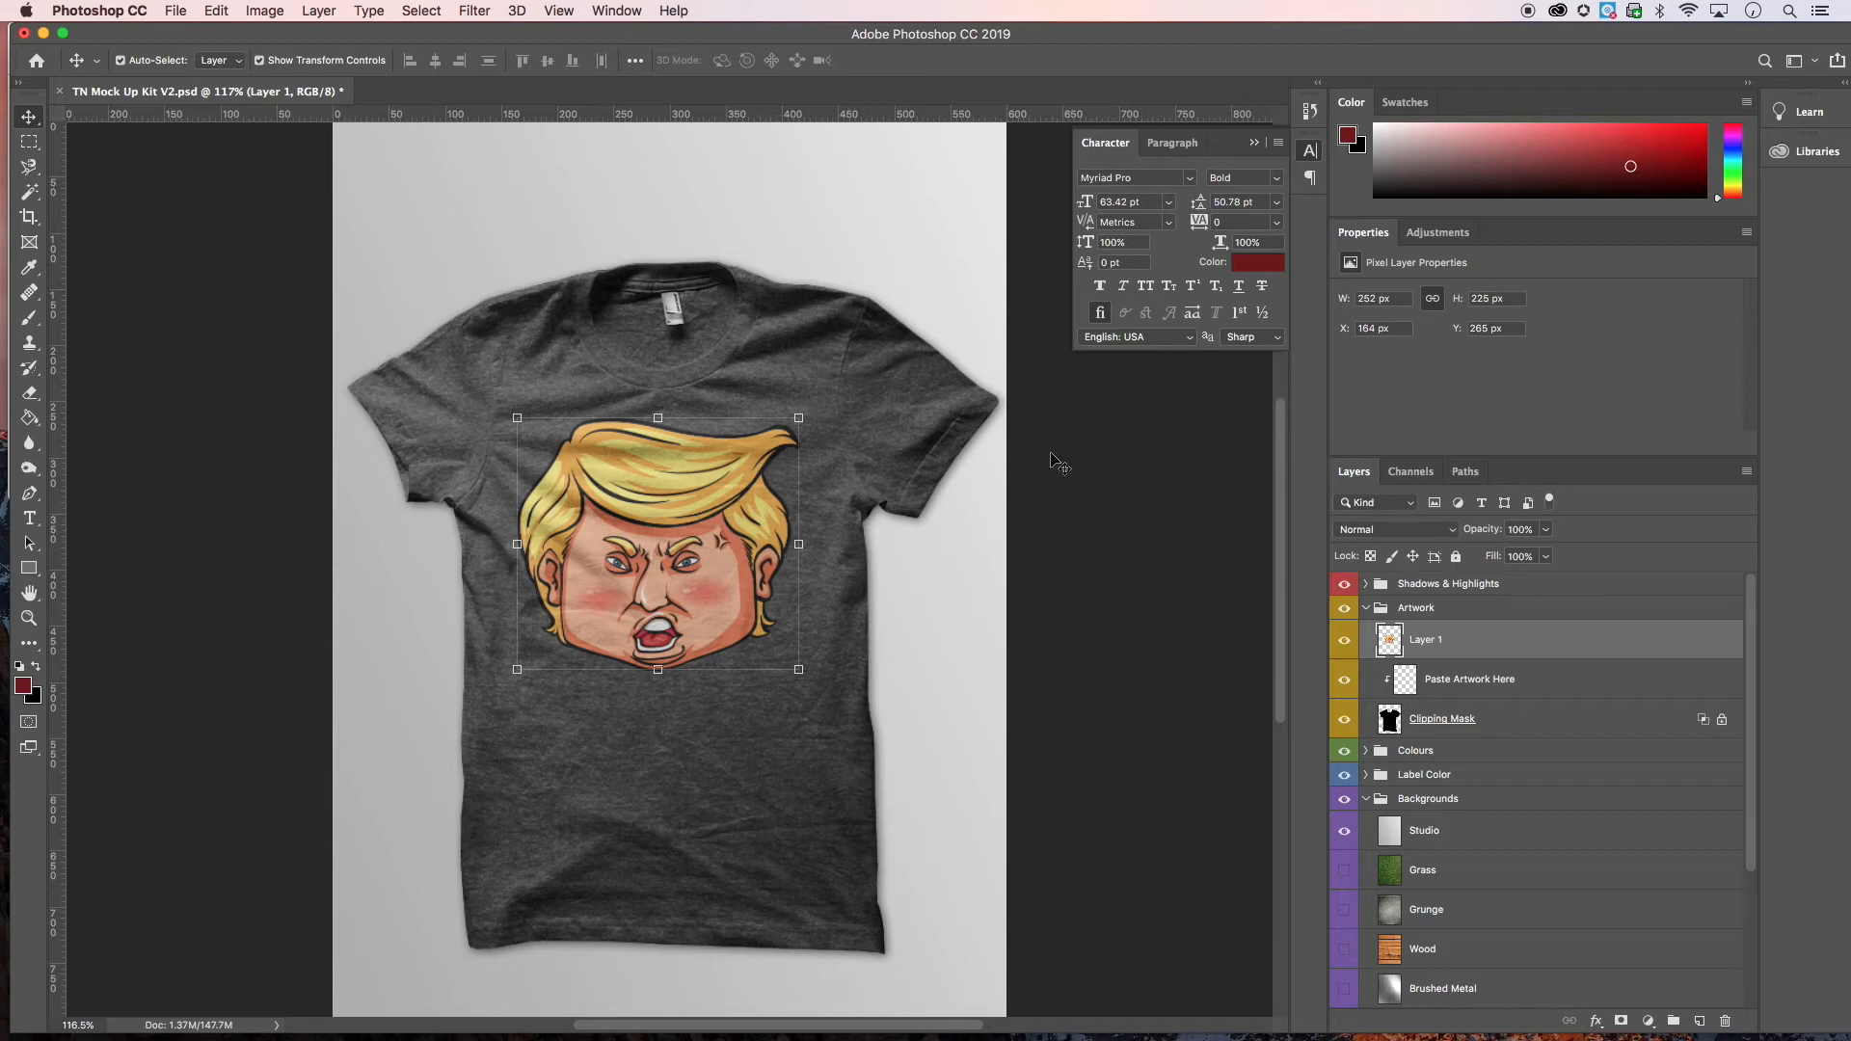
- Cut the cartoon face out of Layer 1 and make Paste Artwork Here the active layer
{"action": "left_click", "coordinate": [214, 11]}
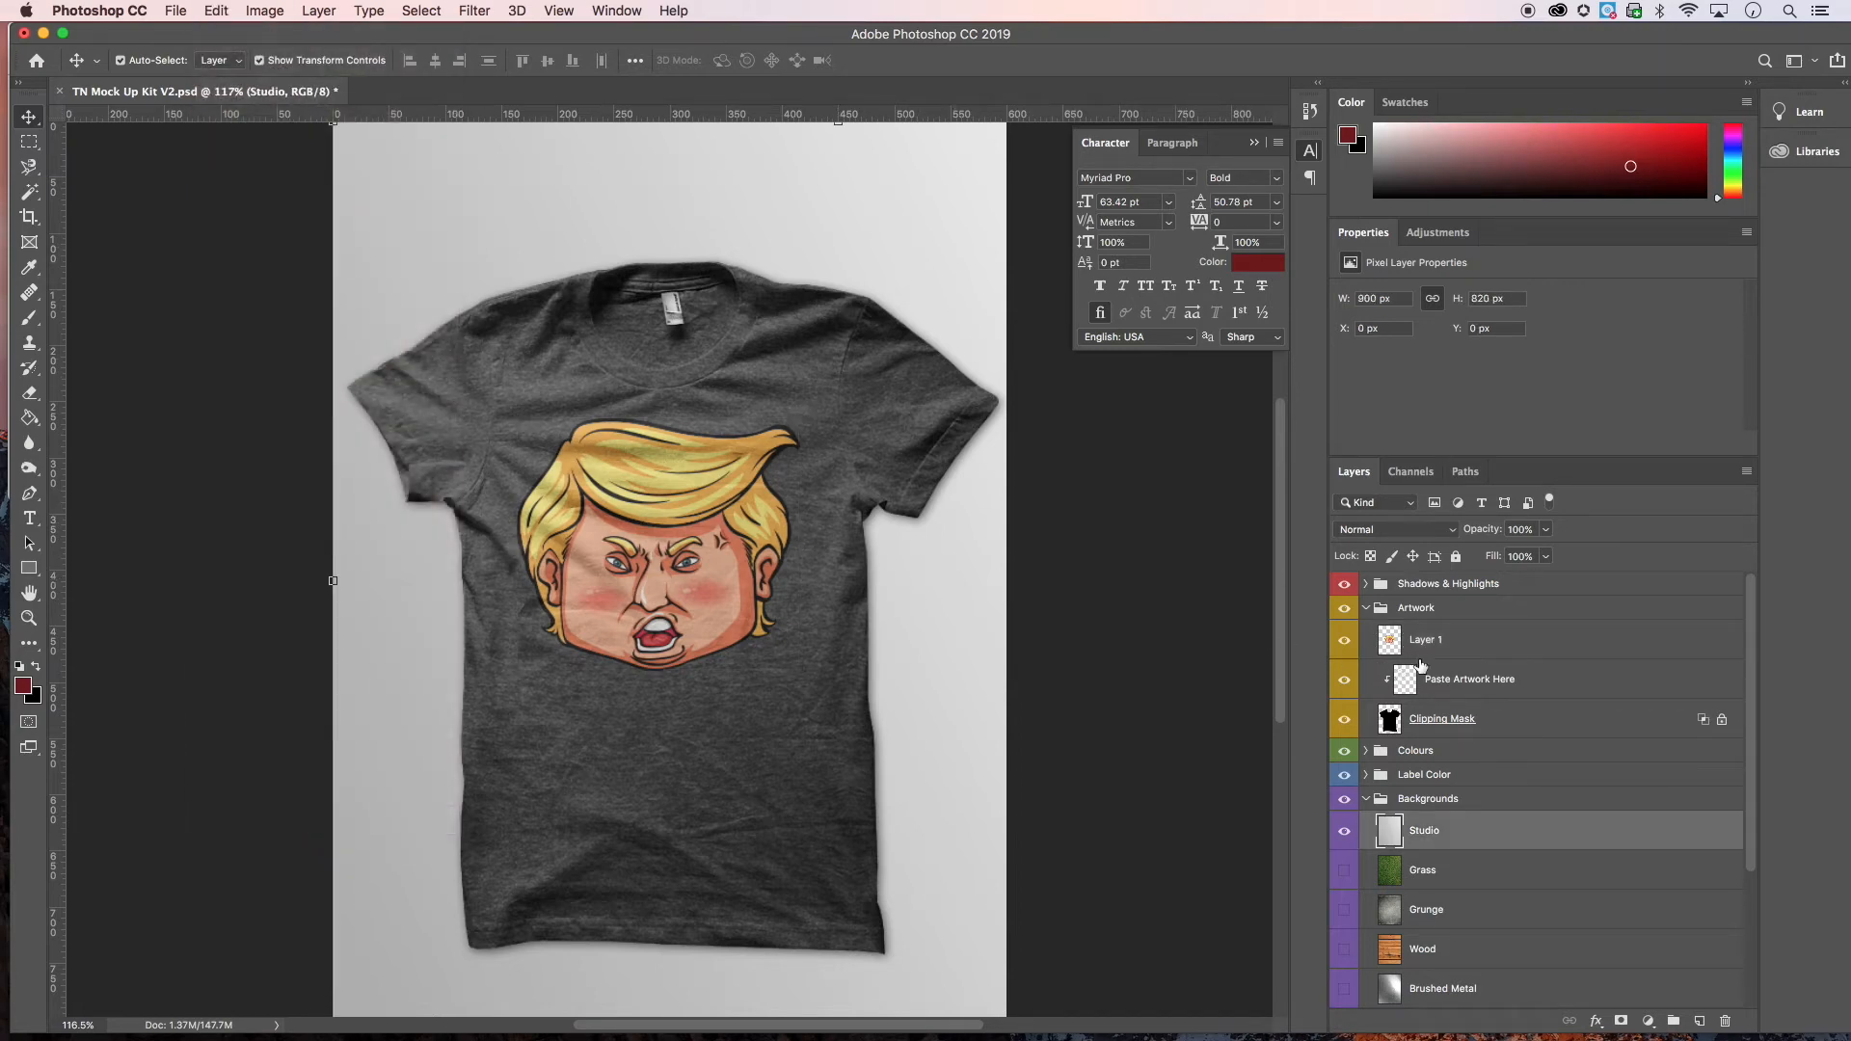
{"action": "left_click", "coordinate": [1424, 638]}
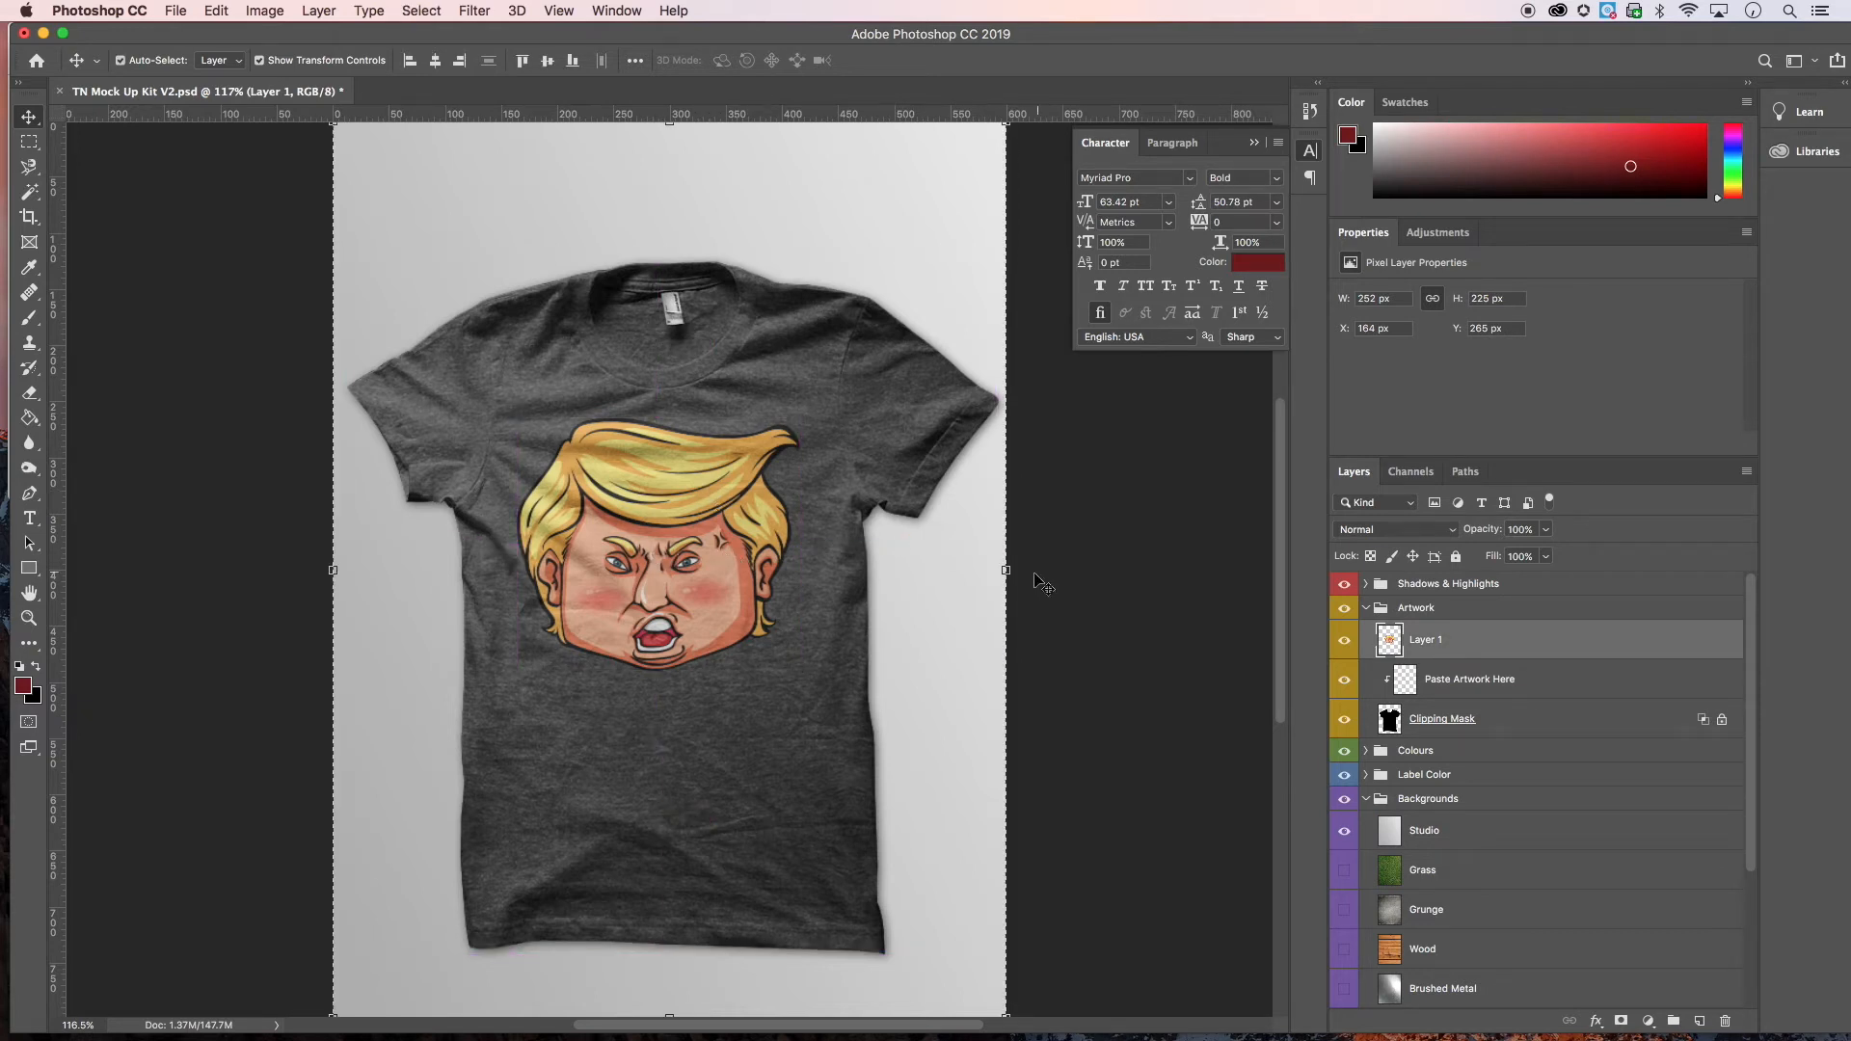
{"action": "mouse_move", "coordinate": [1307, 702]}
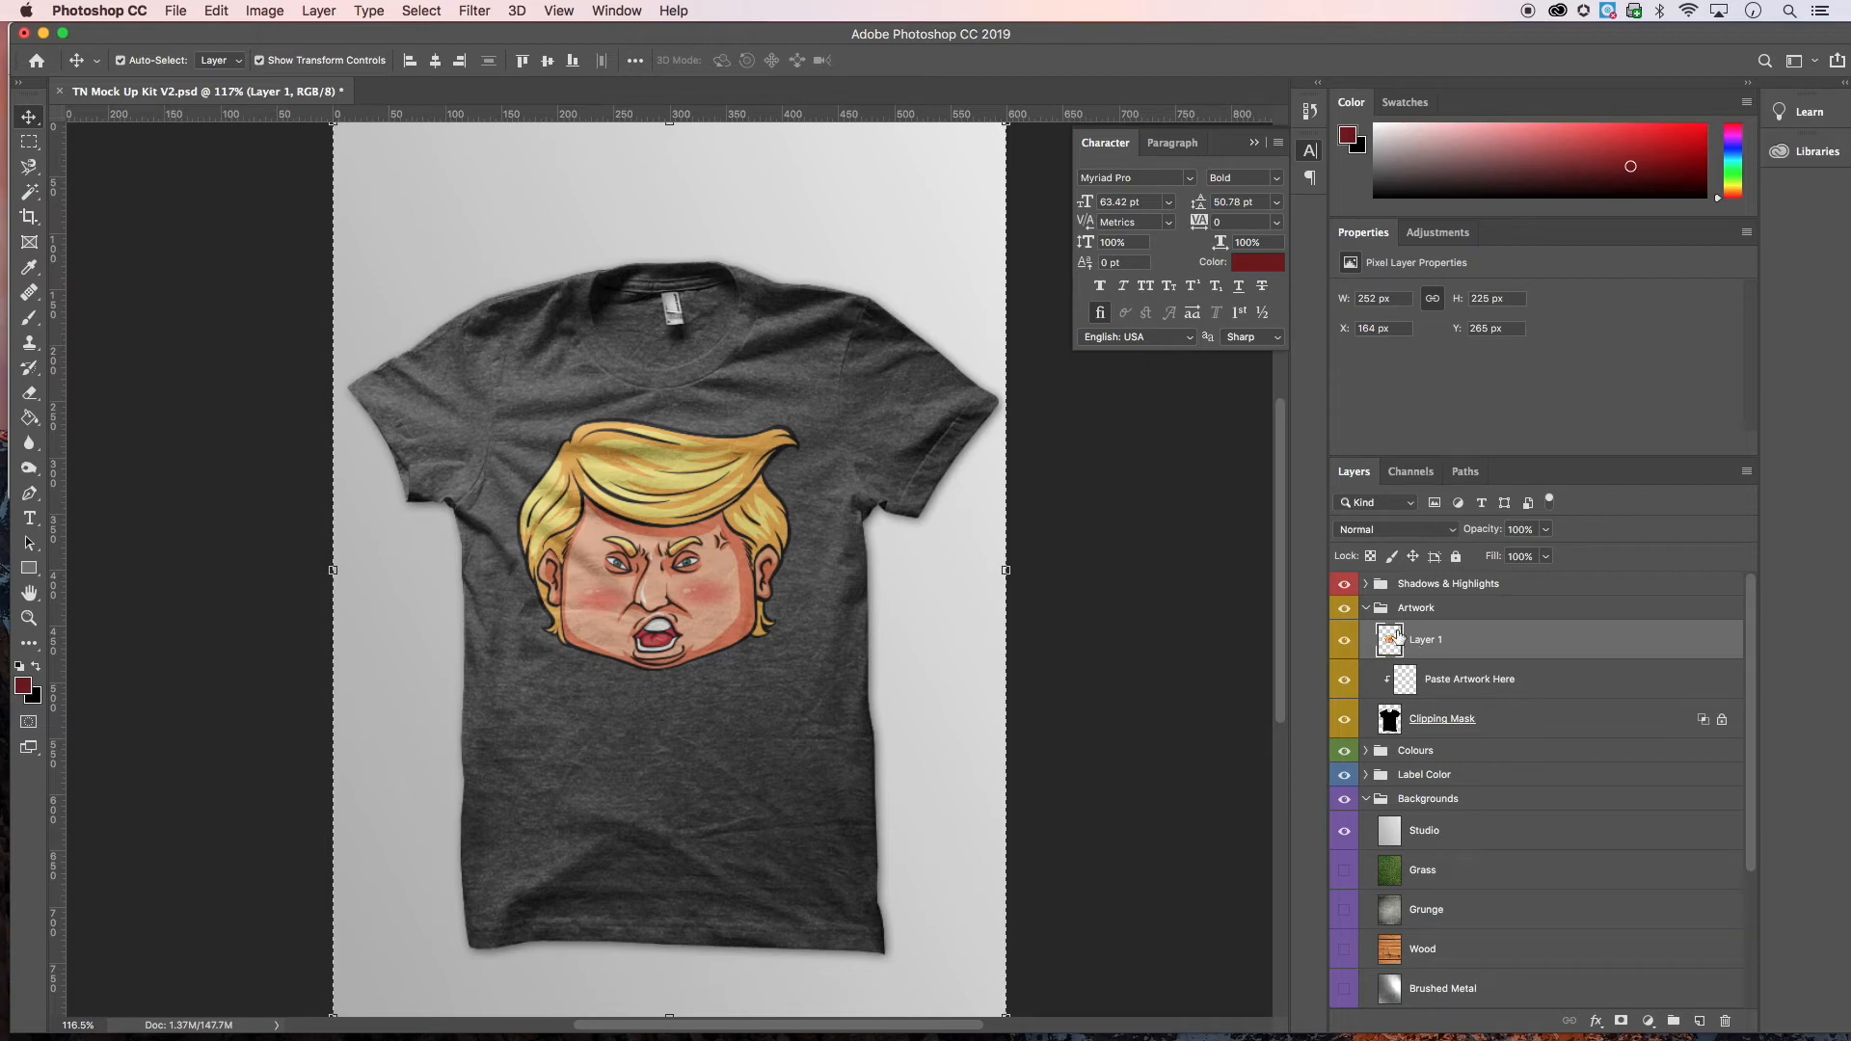
{"action": "left_click", "coordinate": [214, 12]}
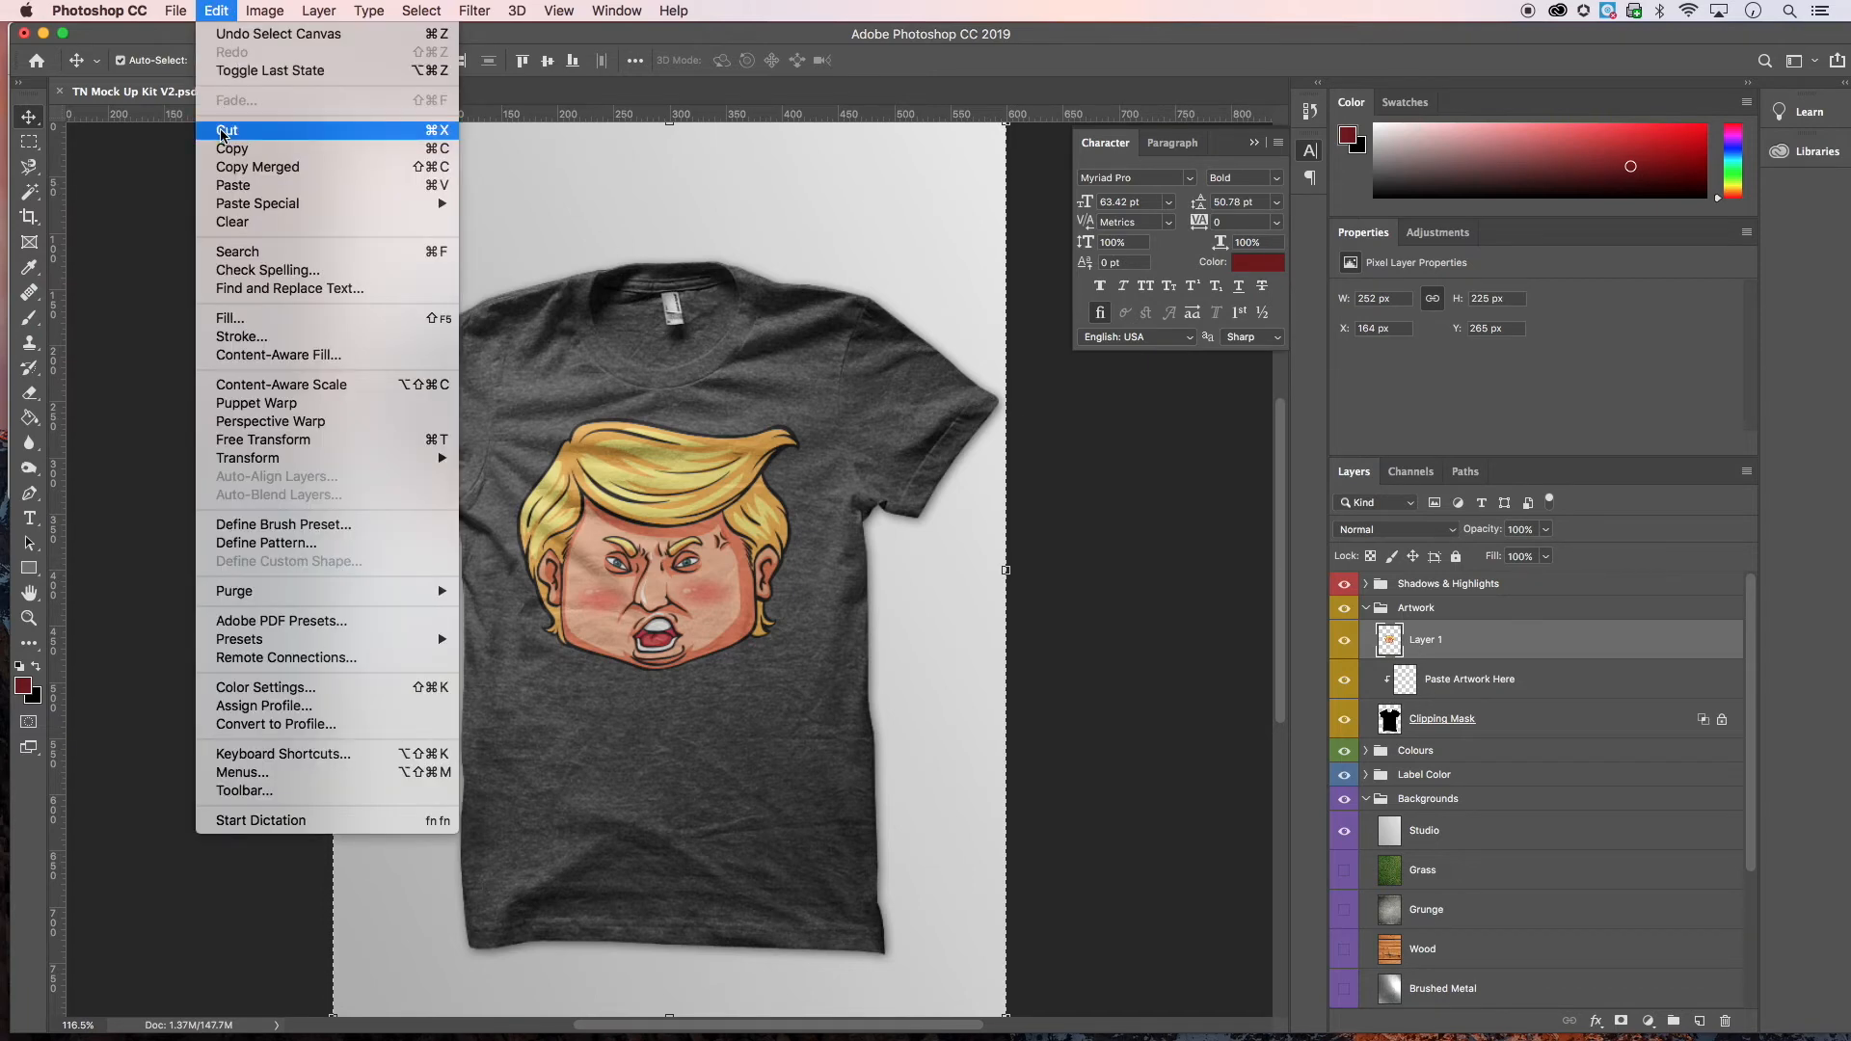
{"action": "left_click", "coordinate": [224, 129]}
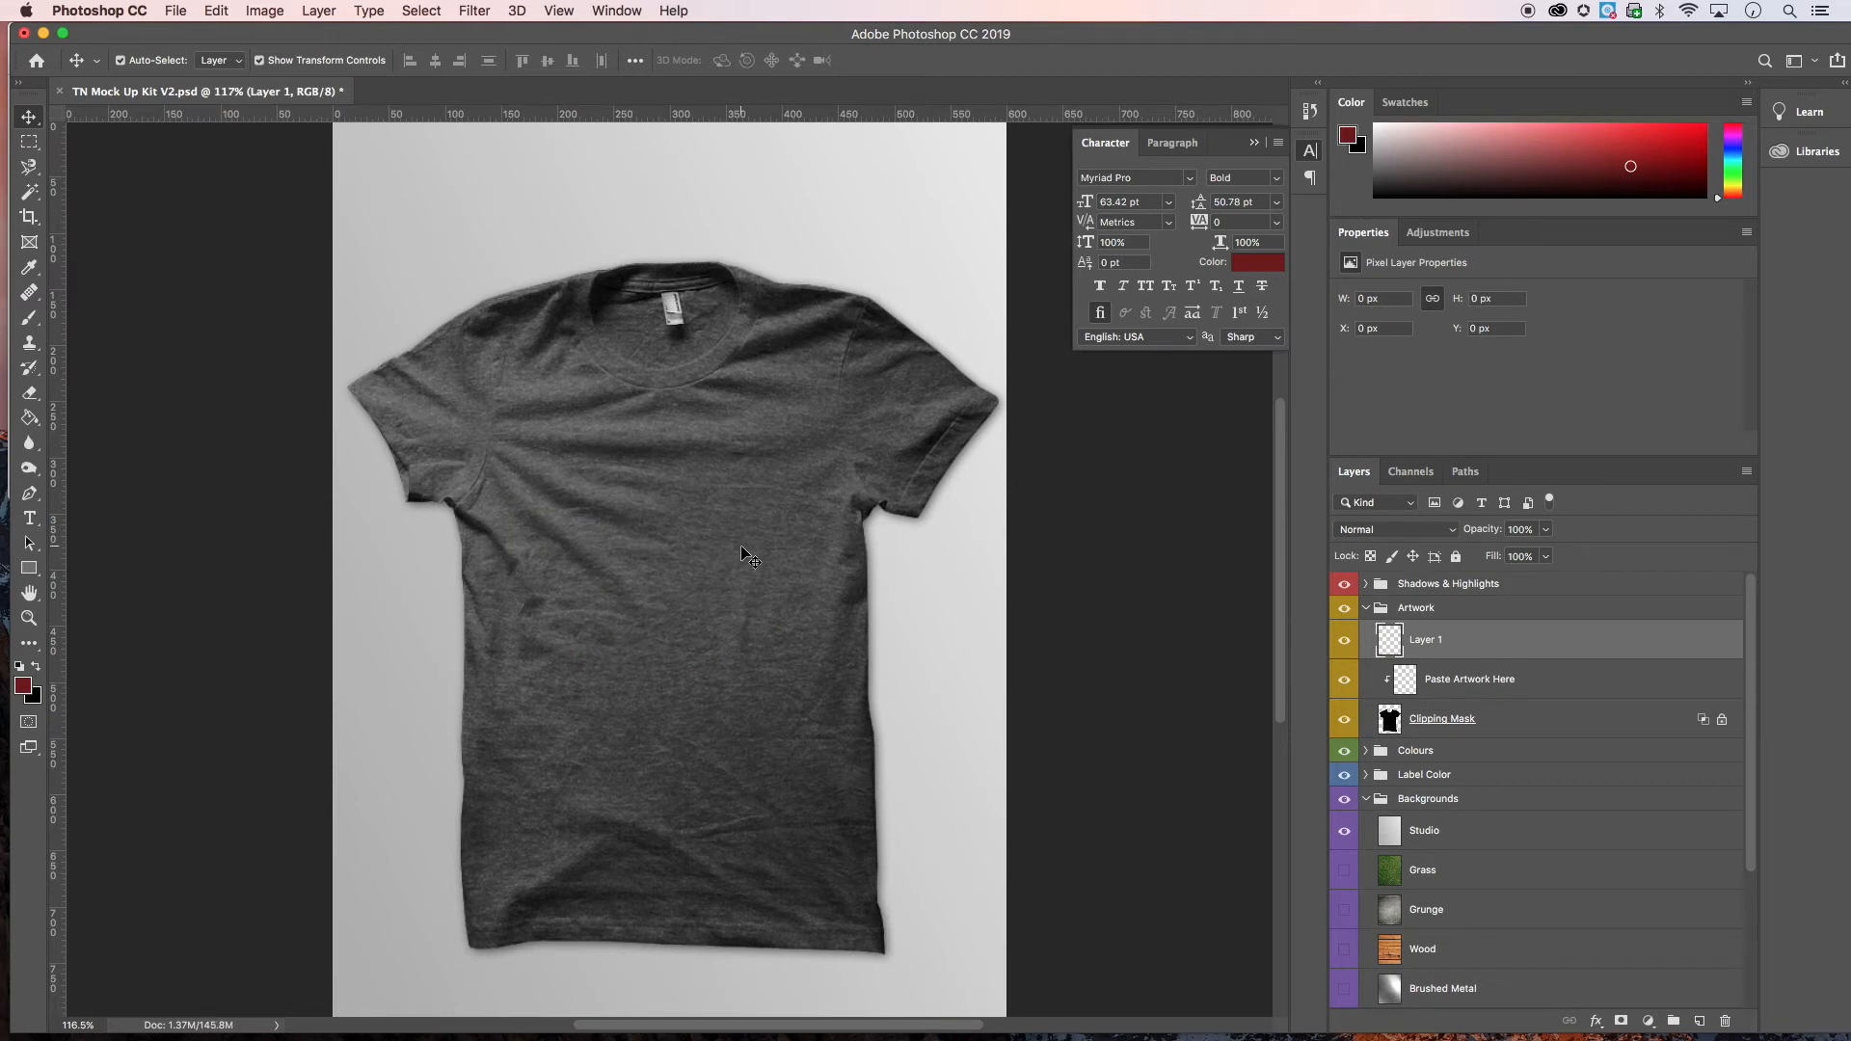
{"action": "mouse_move", "coordinate": [788, 567]}
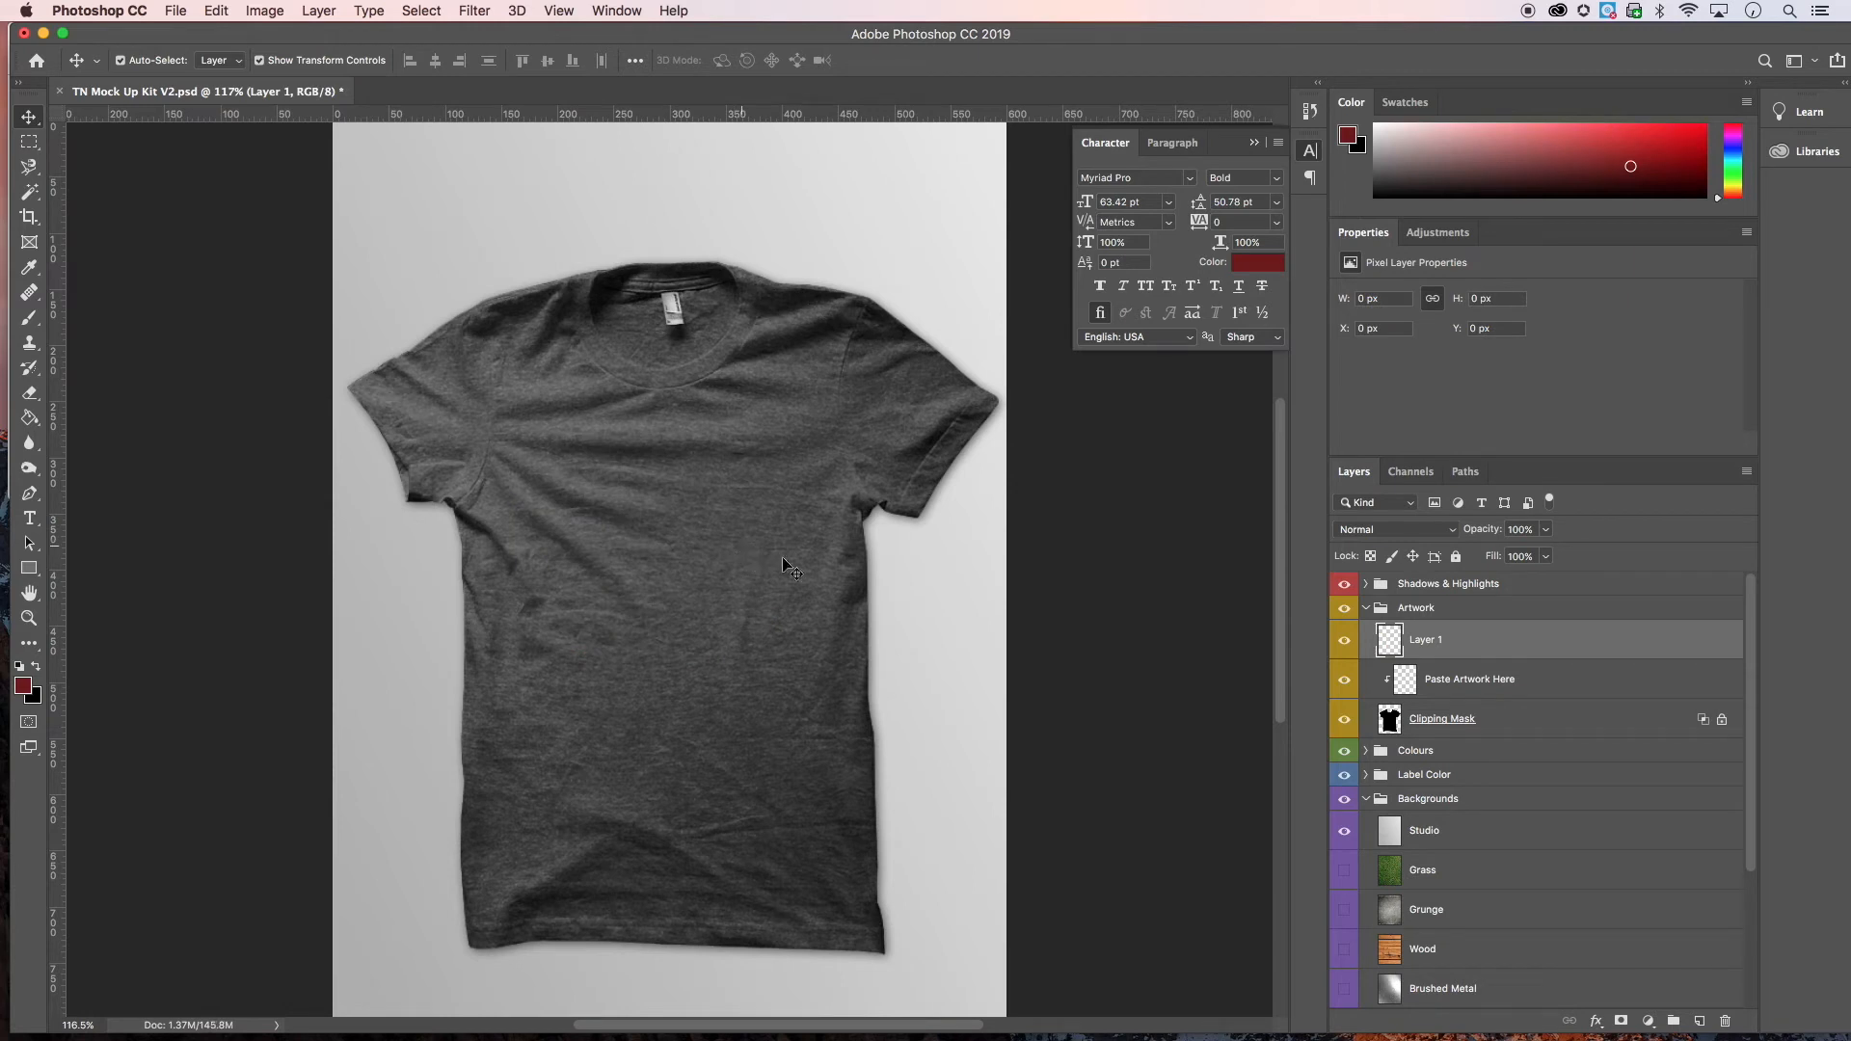
{"action": "left_click", "coordinate": [1469, 679]}
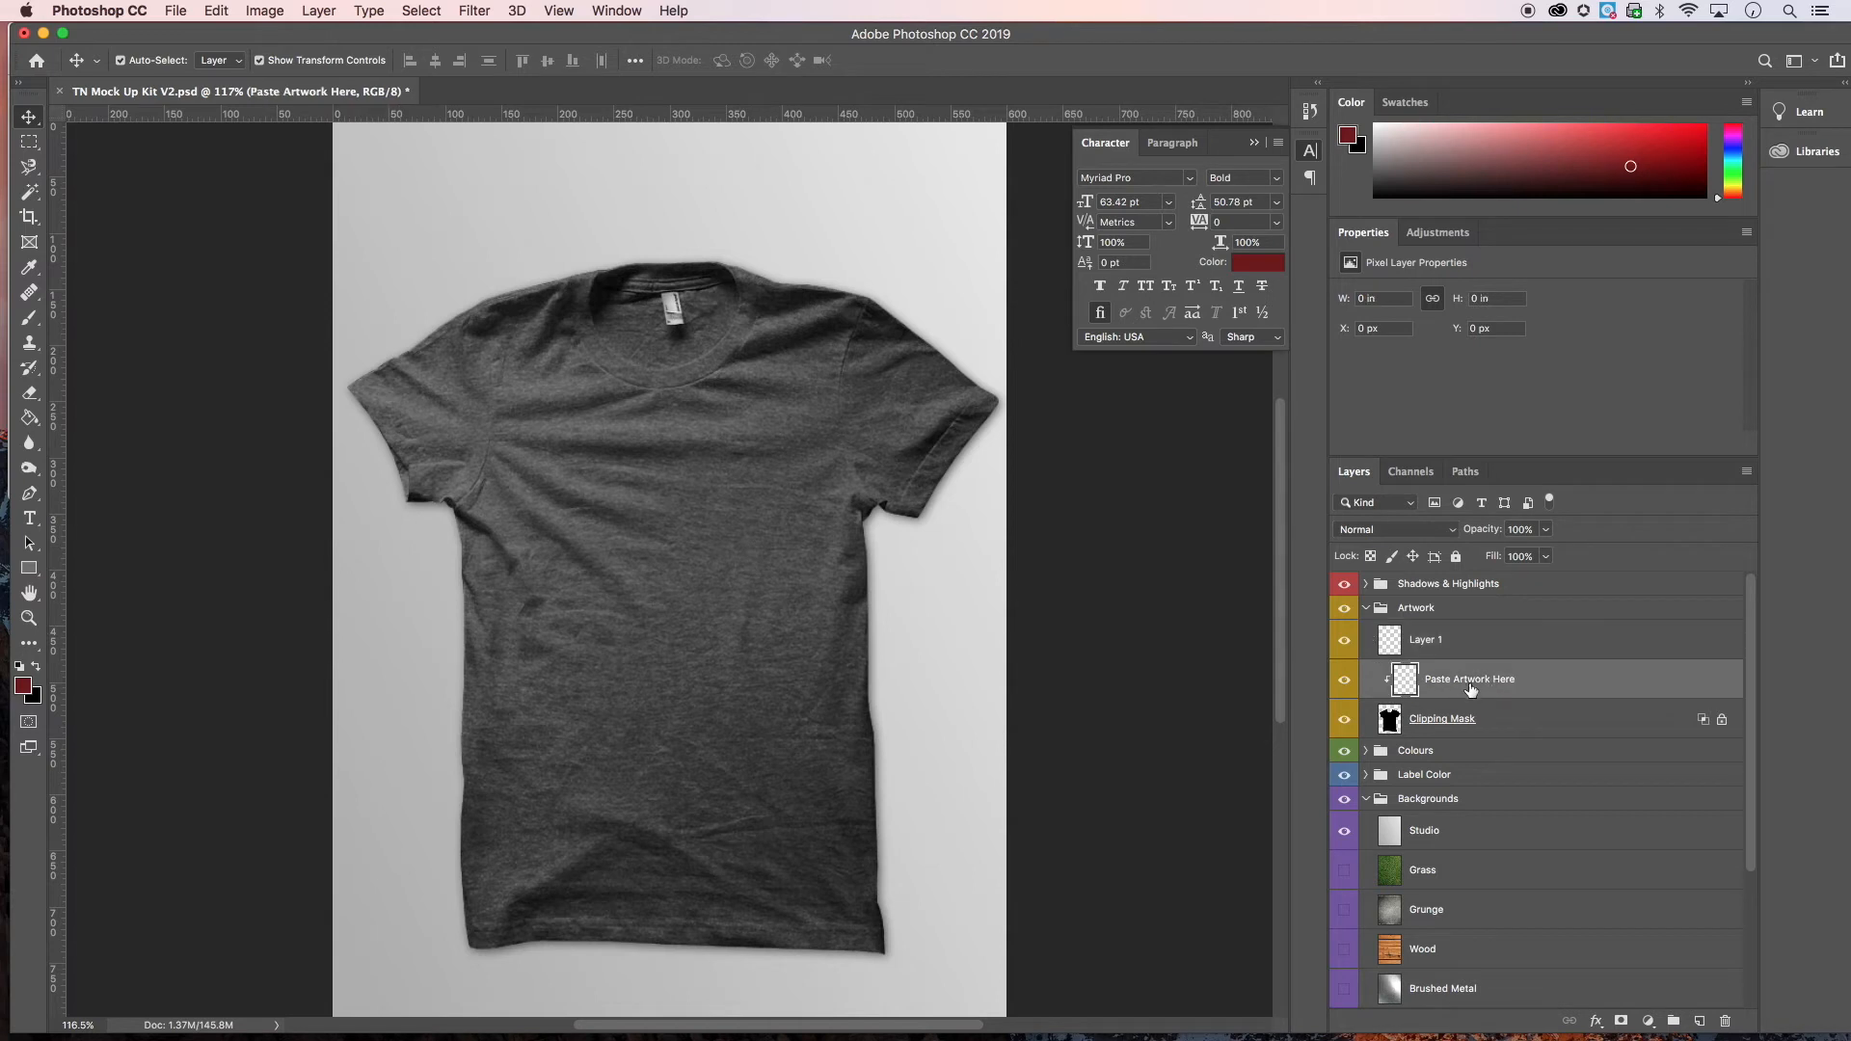
{"action": "mouse_move", "coordinate": [1484, 685]}
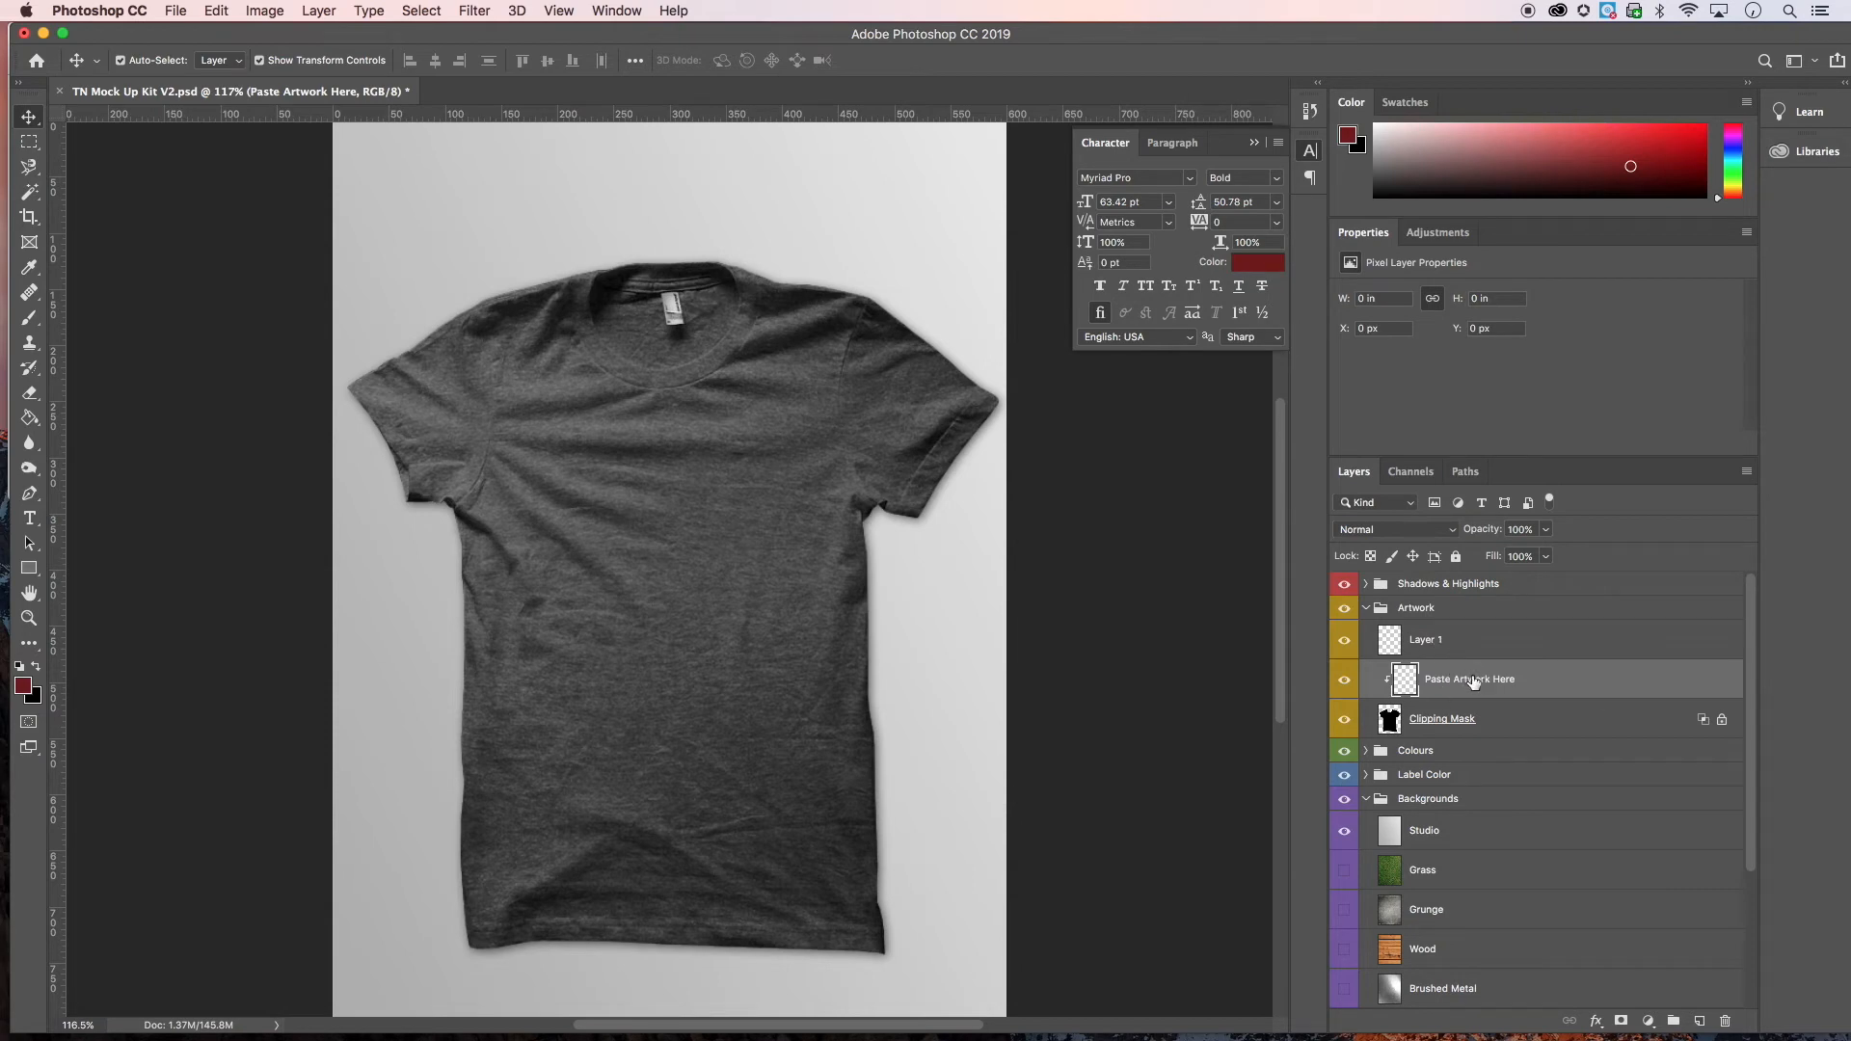
- Paste the cartoon face into the Paste Artwork Here layer
{"action": "left_click", "coordinate": [214, 12]}
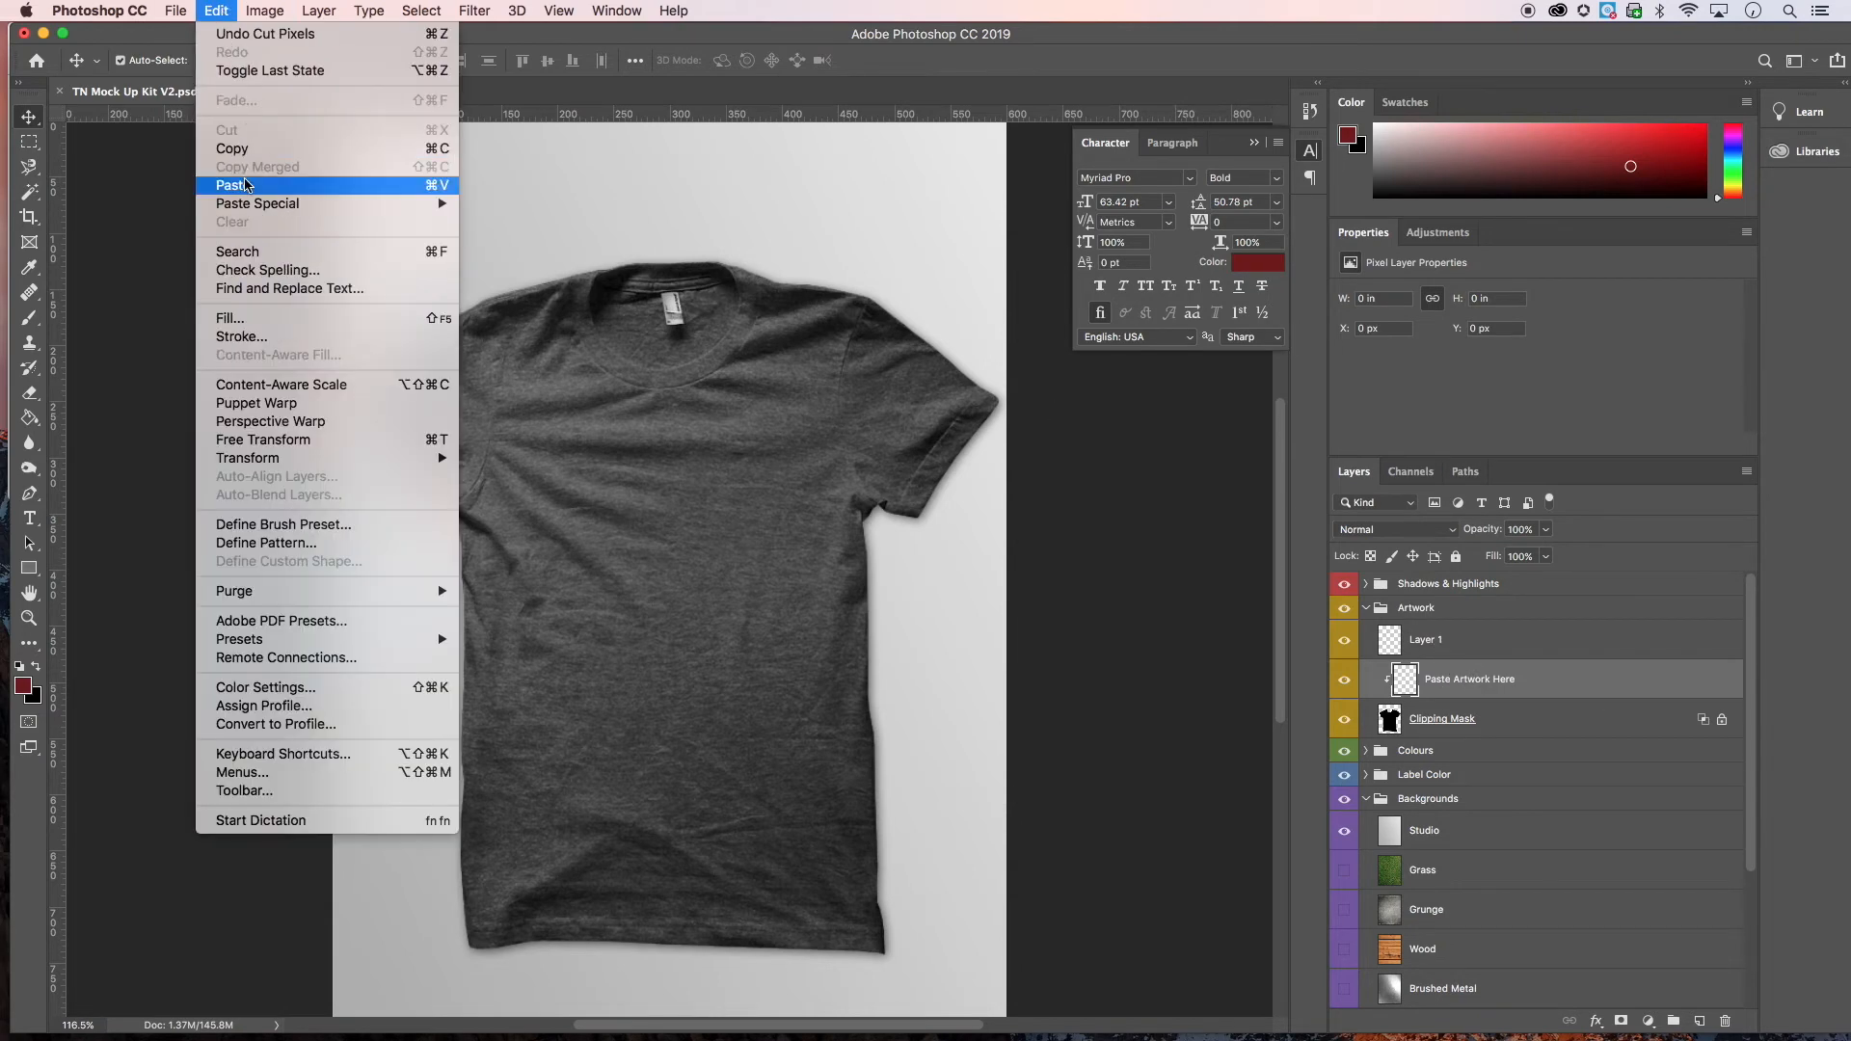
{"action": "left_click", "coordinate": [233, 186]}
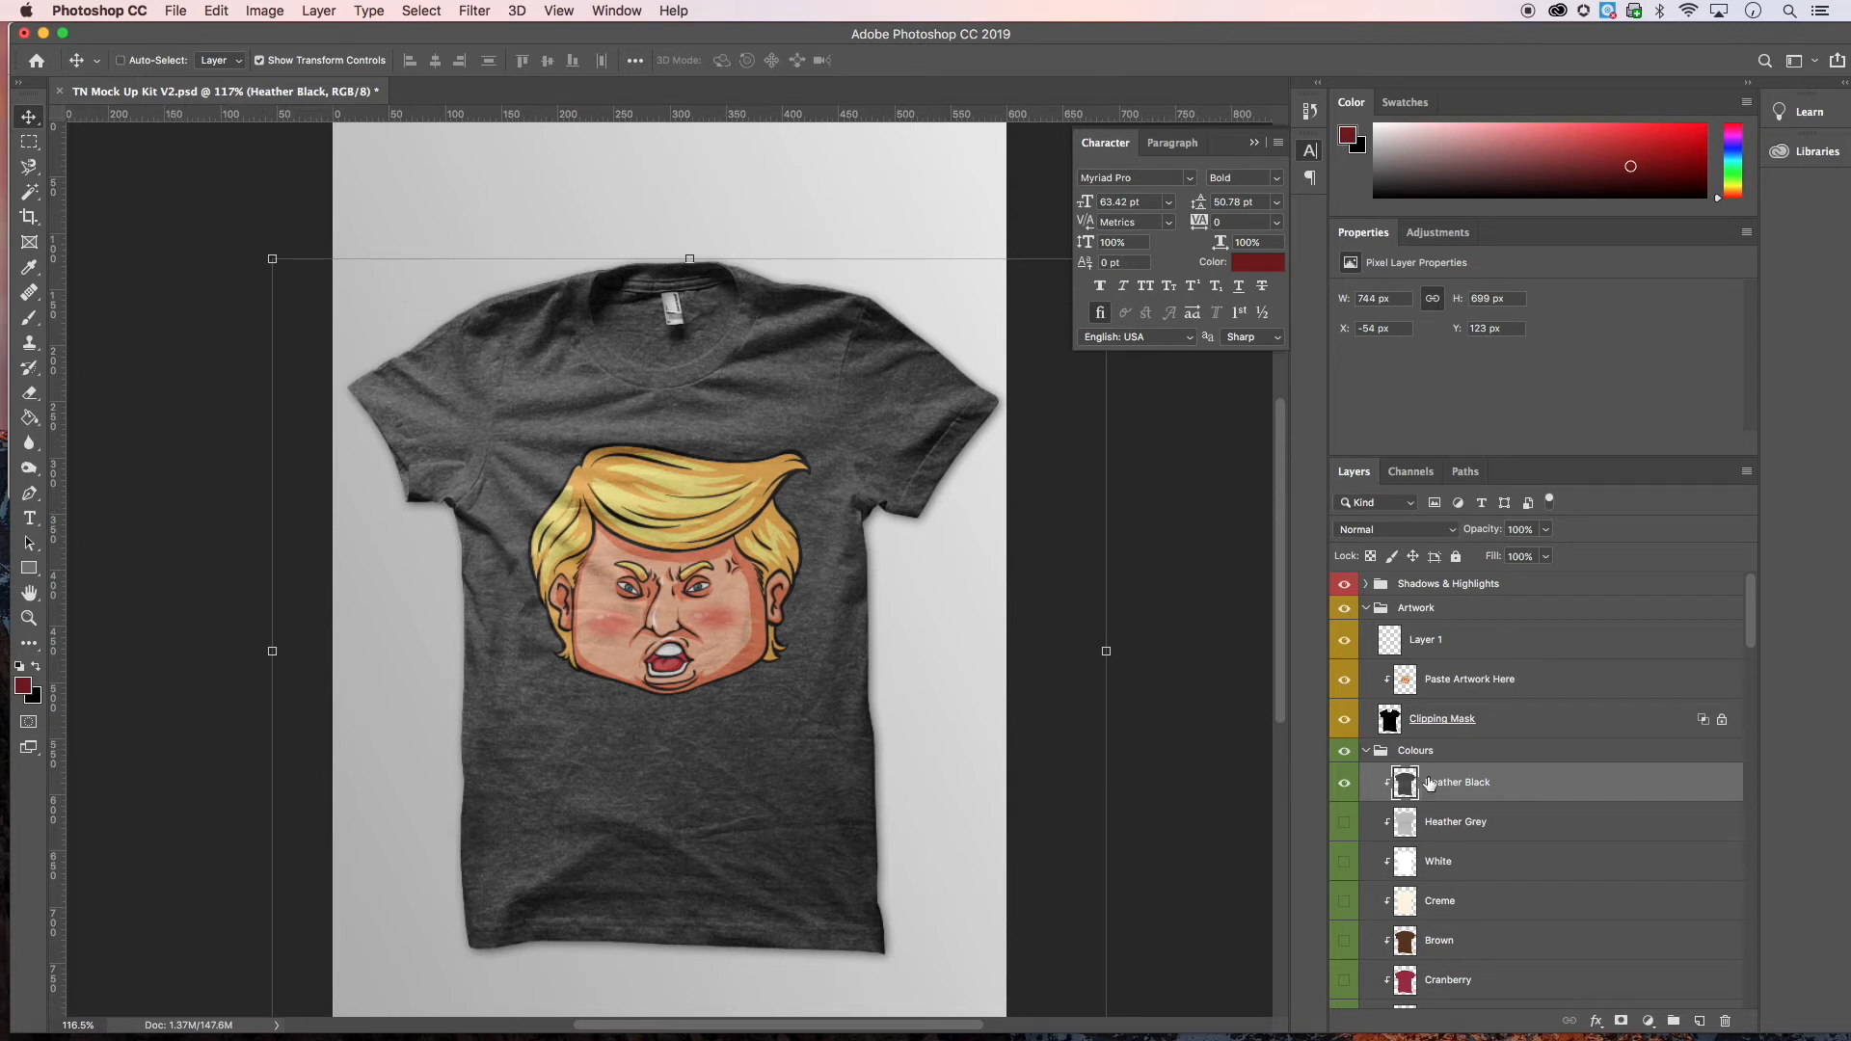
- Select Paste Artwork Here so the face shows a transform box on the shirt chest
{"action": "left_click", "coordinate": [1469, 679]}
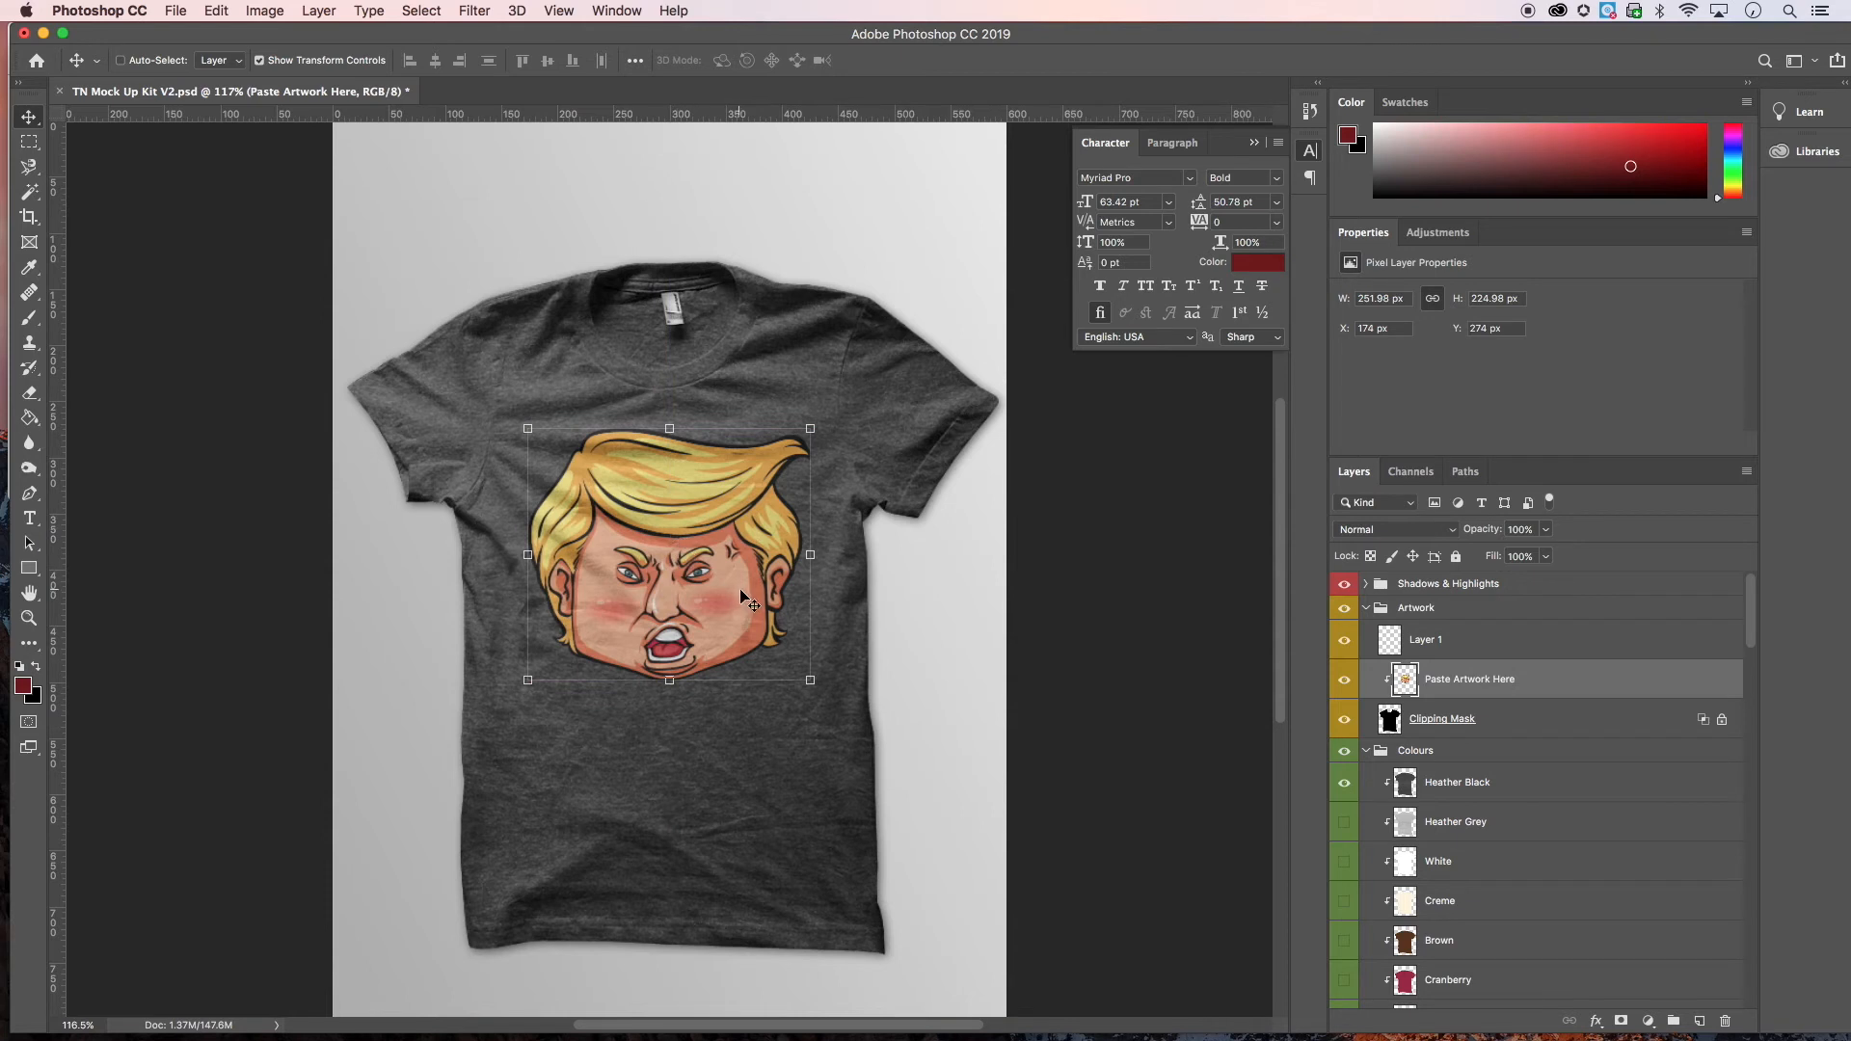
{"action": "mouse_move", "coordinate": [1298, 707]}
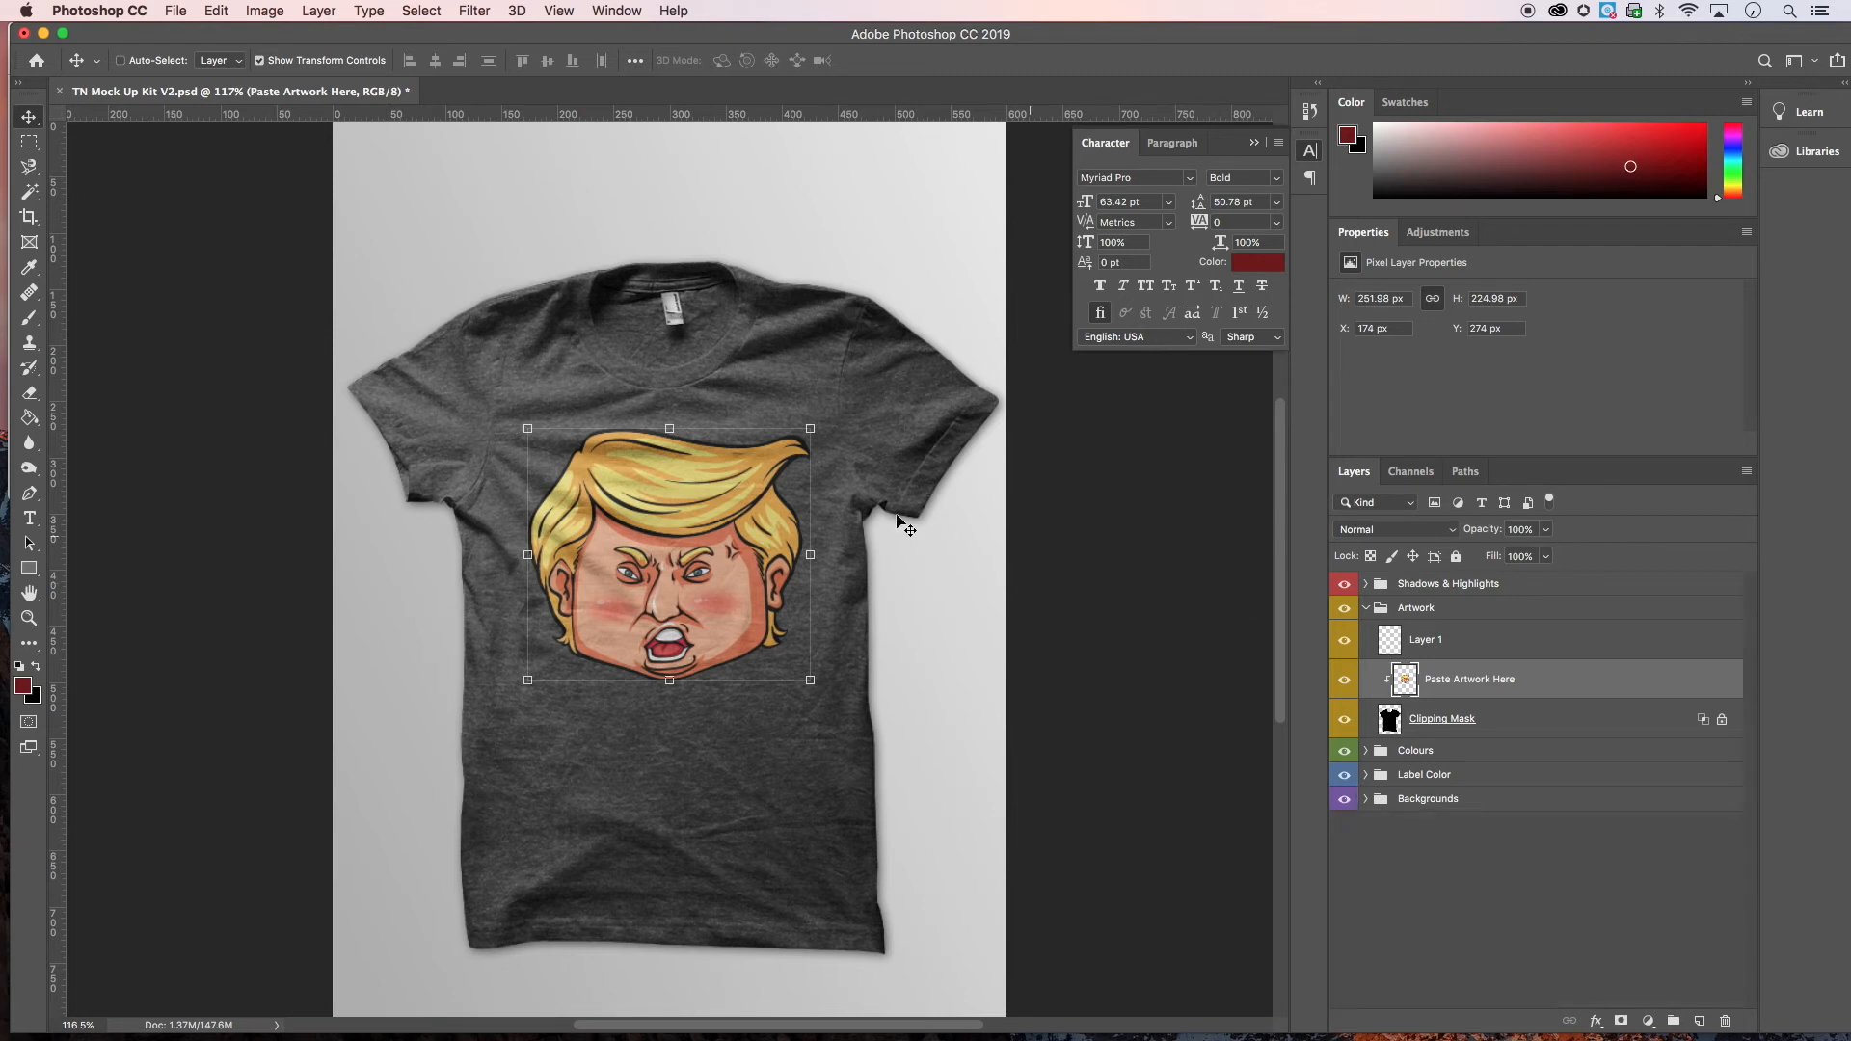
{"action": "mouse_move", "coordinate": [1405, 623]}
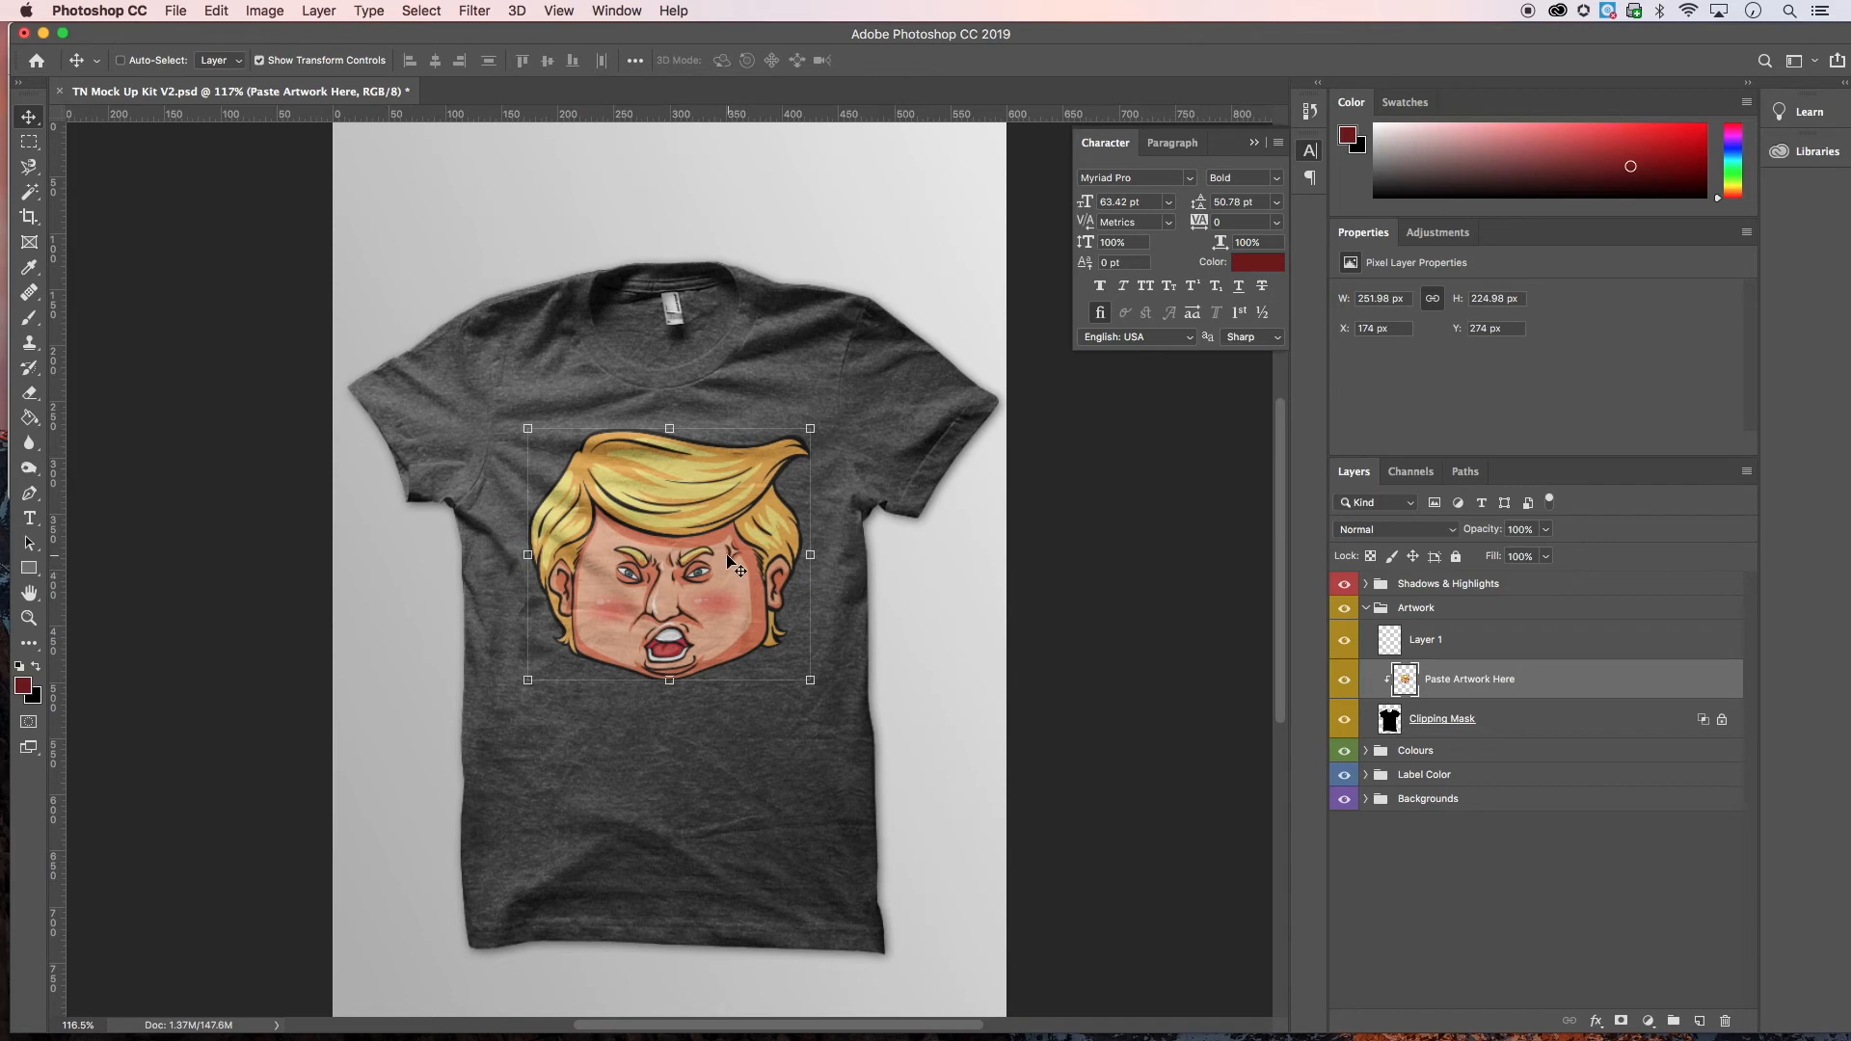
{"action": "mouse_move", "coordinate": [933, 632]}
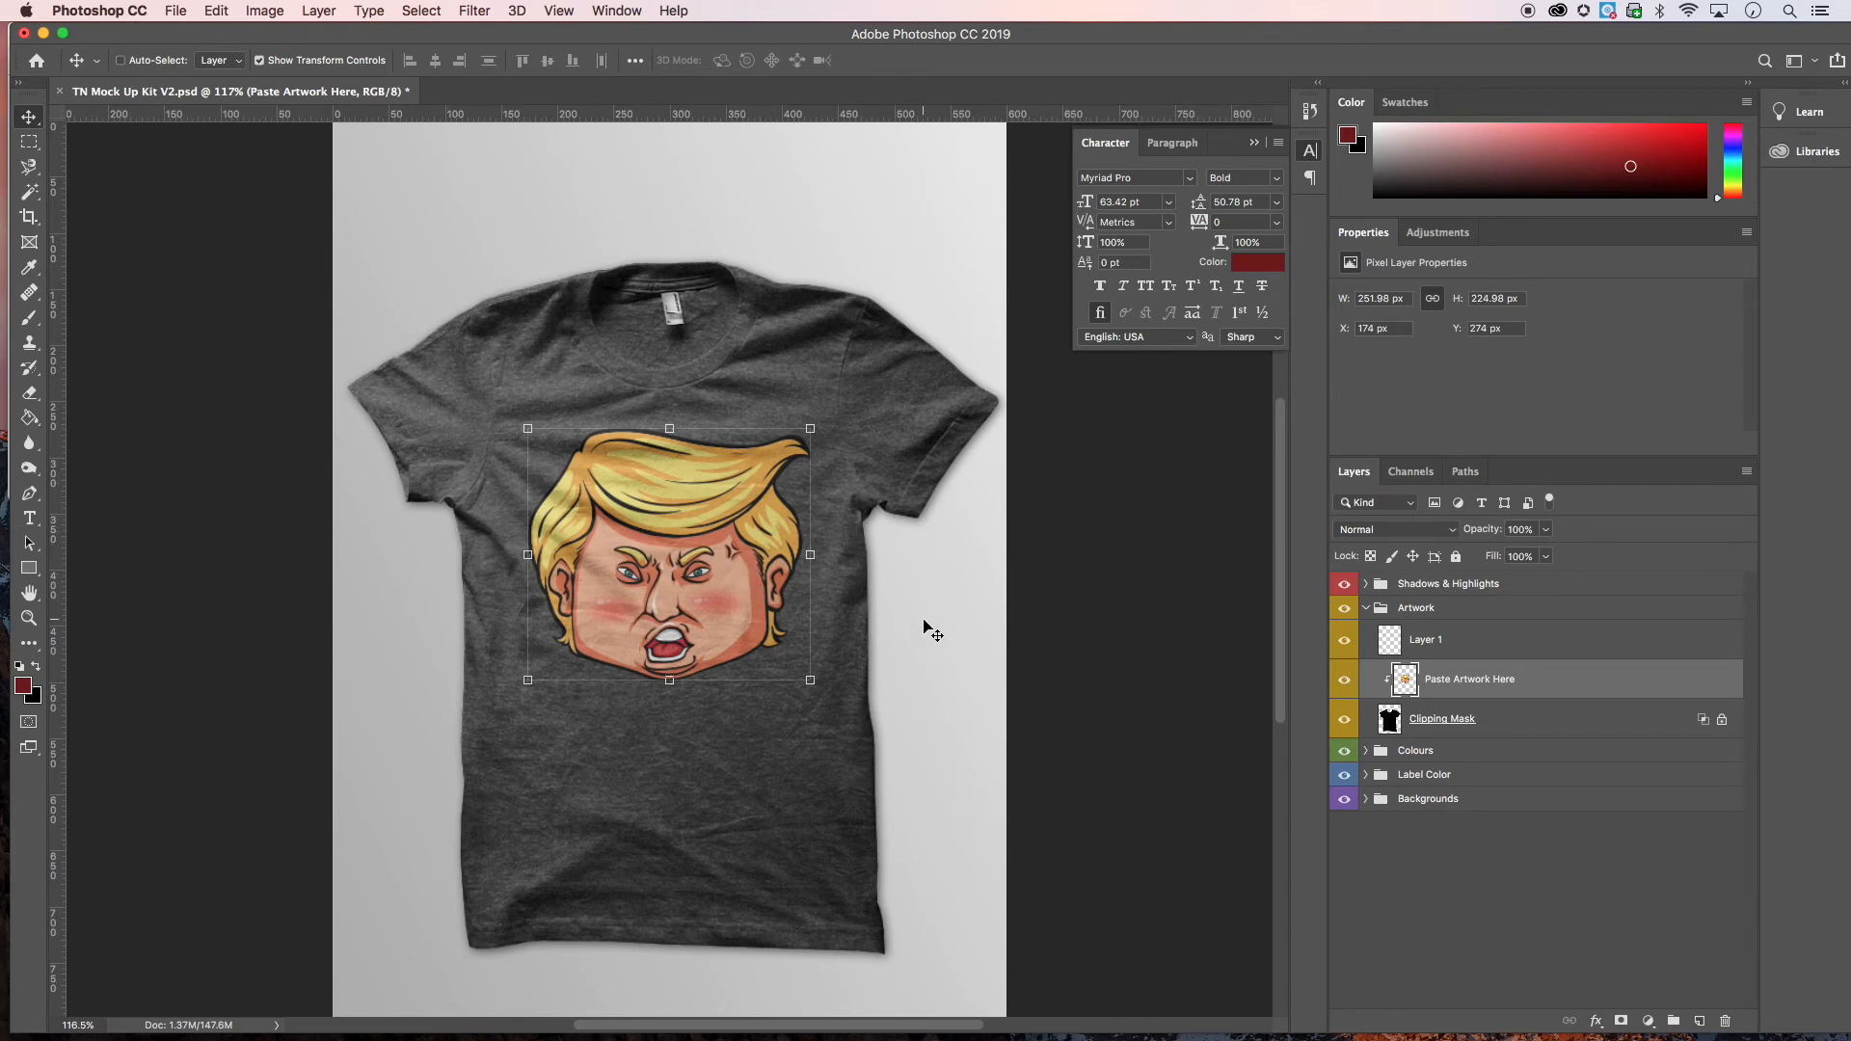
{"action": "mouse_move", "coordinate": [943, 618]}
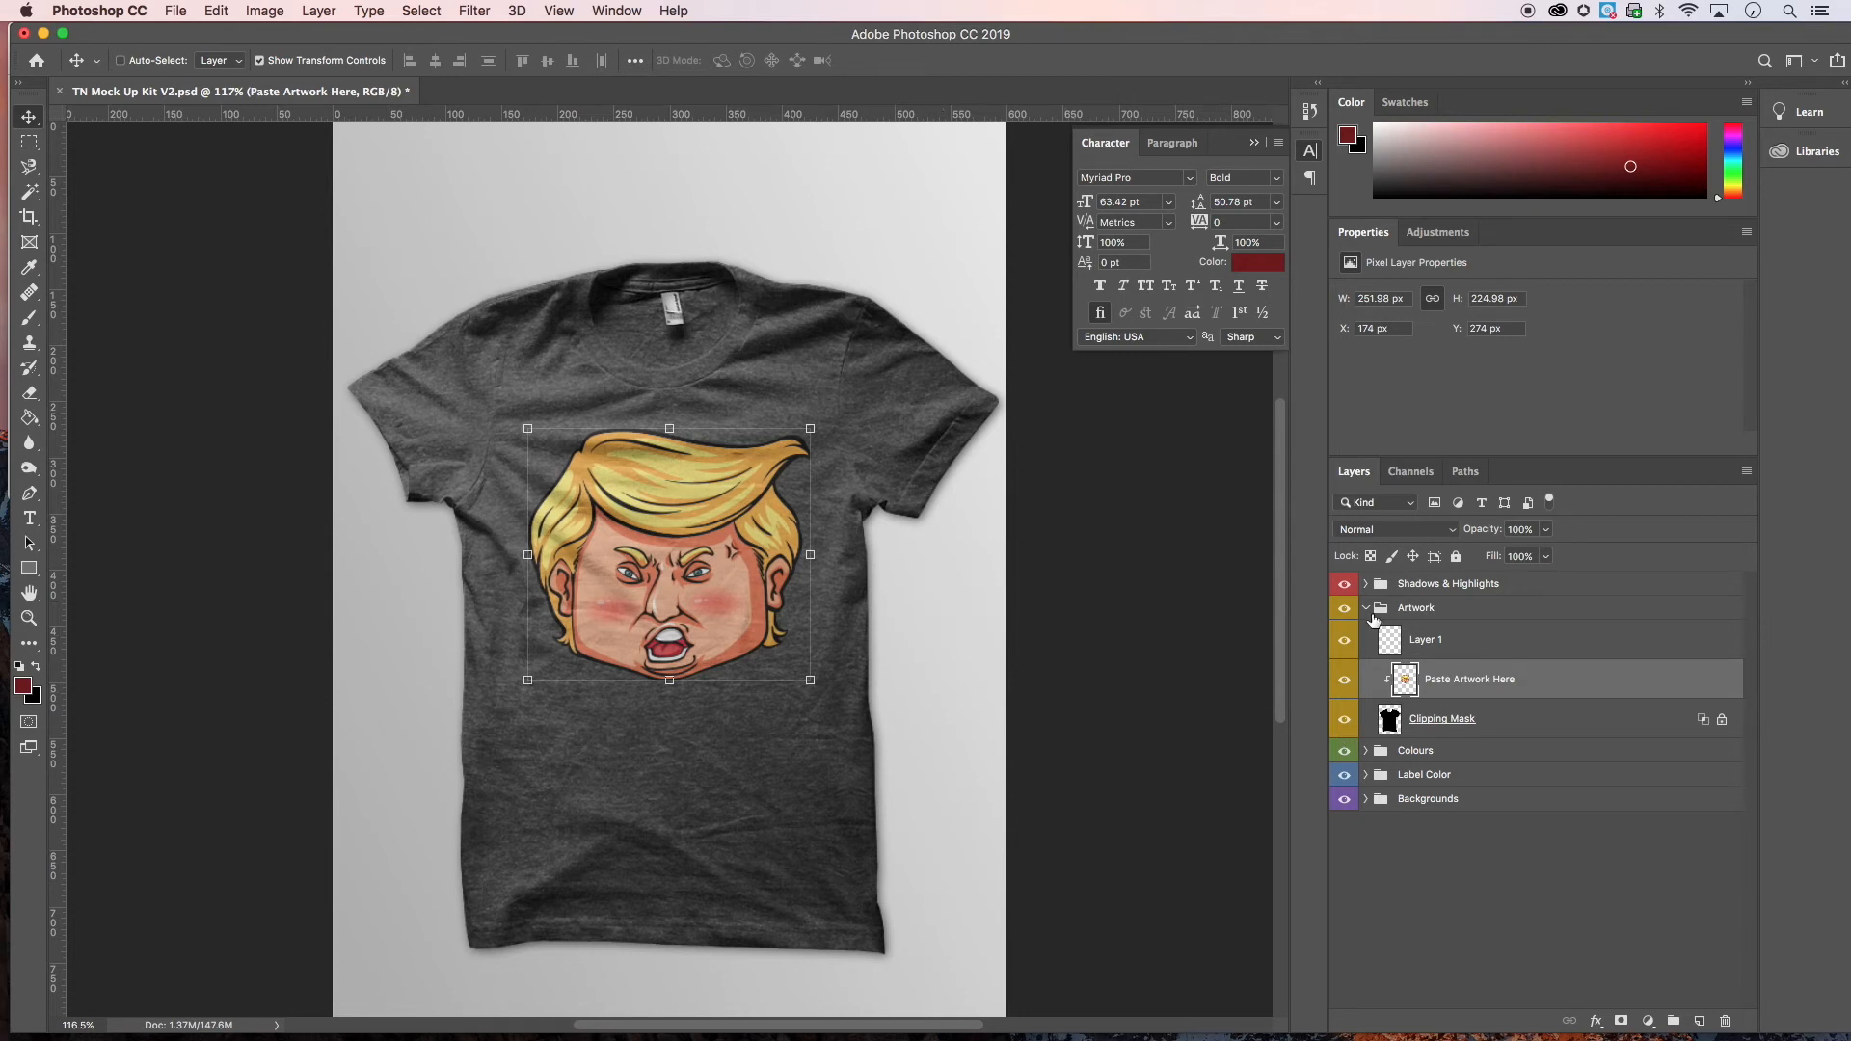
- Collapse the Artwork folder, expand the Colours folder and toggle Heather Black off and back on
{"action": "left_click", "coordinate": [1415, 608]}
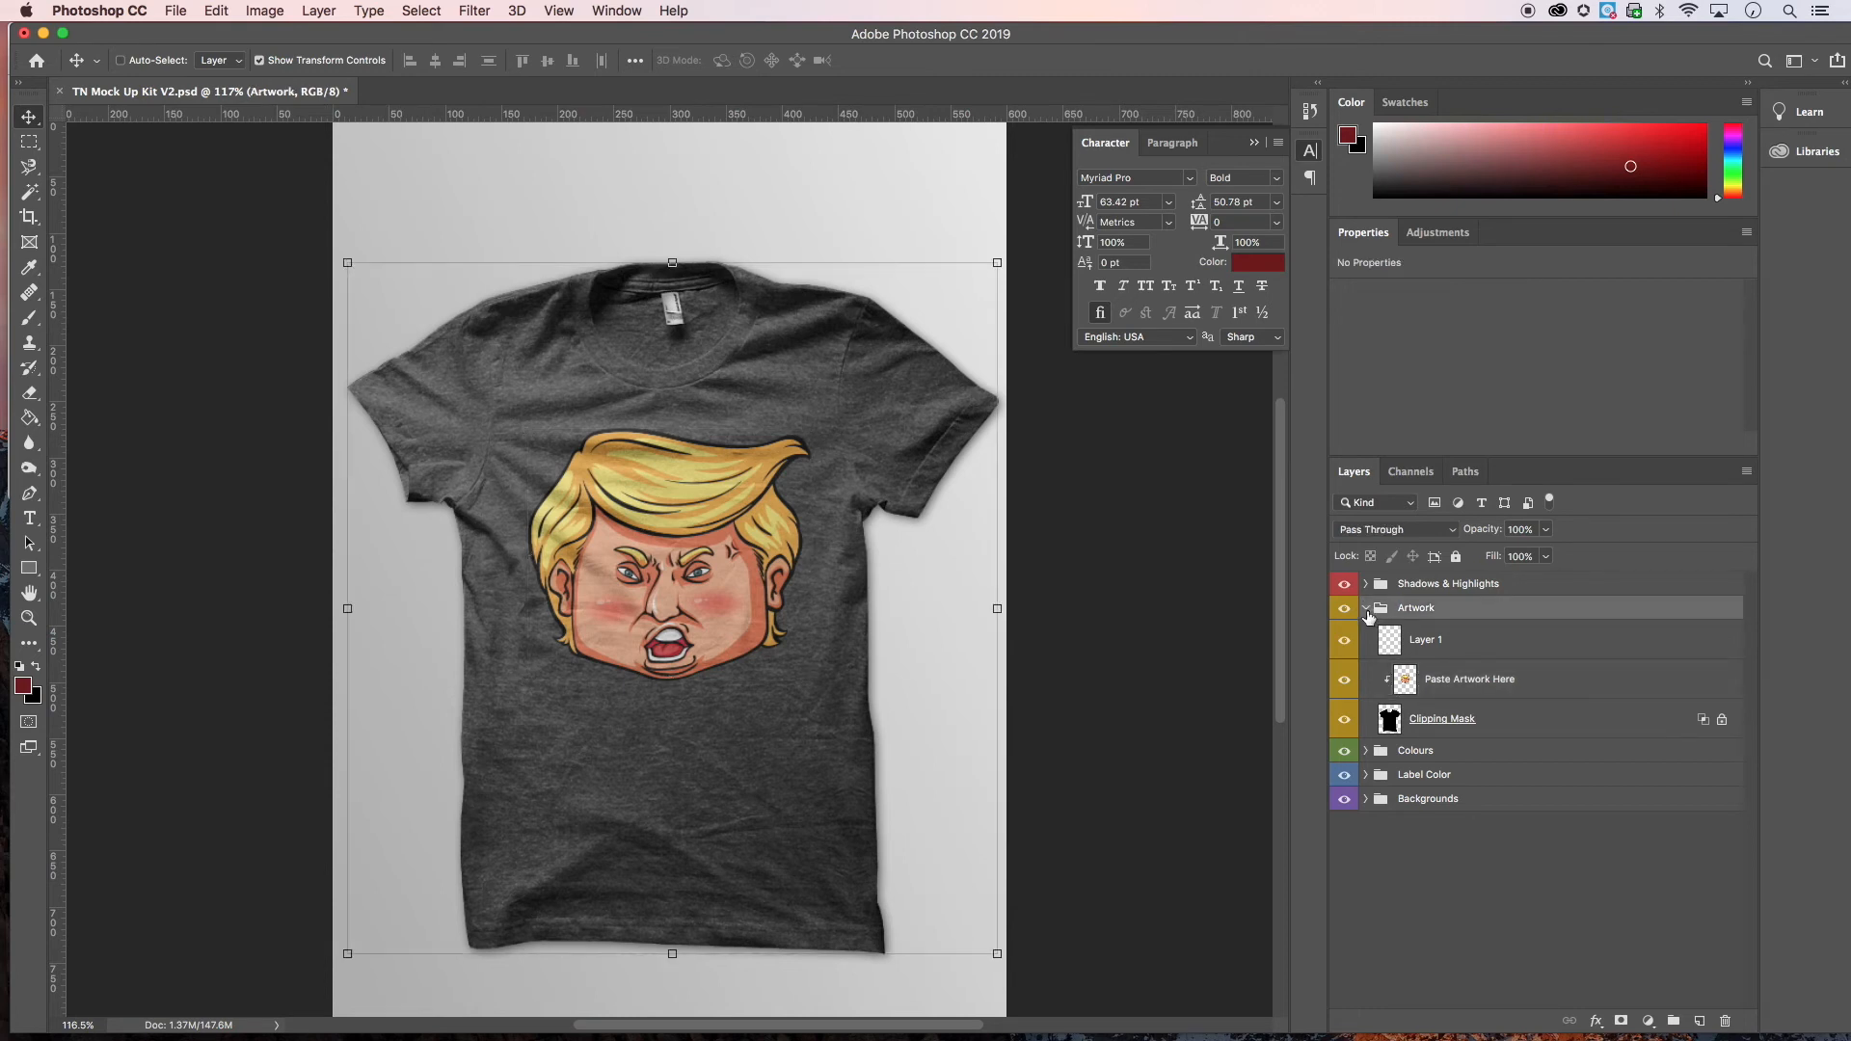
{"action": "left_click", "coordinate": [1365, 607]}
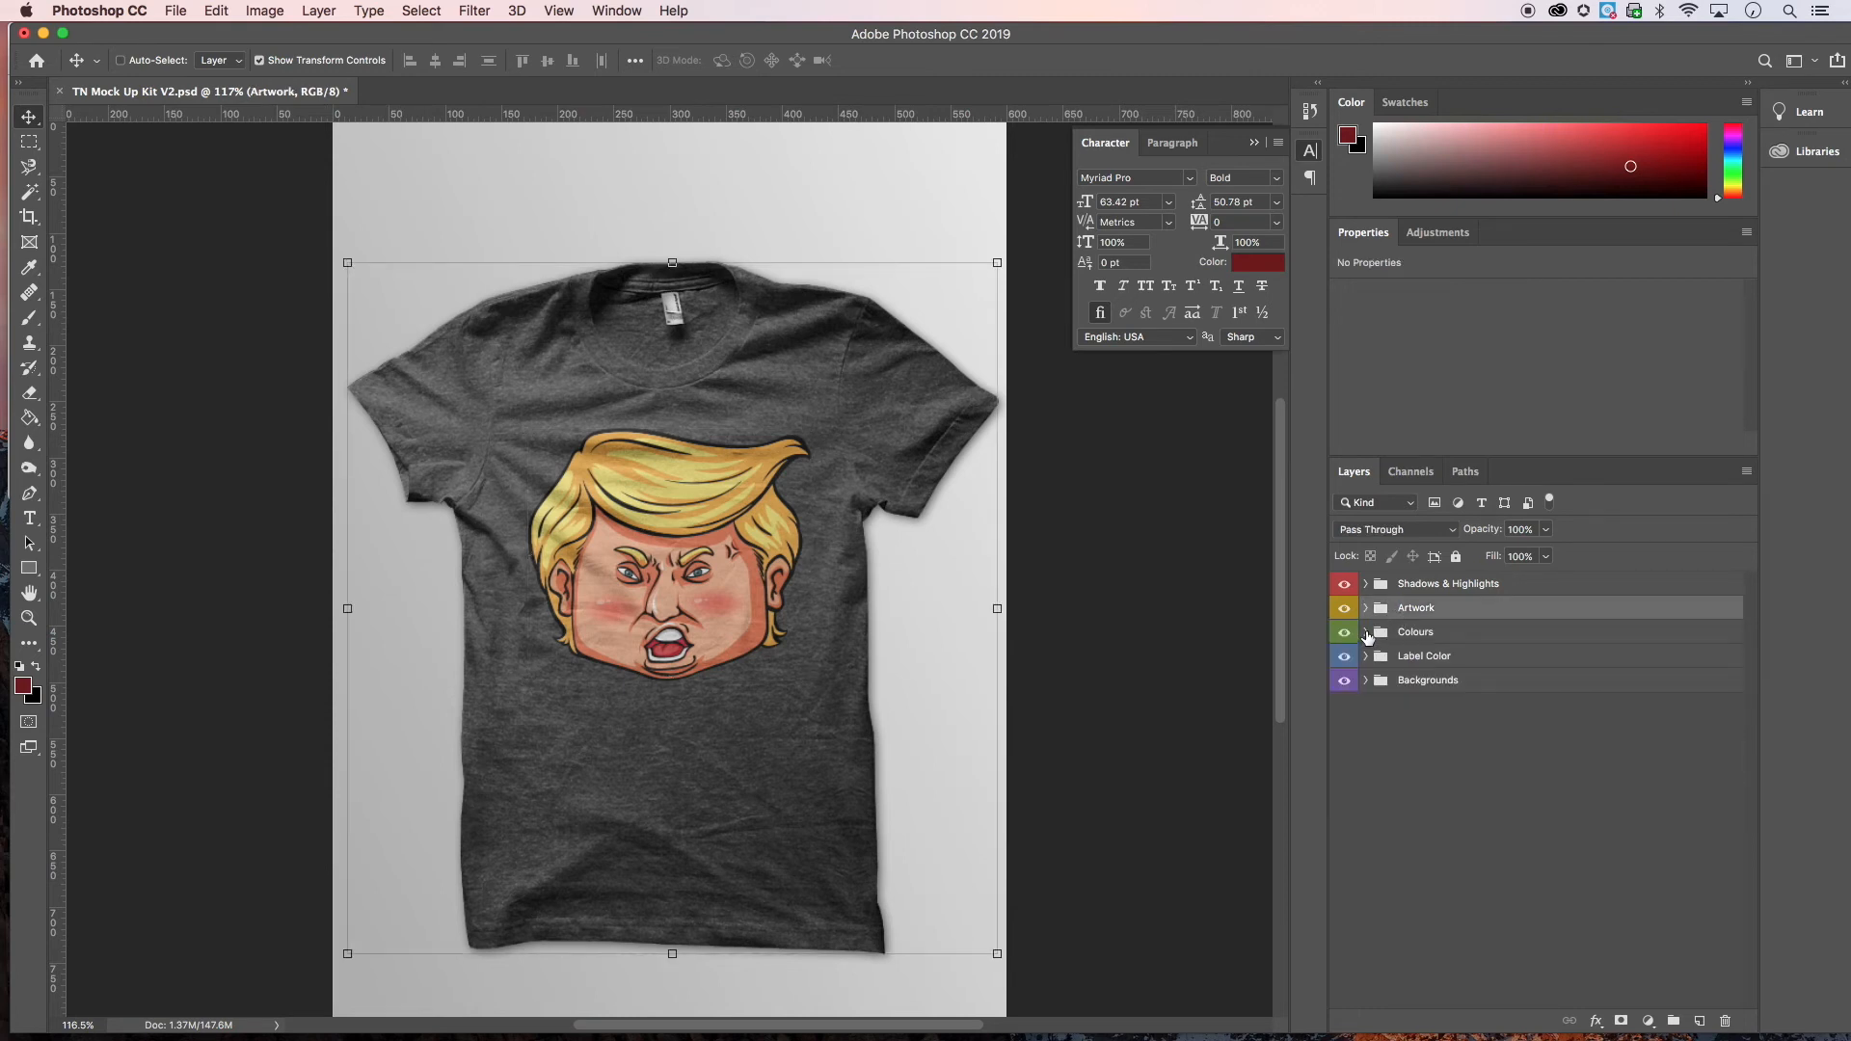
{"action": "left_click", "coordinate": [1367, 632]}
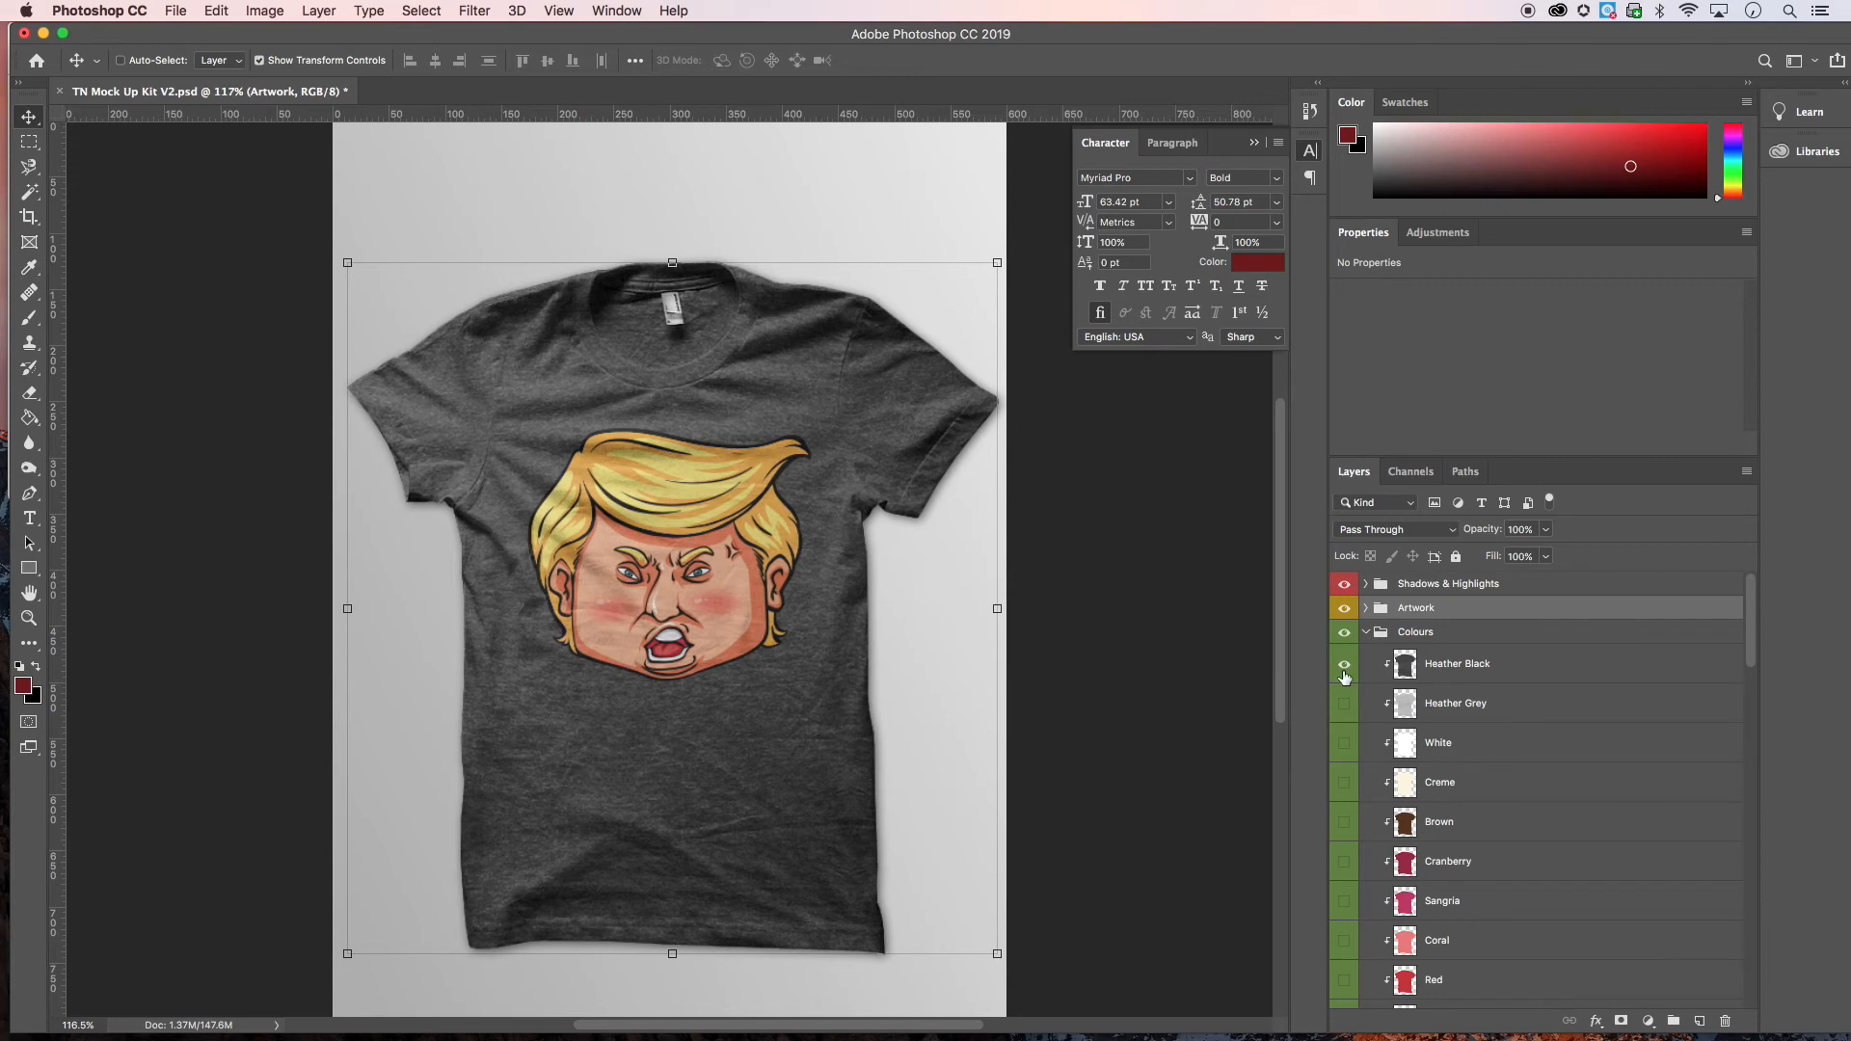
{"action": "left_click", "coordinate": [1344, 671]}
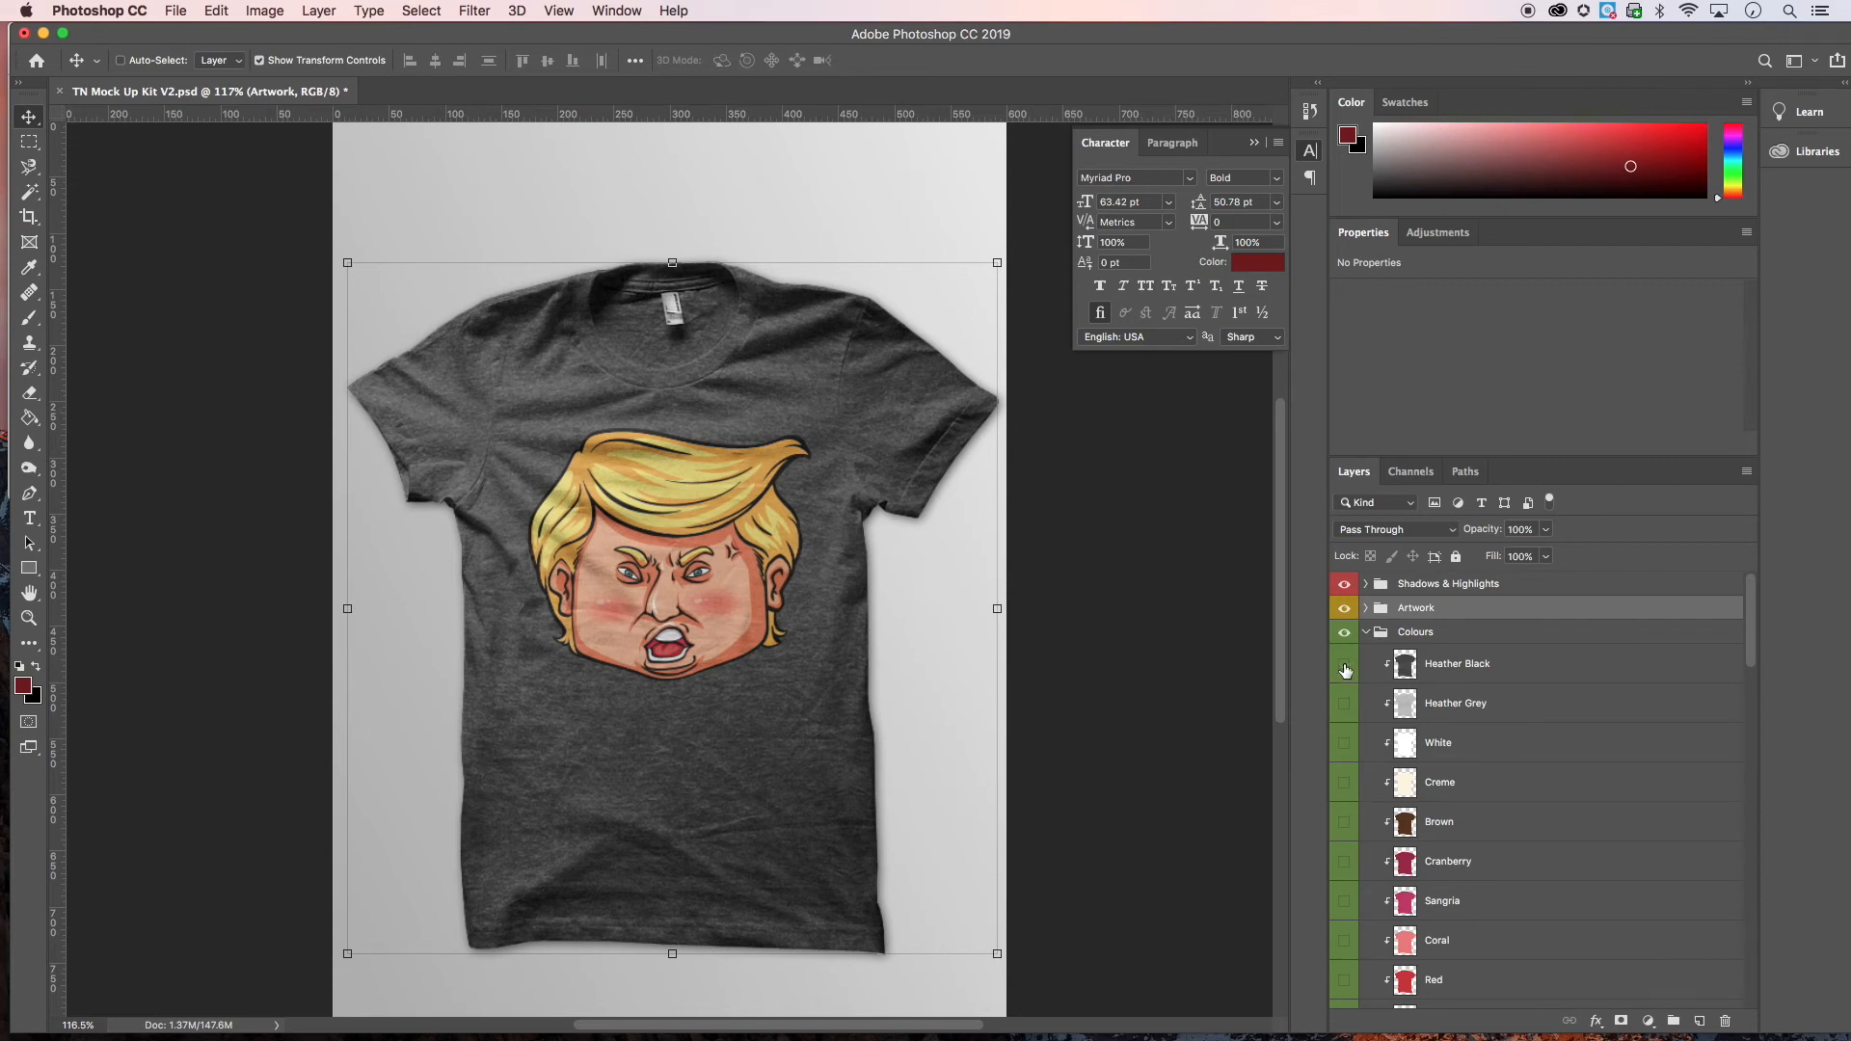
{"action": "left_click", "coordinate": [1344, 664]}
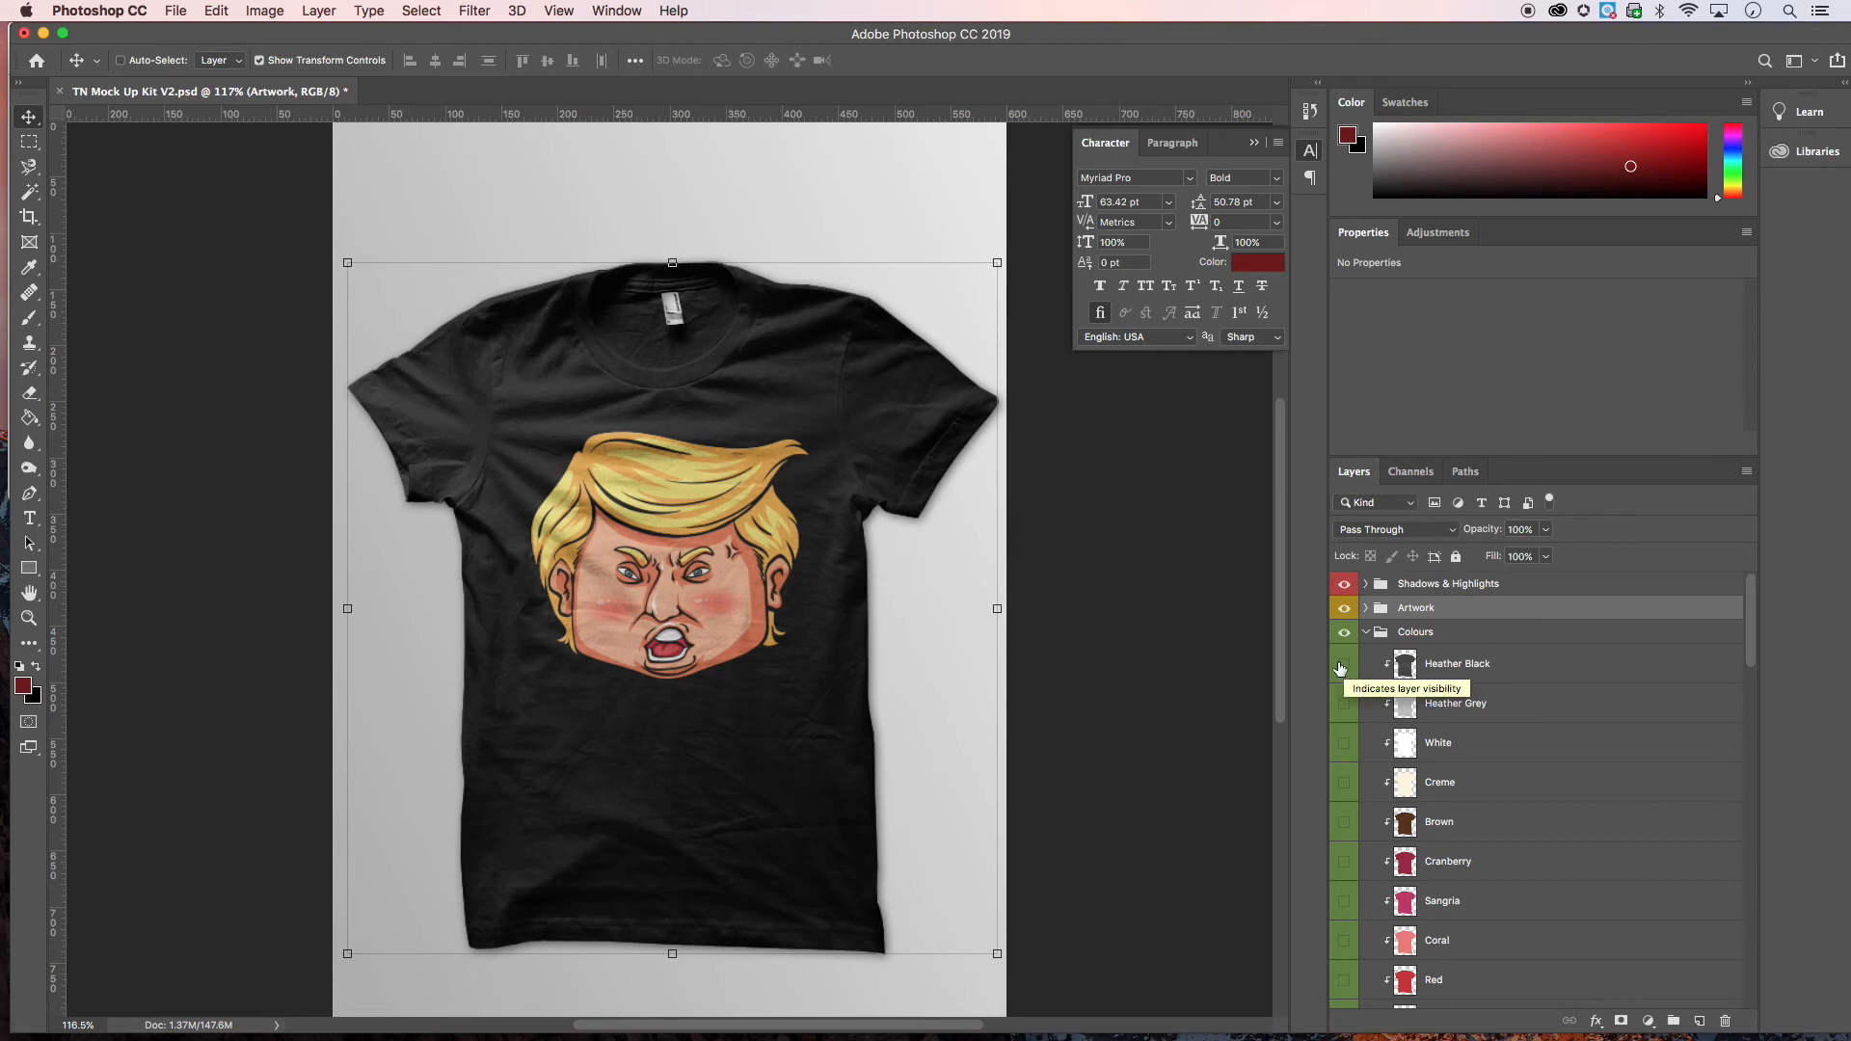
{"action": "scroll", "scroll_direction": "down", "scroll_amount": 3}
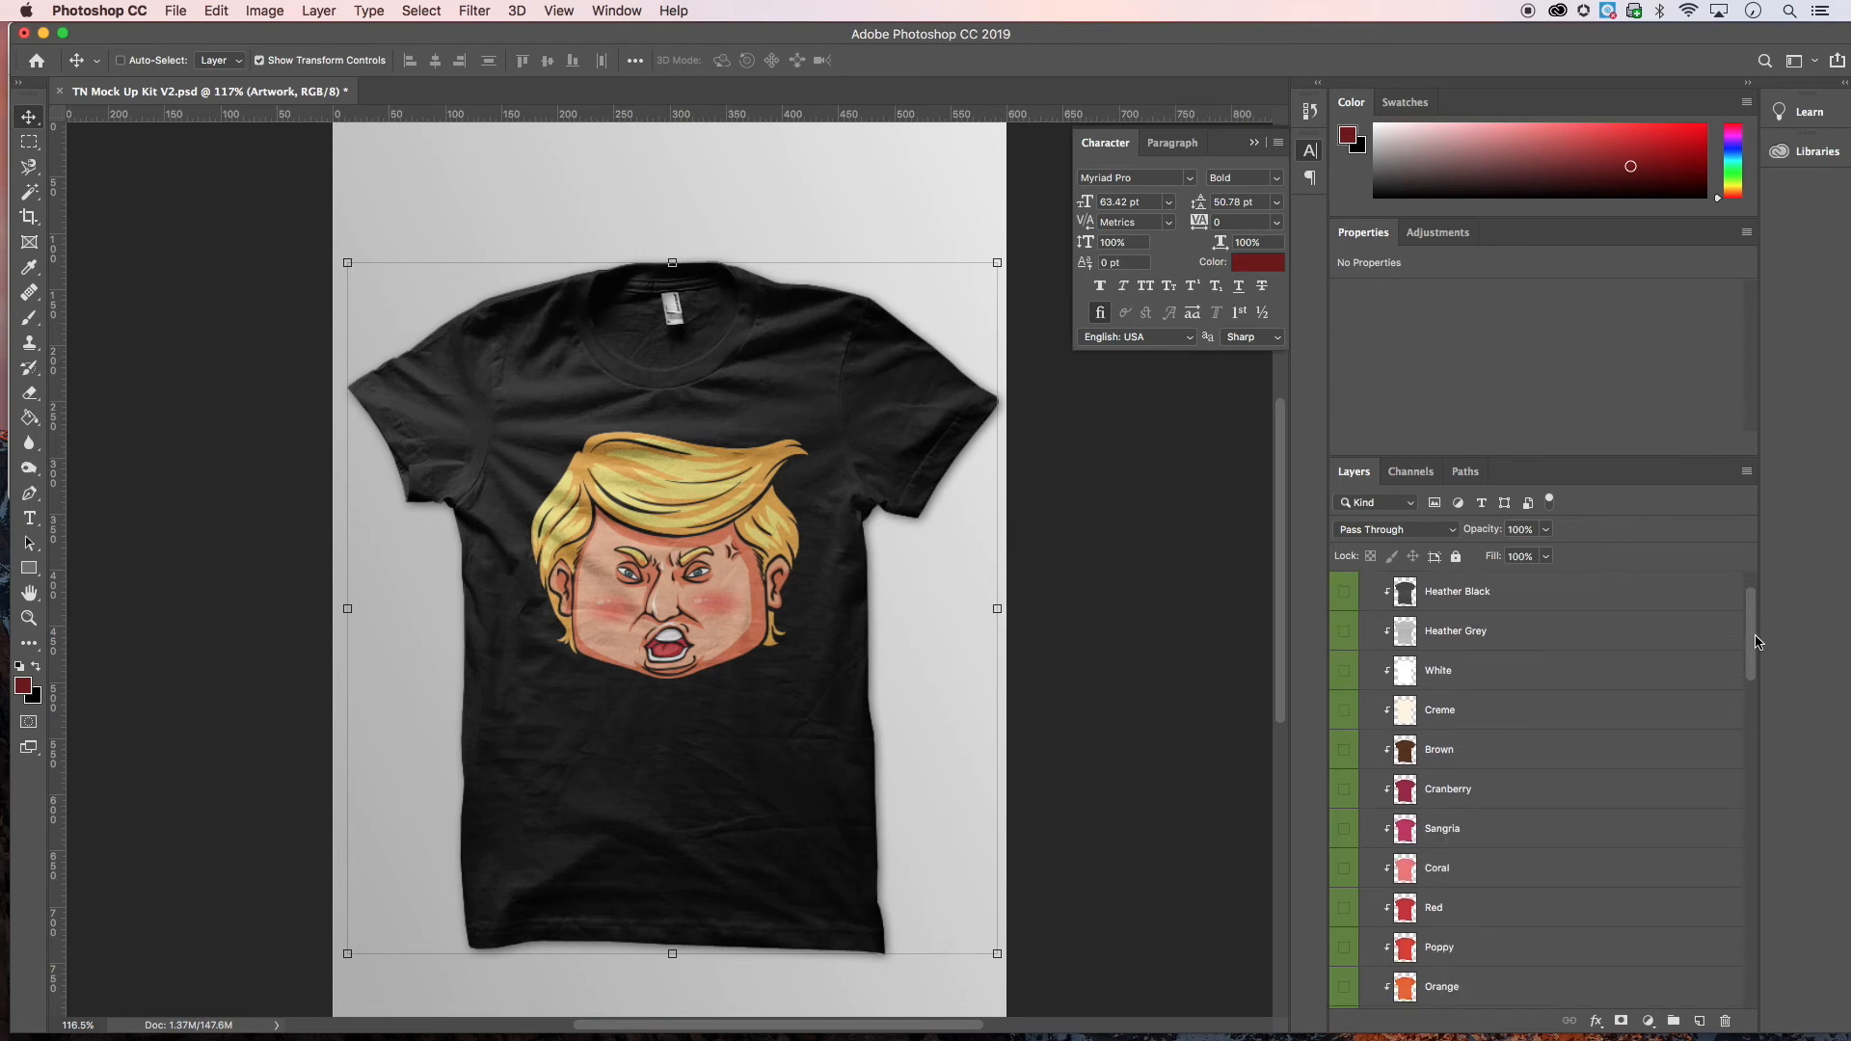
{"action": "scroll", "scroll_direction": "down", "scroll_amount": 3}
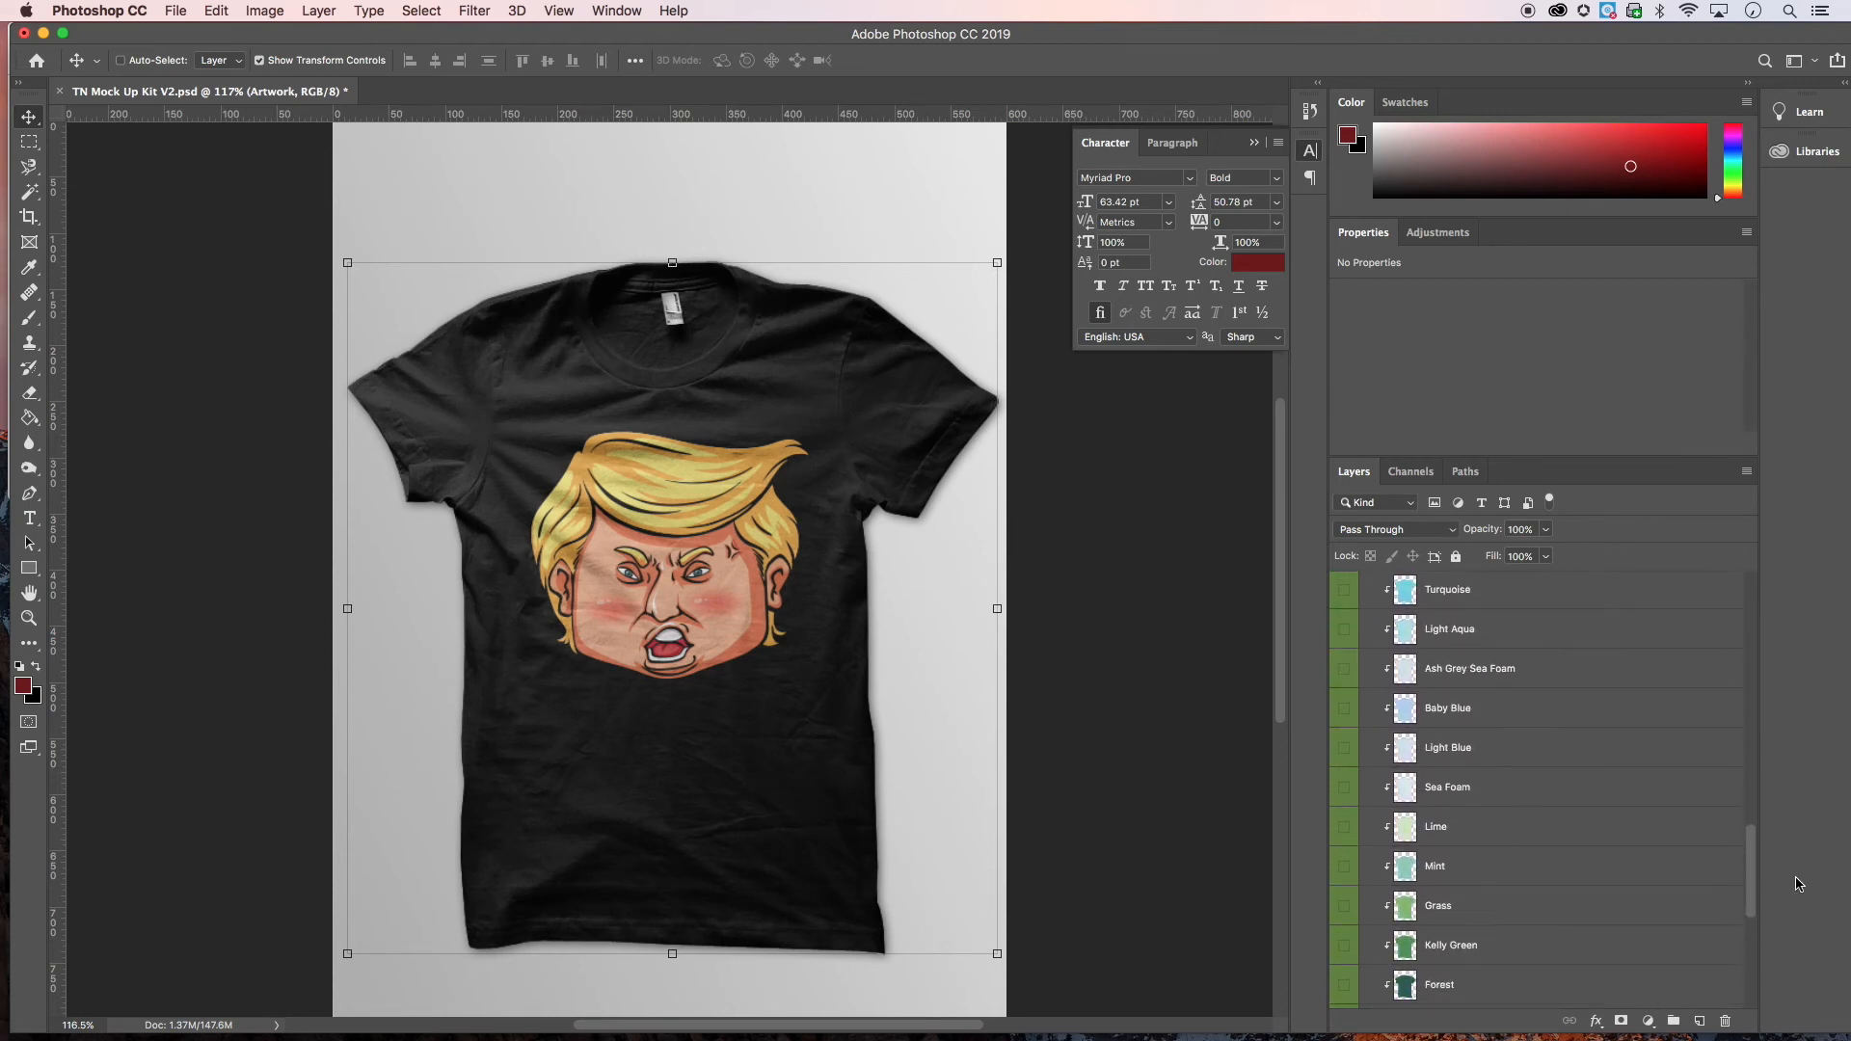
{"action": "scroll", "scroll_direction": "up", "scroll_amount": 3}
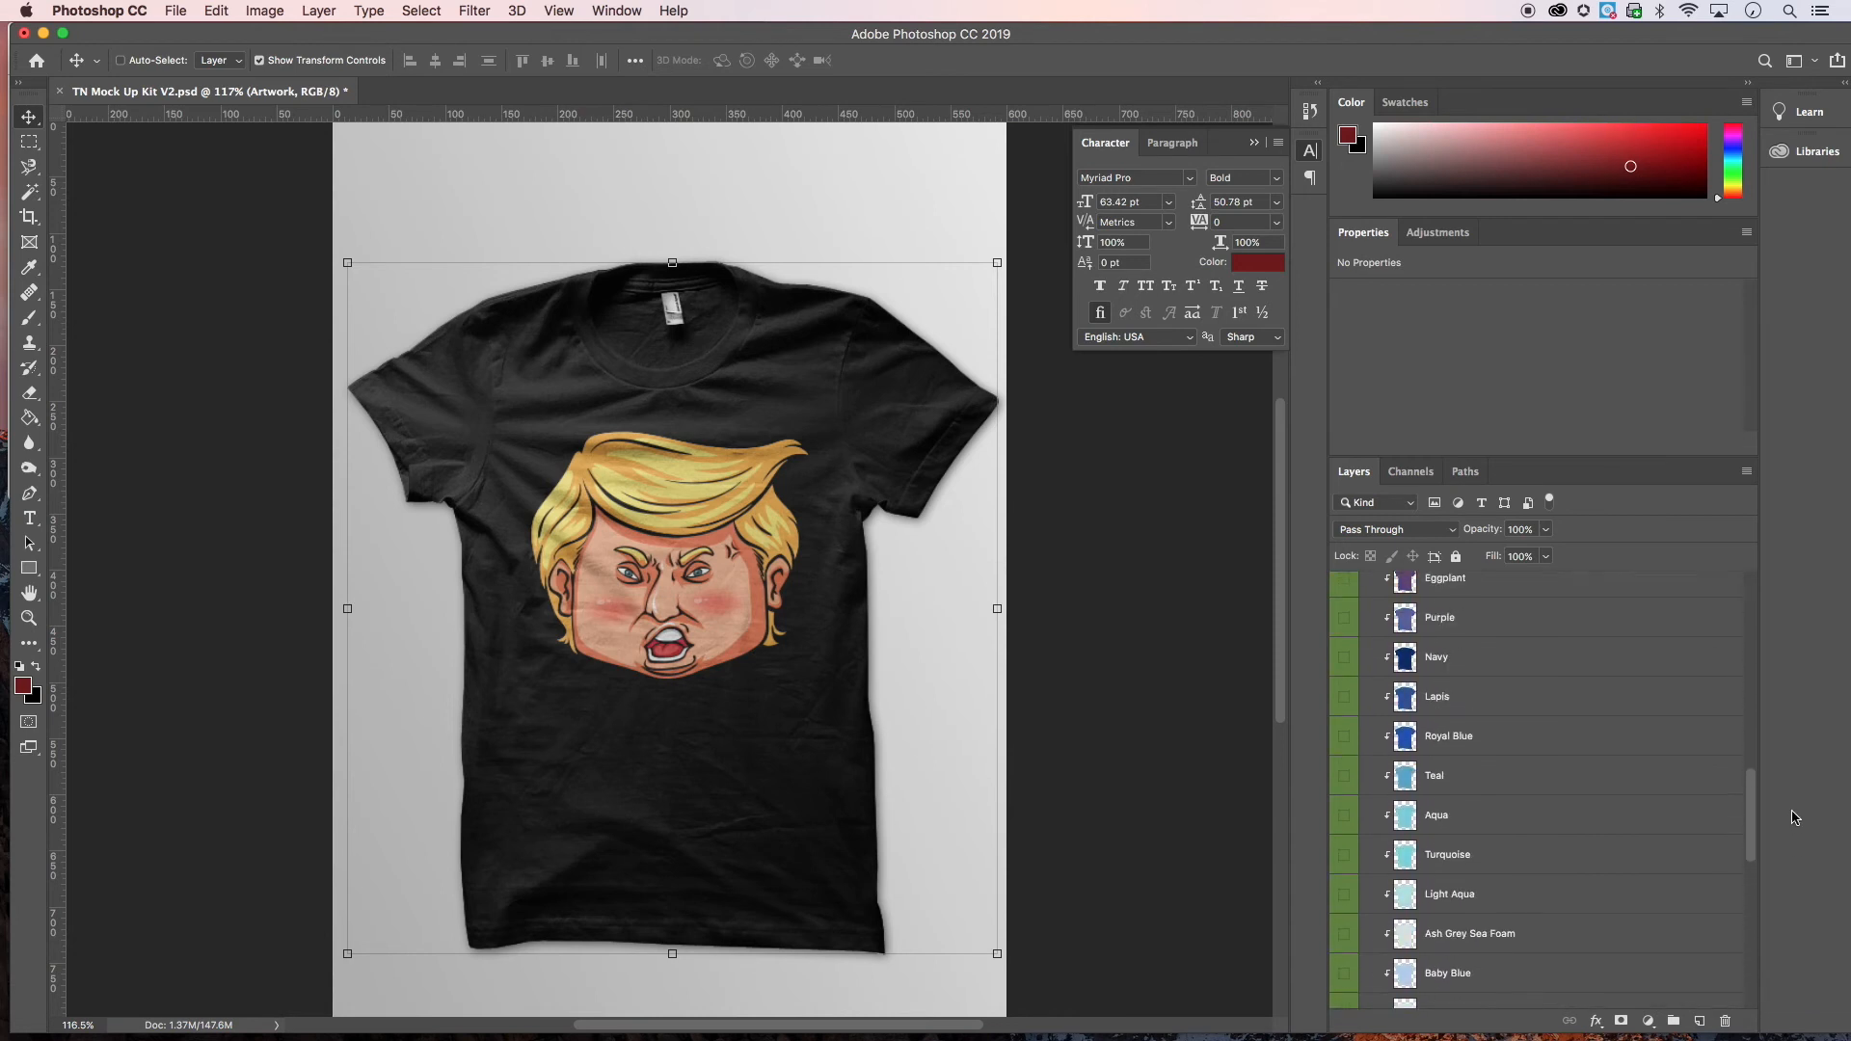
{"action": "scroll", "scroll_direction": "up", "scroll_amount": 3}
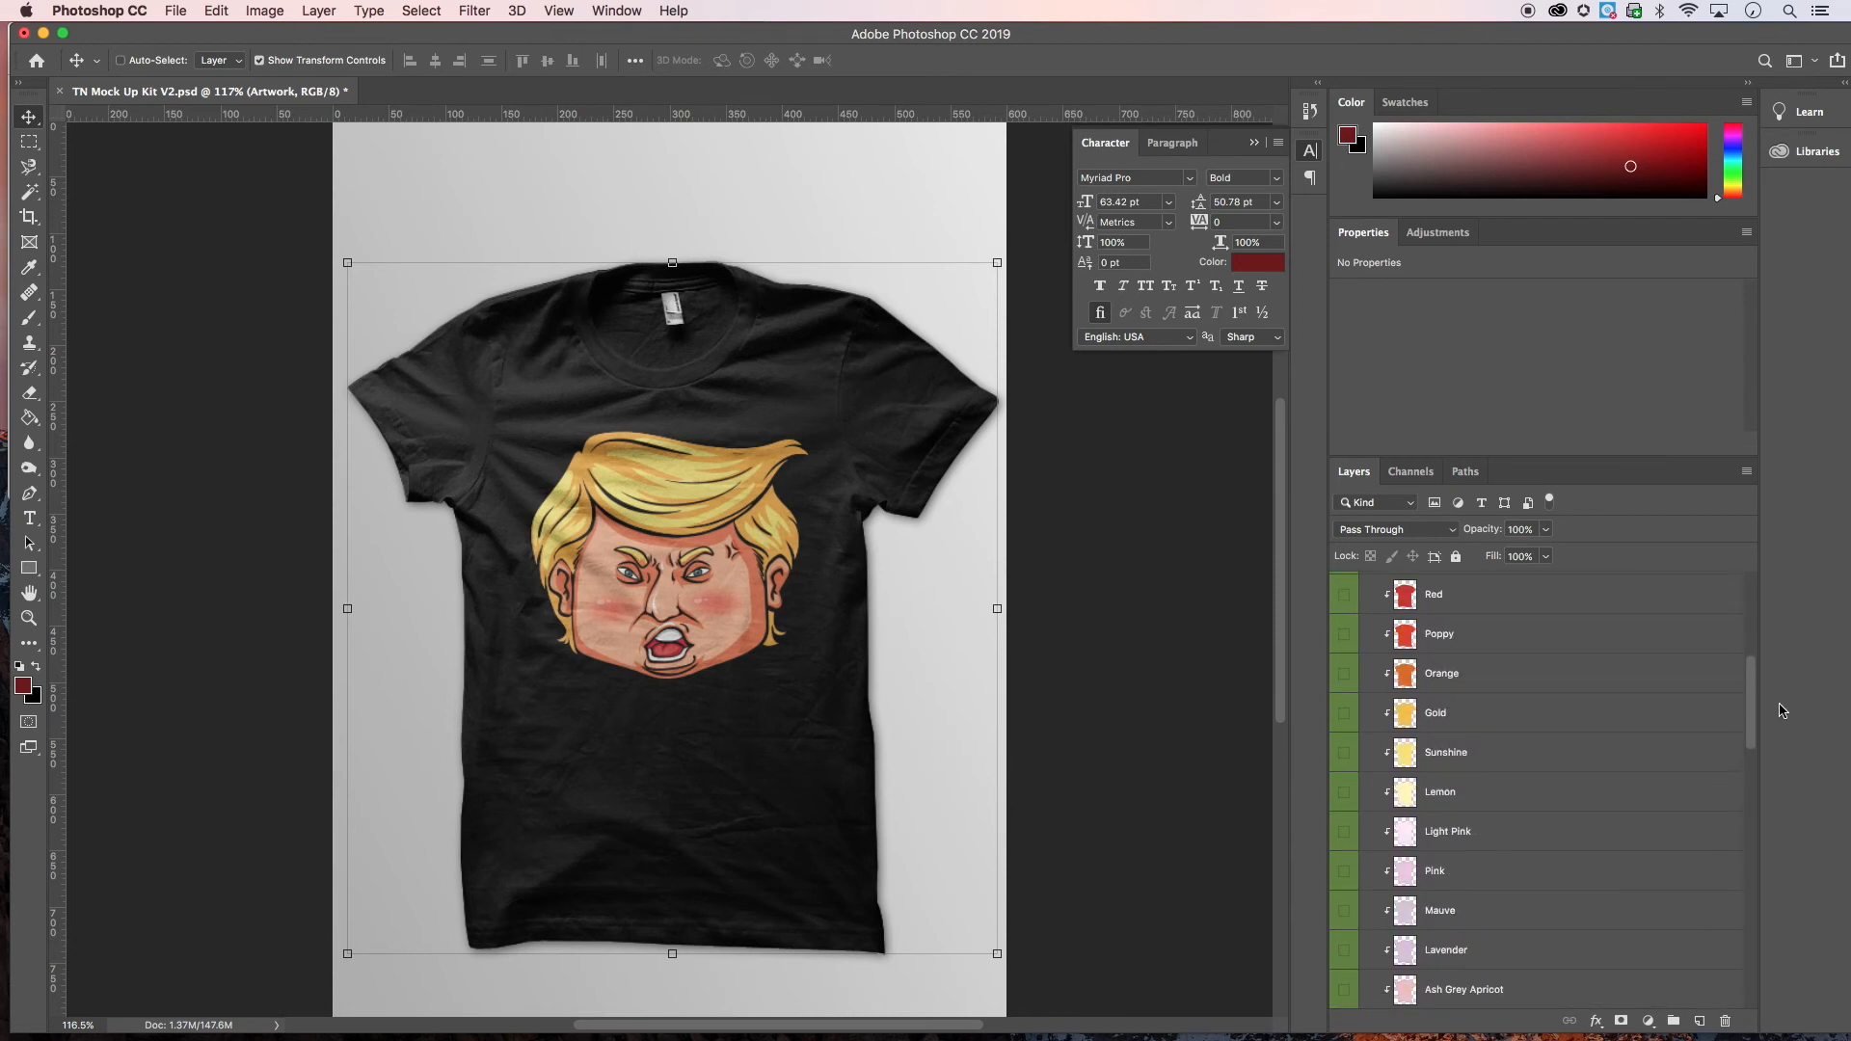
- Preview the shirt in Gold, Orange, Pink and Brown, then hide them so it shows black again
{"action": "left_click", "coordinate": [1344, 717]}
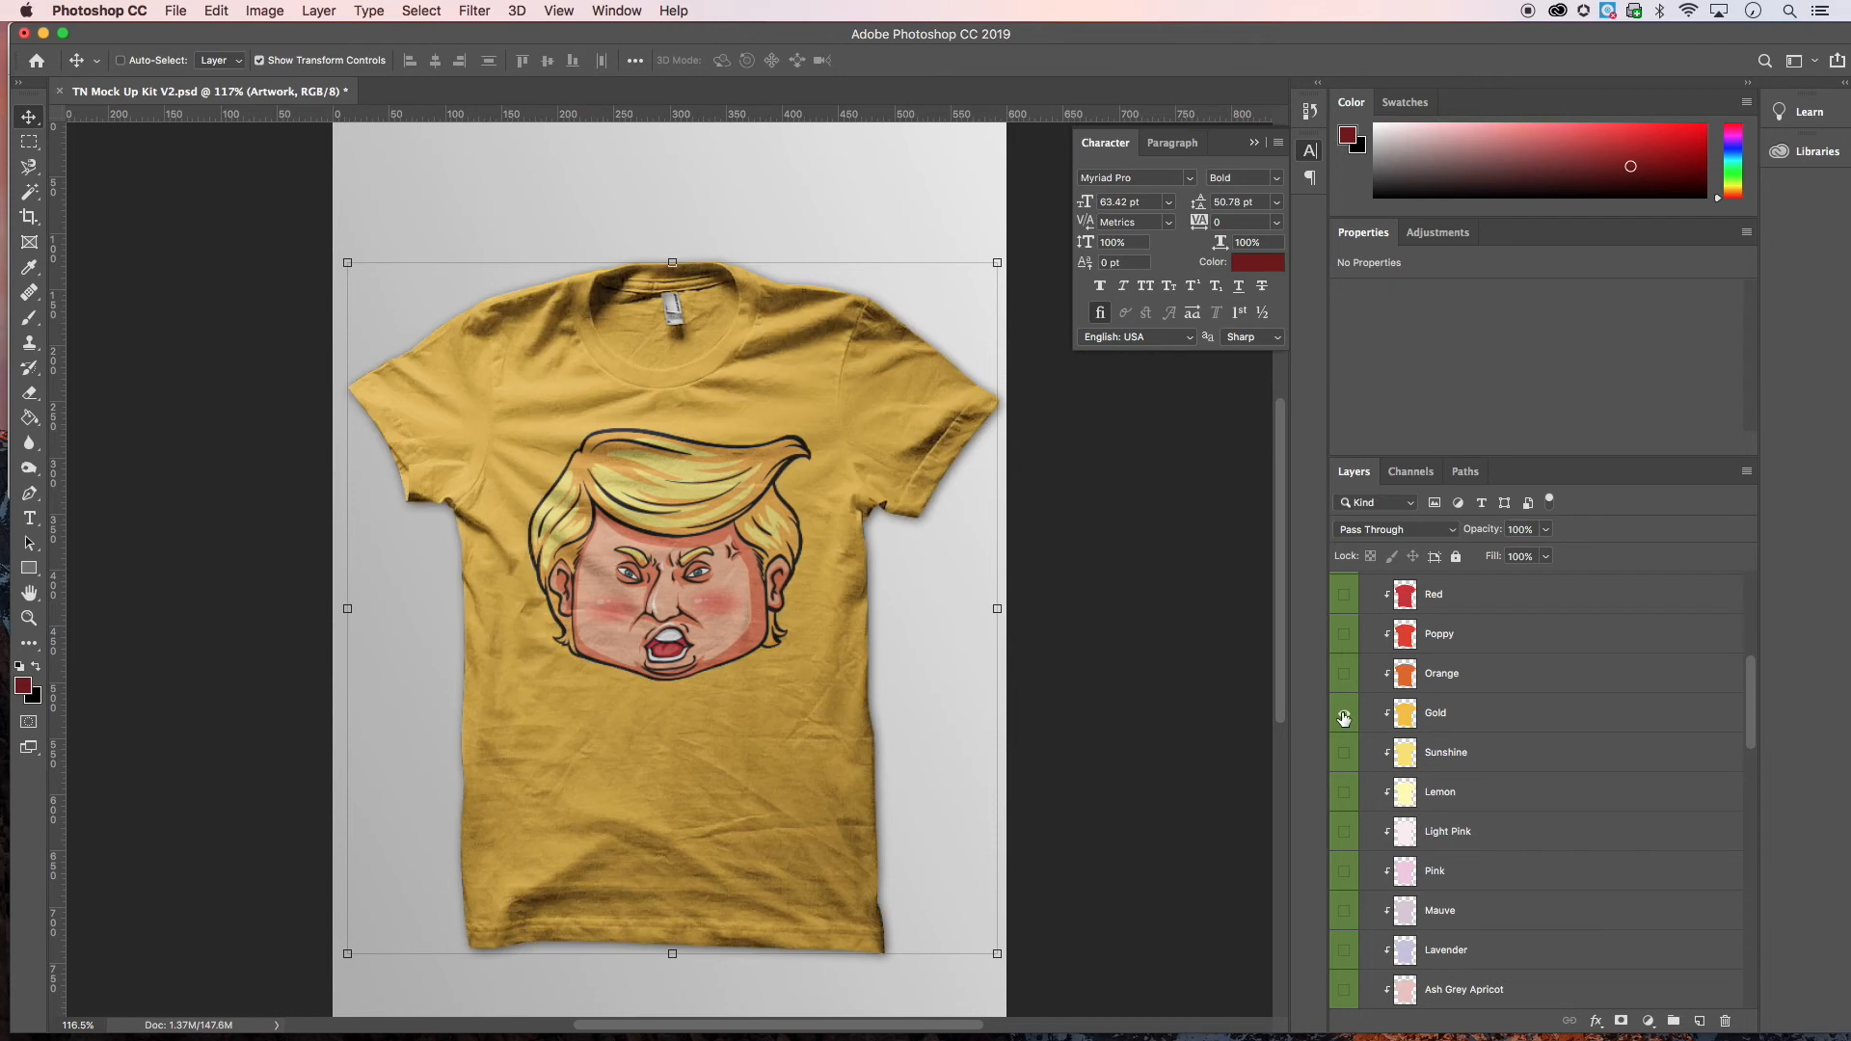
{"action": "mouse_move", "coordinate": [1344, 718]}
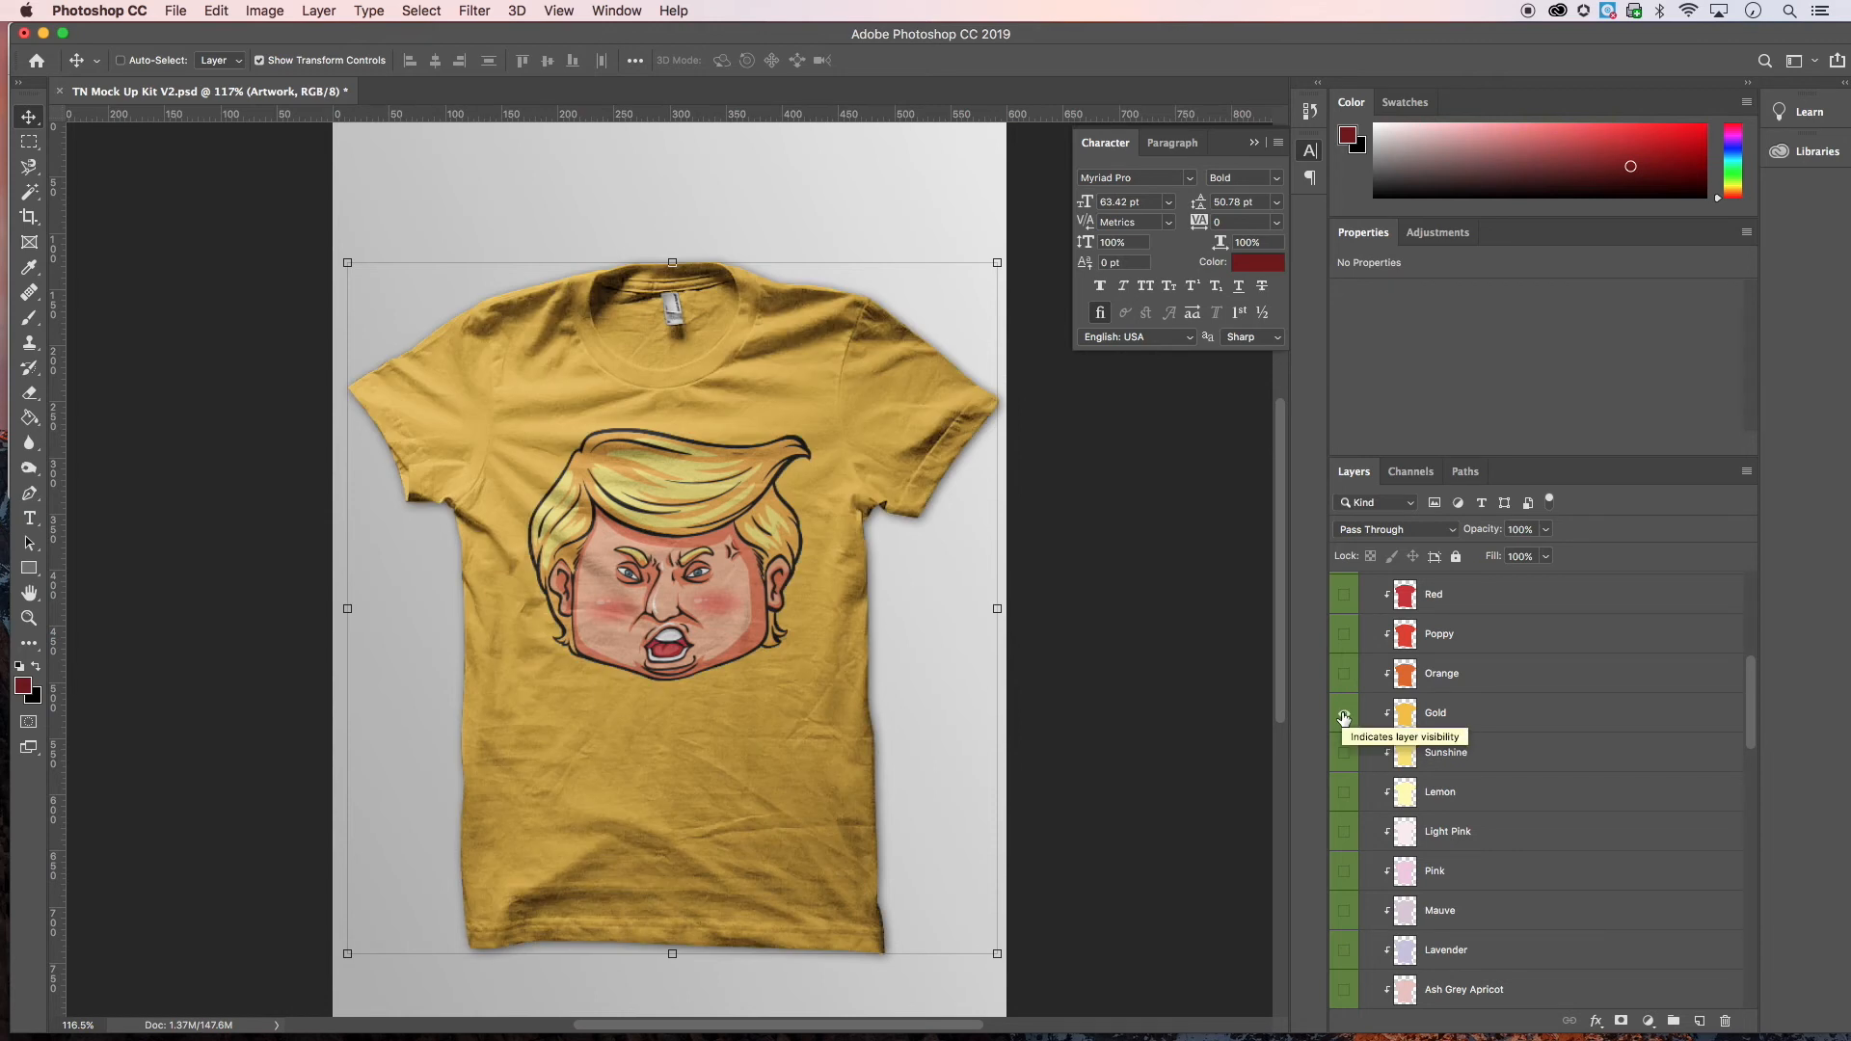
{"action": "left_click", "coordinate": [1344, 675]}
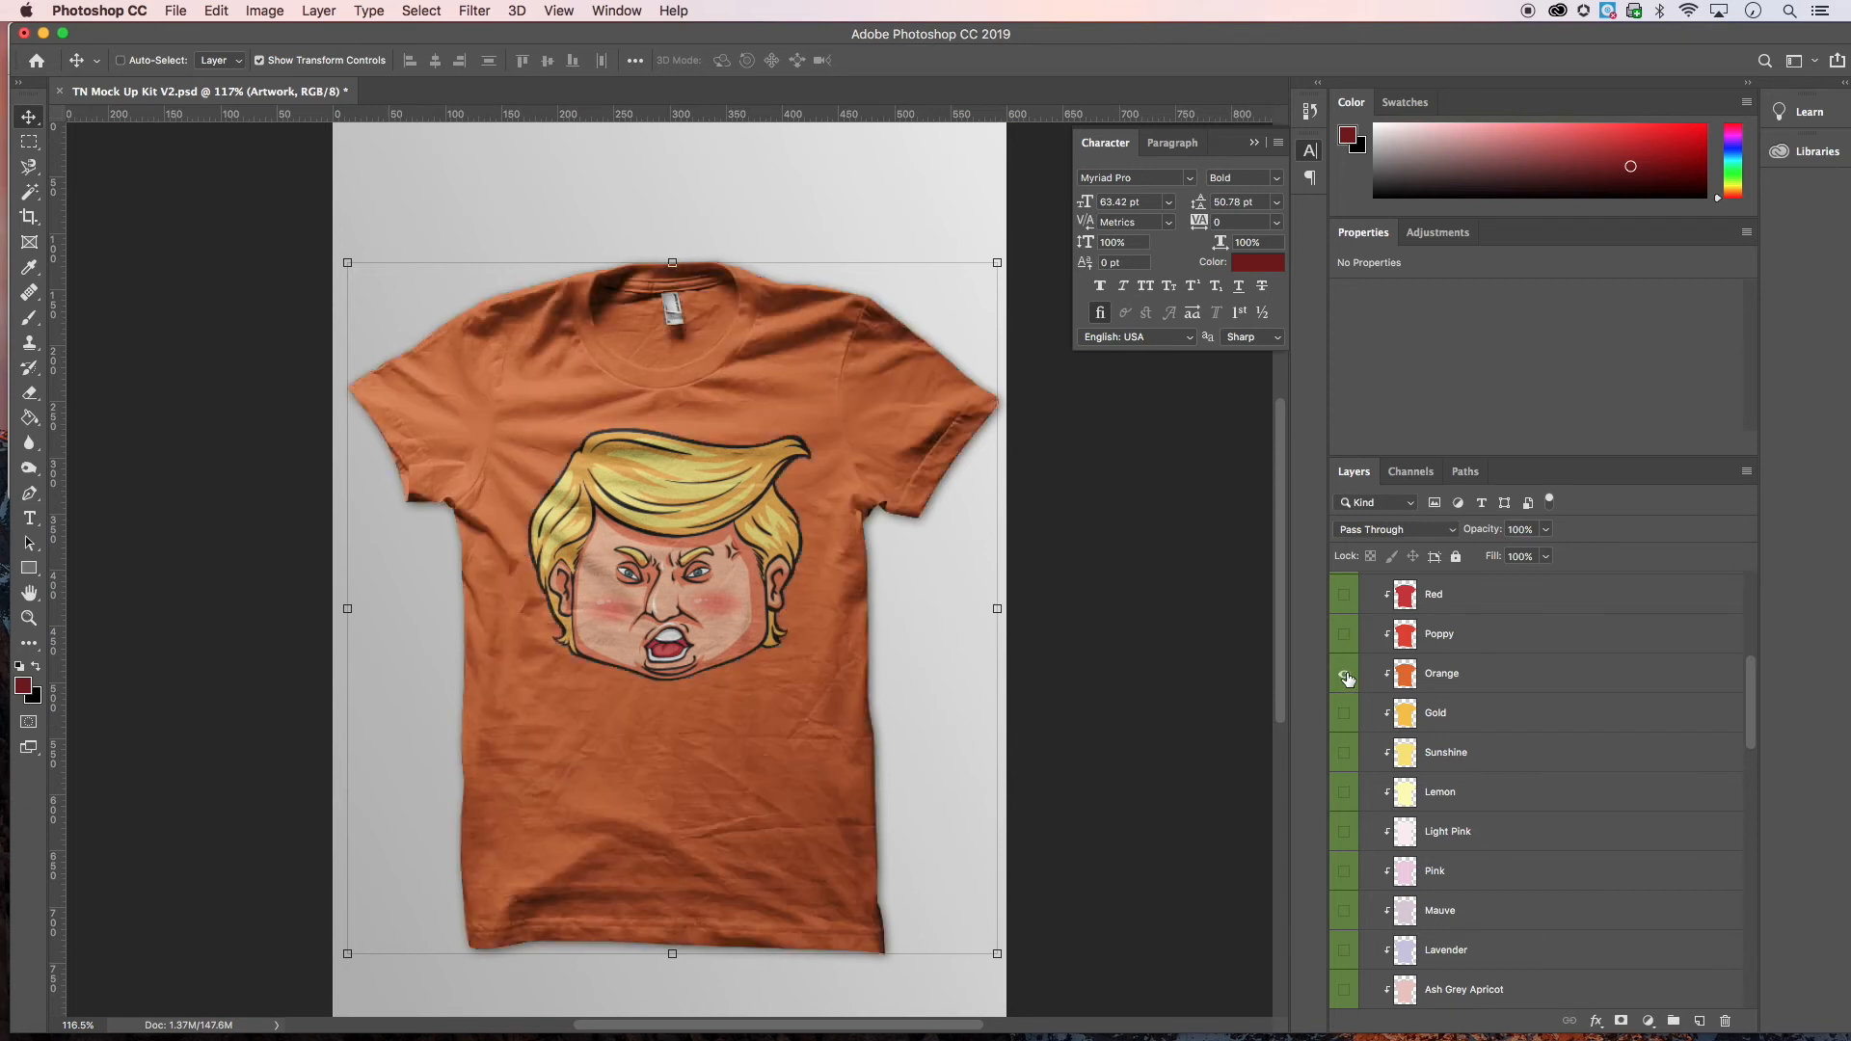
{"action": "left_click", "coordinate": [1344, 872]}
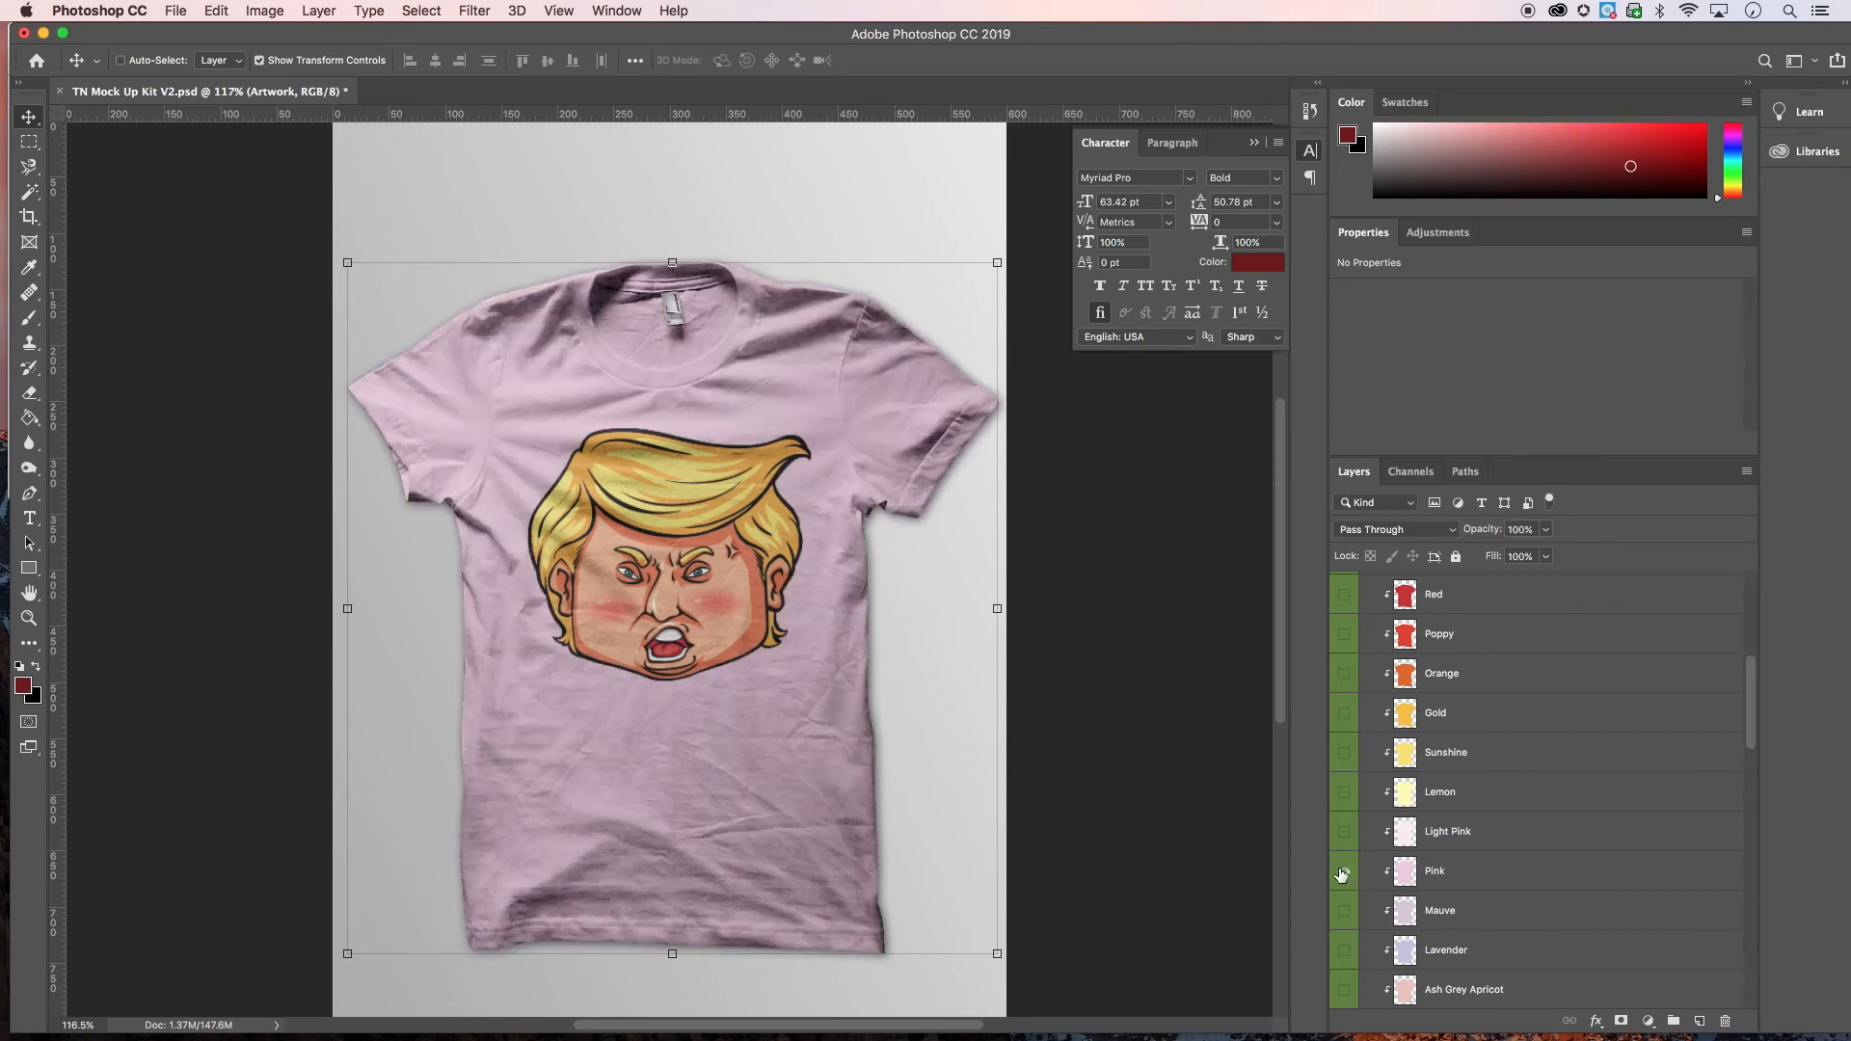
{"action": "left_click", "coordinate": [1342, 594]}
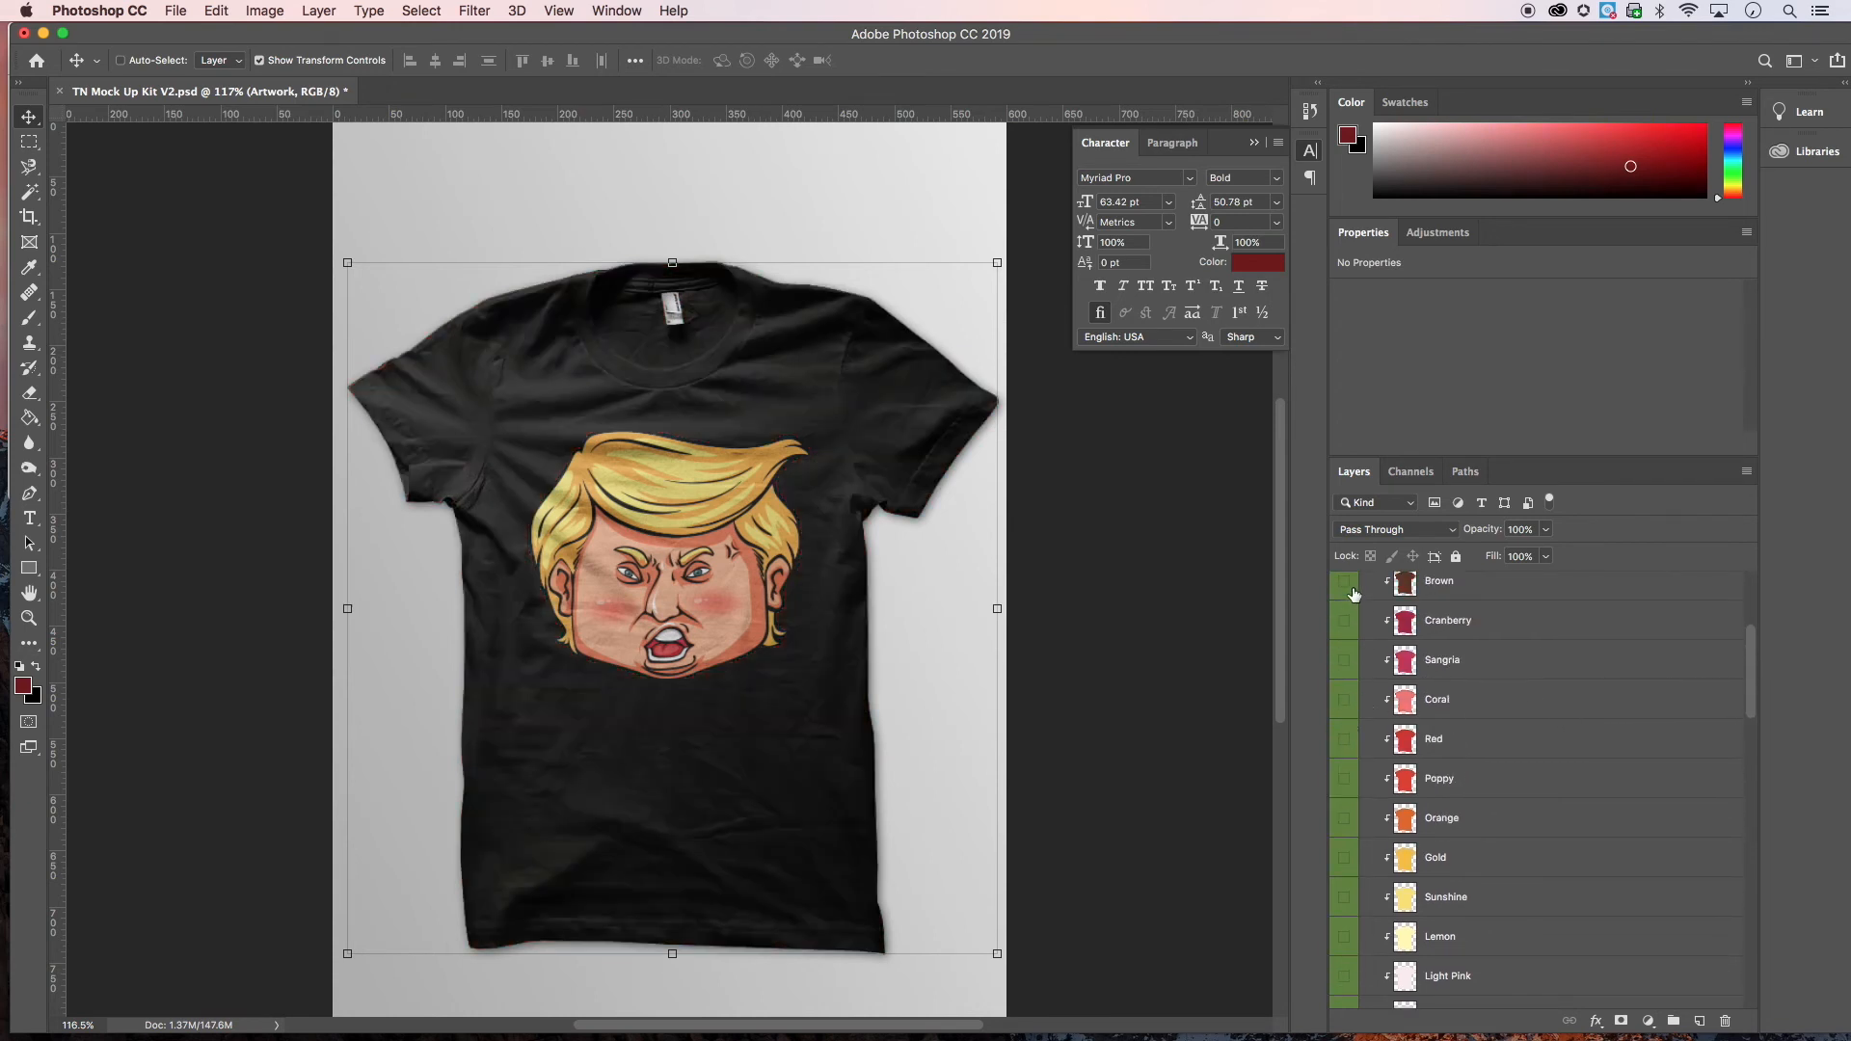
{"action": "left_click", "coordinate": [1343, 580]}
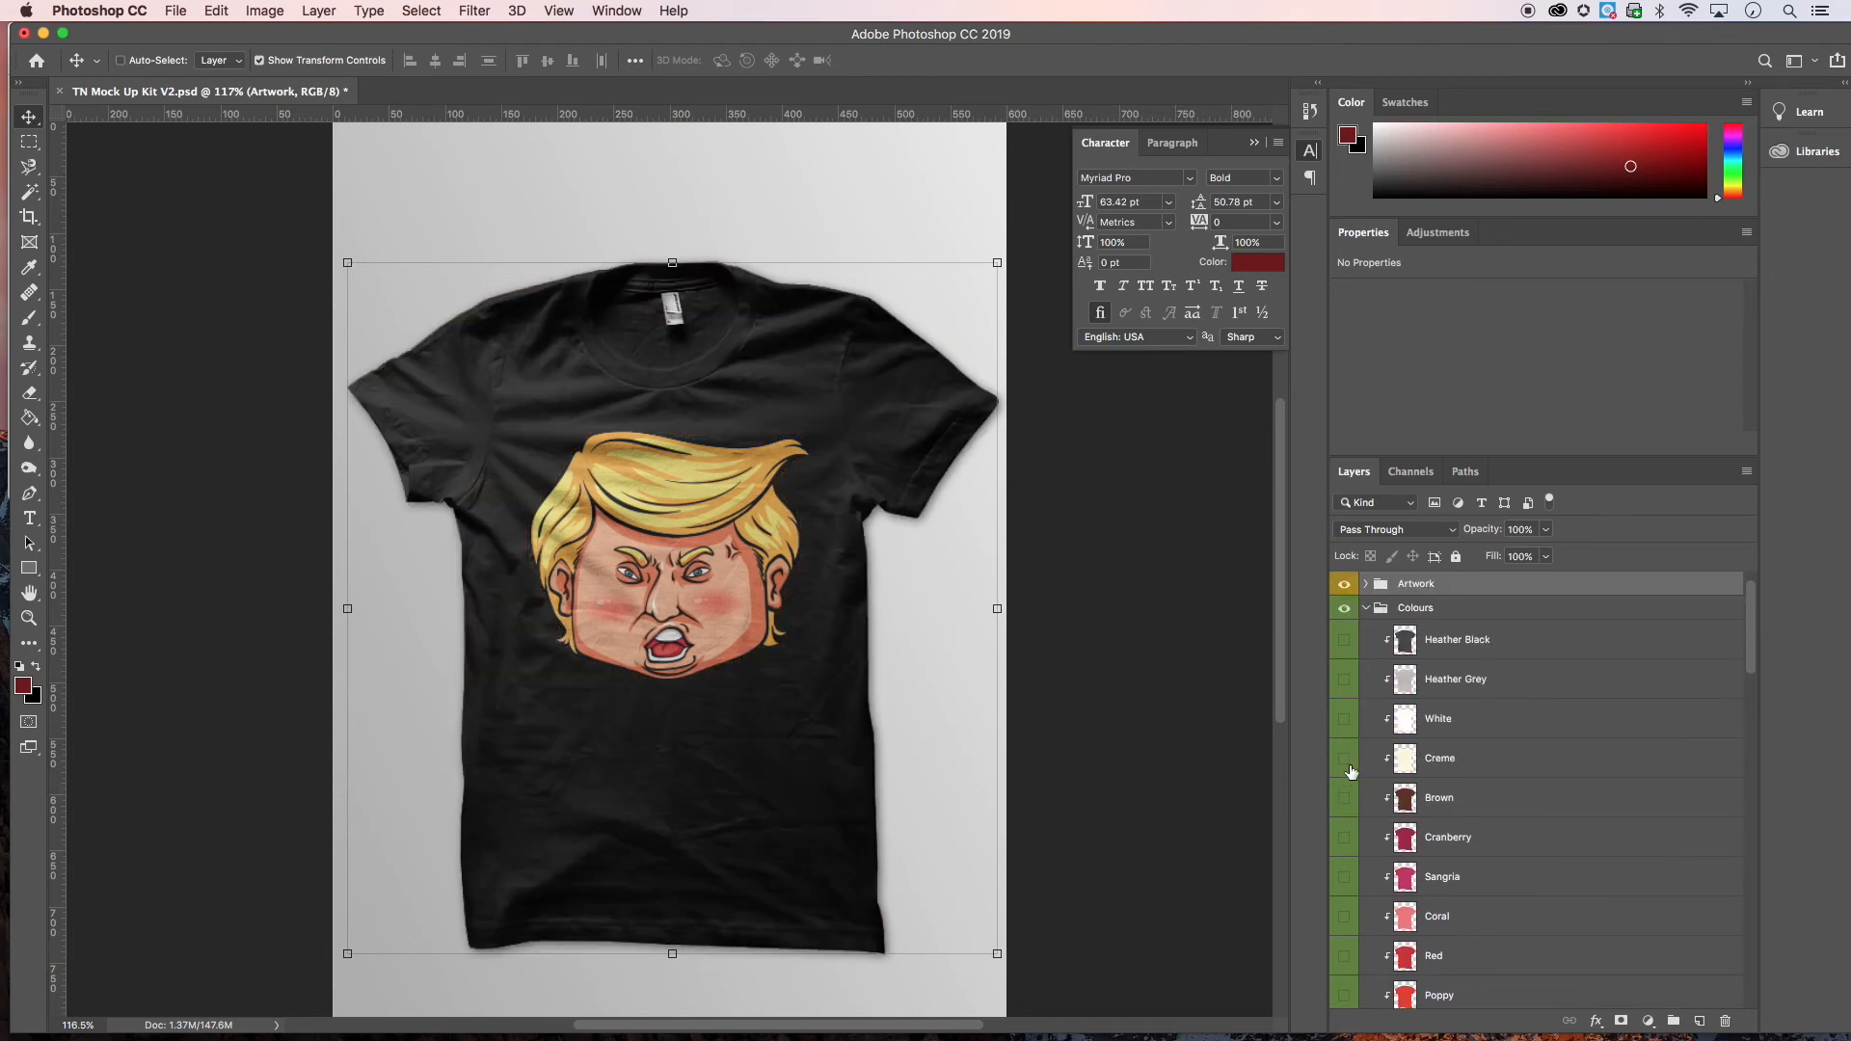
{"action": "left_click", "coordinate": [1344, 797]}
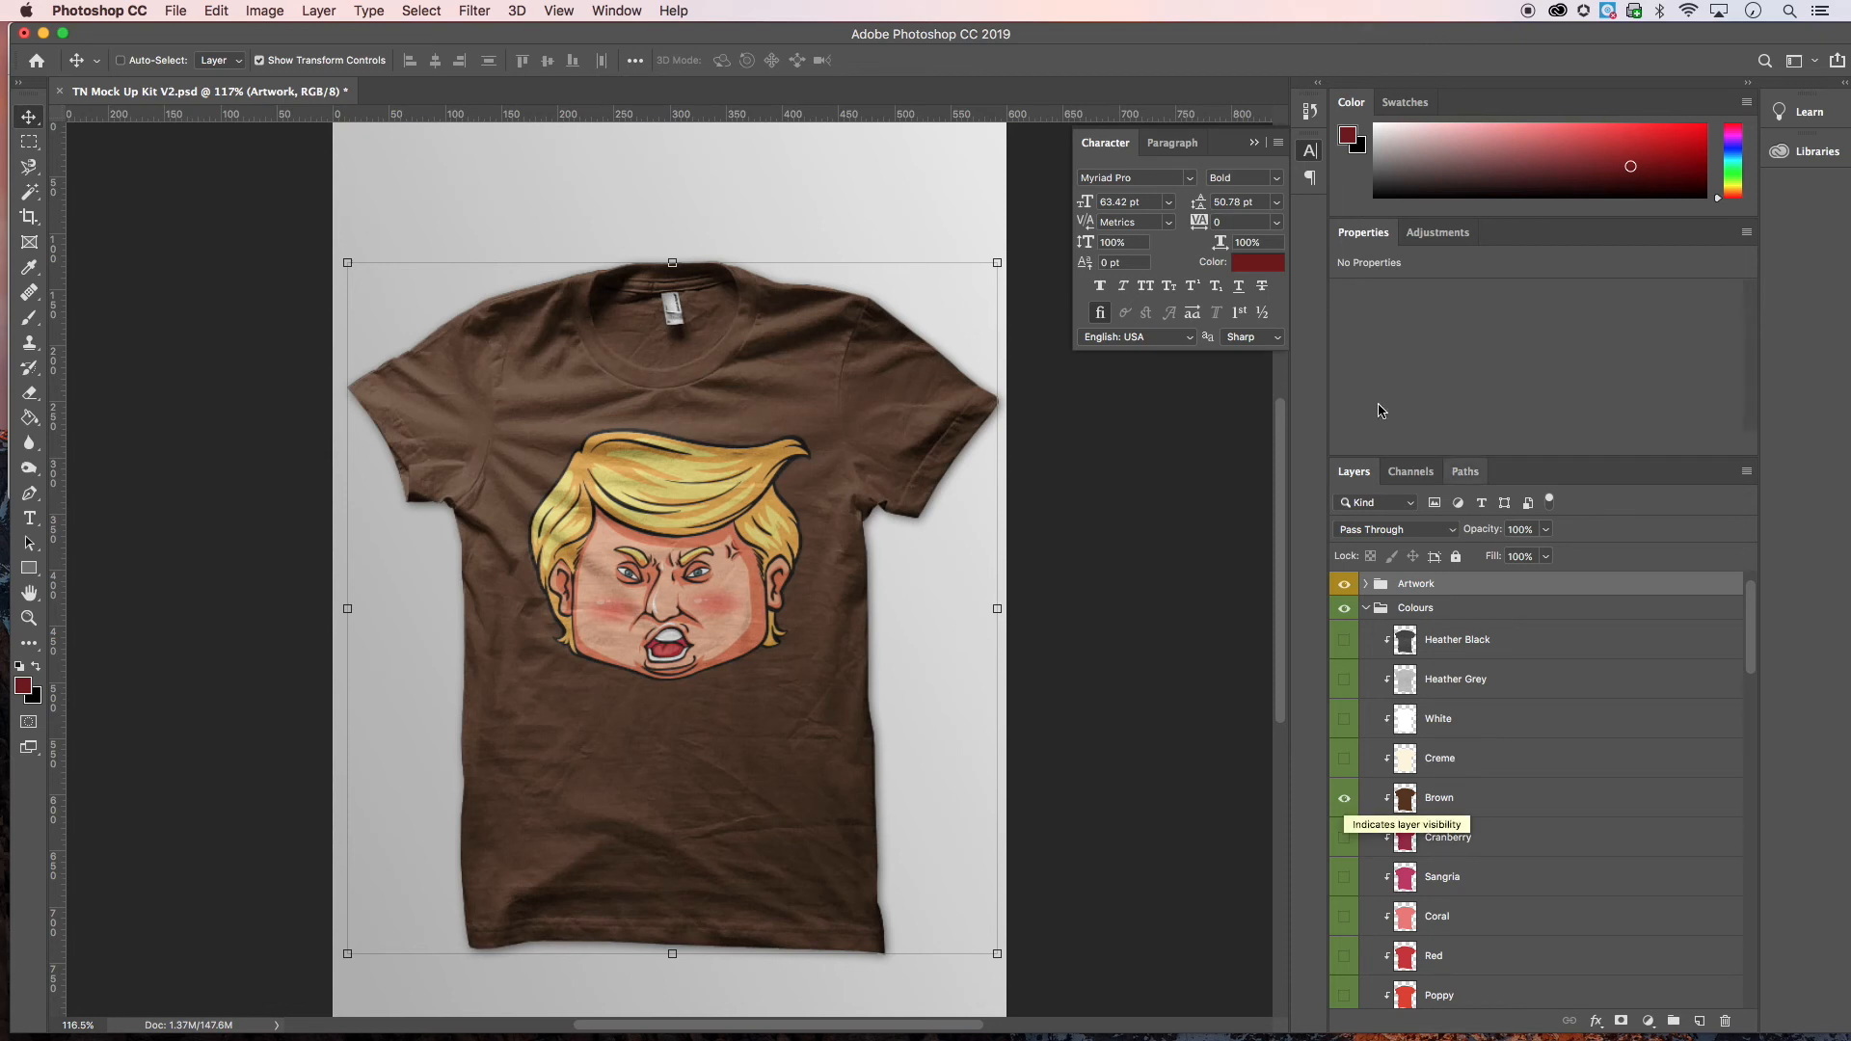
{"action": "mouse_move", "coordinate": [1055, 580]}
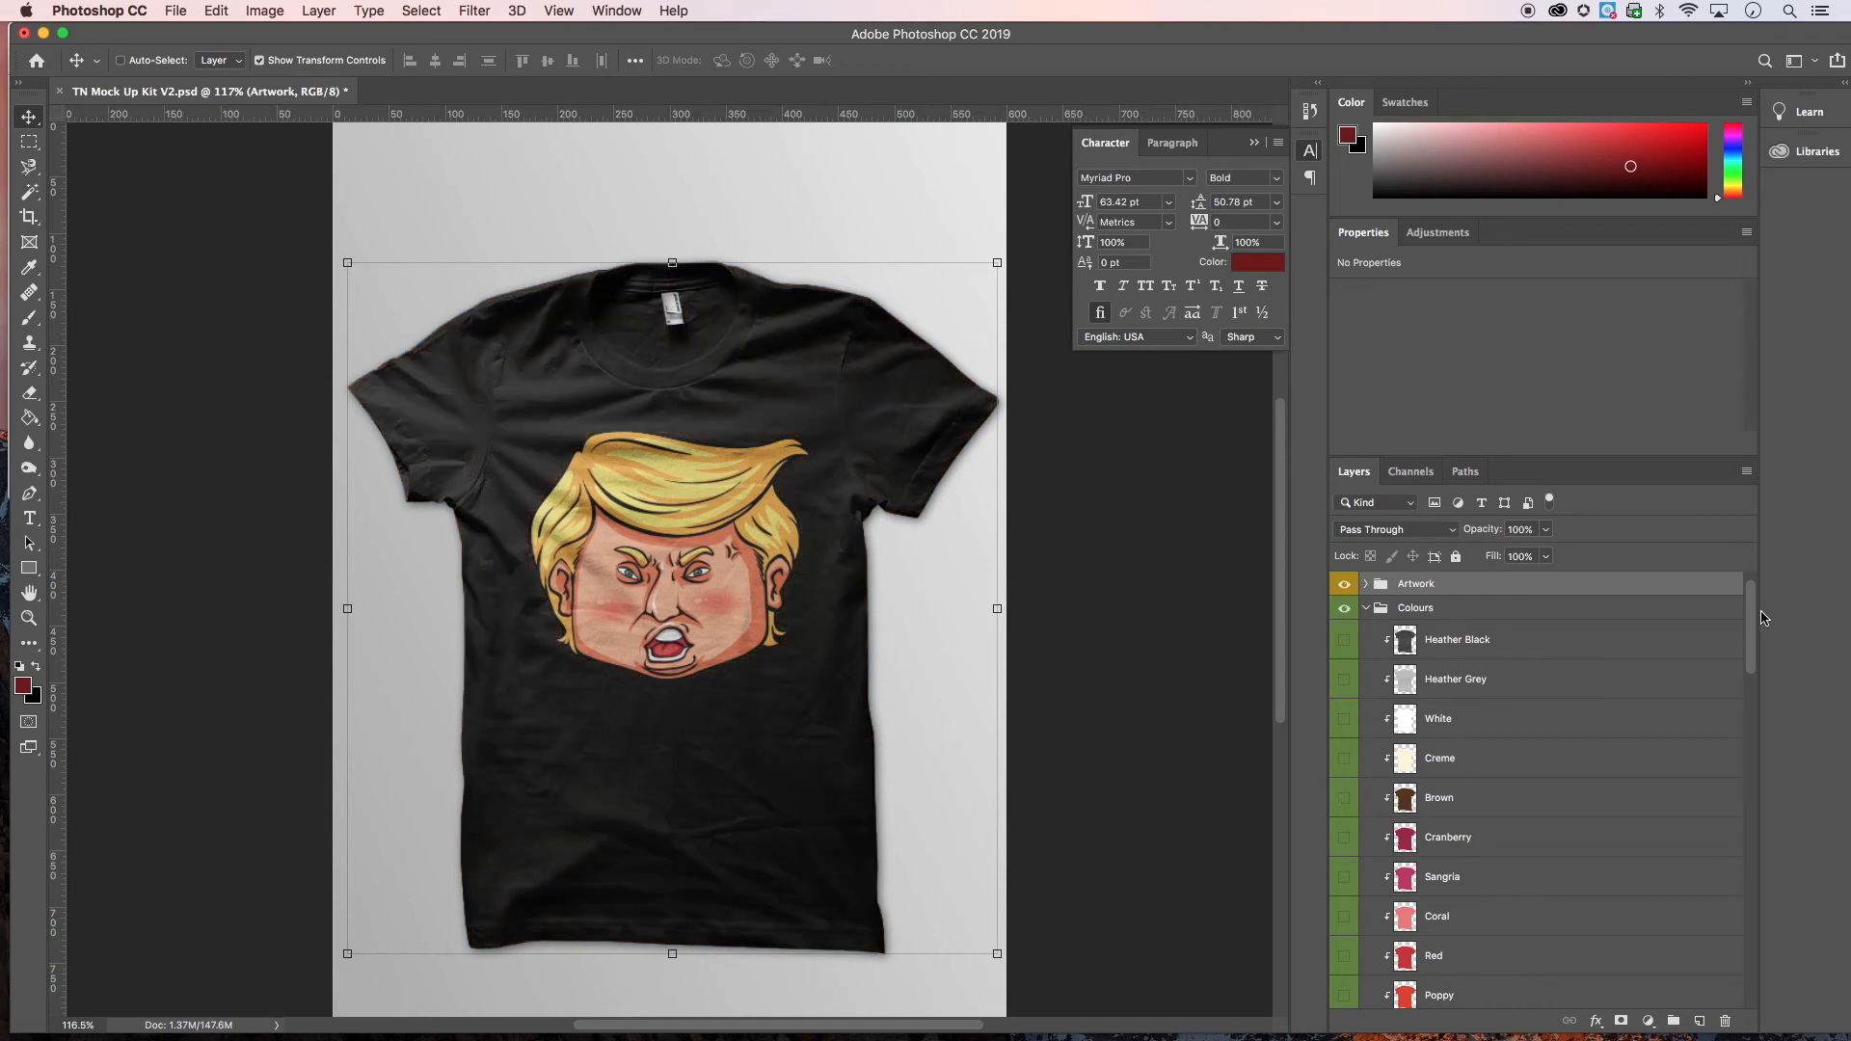
{"action": "scroll", "scroll_direction": "down", "scroll_amount": 3}
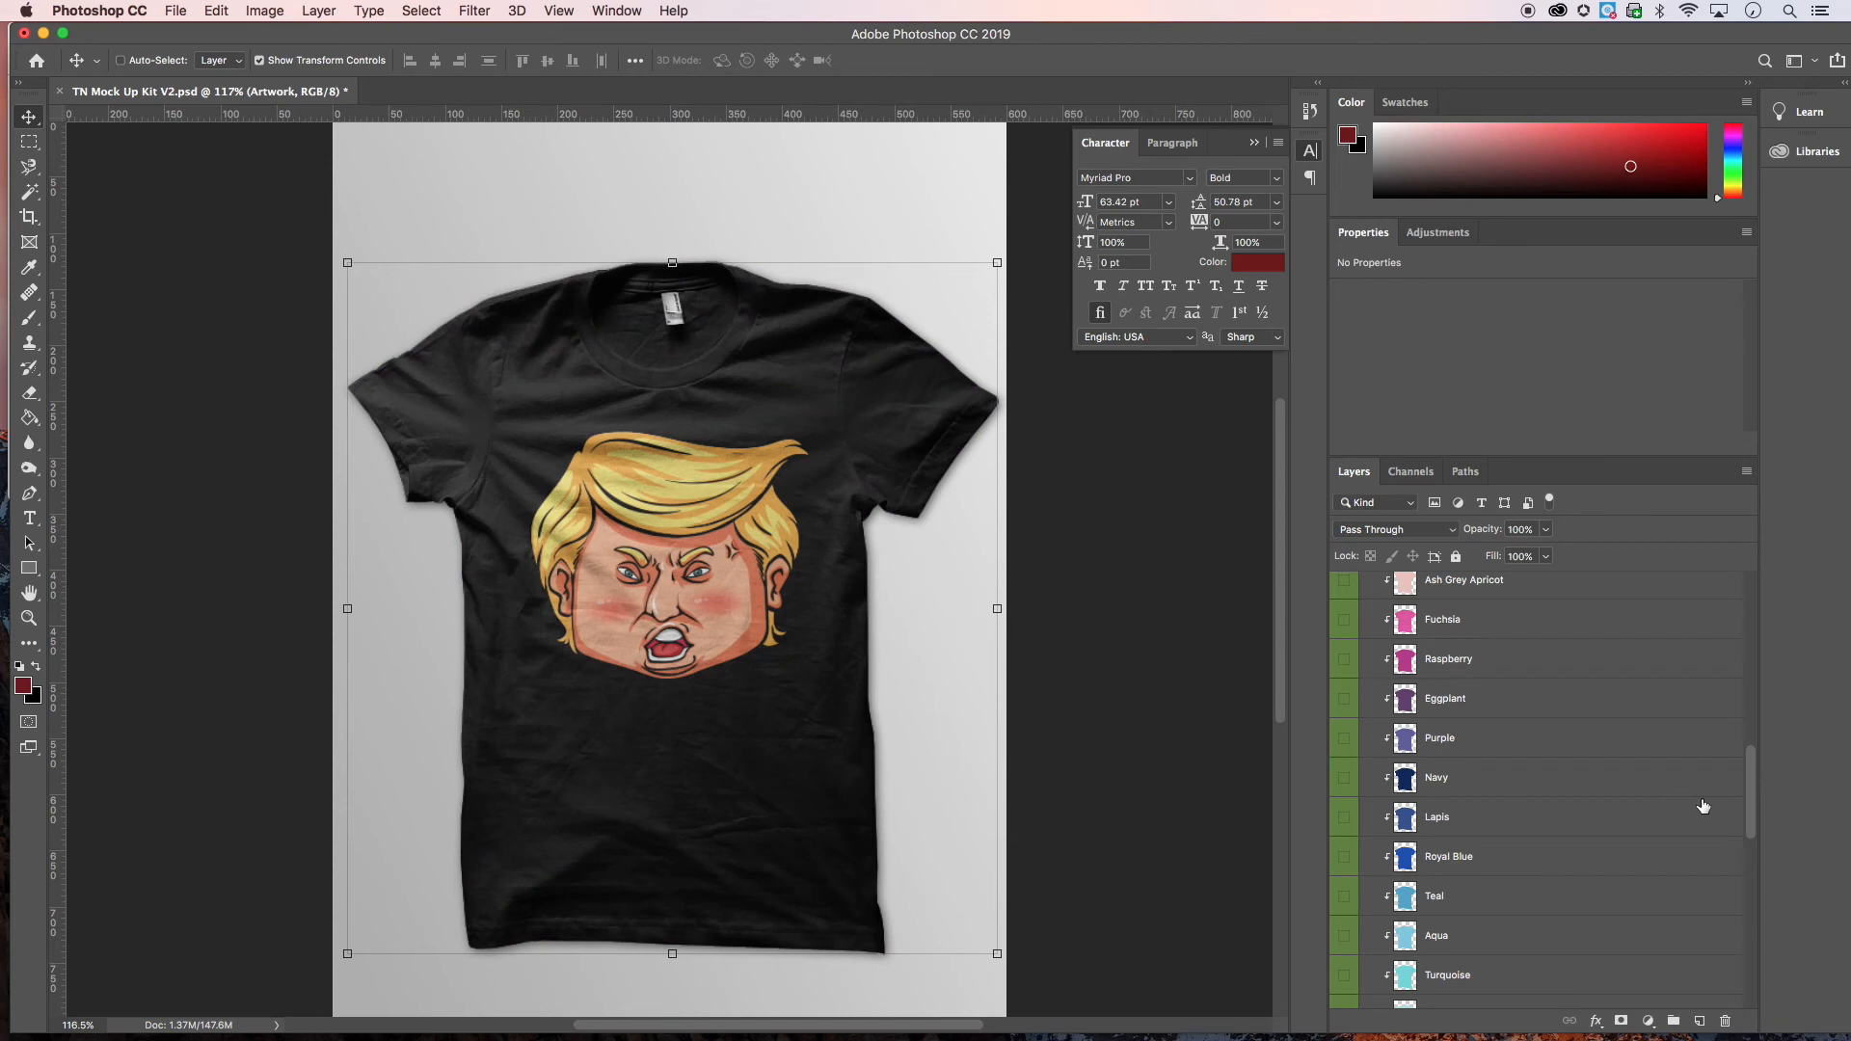
{"action": "scroll", "scroll_direction": "up", "scroll_amount": 3}
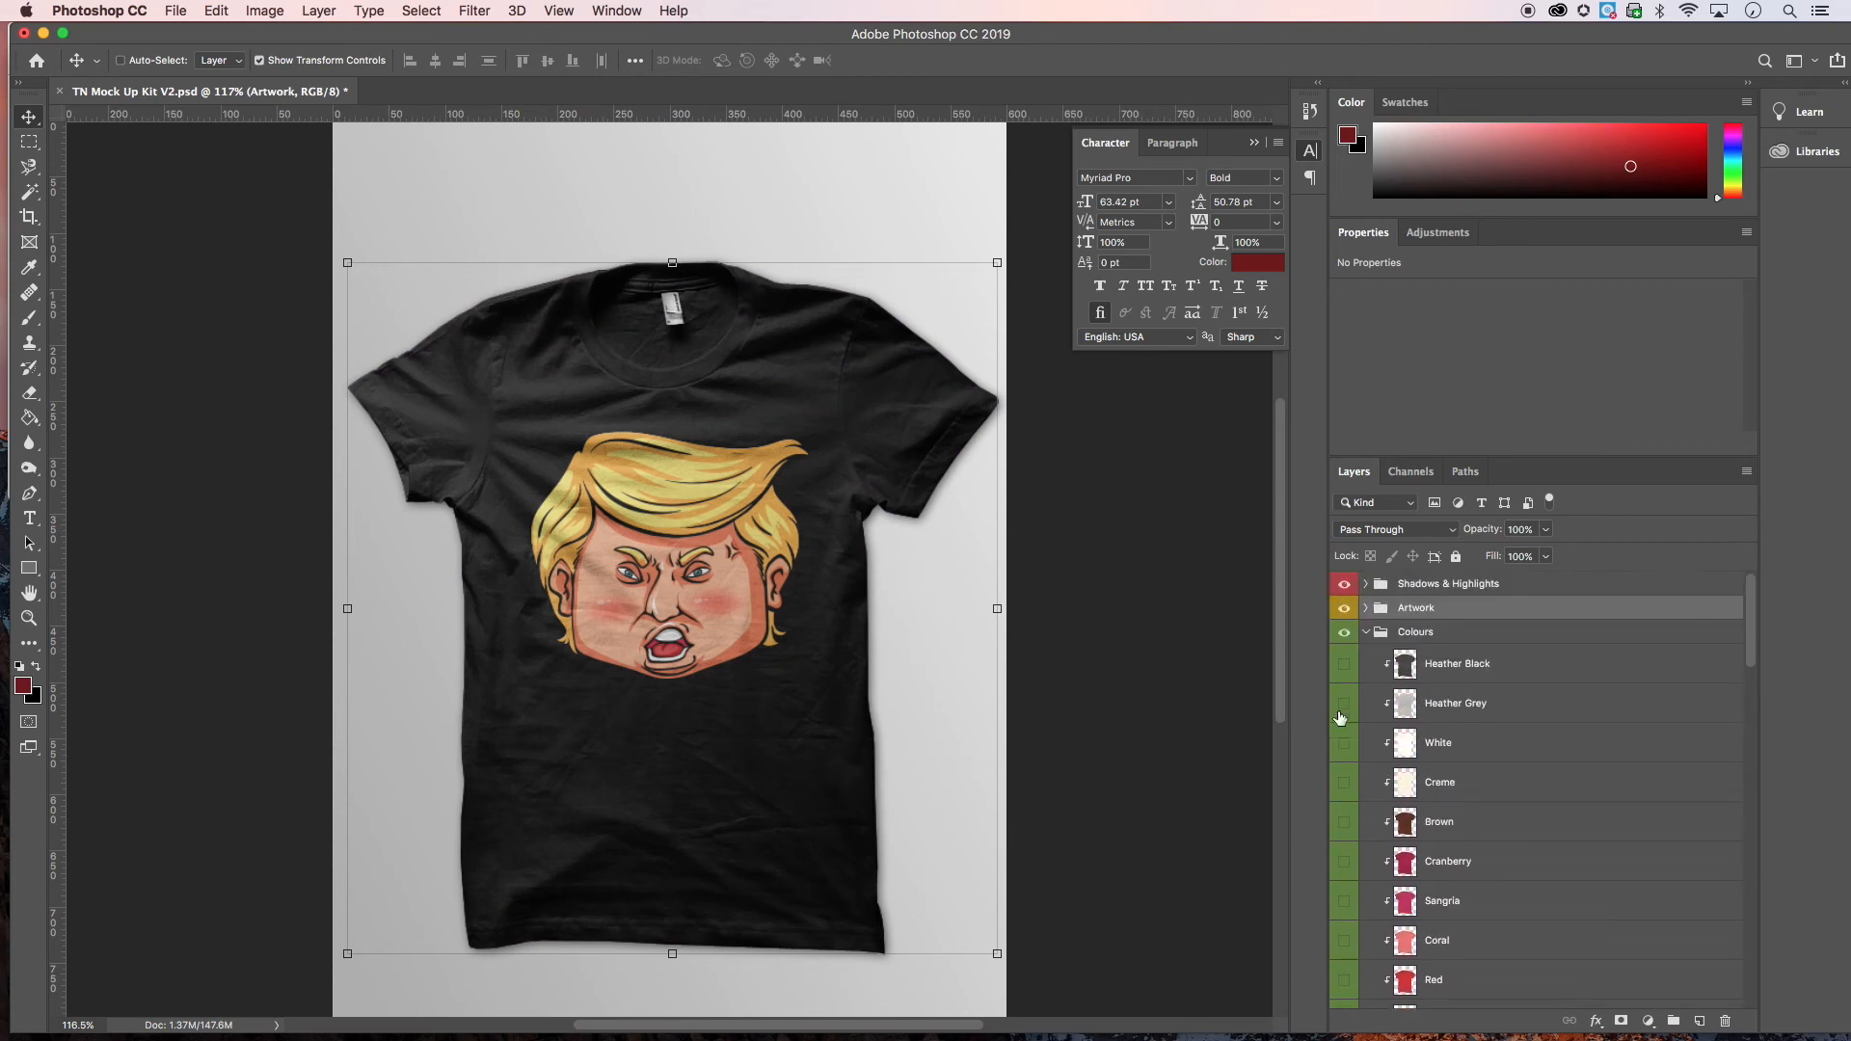
- Show the Brown shirt colour and collapse the Colours folder
{"action": "left_click", "coordinate": [1343, 821]}
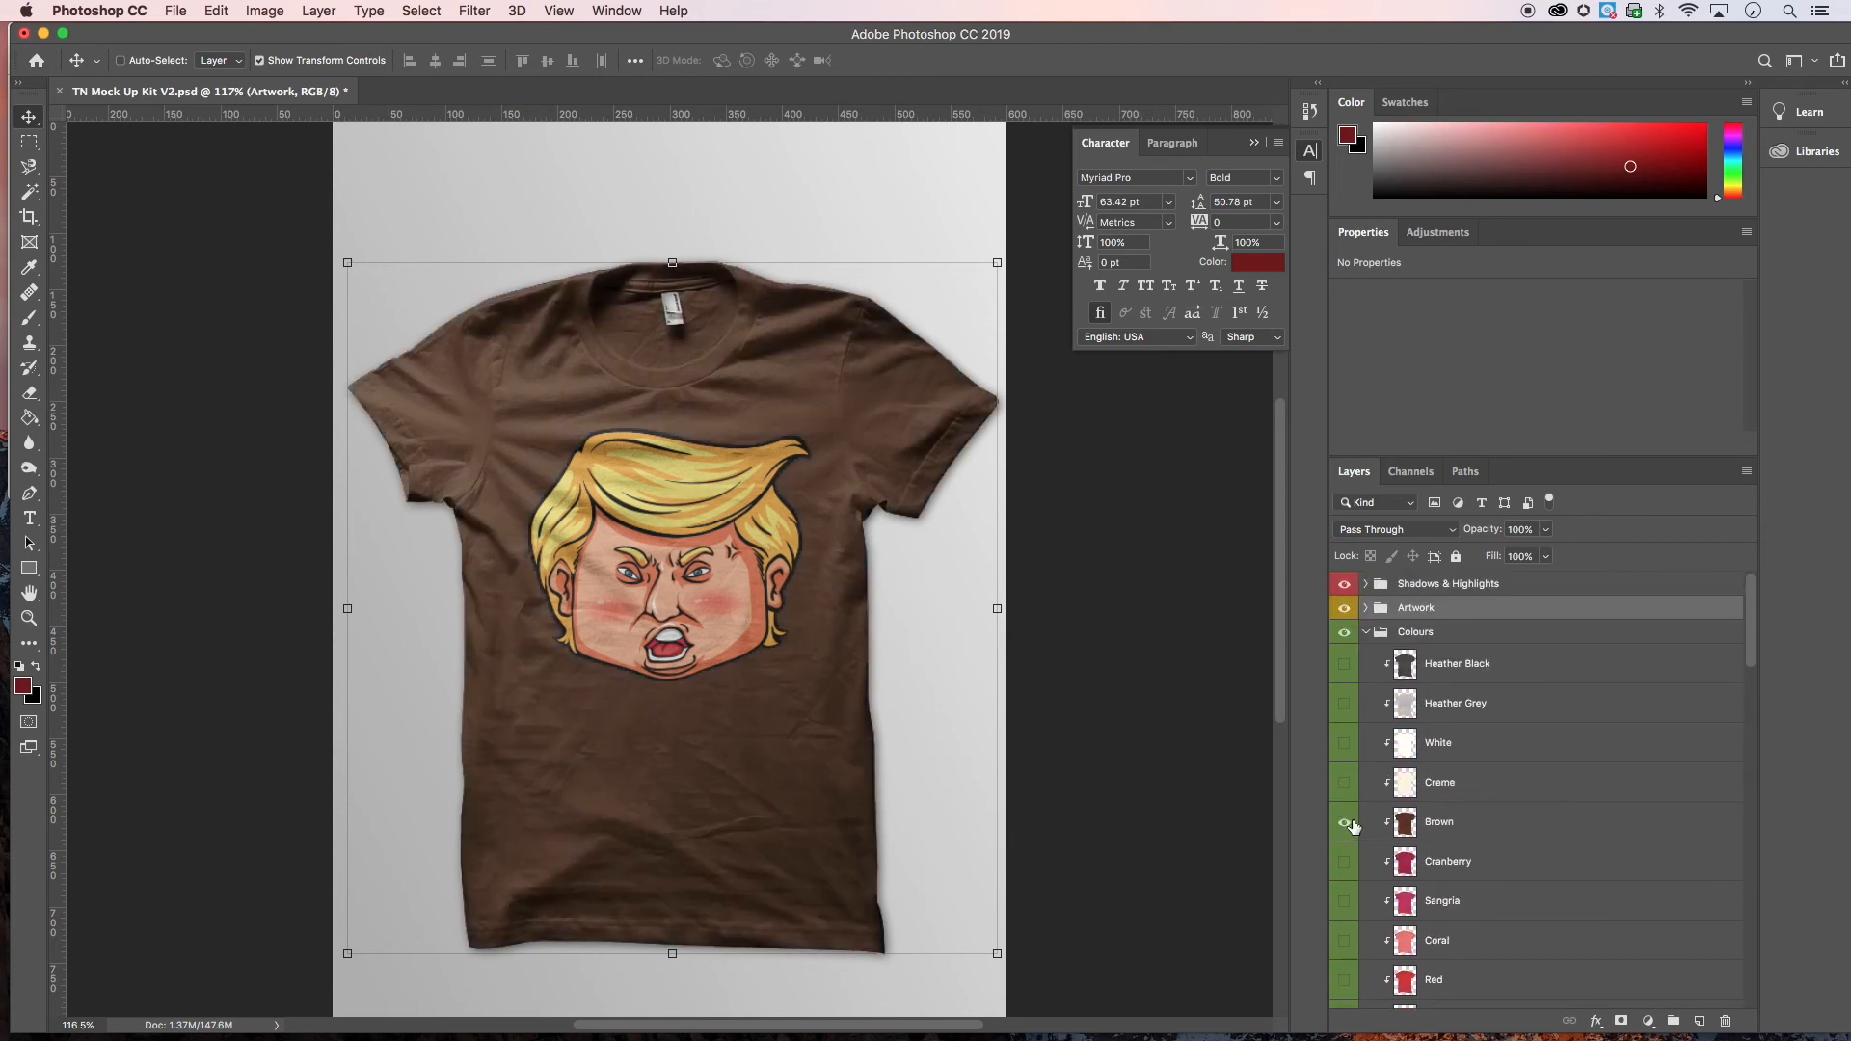
{"action": "mouse_move", "coordinate": [1344, 821]}
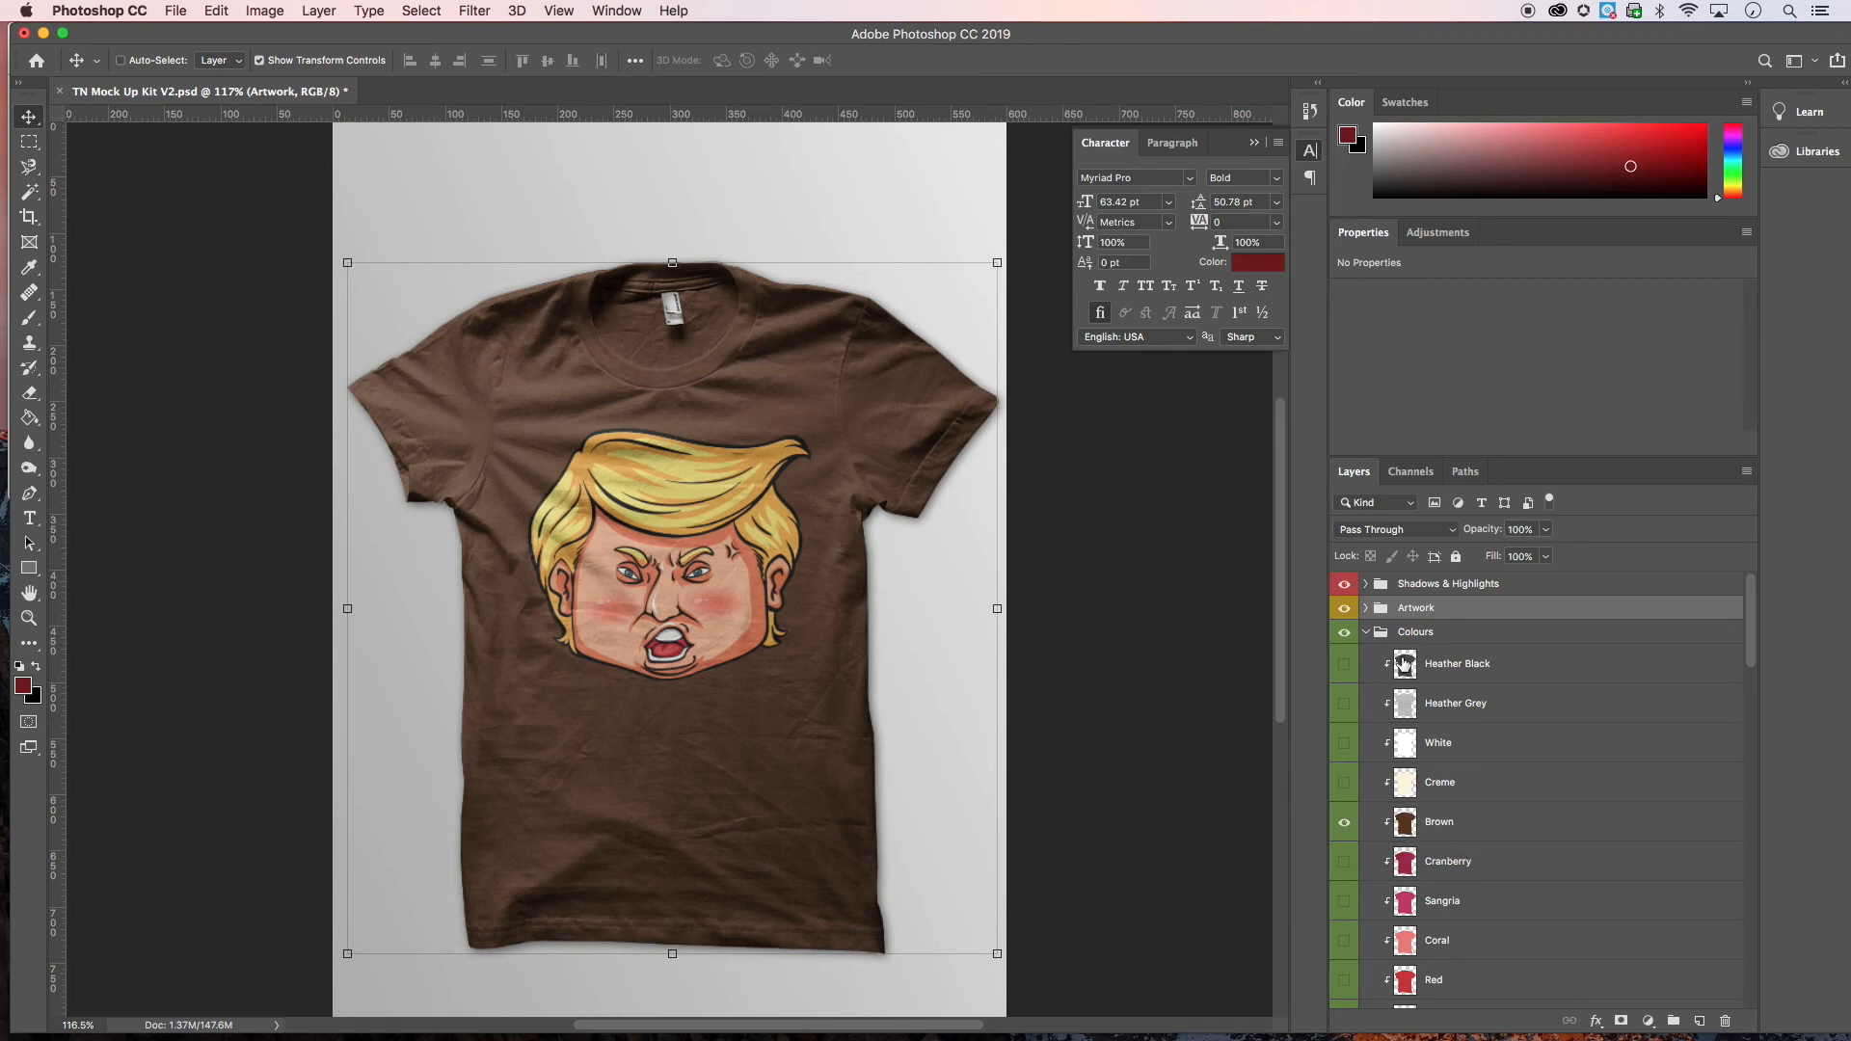
{"action": "mouse_move", "coordinate": [708, 586]}
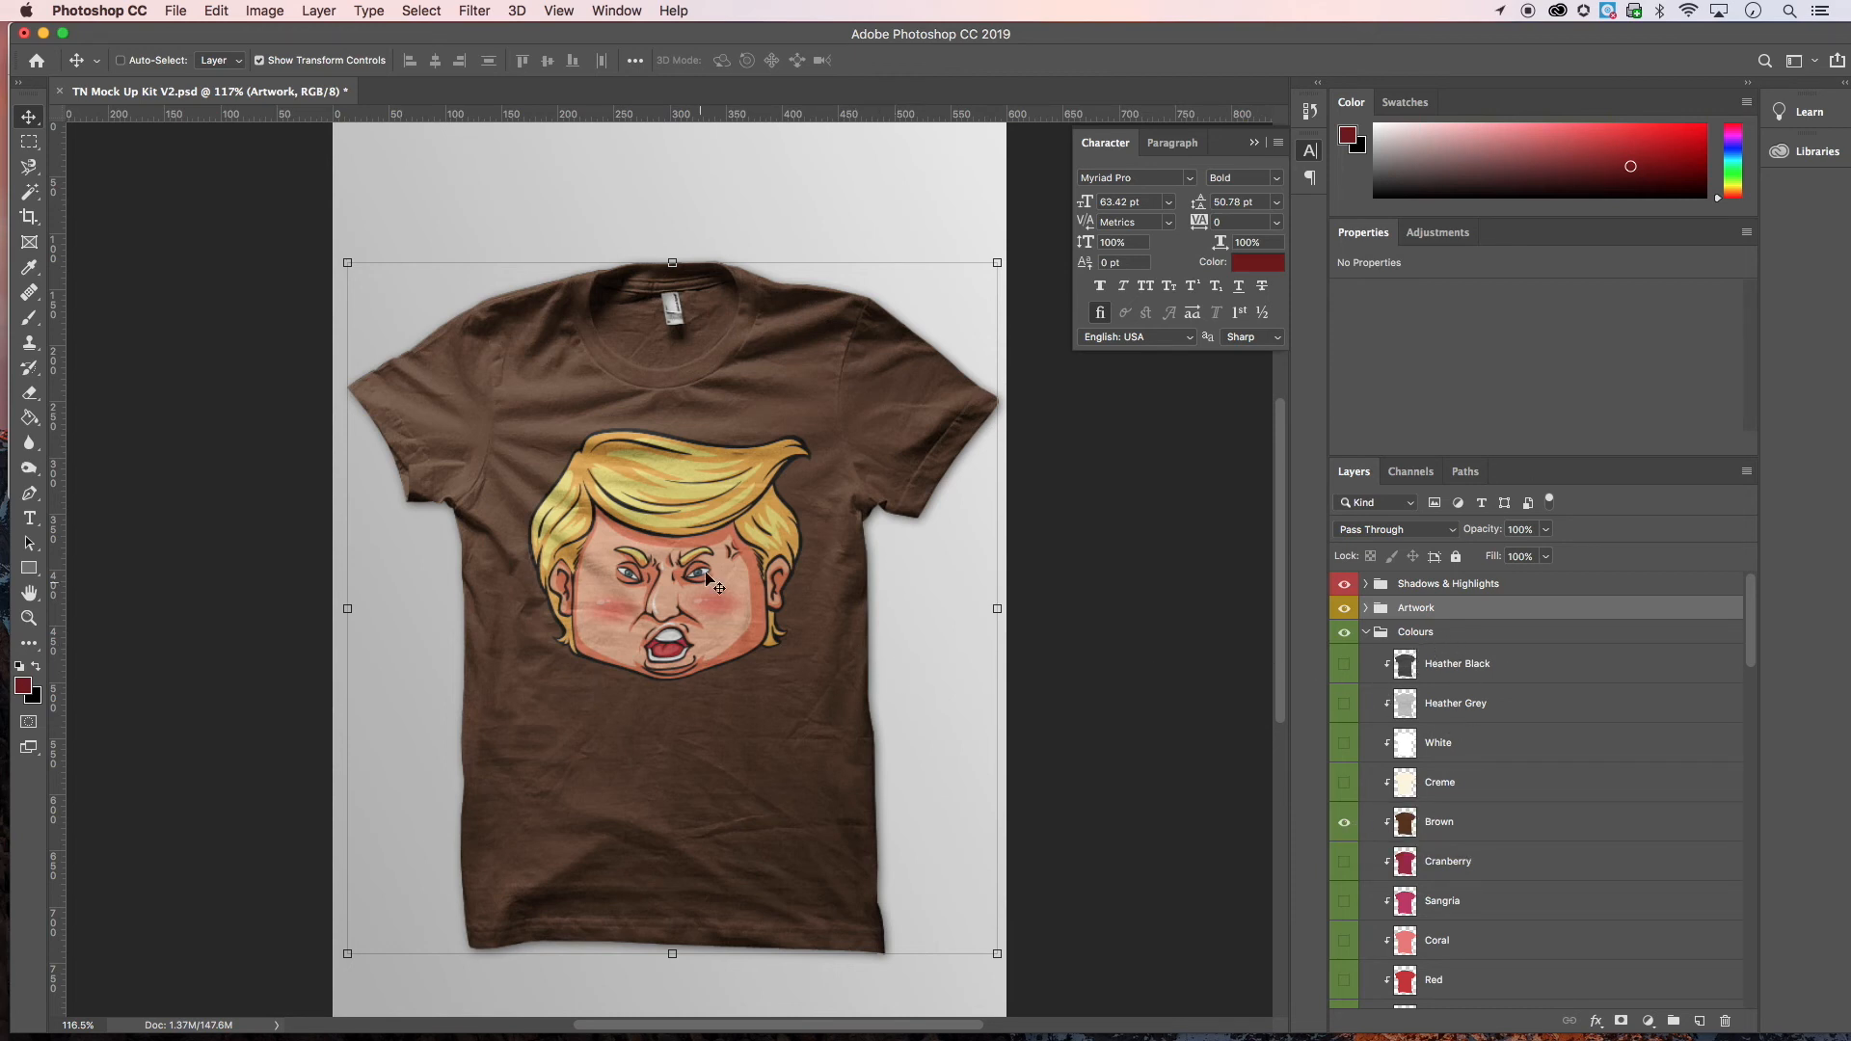
{"action": "mouse_move", "coordinate": [727, 639]}
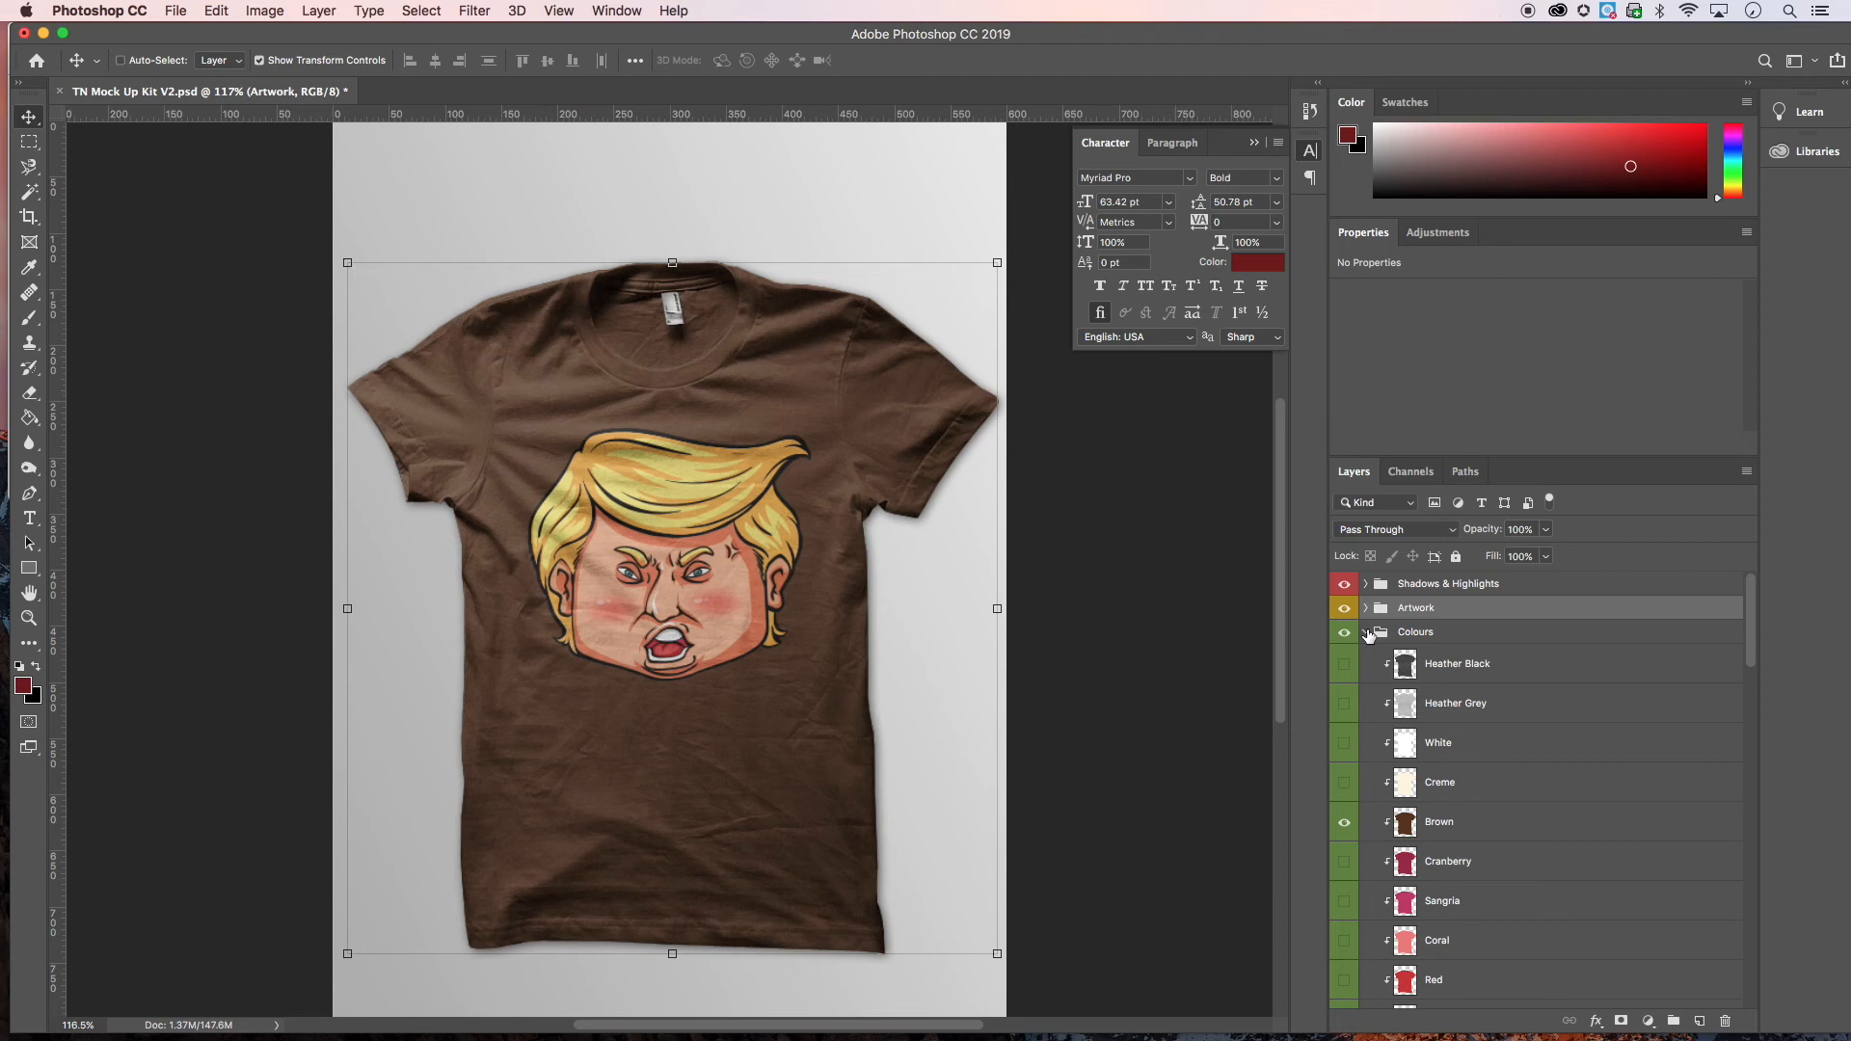
{"action": "left_click", "coordinate": [1366, 633]}
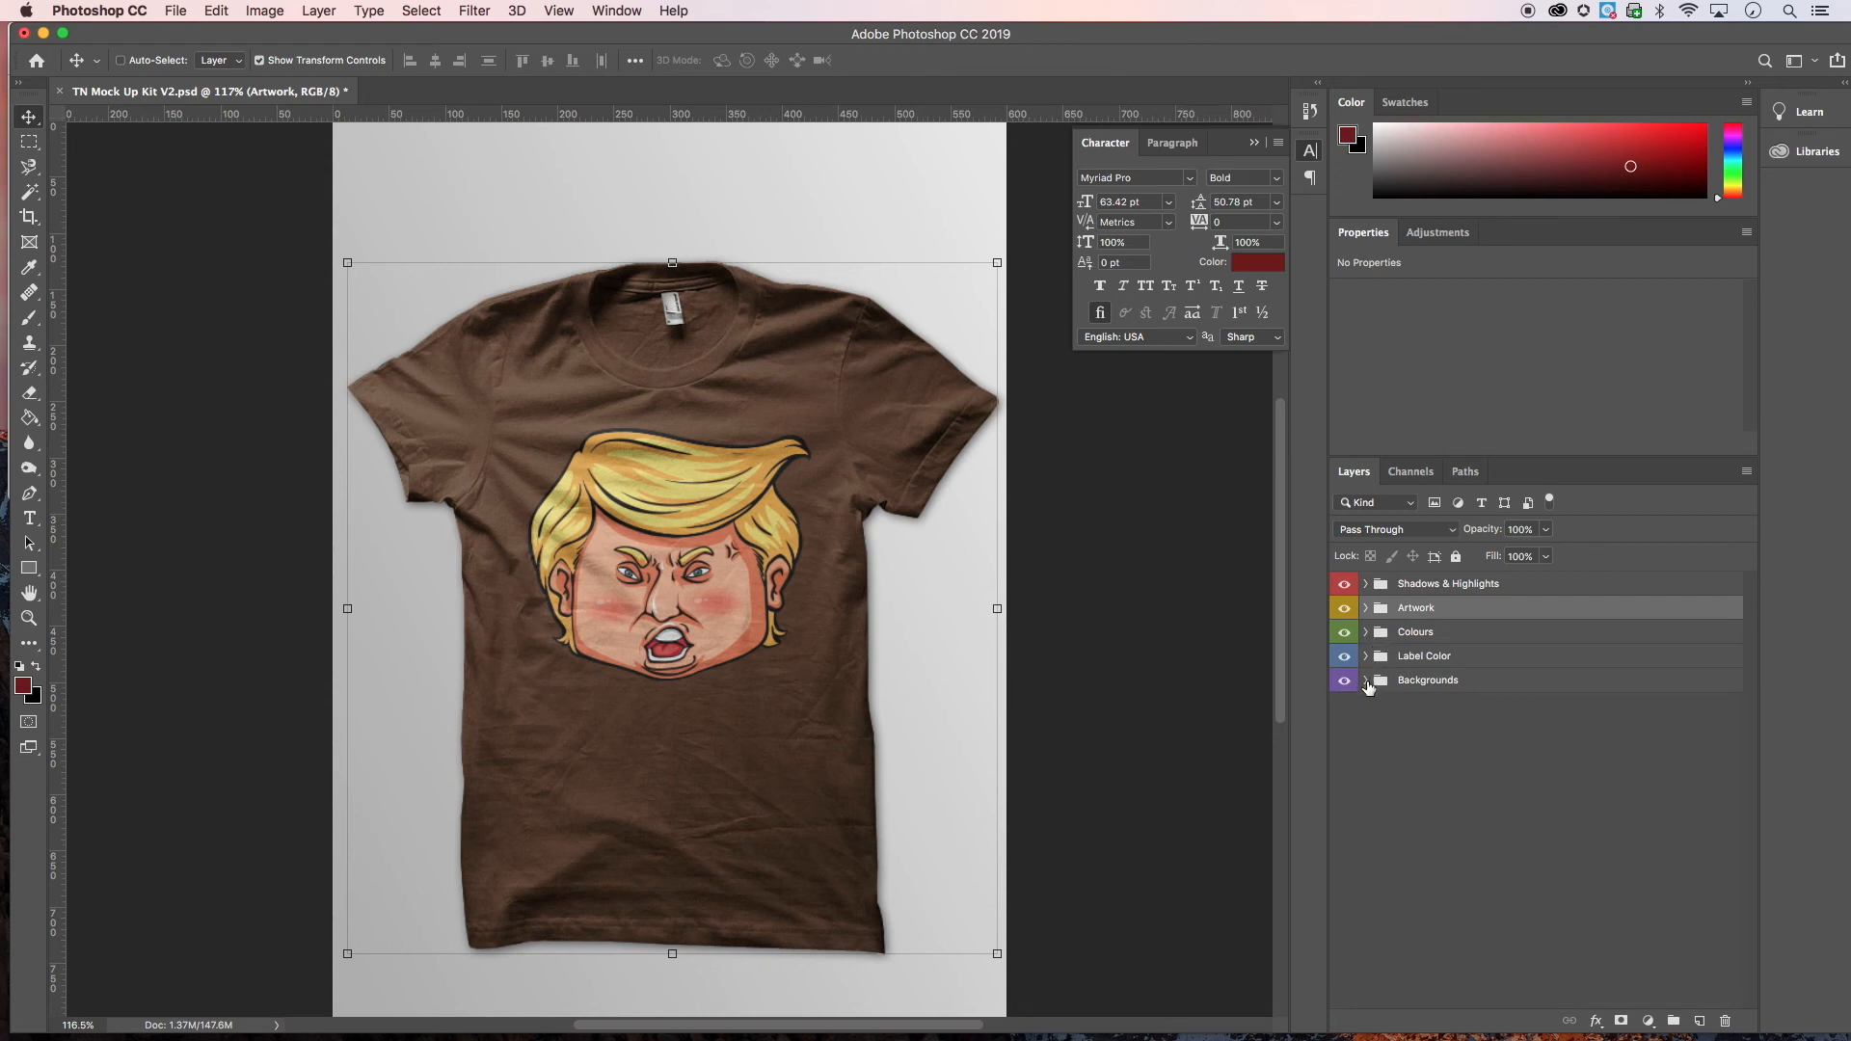
- Expand Backgrounds, preview the Grunge and Wood backdrops, then hide them leaving transparency
{"action": "left_click", "coordinate": [1342, 681]}
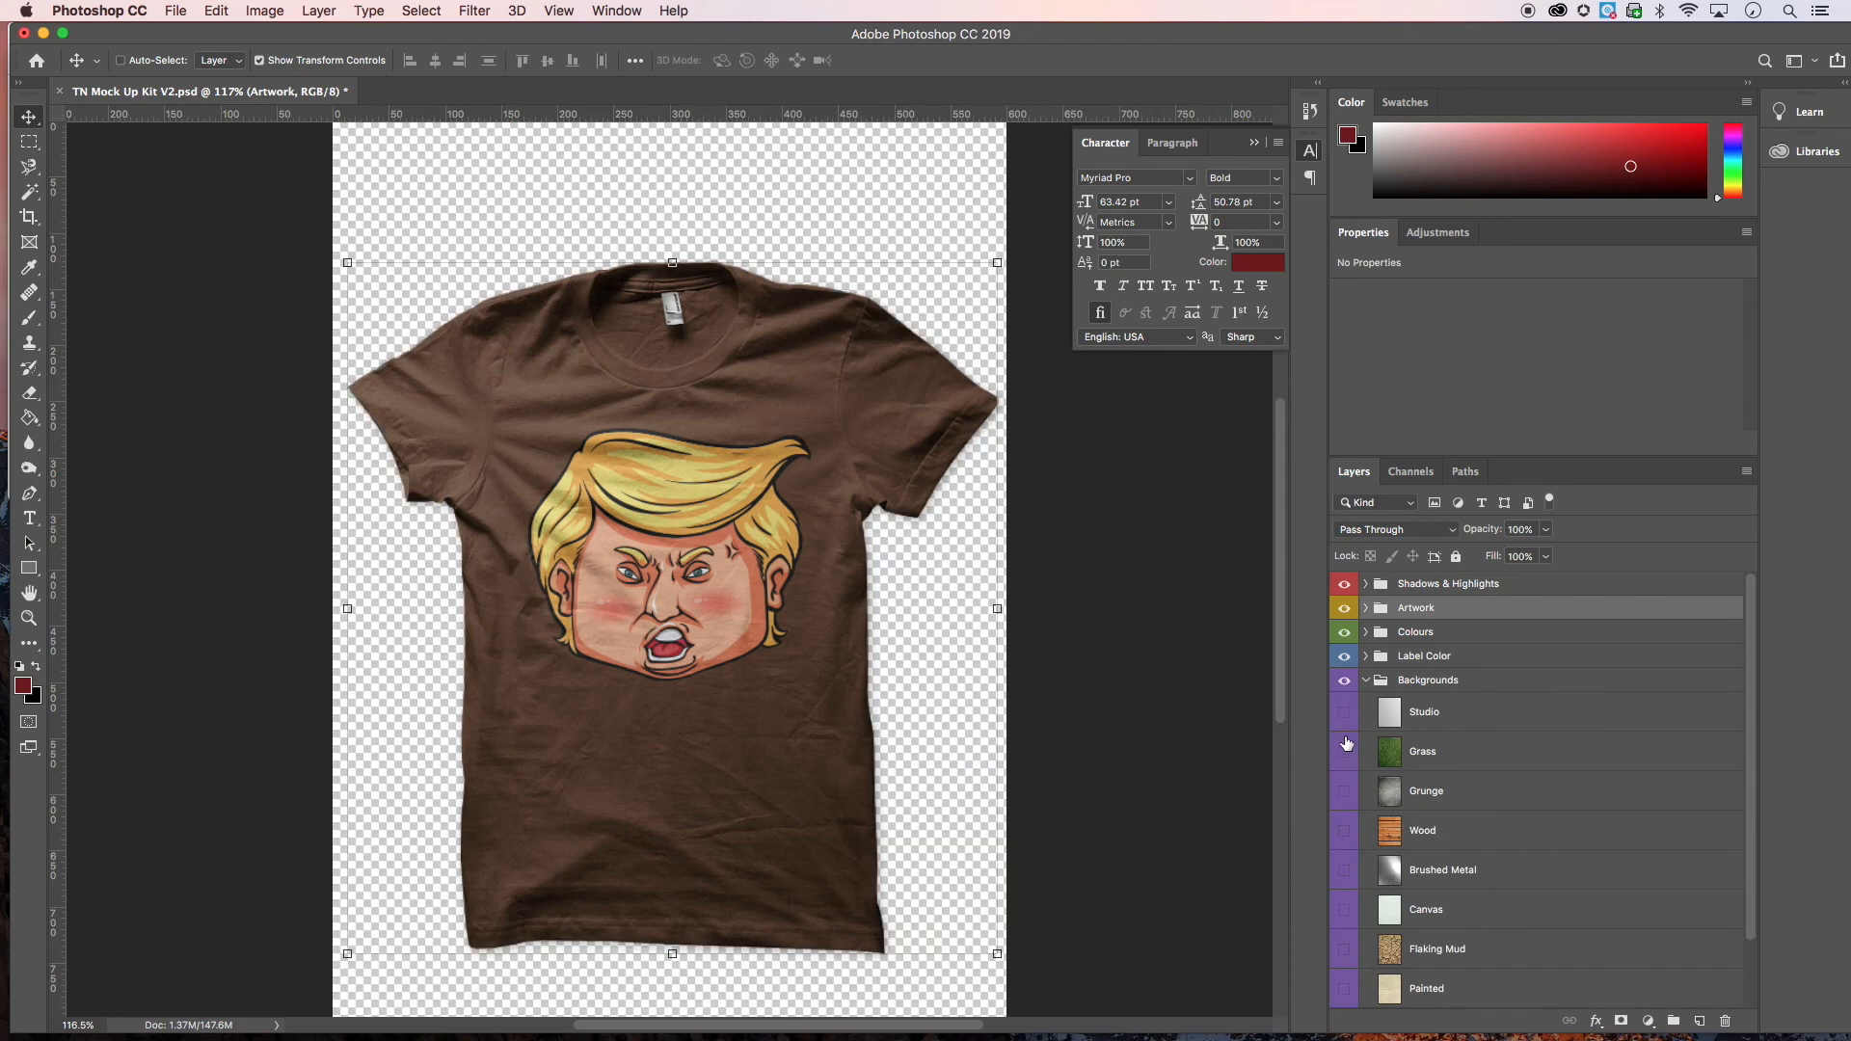
{"action": "left_click", "coordinate": [1342, 750]}
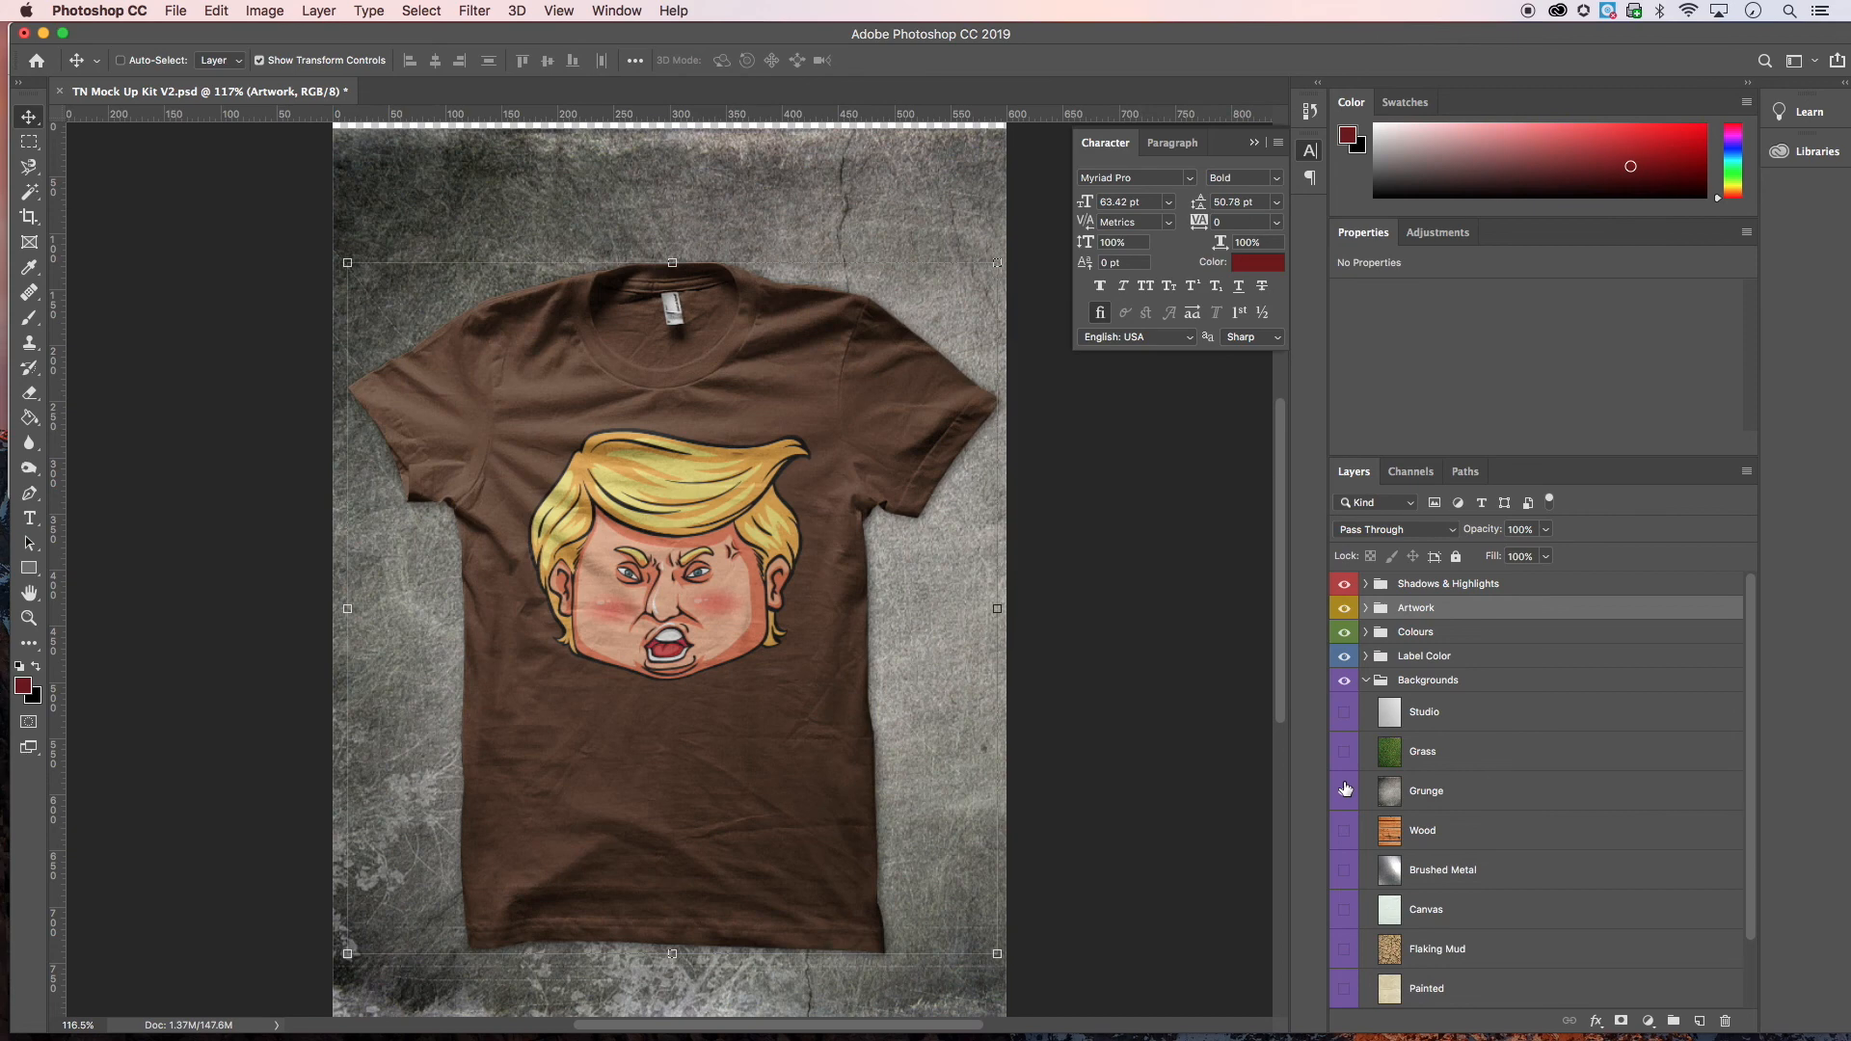
{"action": "left_click", "coordinate": [1344, 829]}
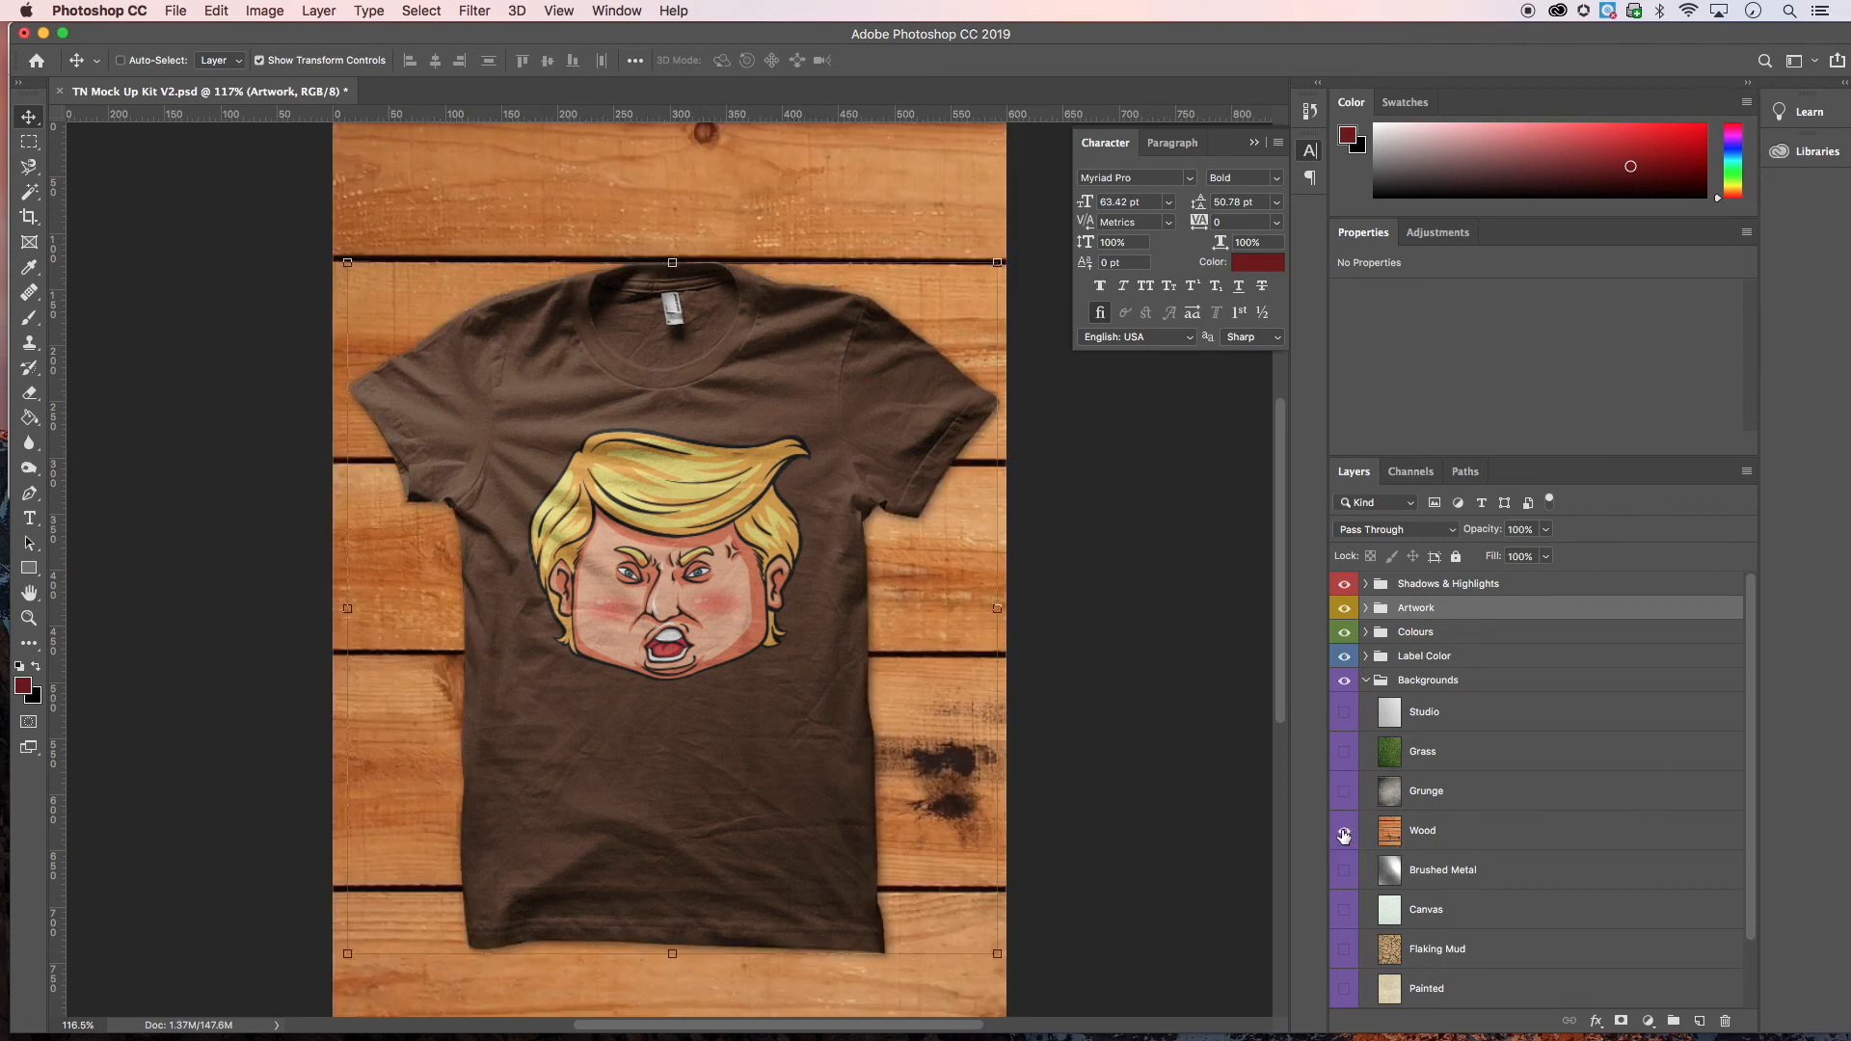
{"action": "left_click", "coordinate": [1342, 835]}
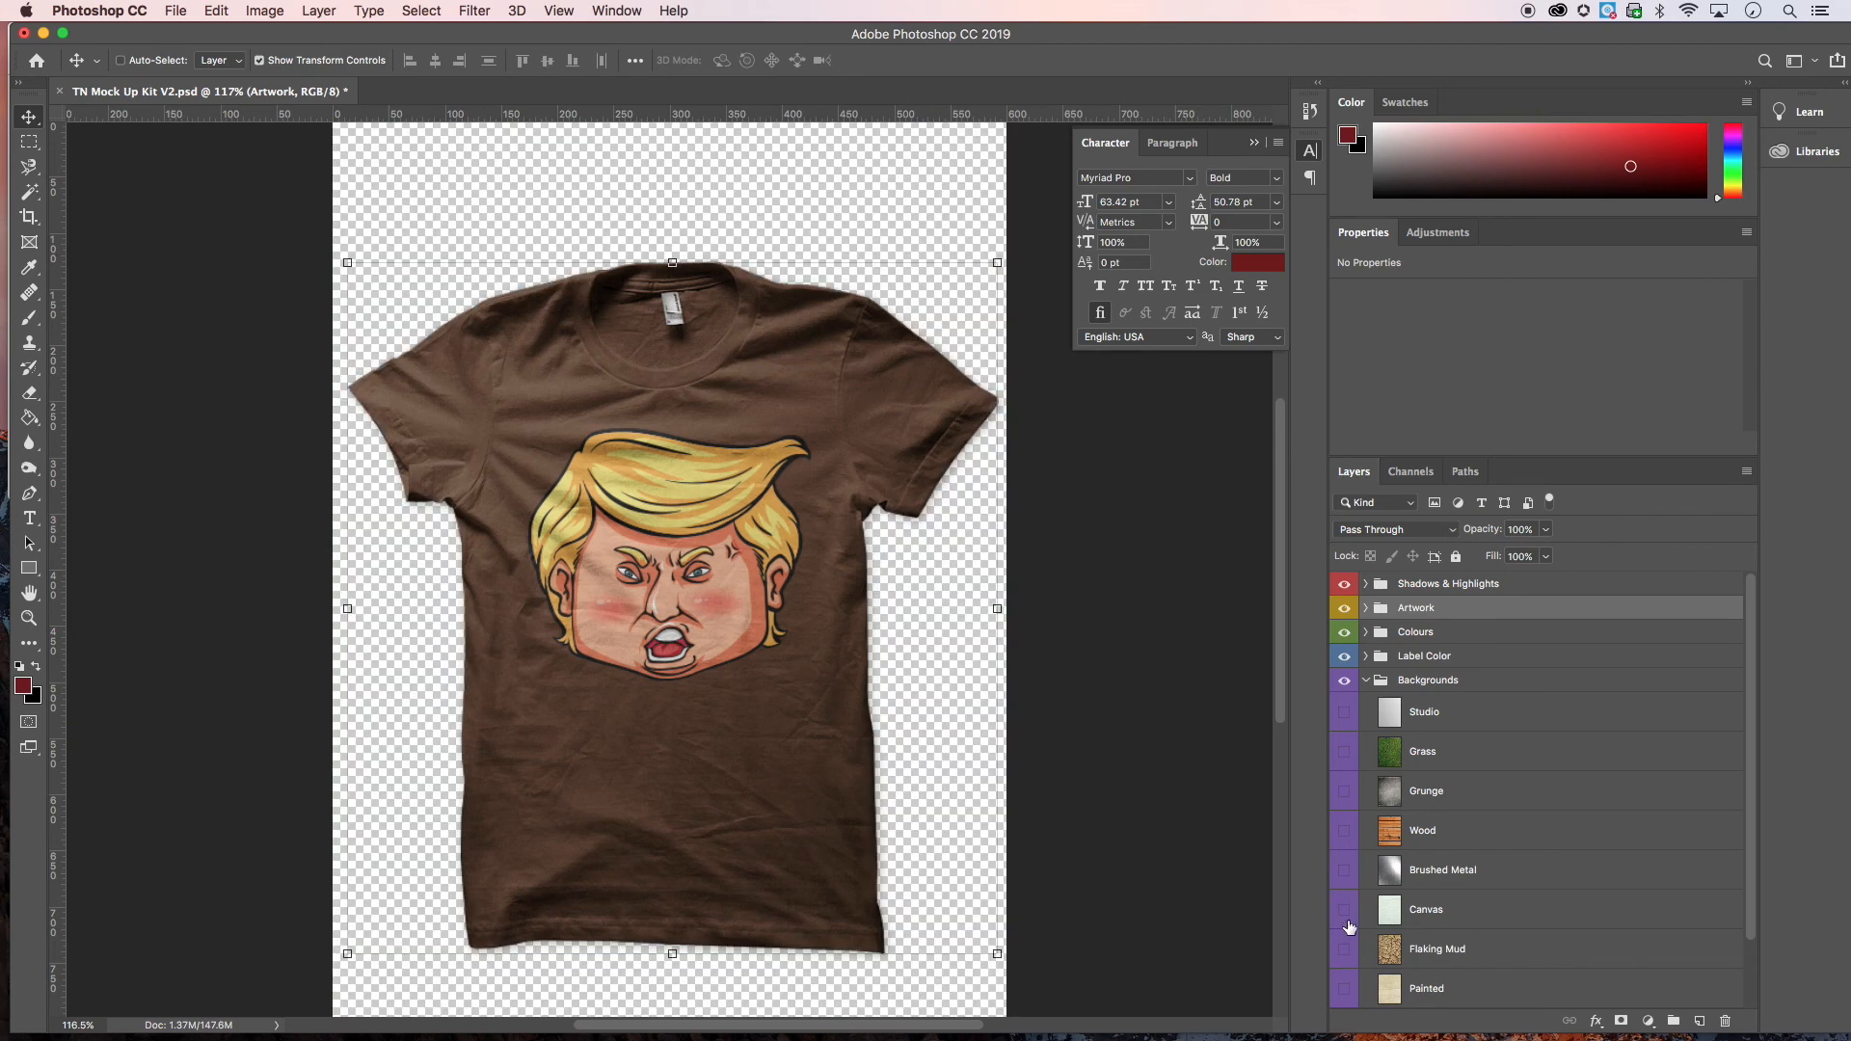
{"action": "left_click", "coordinate": [1344, 952]}
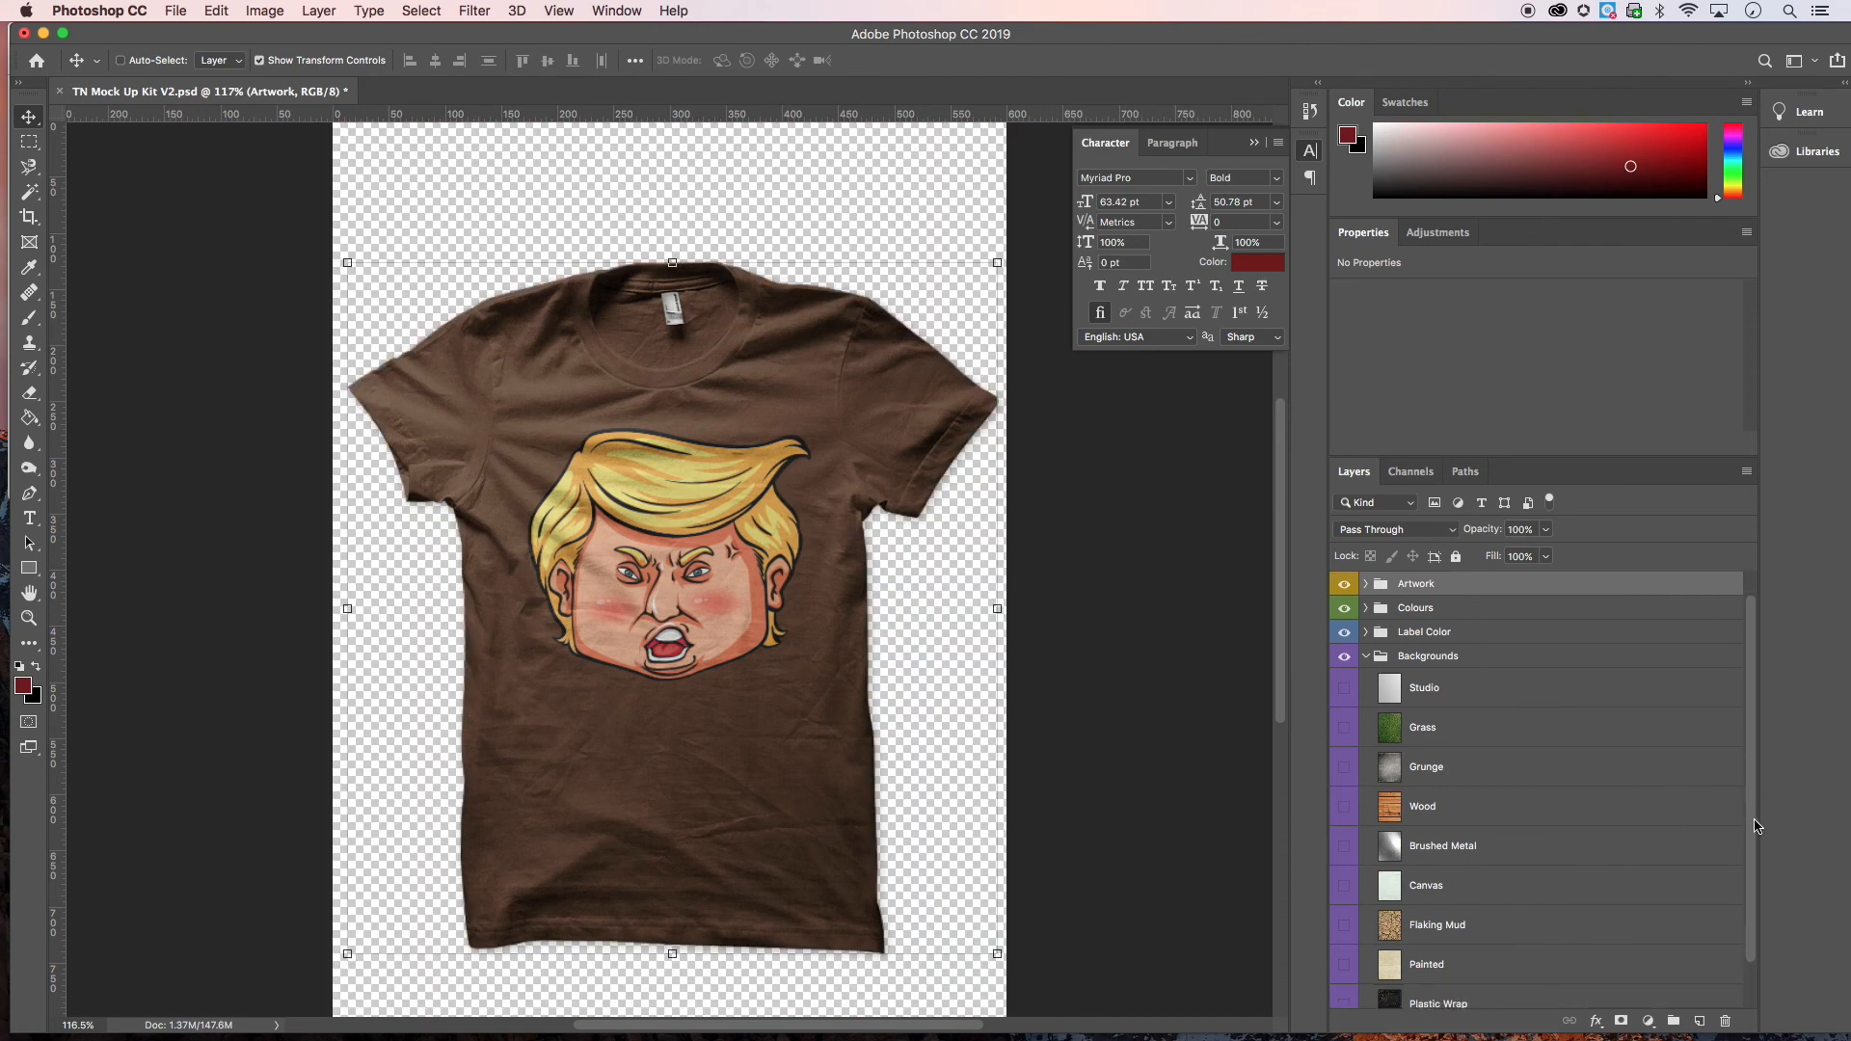
{"action": "left_click", "coordinate": [1343, 949]}
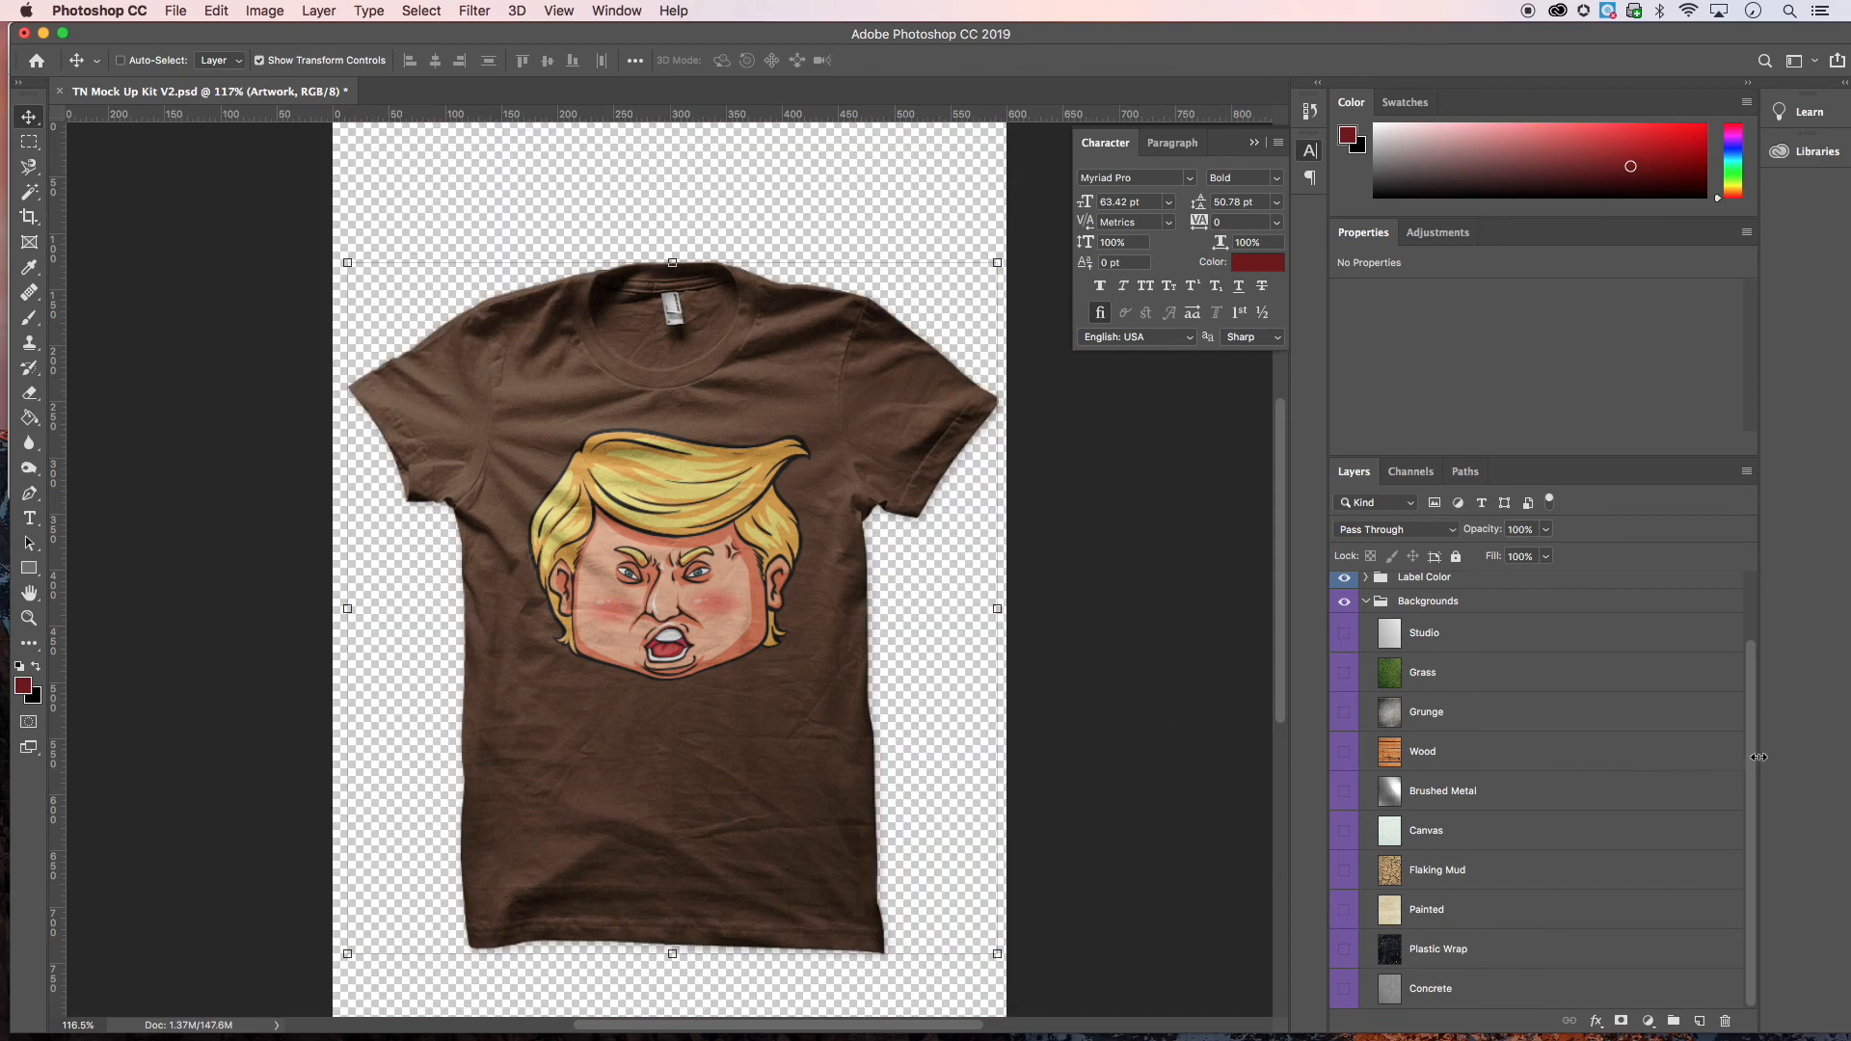
- Collapse the Backgrounds folder so all five layer groups are collapsed
{"action": "scroll", "scroll_direction": "up", "scroll_amount": 3}
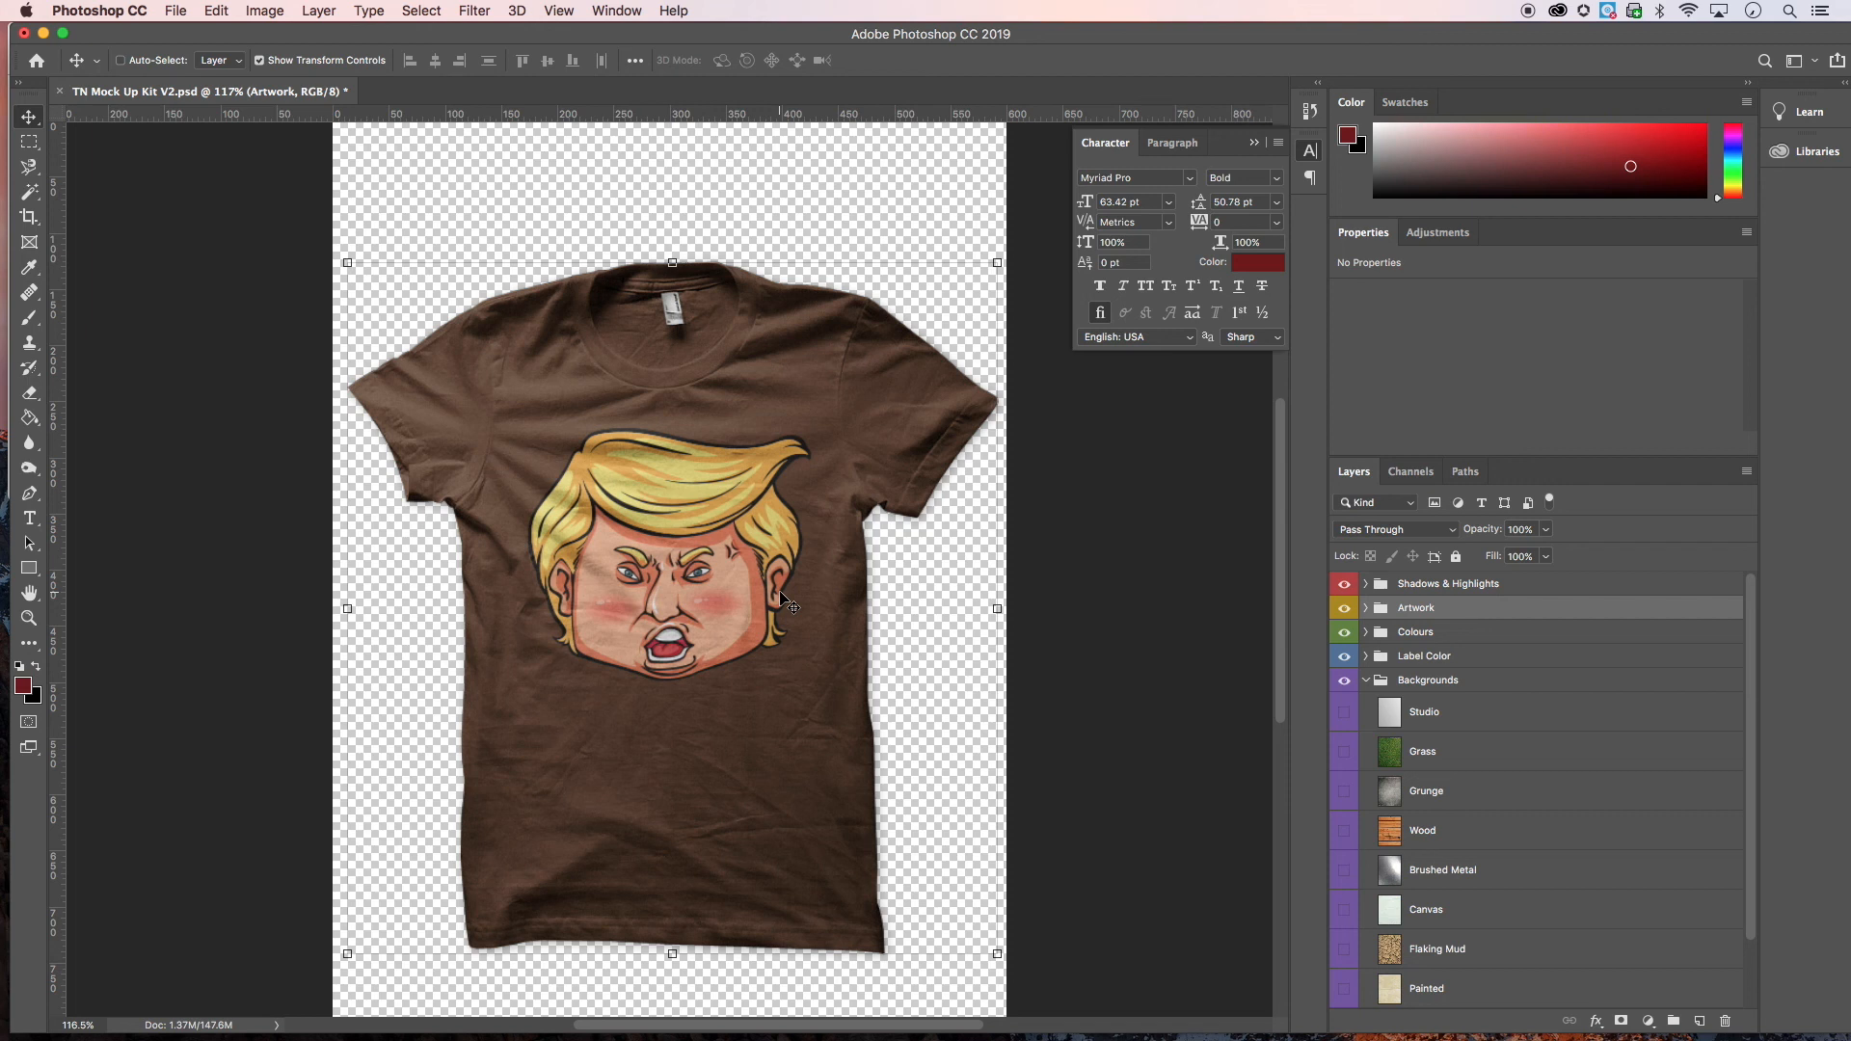
{"action": "mouse_move", "coordinate": [1127, 540]}
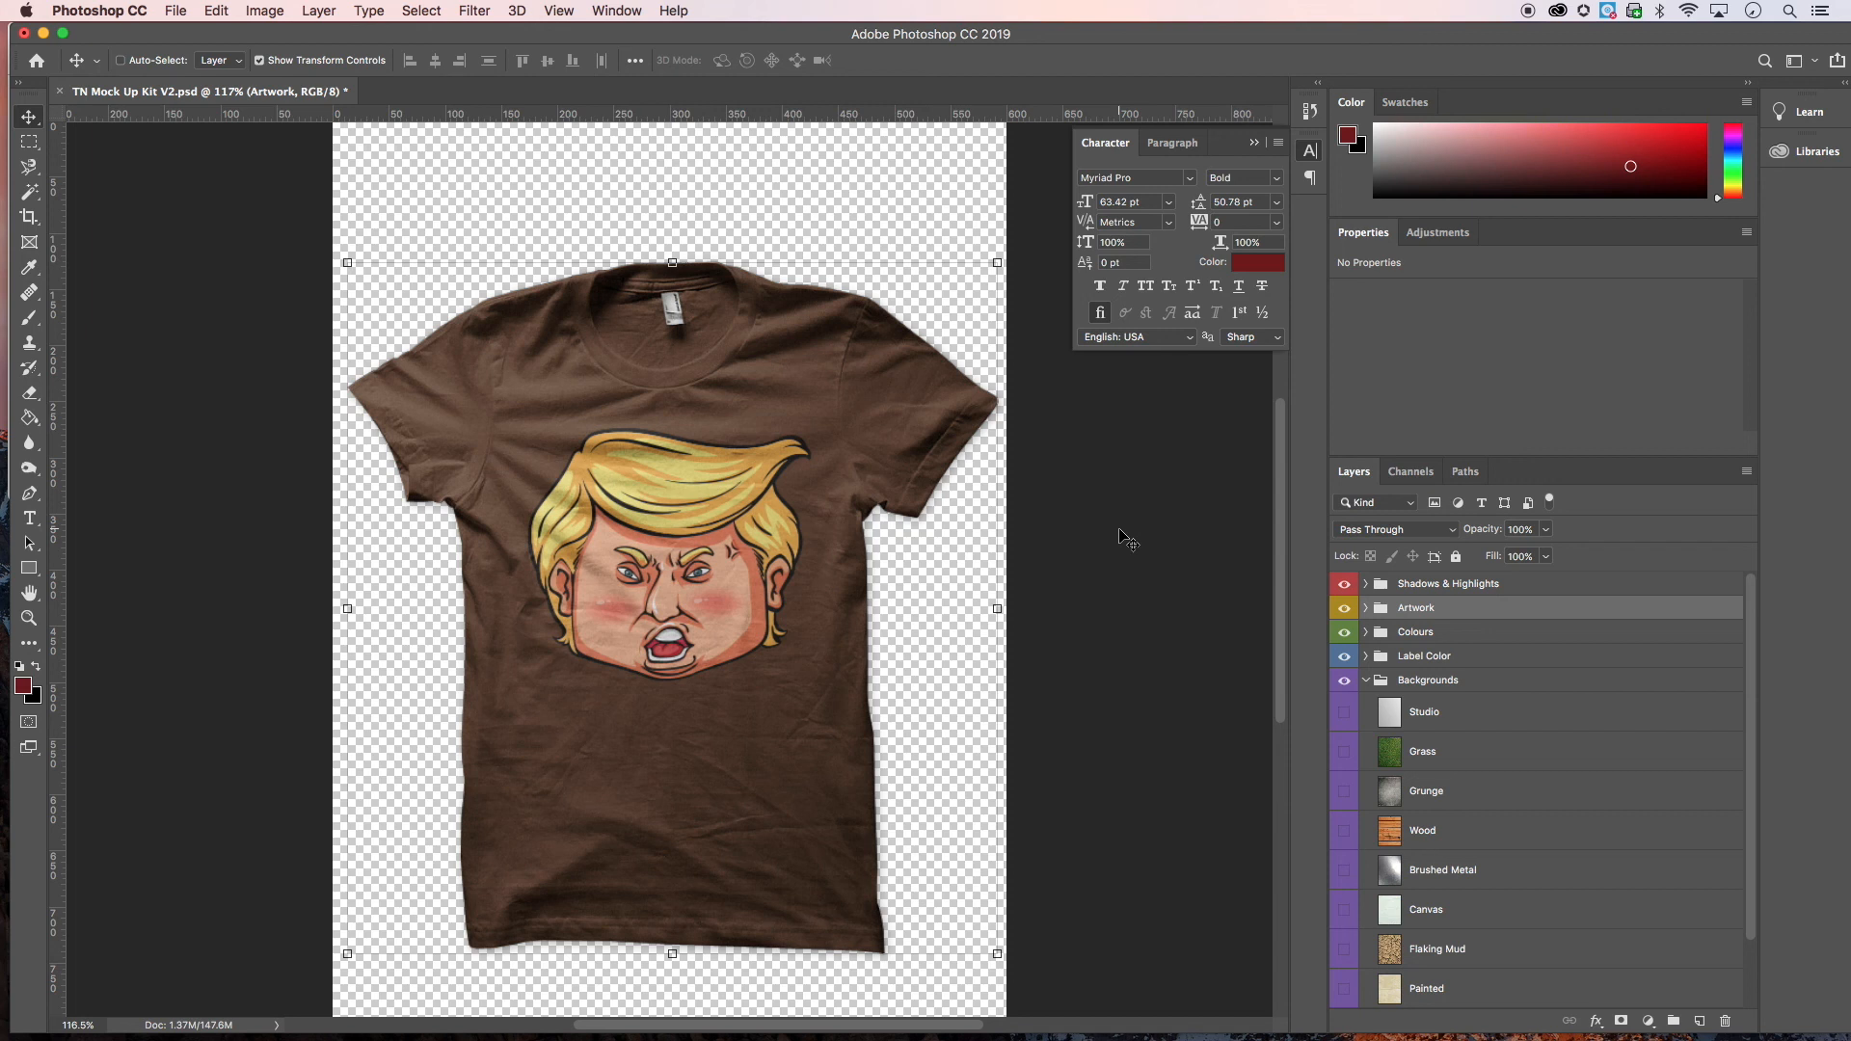
{"action": "mouse_move", "coordinate": [1317, 655]}
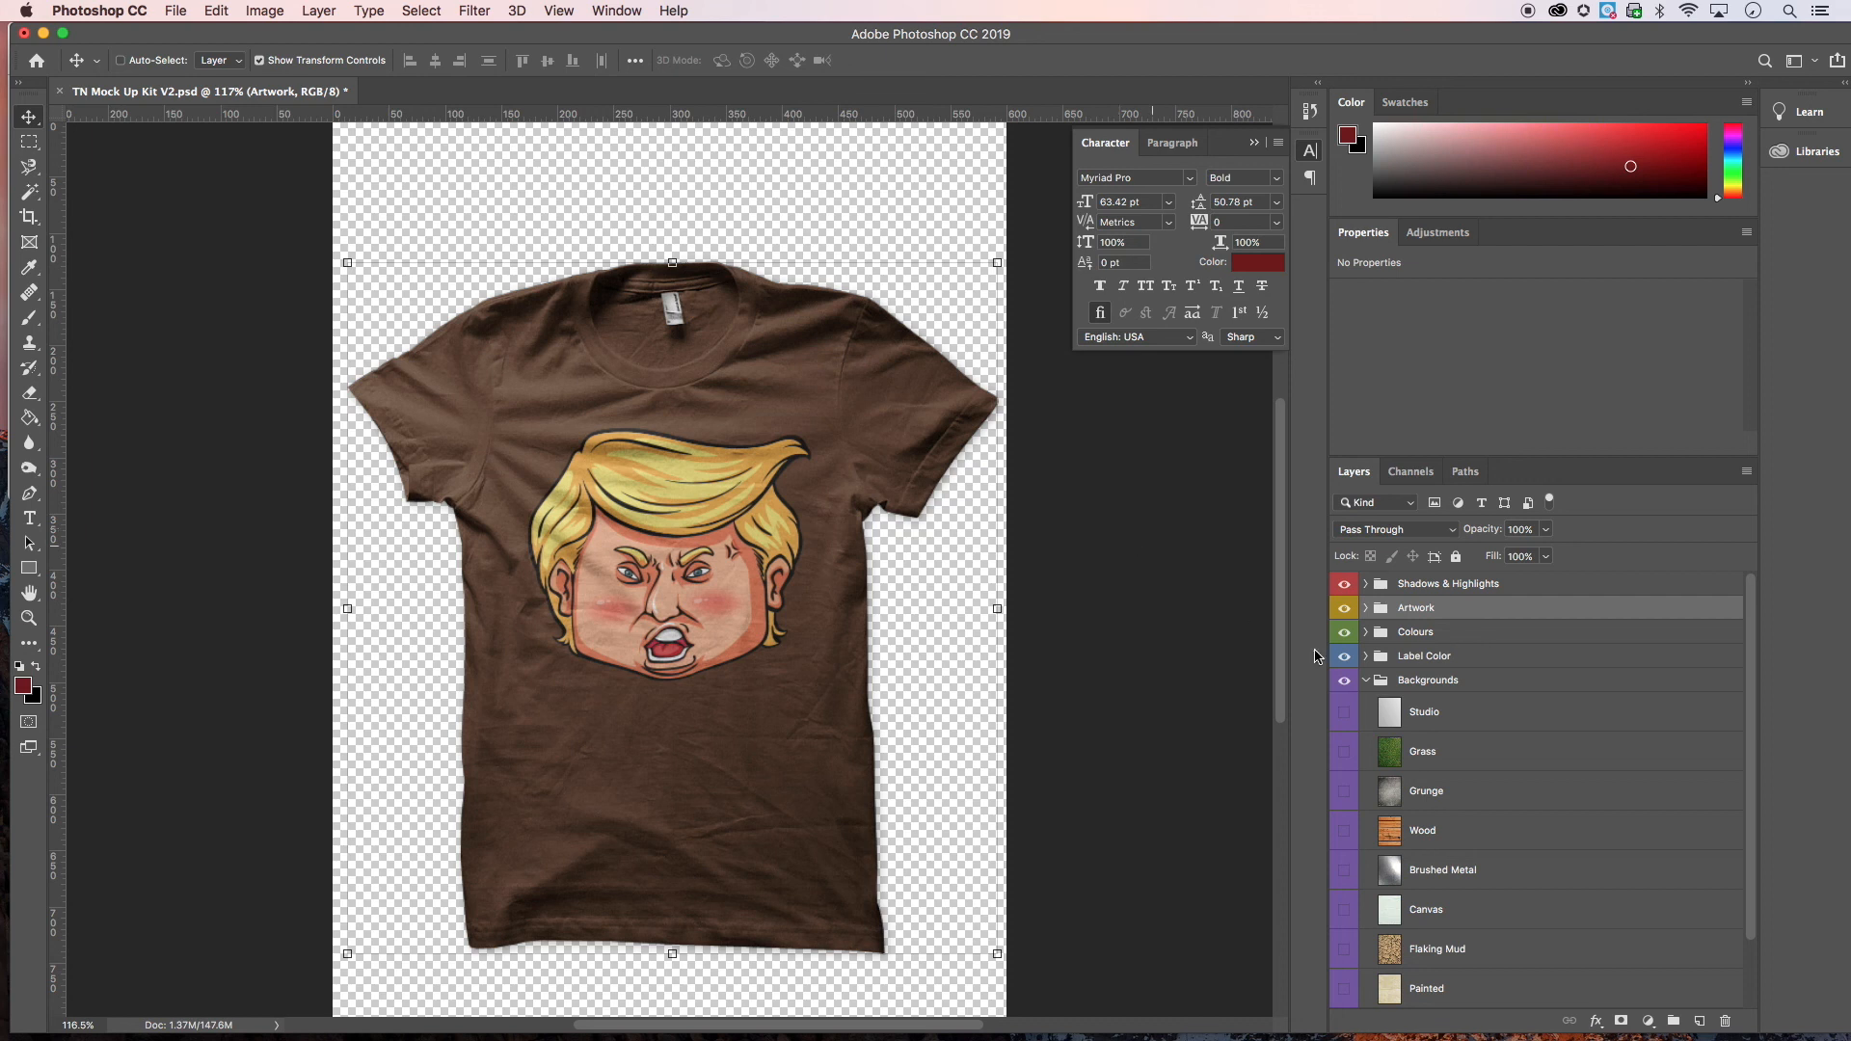
{"action": "left_click", "coordinate": [1365, 678]}
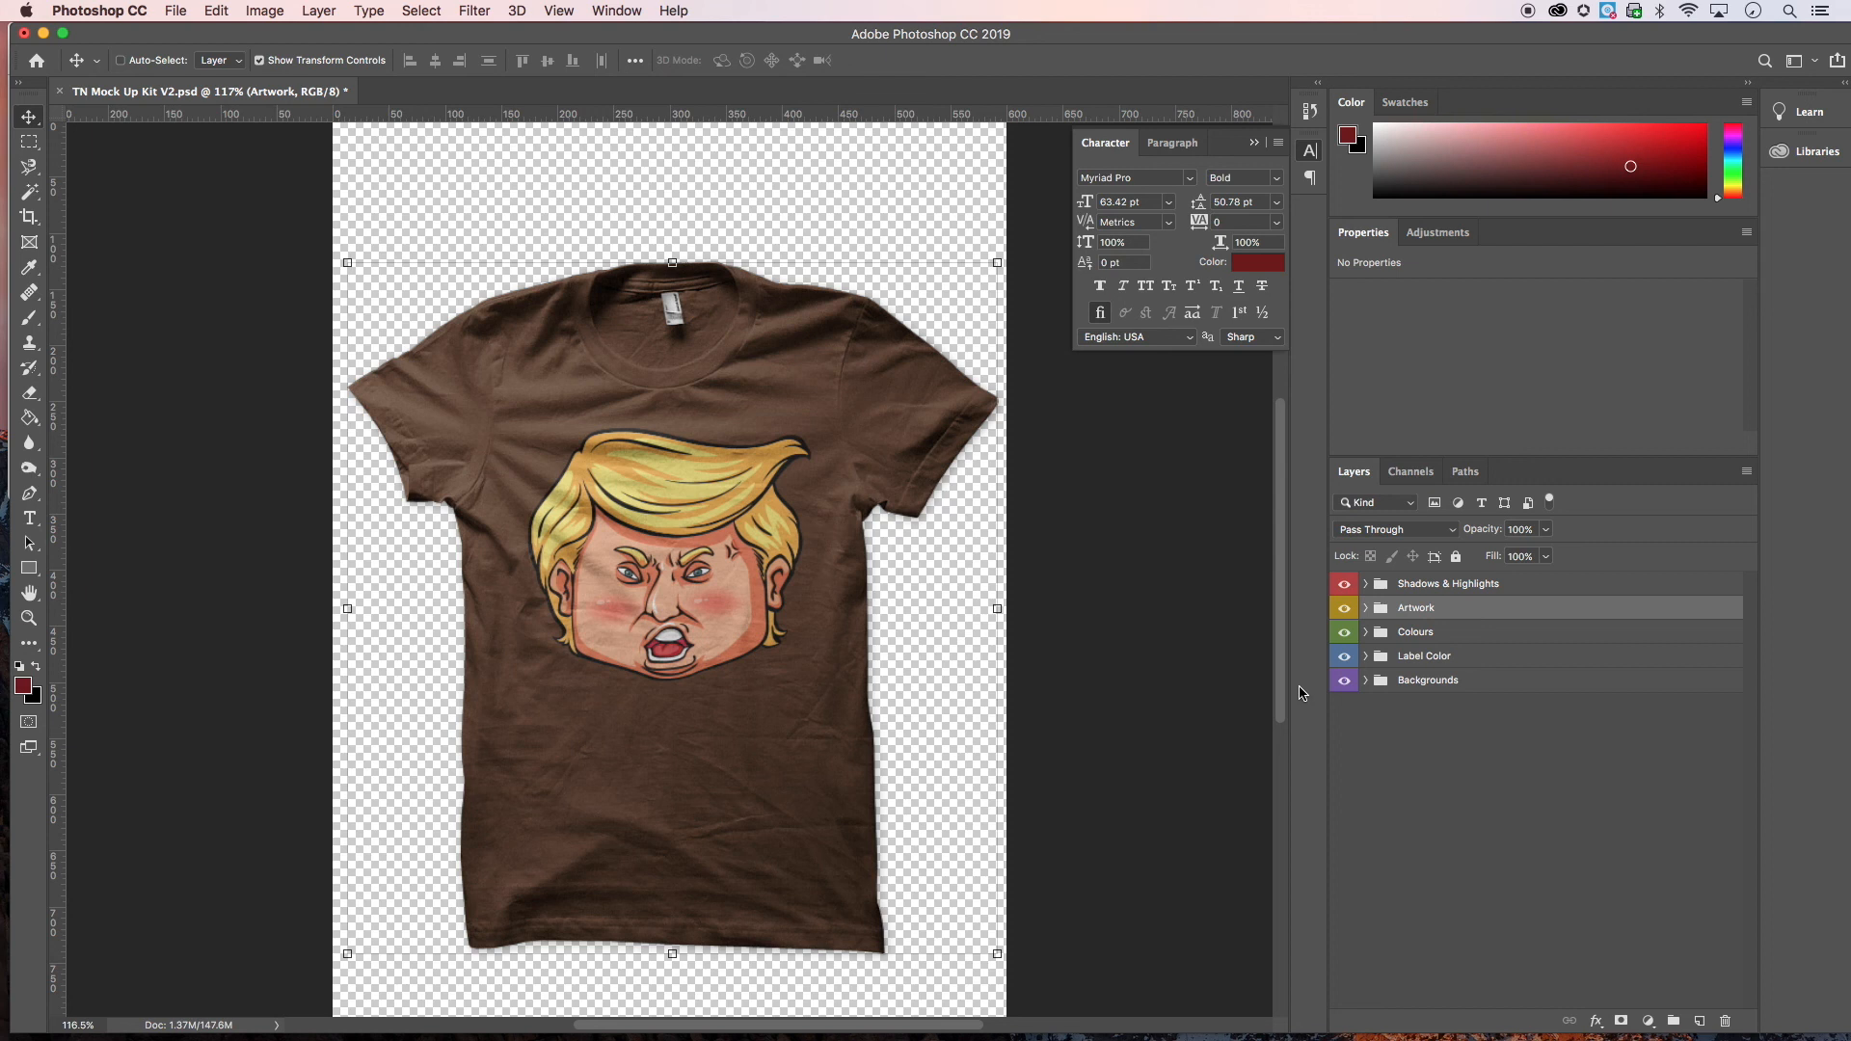
{"action": "mouse_move", "coordinate": [1216, 638]}
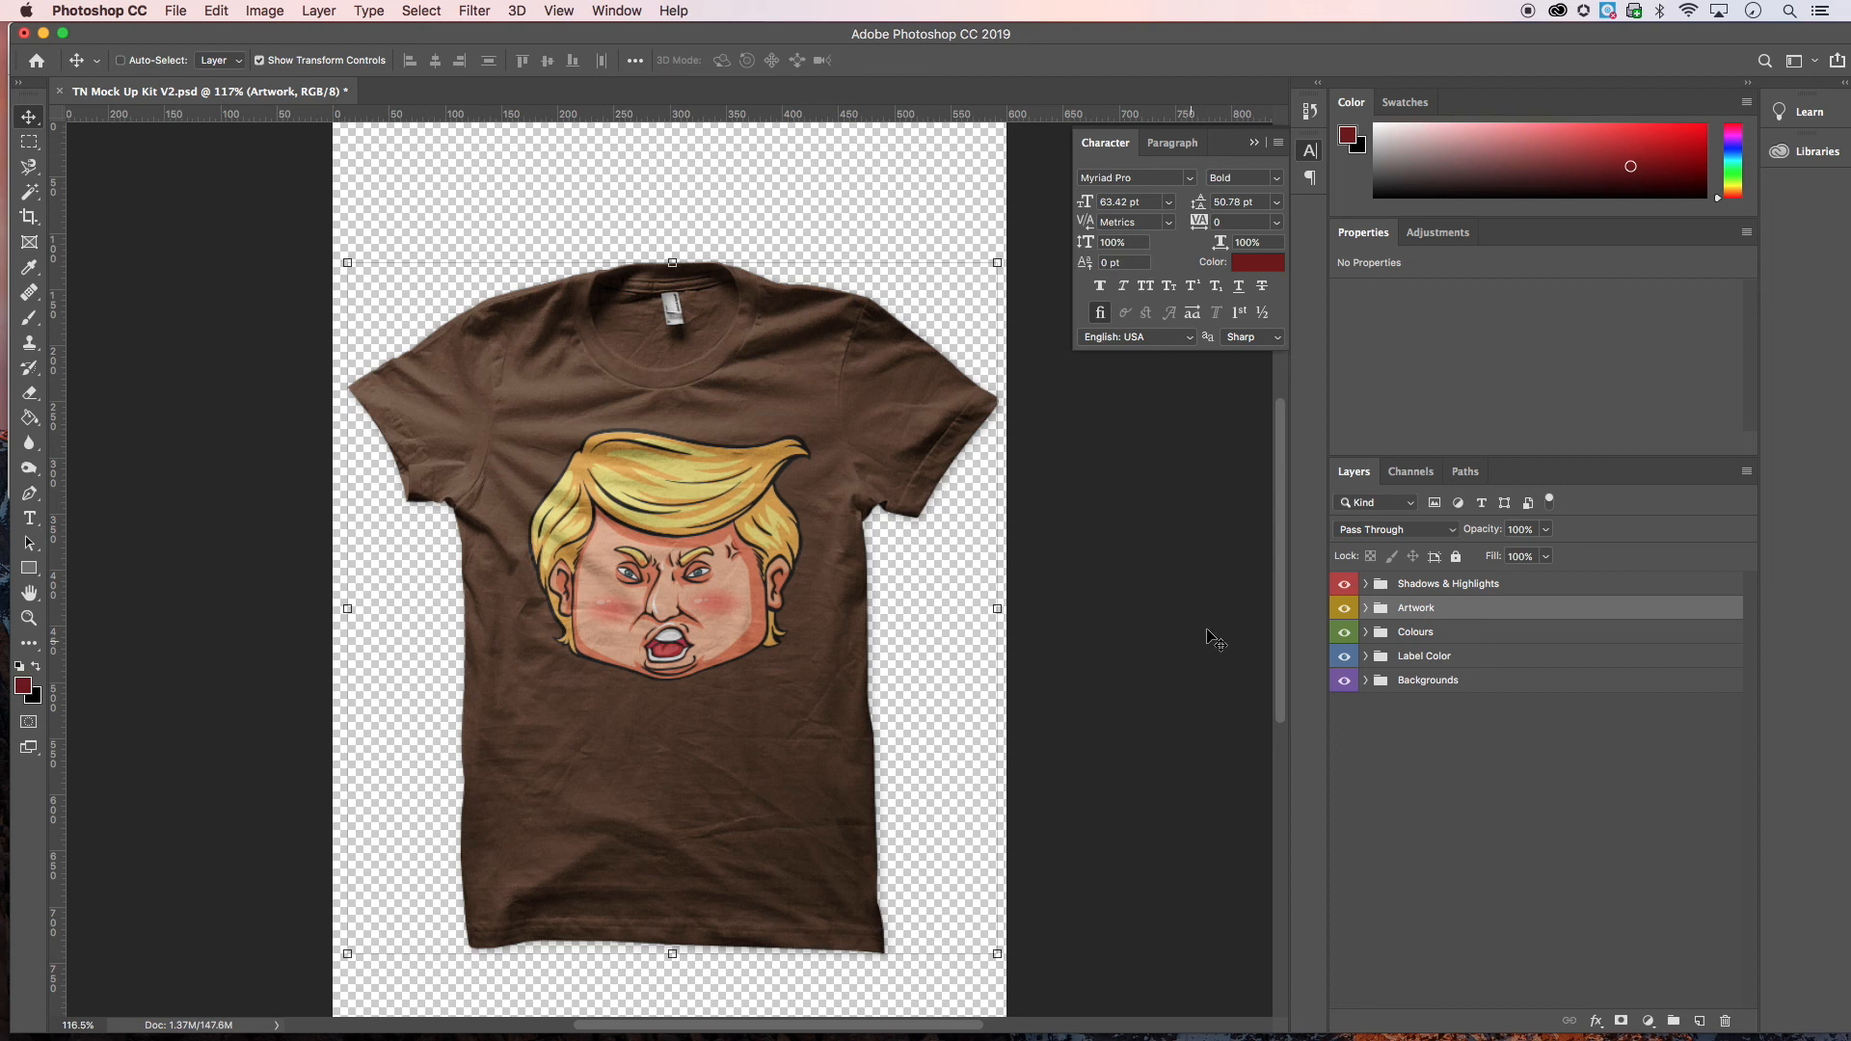
{"action": "mouse_move", "coordinate": [1274, 566]}
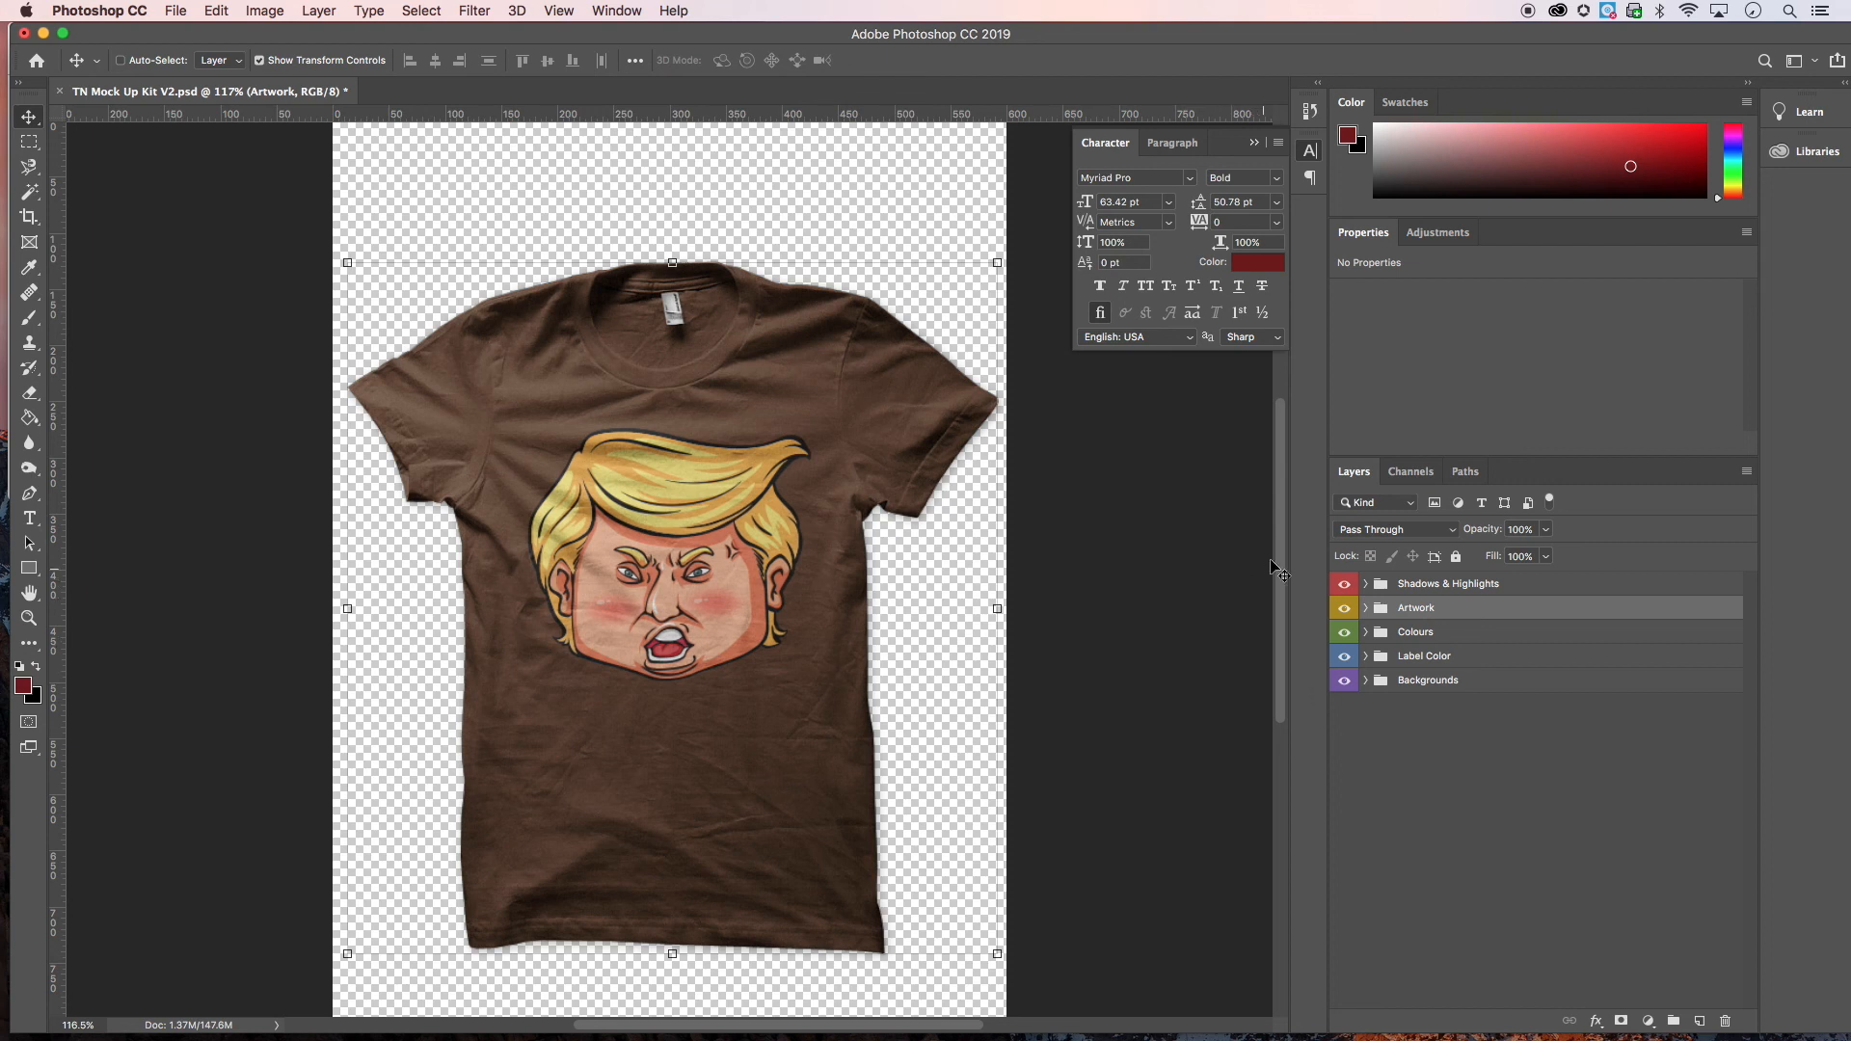